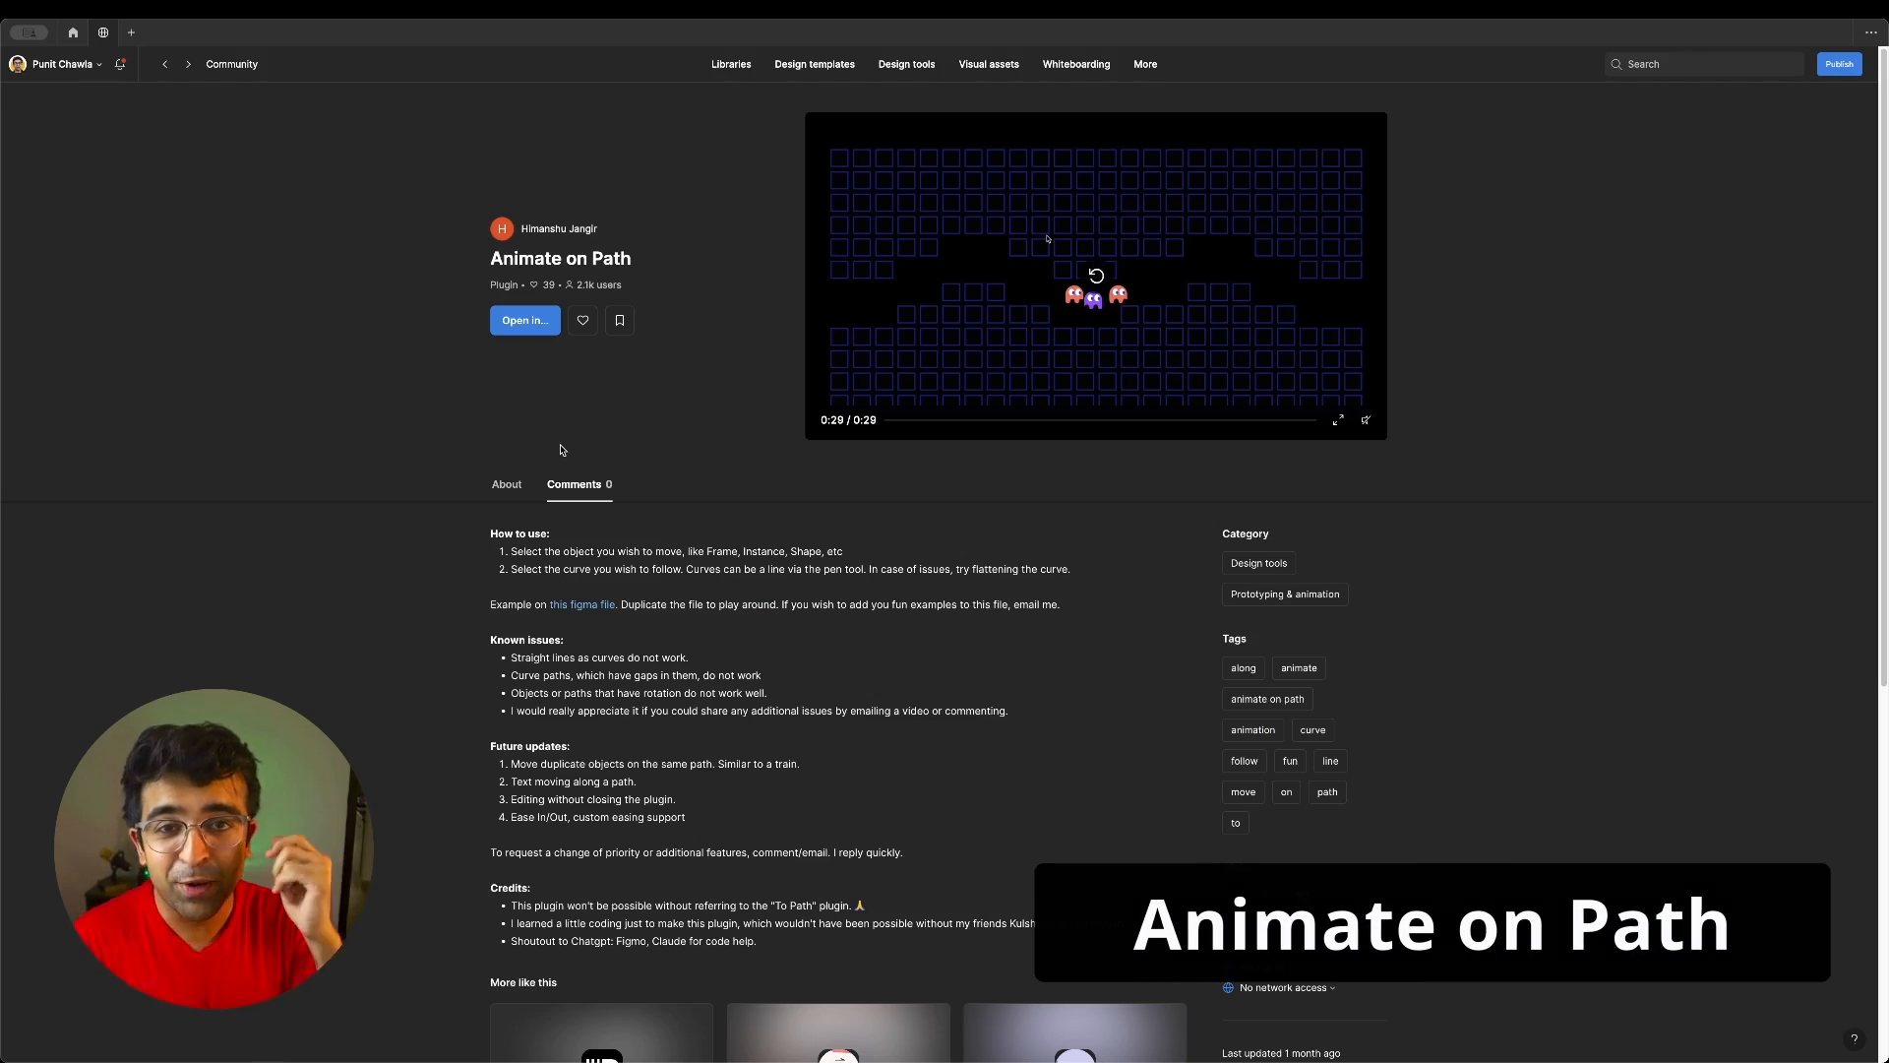
Open the plugin's example file and look through its Playground and Cover pages
{"action": "left_click", "coordinate": [1096, 276]}
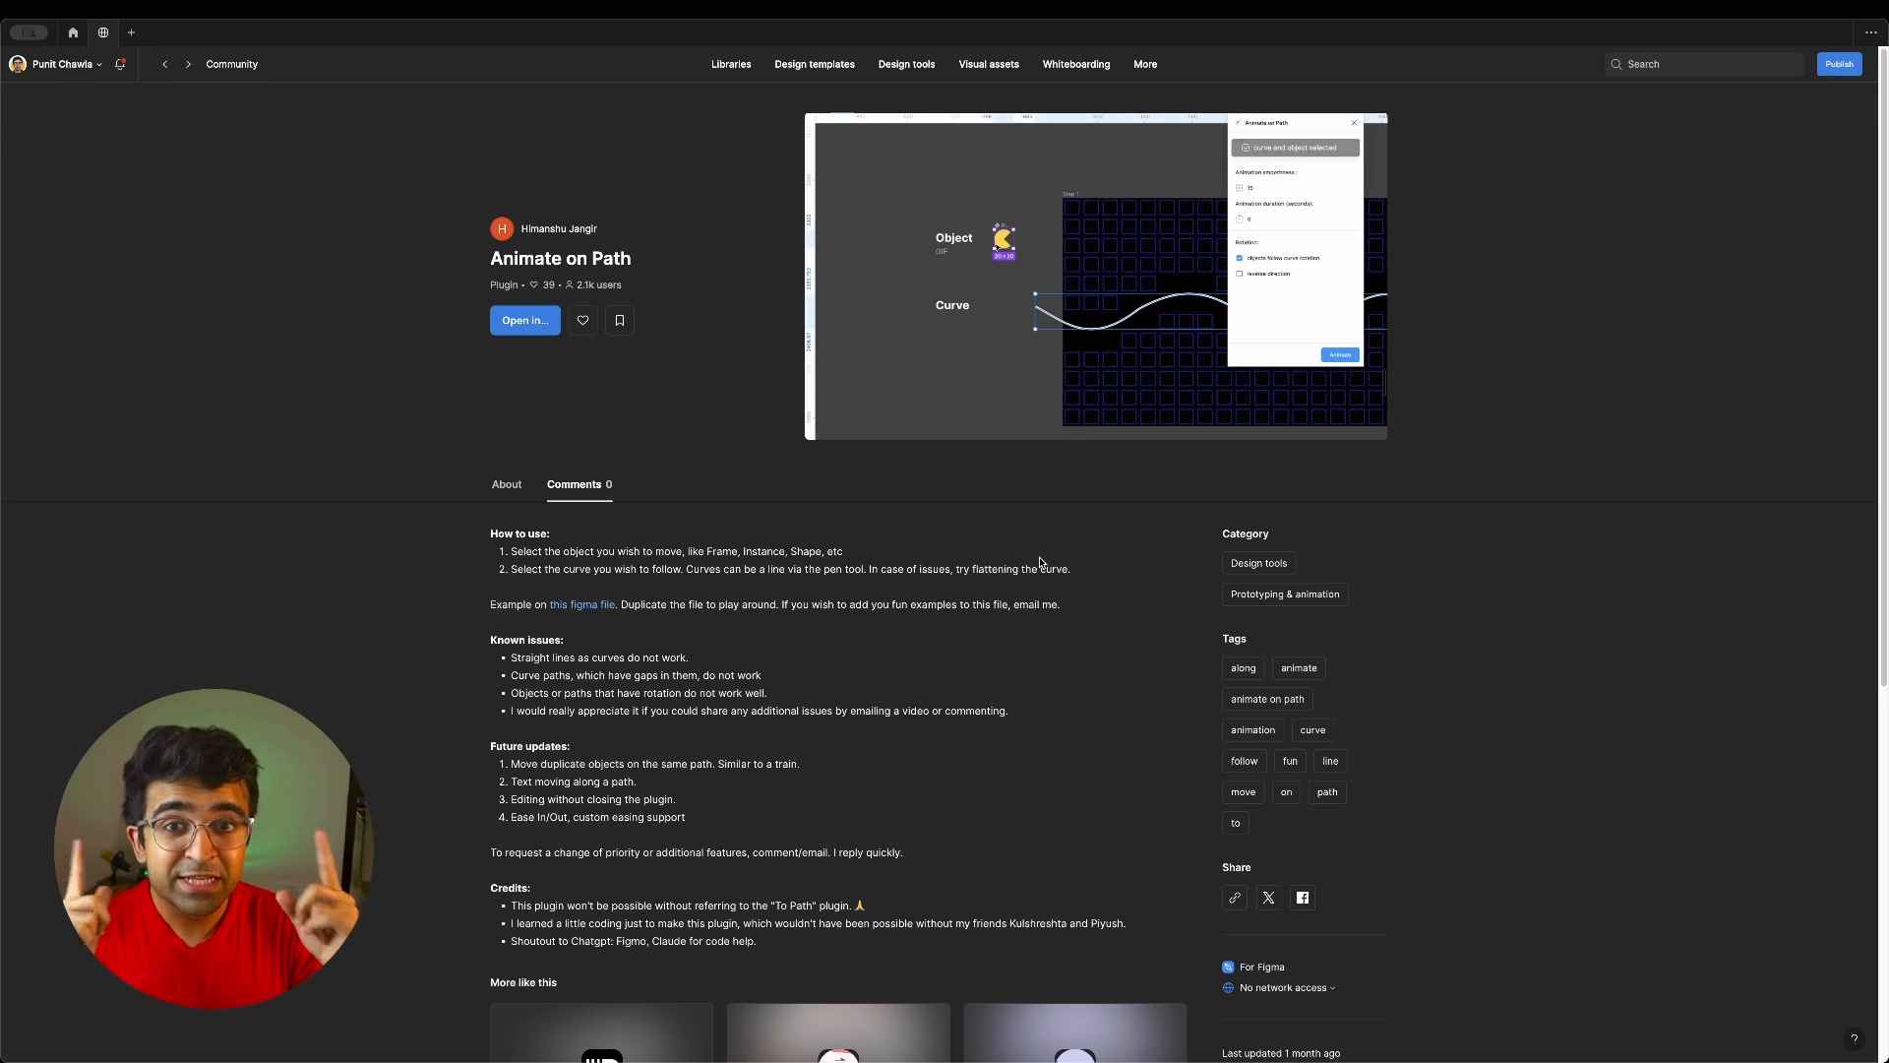
{"action": "left_click", "coordinate": [524, 318]}
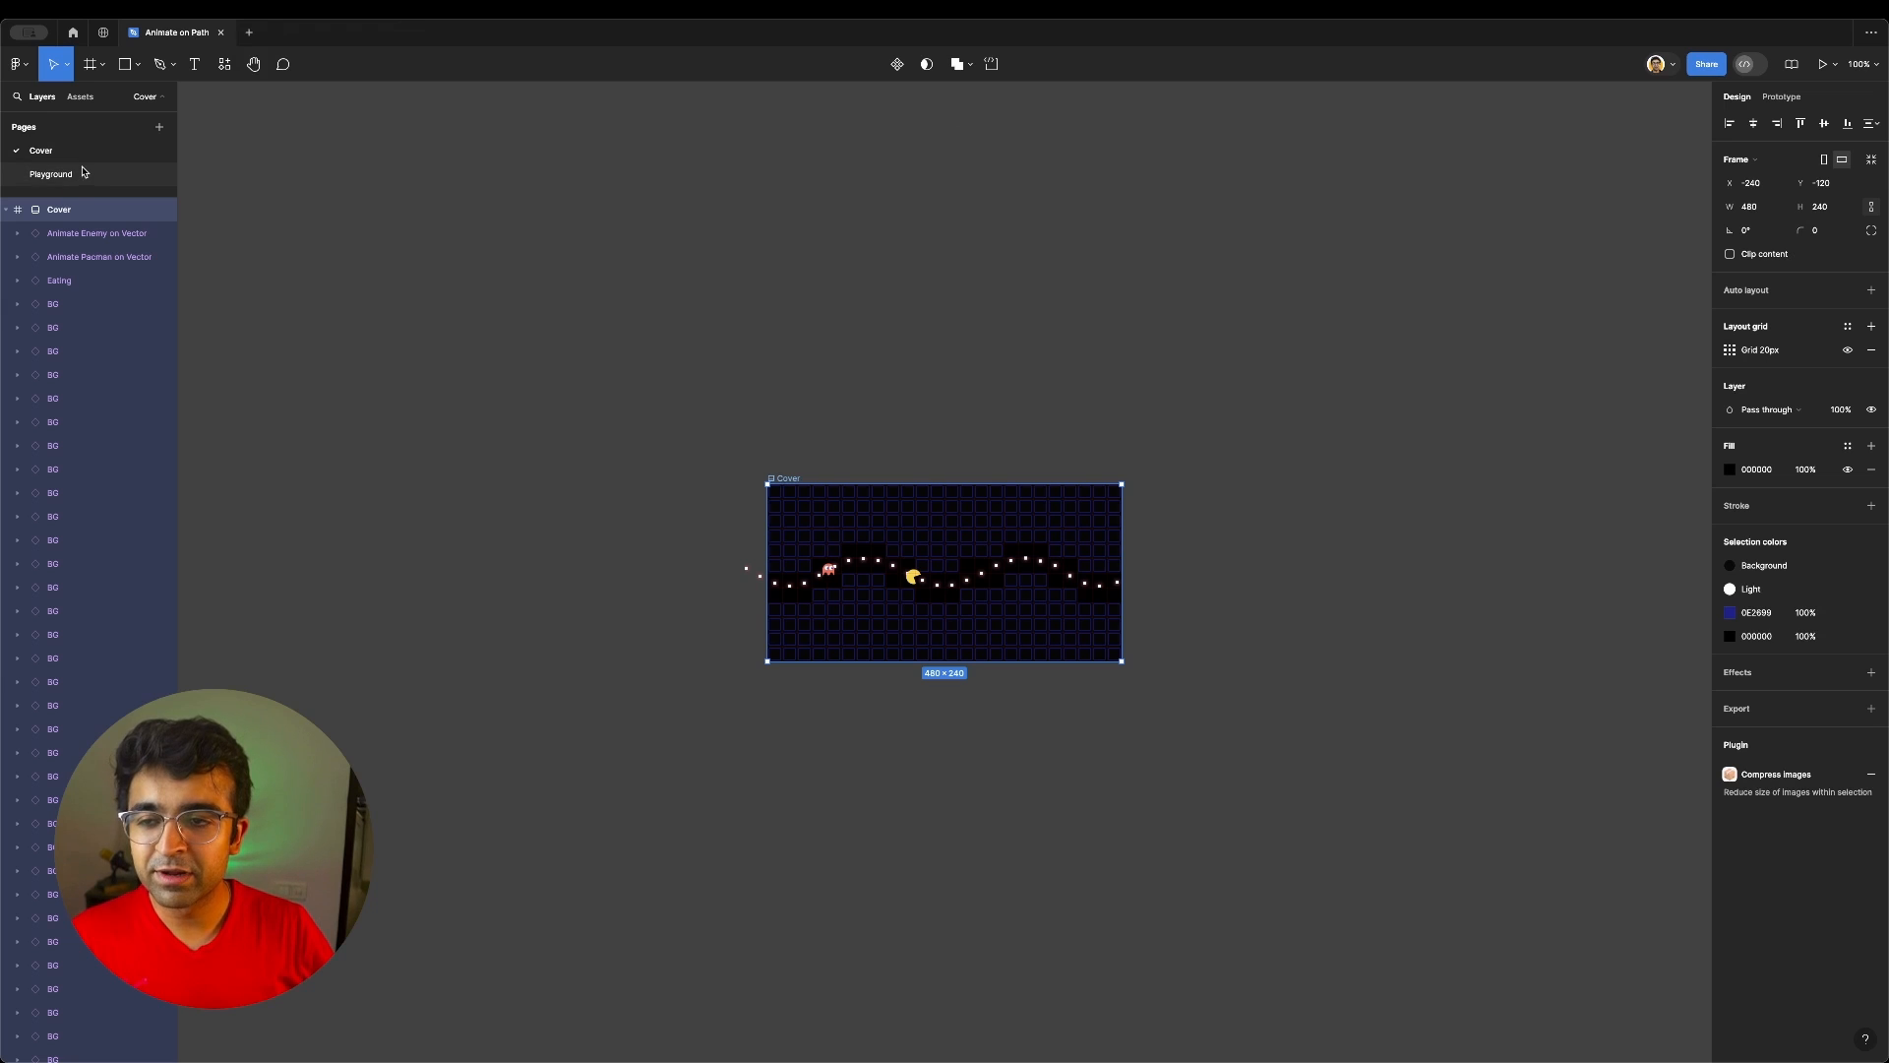
{"action": "left_click", "coordinate": [51, 173]}
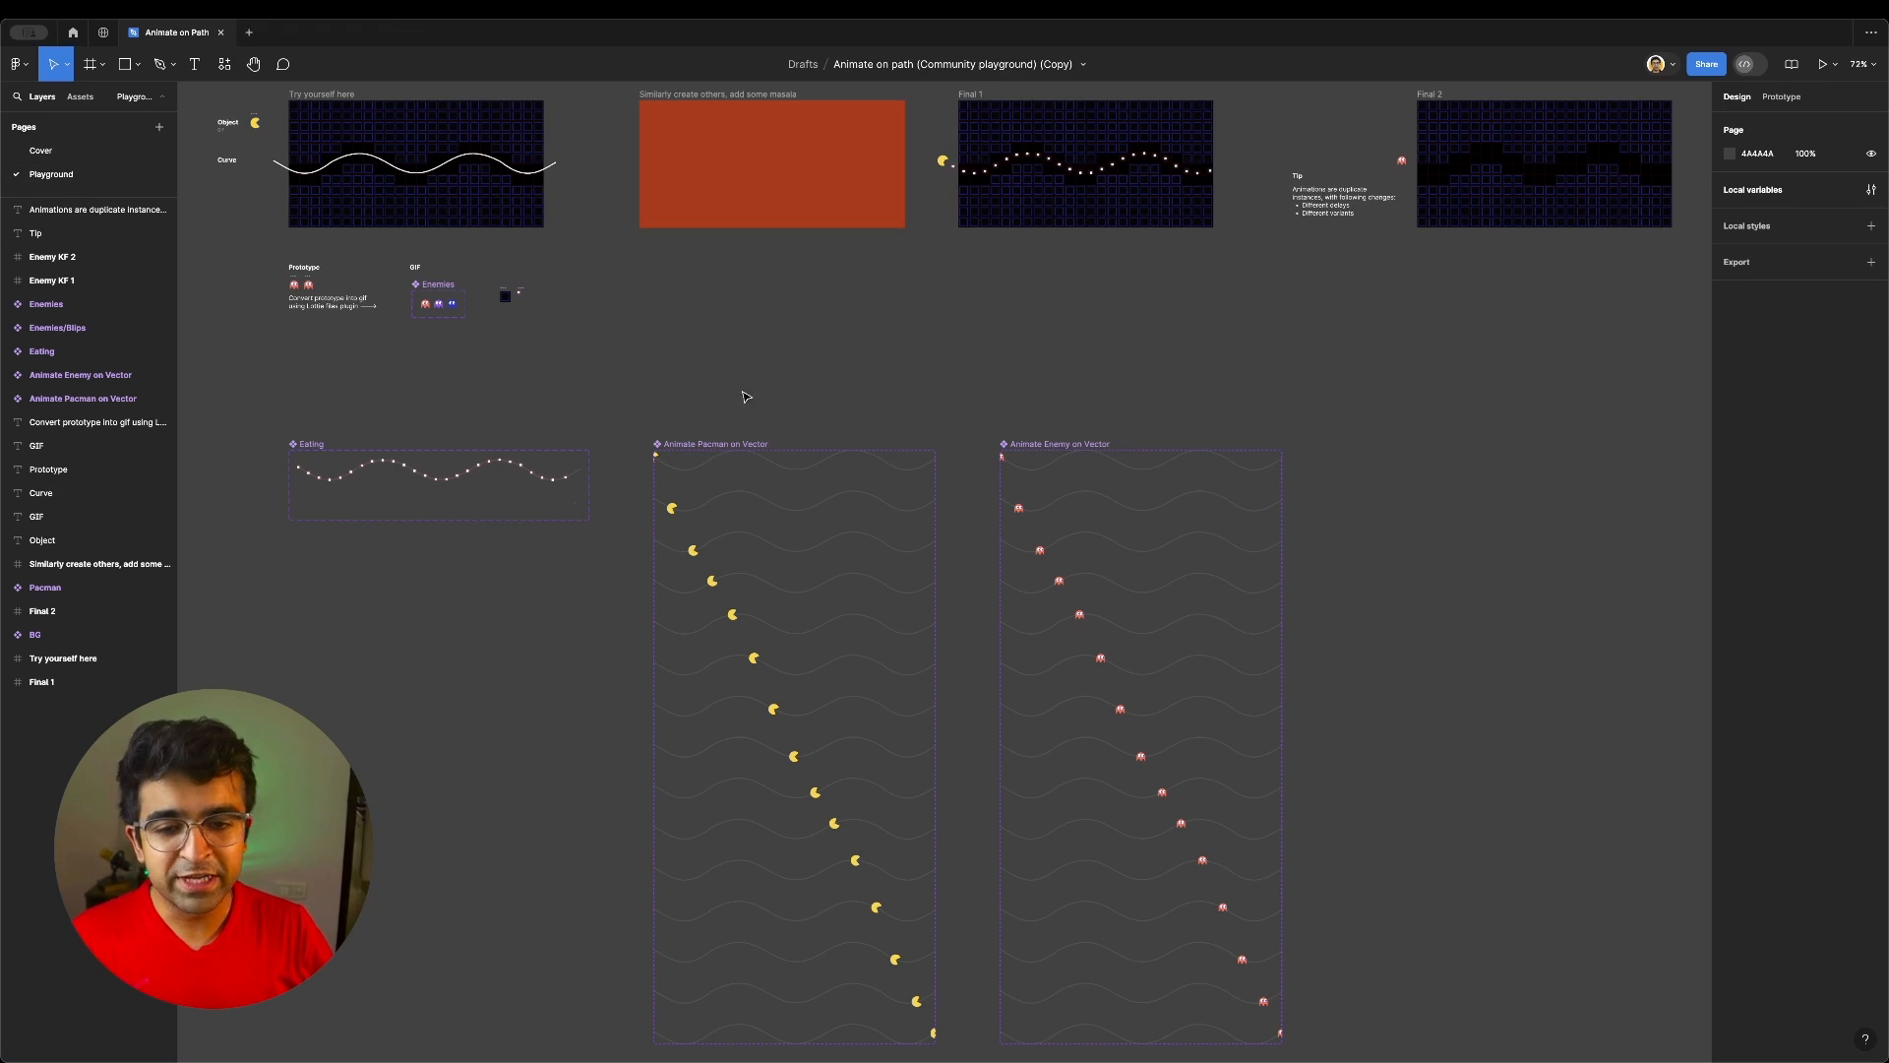
{"action": "left_click", "coordinate": [40, 150]}
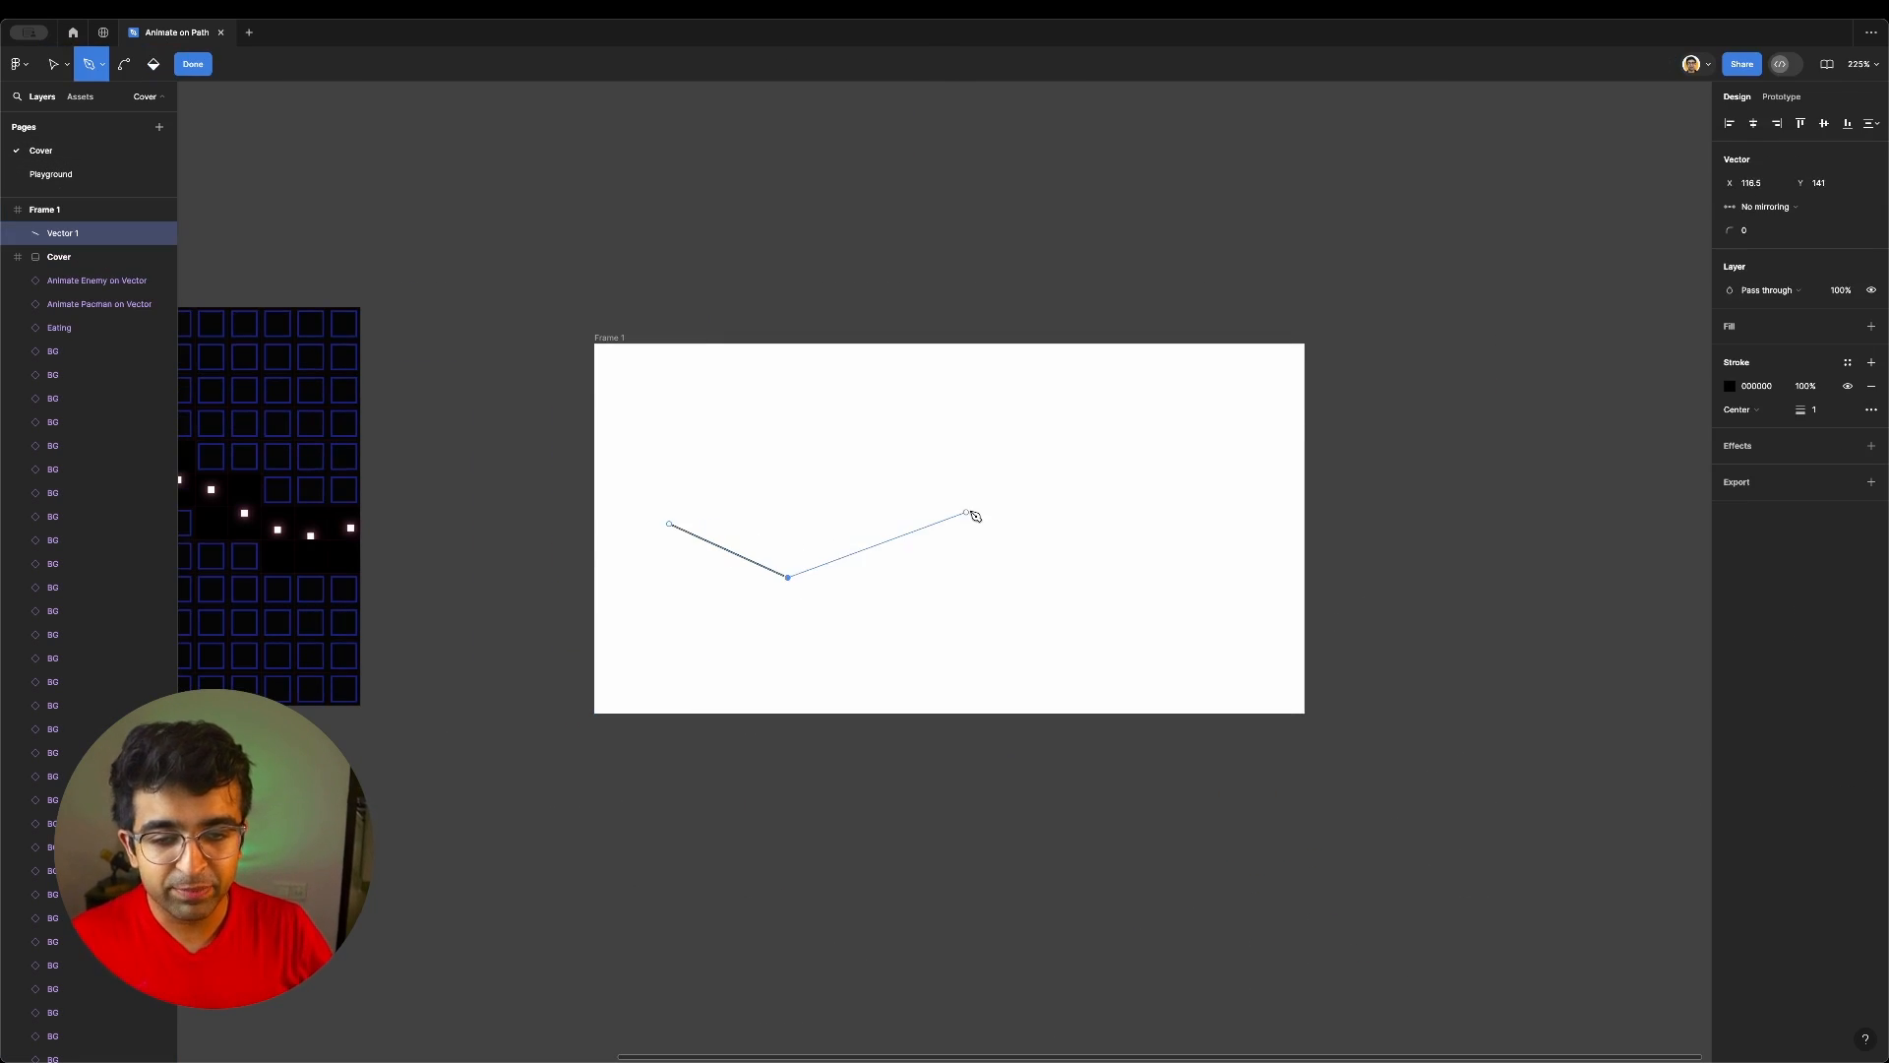
Finish the zigzag path, fill the circle with 37DBFF, select both and list the plugins
{"action": "left_click", "coordinate": [193, 63]}
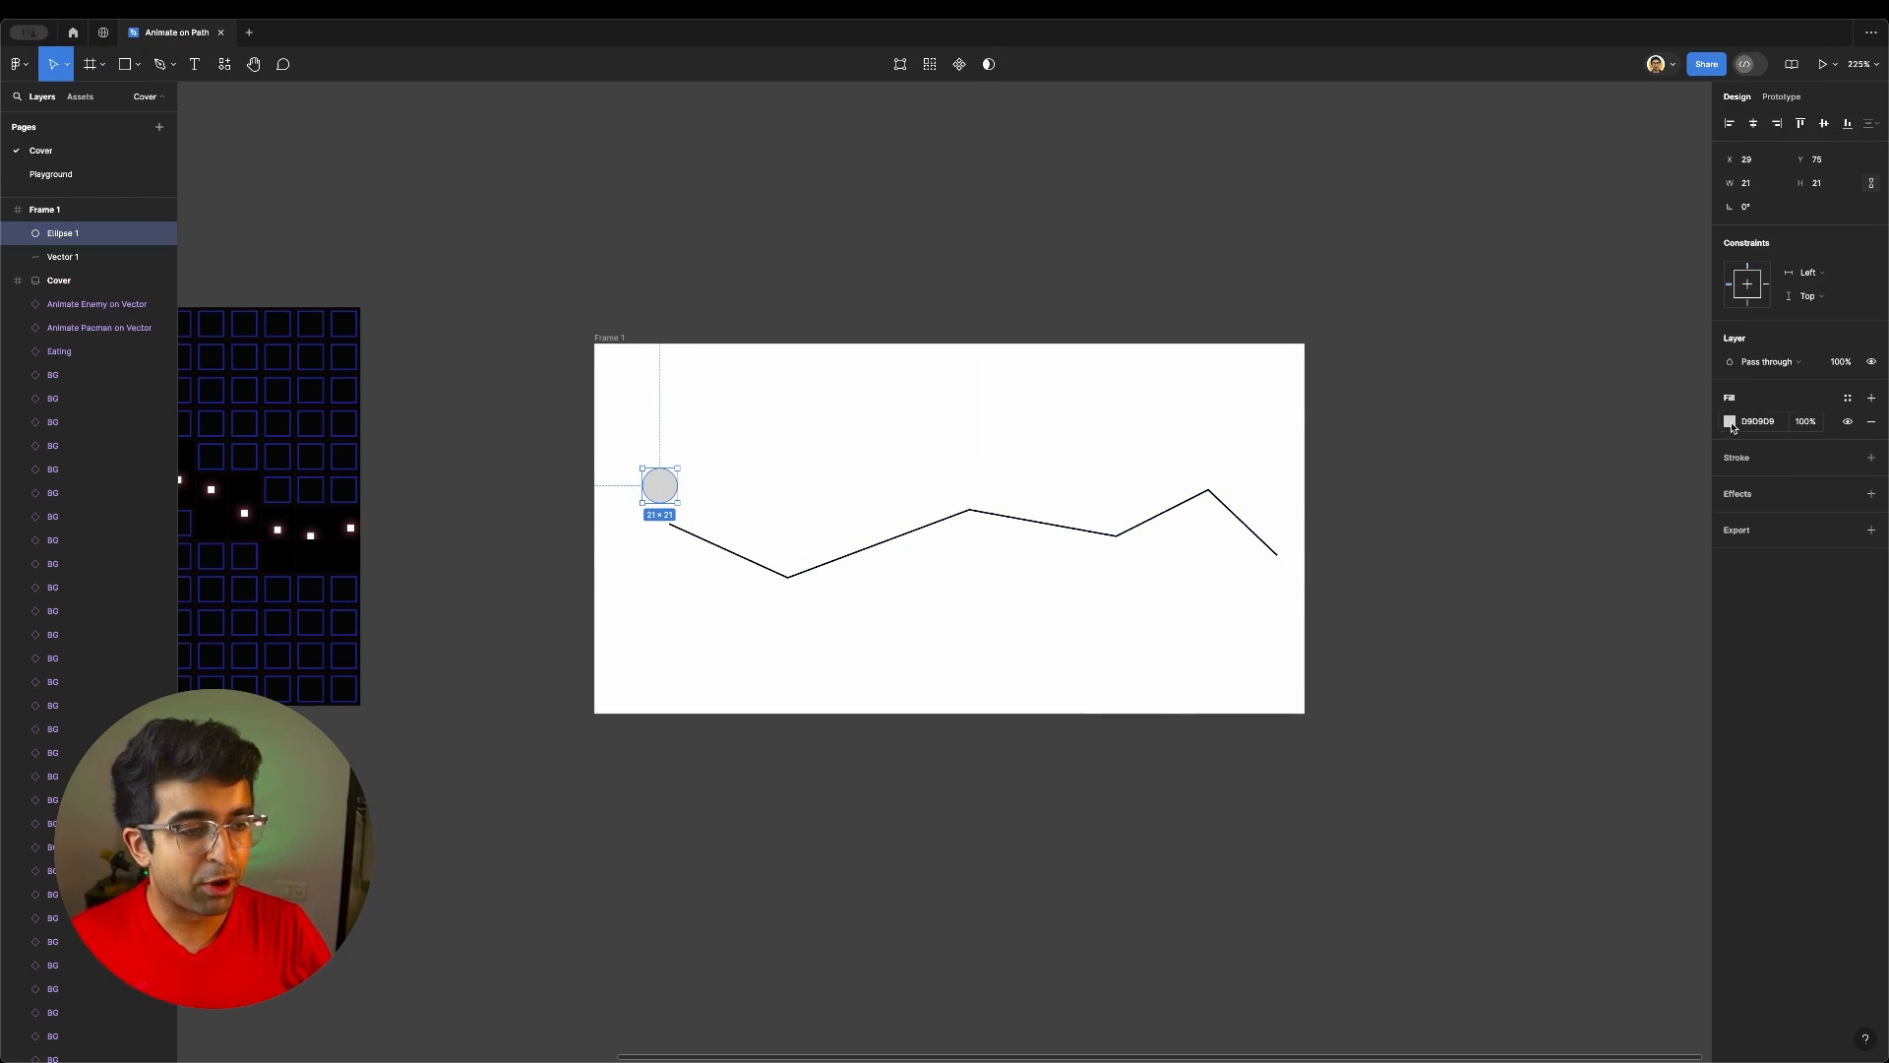
{"action": "left_click", "coordinate": [1729, 421]}
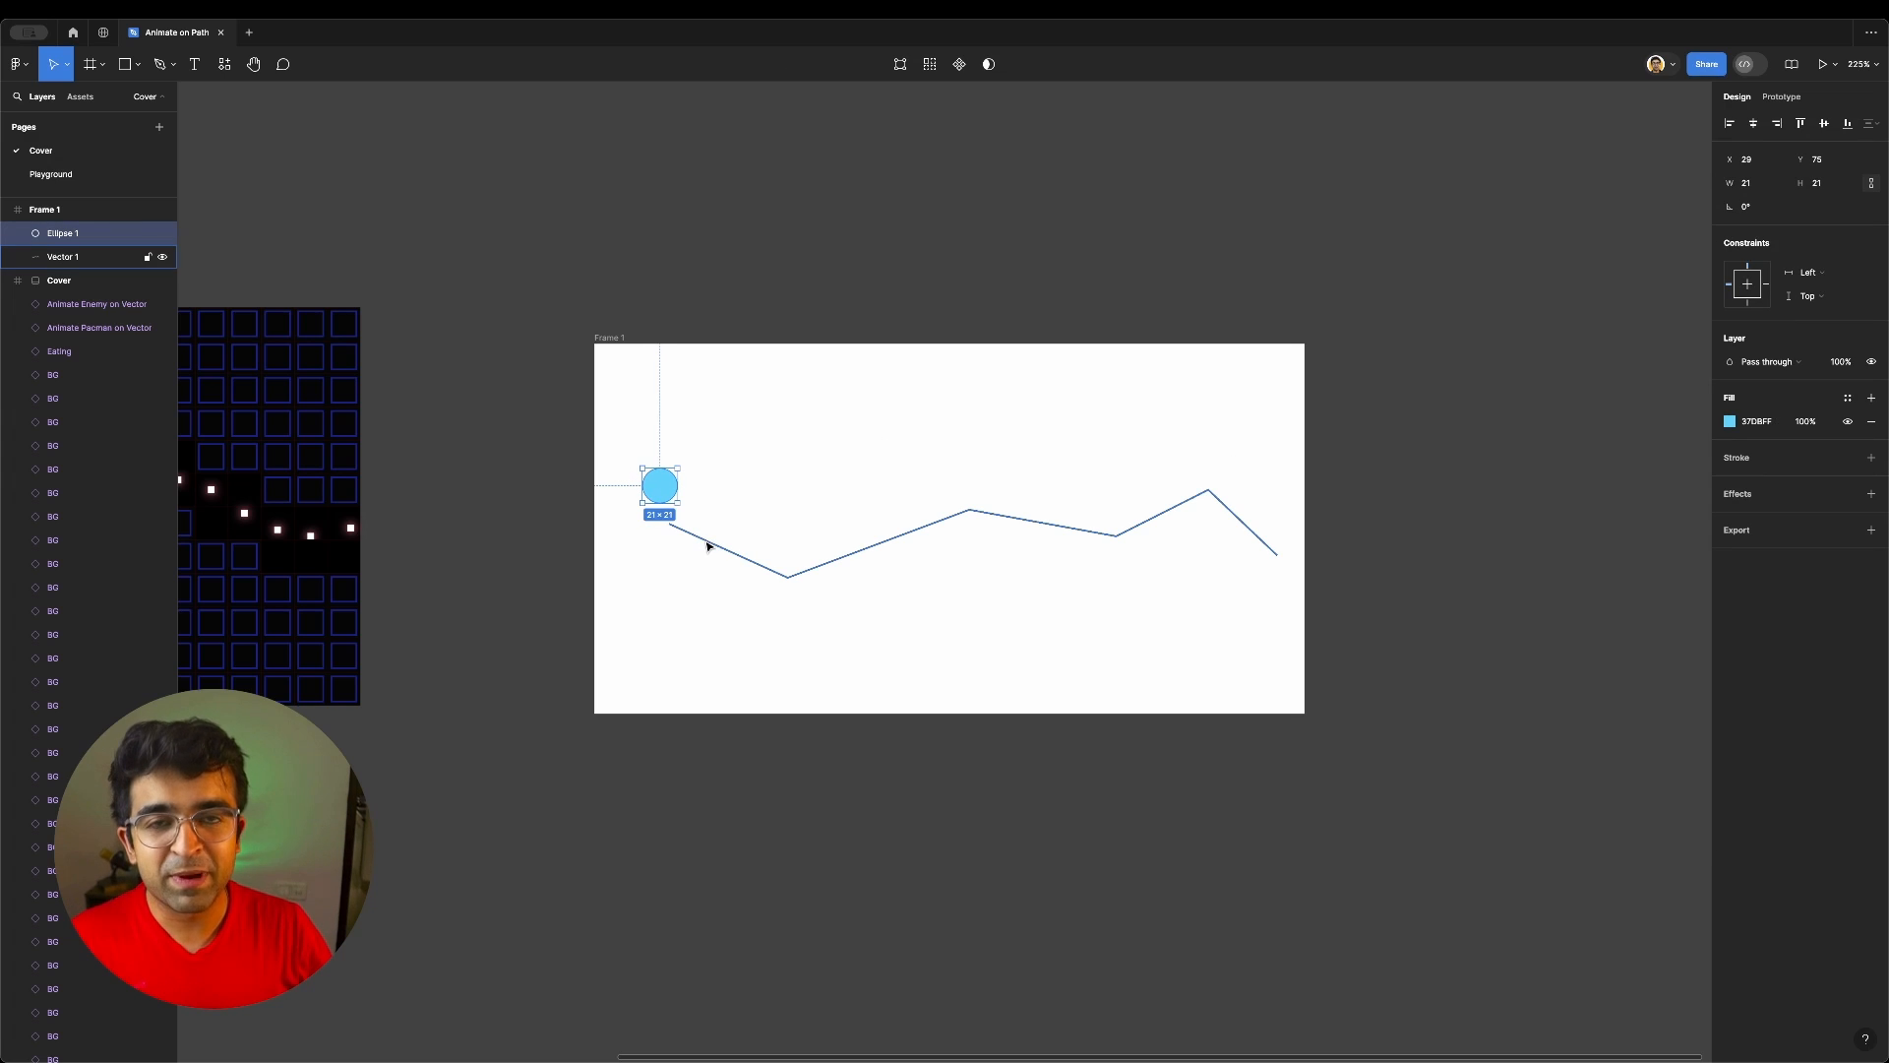
{"action": "left_click", "coordinate": [63, 256]}
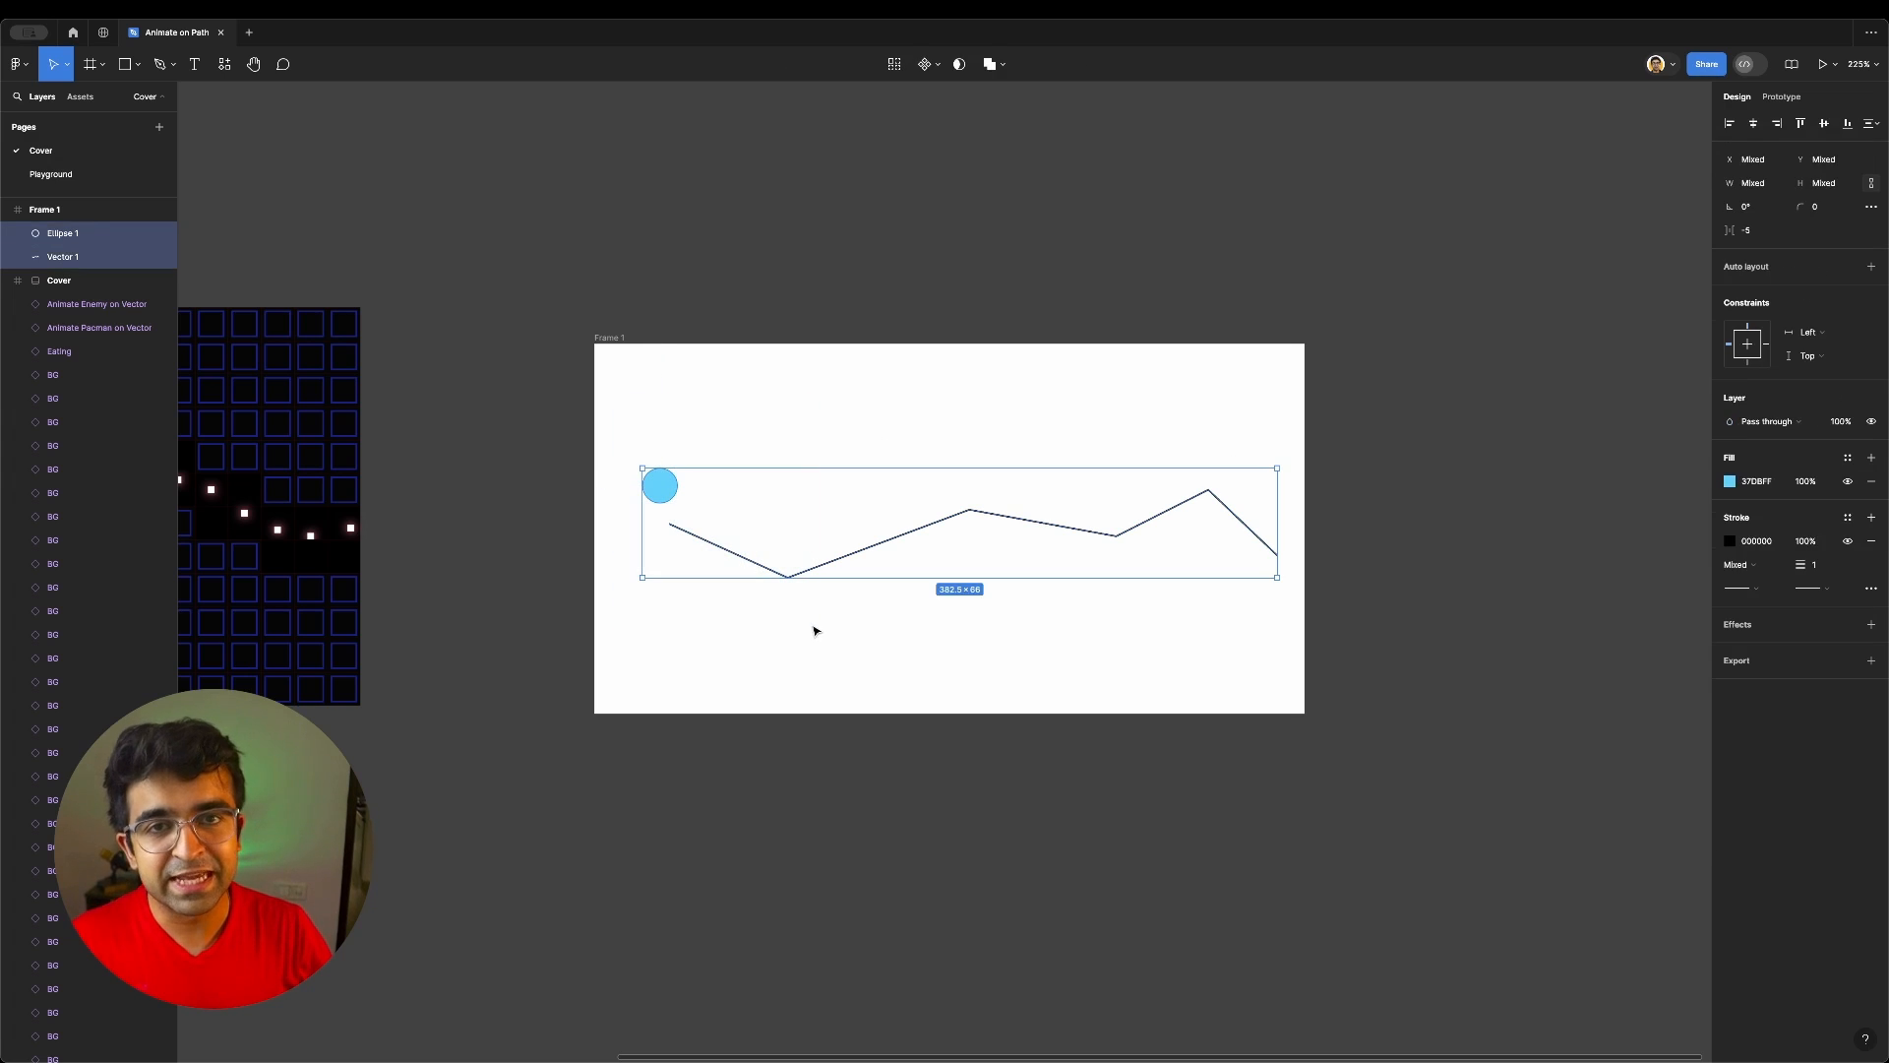
{"action": "left_click", "coordinate": [225, 63]}
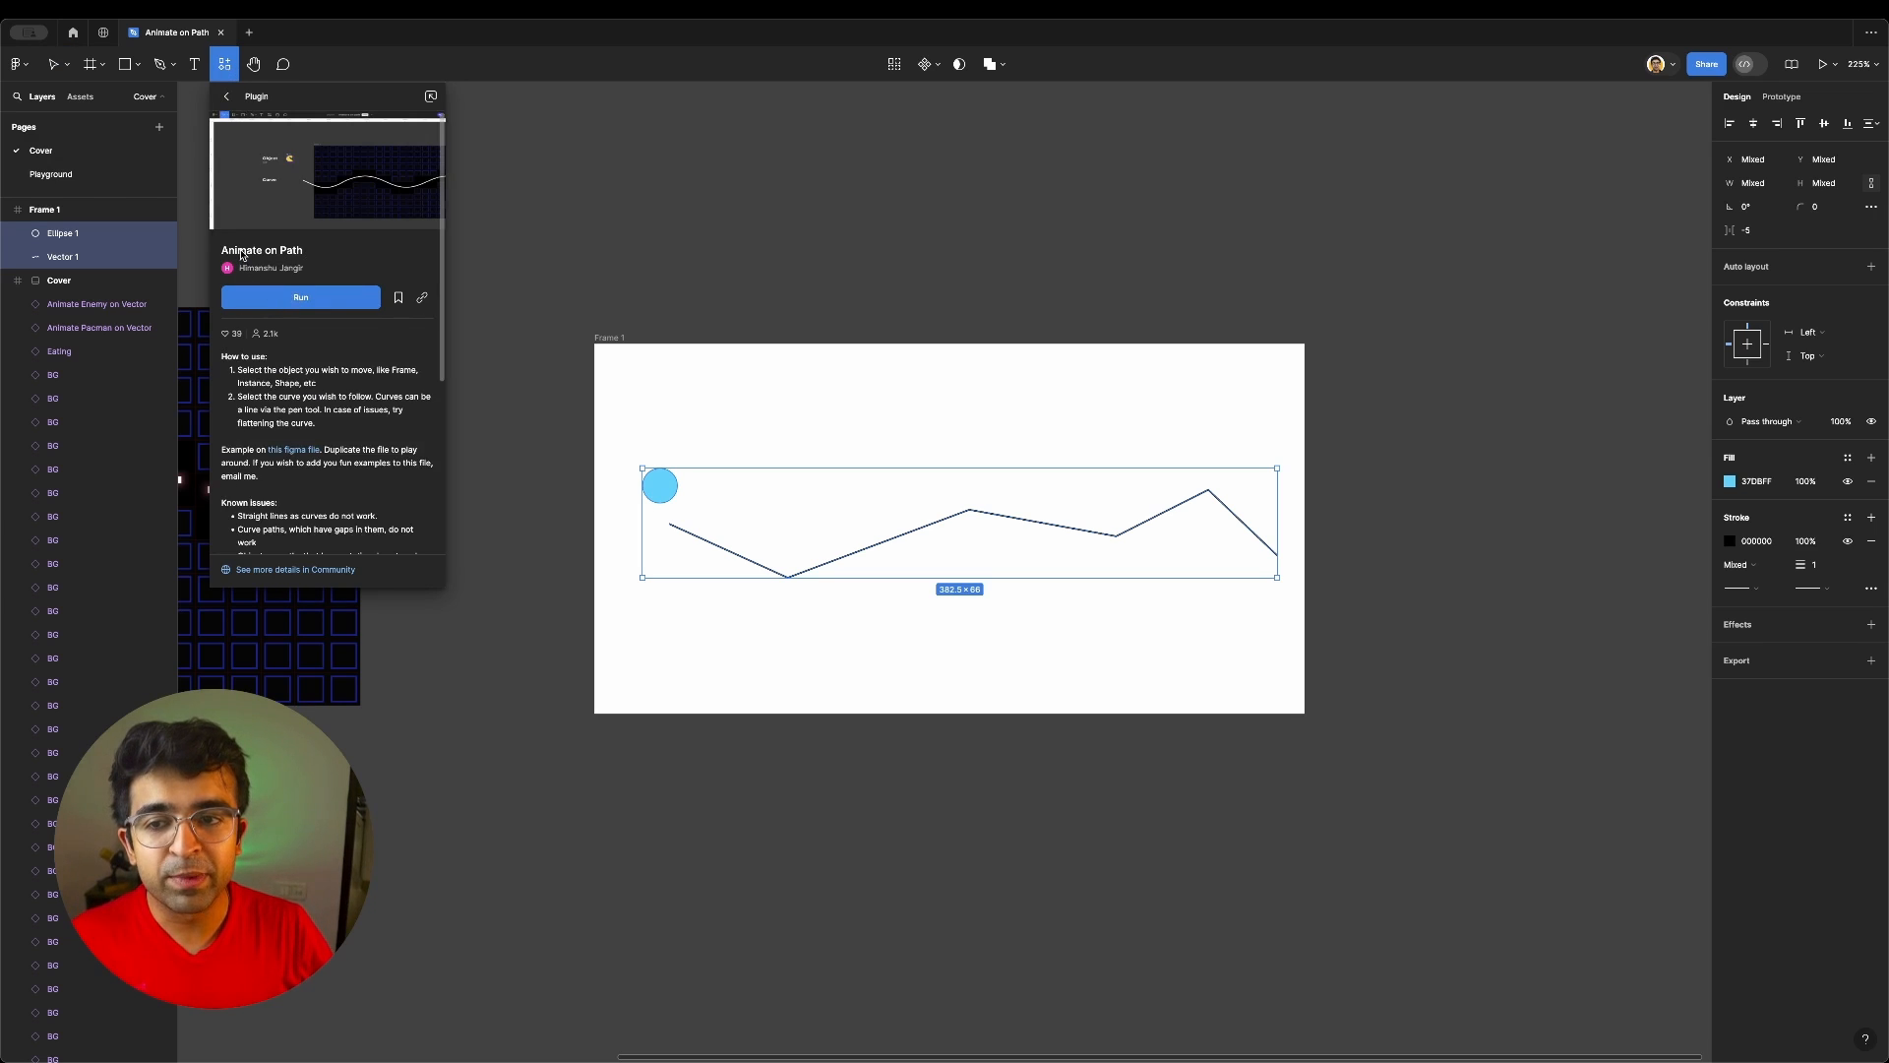
Run Animate on Path with smoothness 15 and duration 10 to animate the circle along the zigzag
{"action": "left_click", "coordinate": [299, 297]}
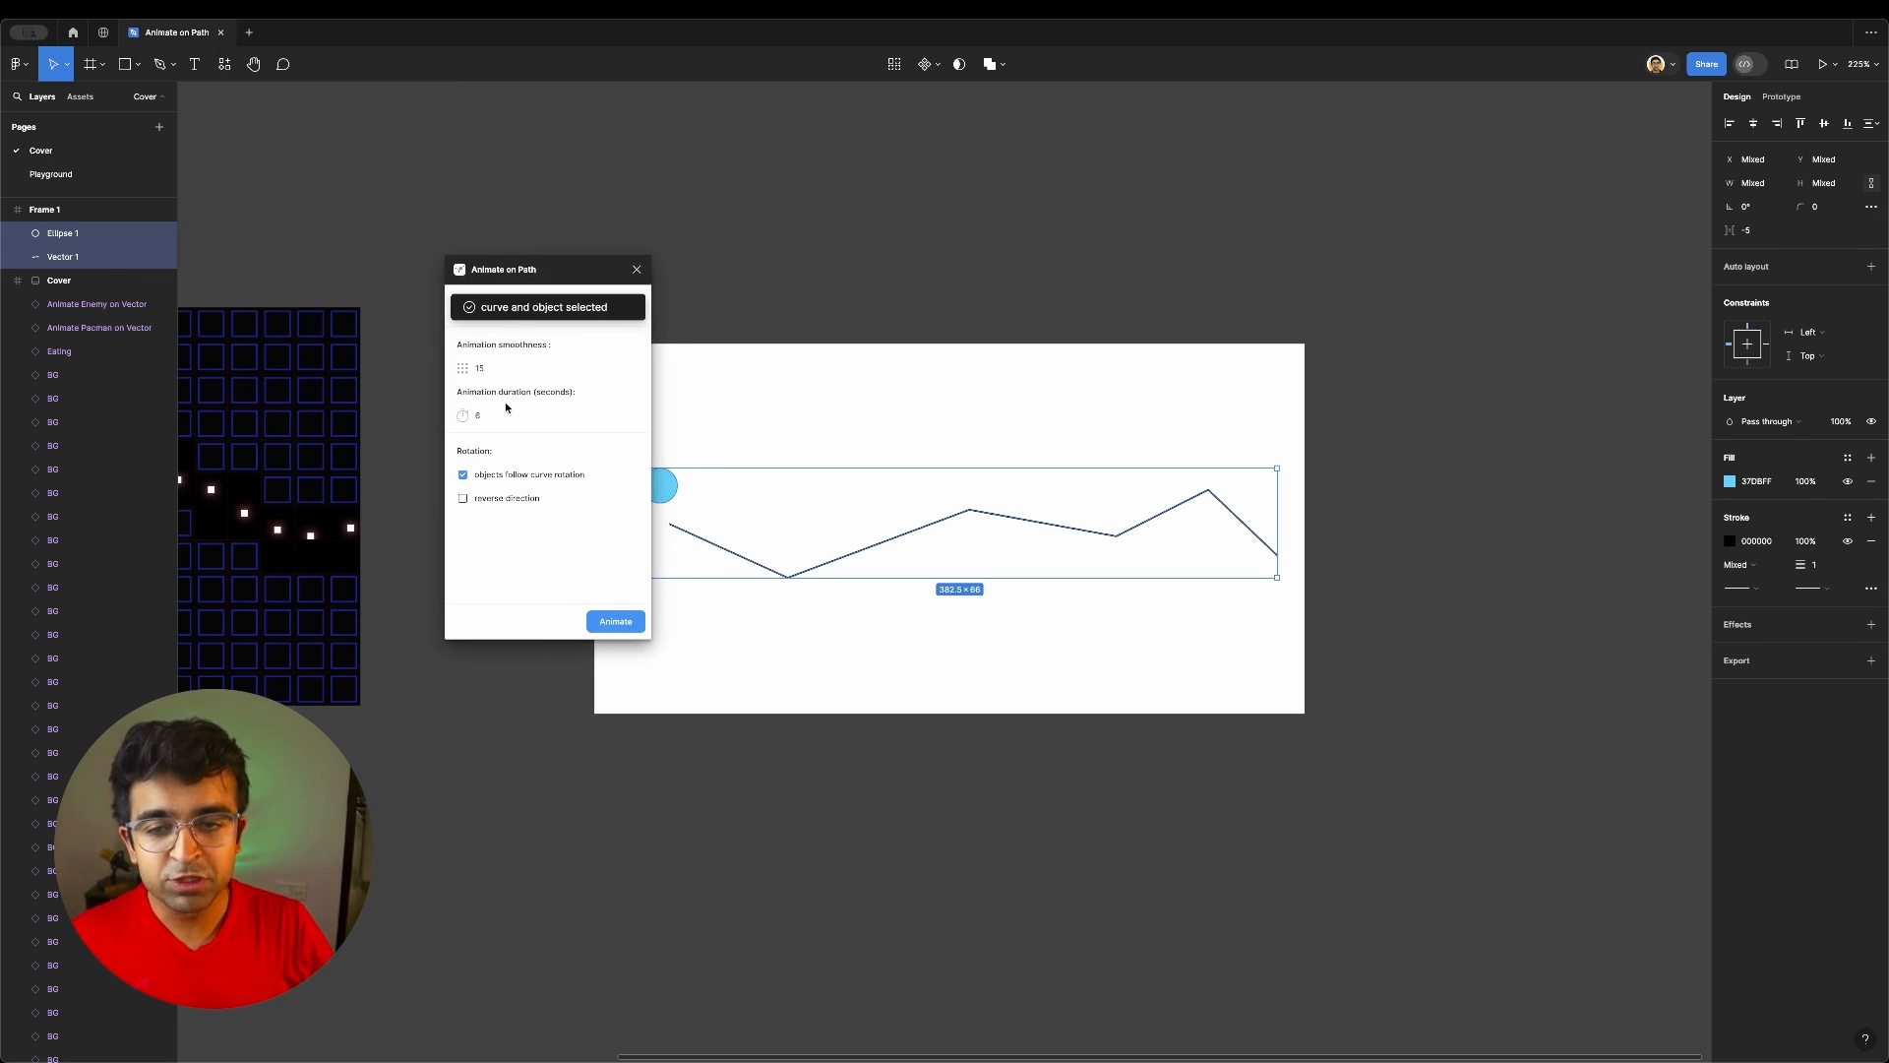
{"action": "left_click", "coordinate": [549, 368]}
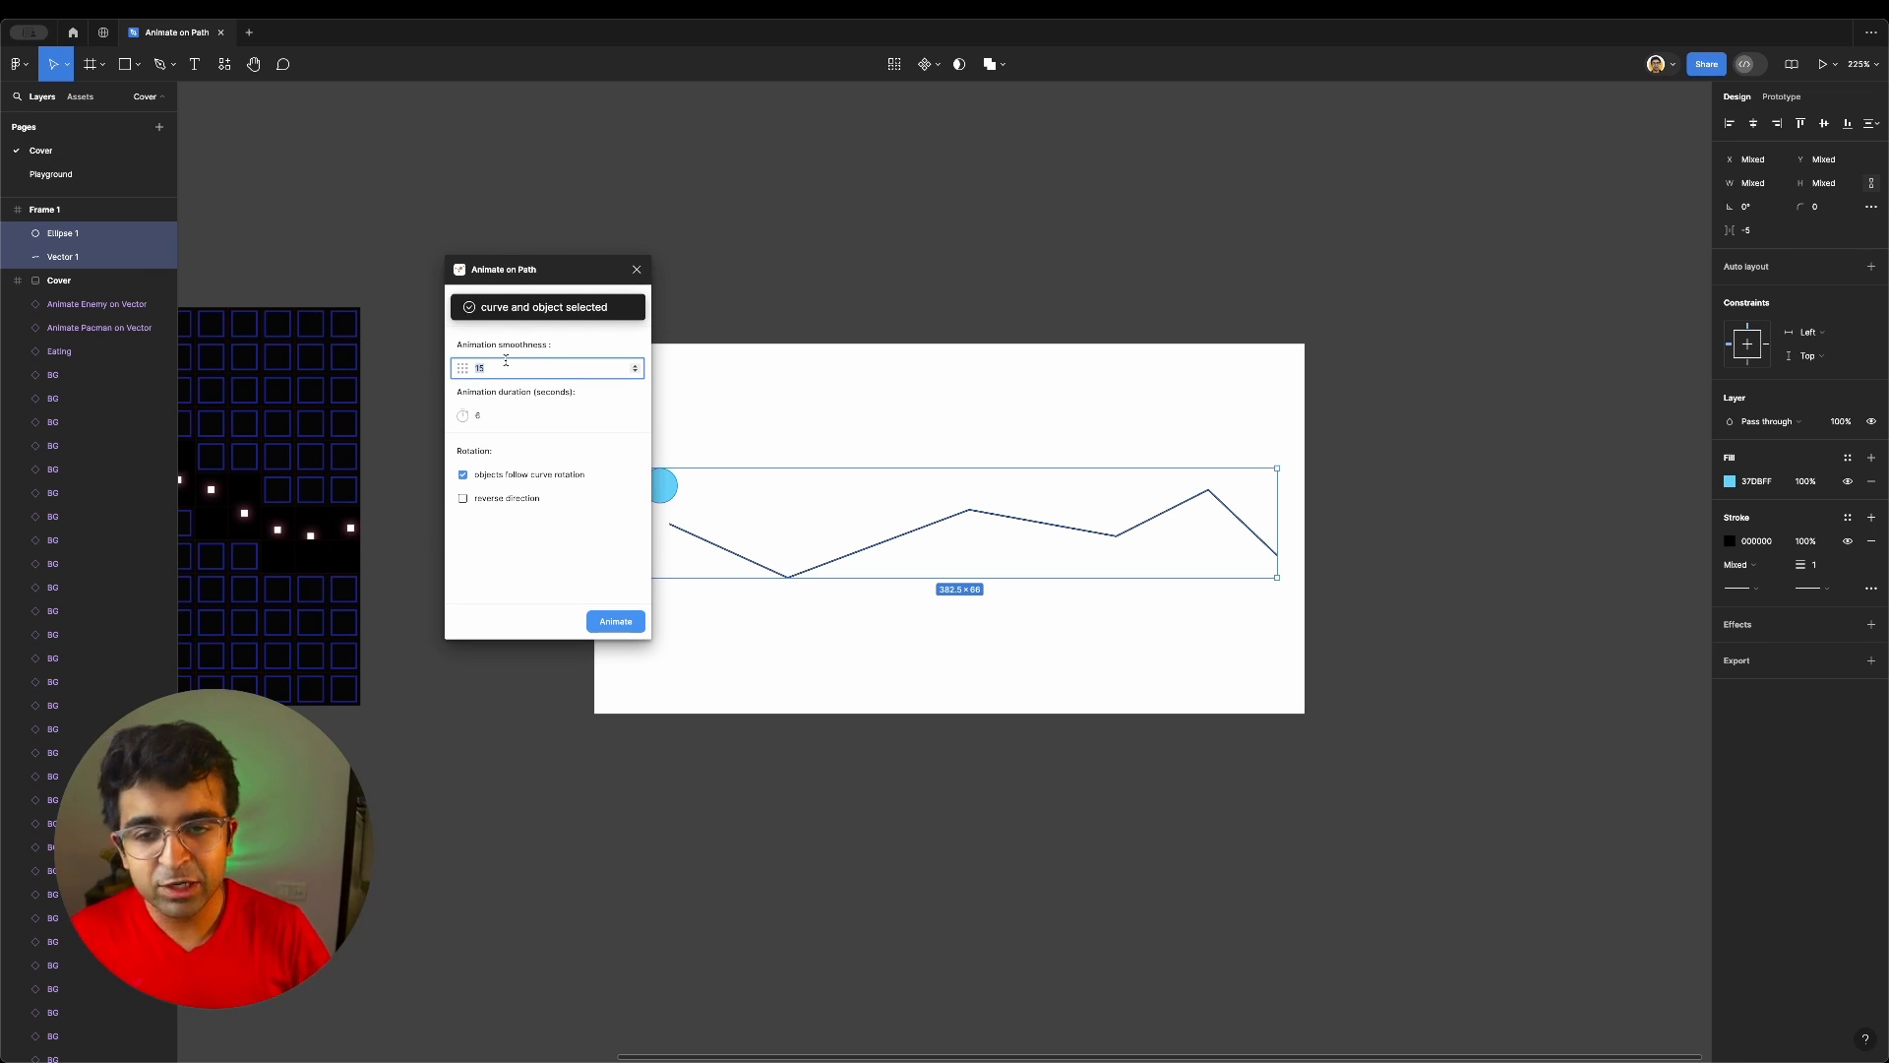
{"action": "left_click", "coordinate": [549, 415]}
{"action": "type", "text": "080"}
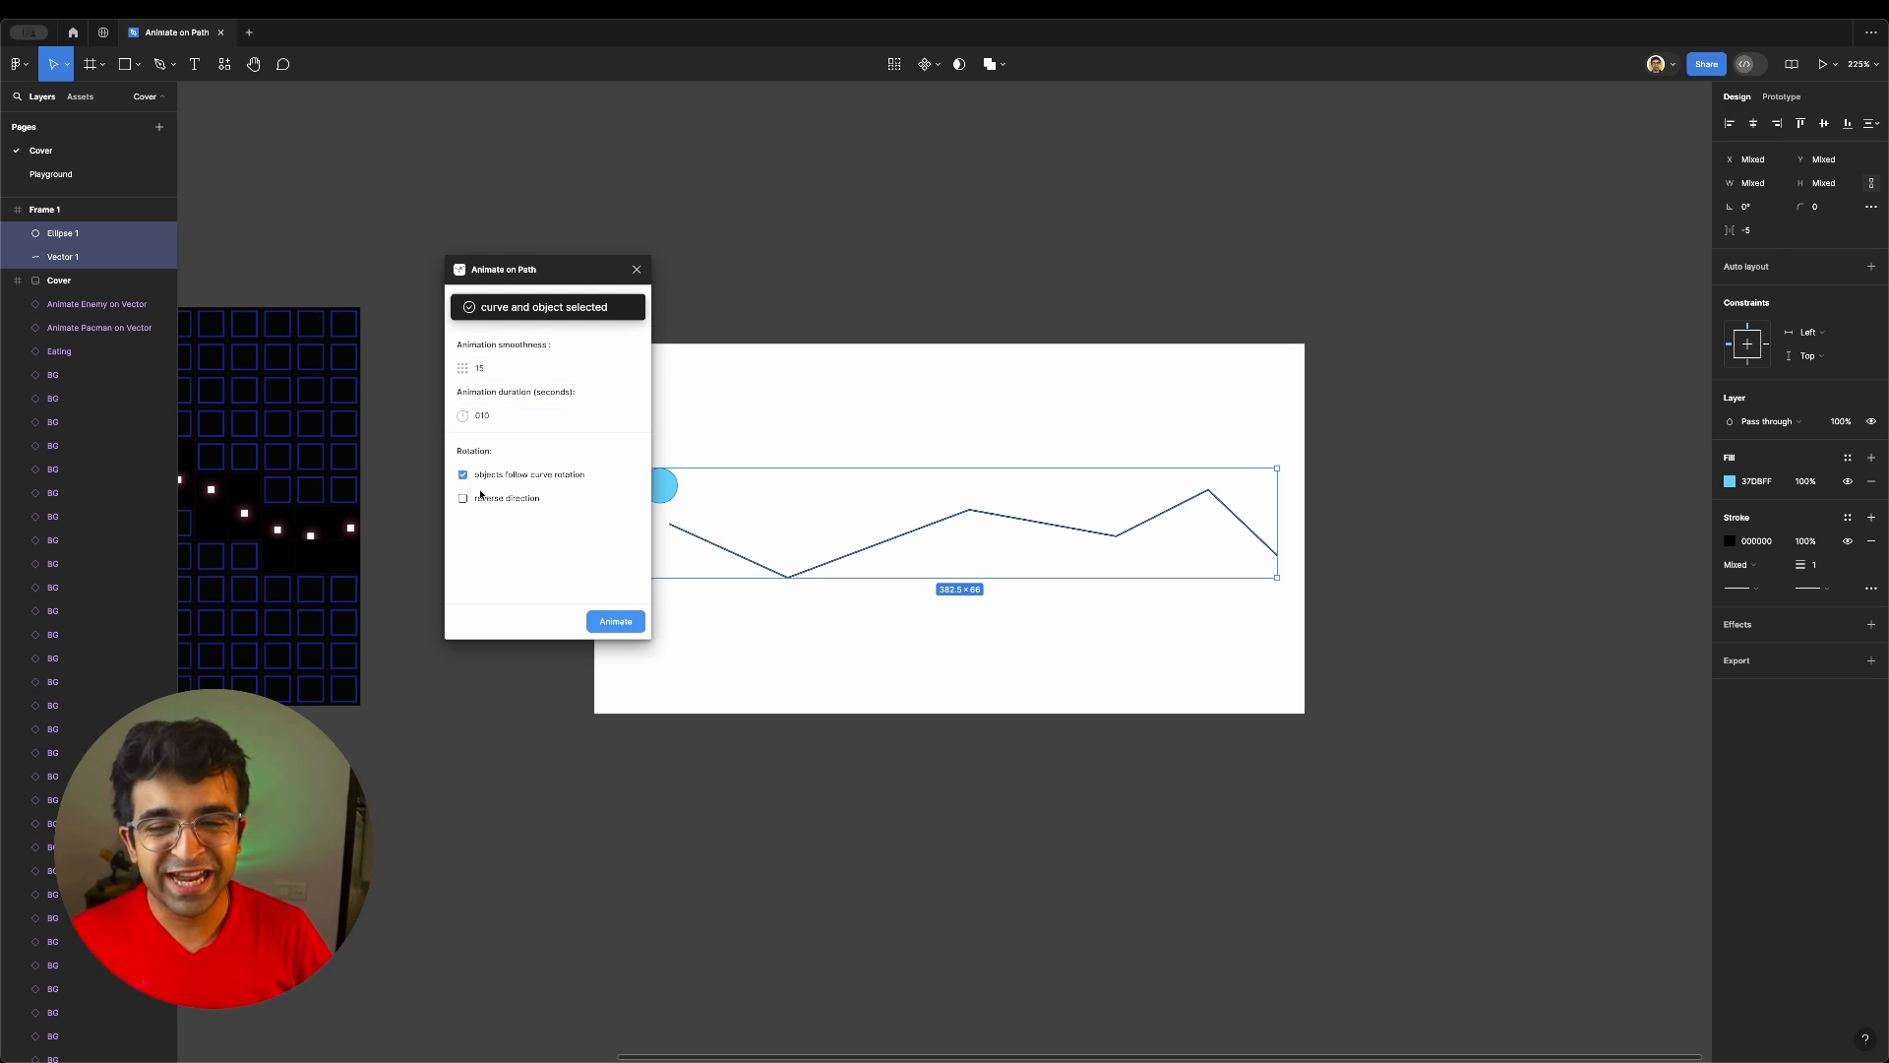
{"action": "left_click", "coordinate": [614, 619]}
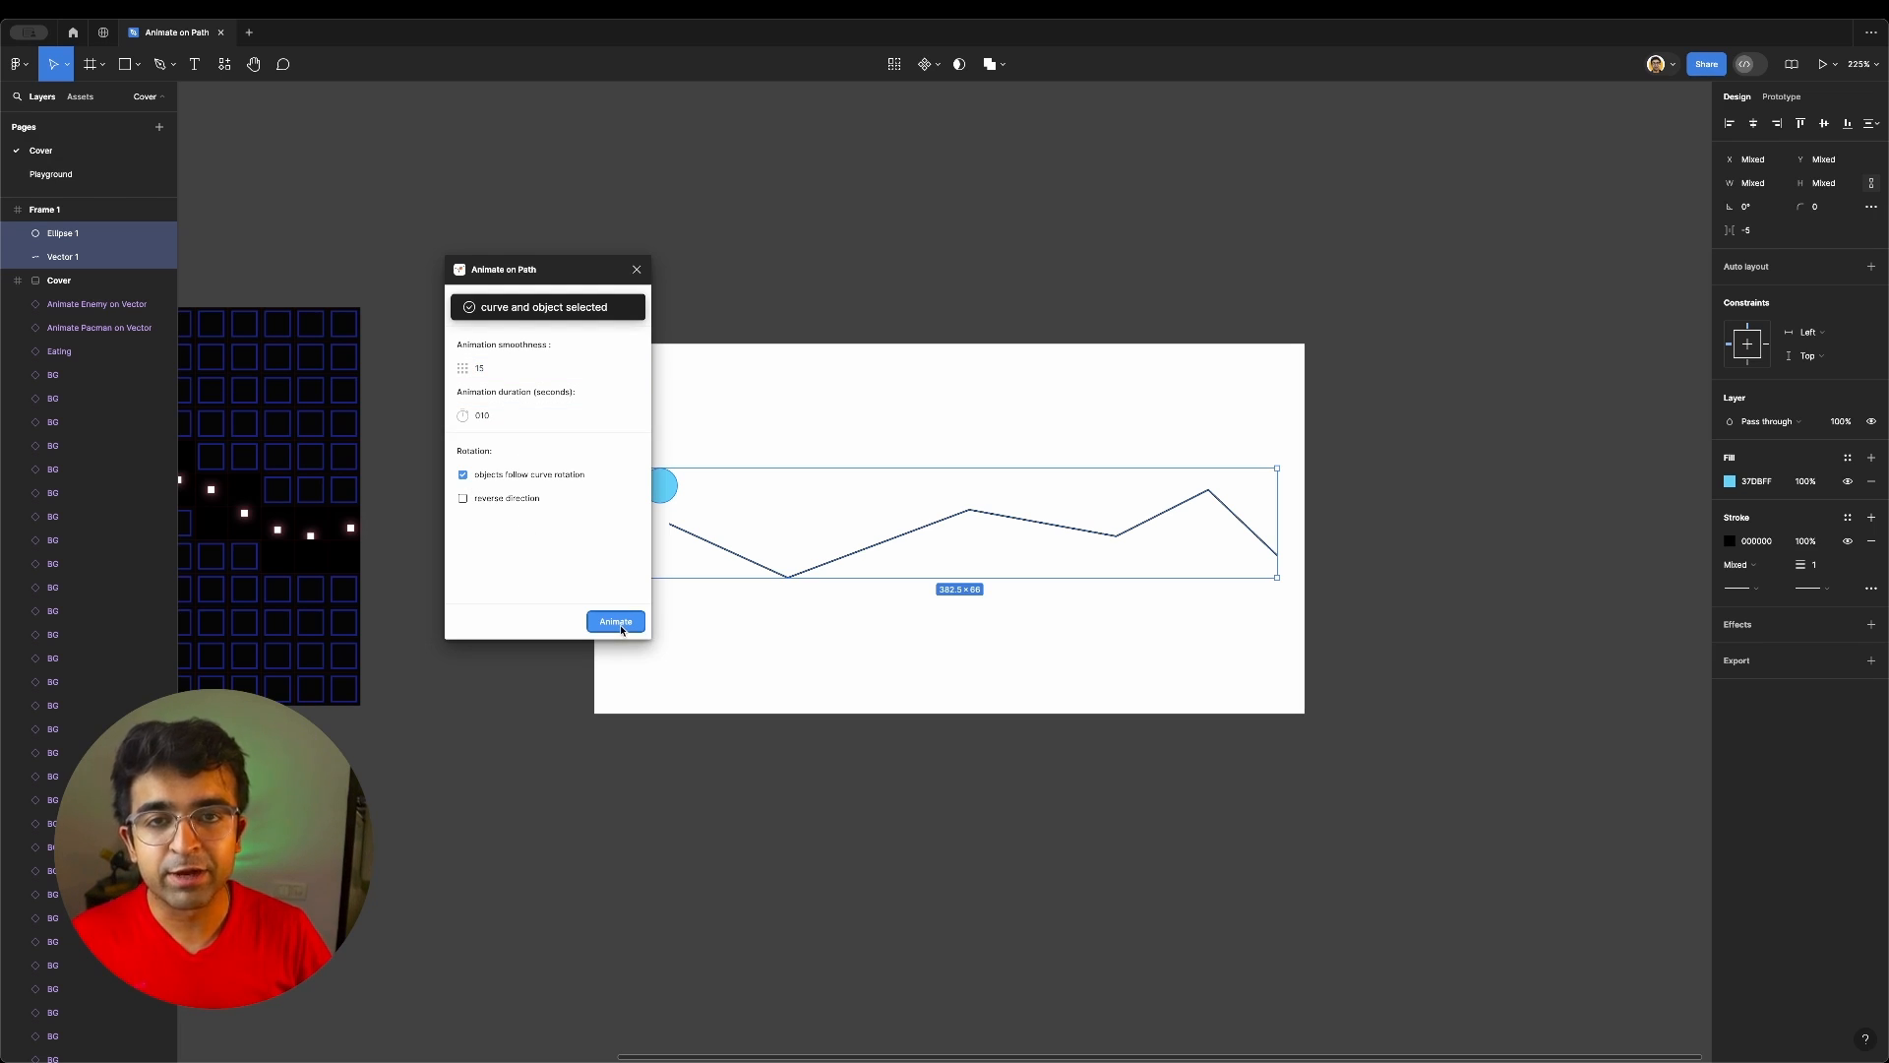
{"action": "left_click", "coordinate": [614, 620]}
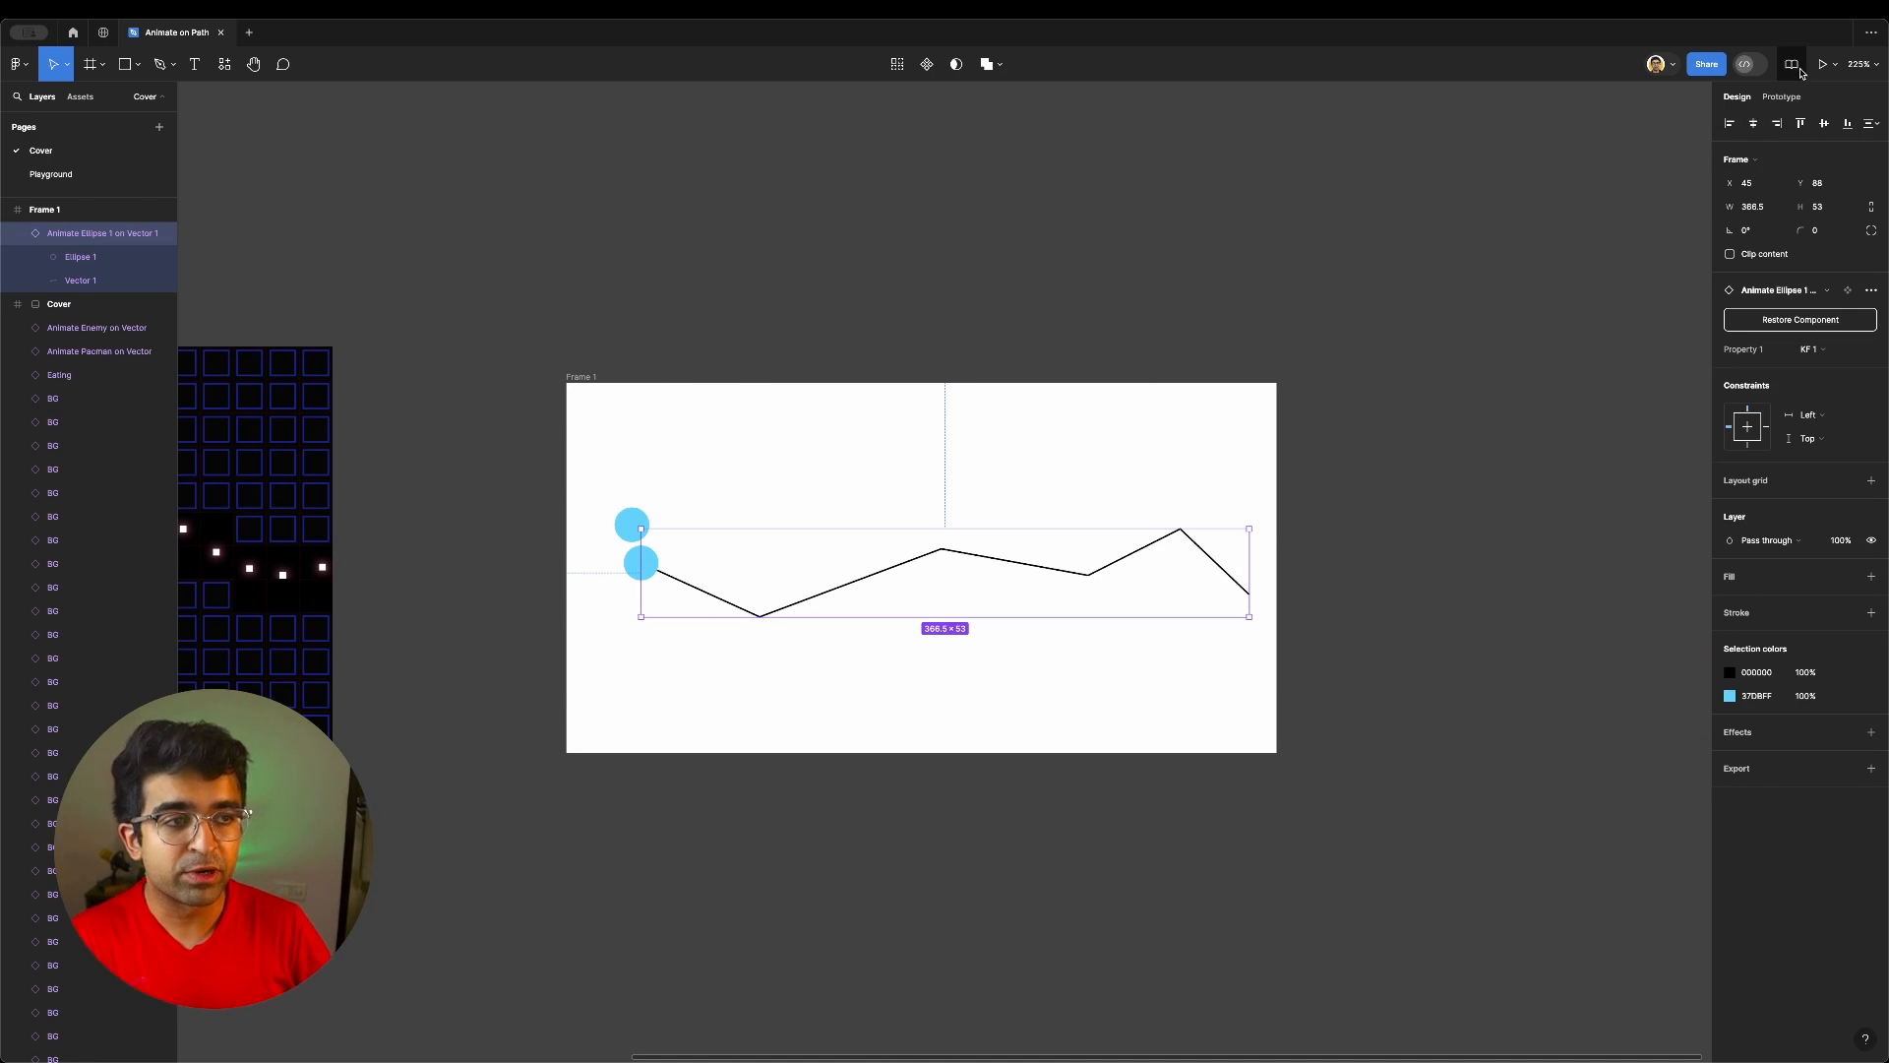
Preview the circle-on-path animation in the prototype tab, then return to the design file
{"action": "left_click", "coordinate": [1826, 63]}
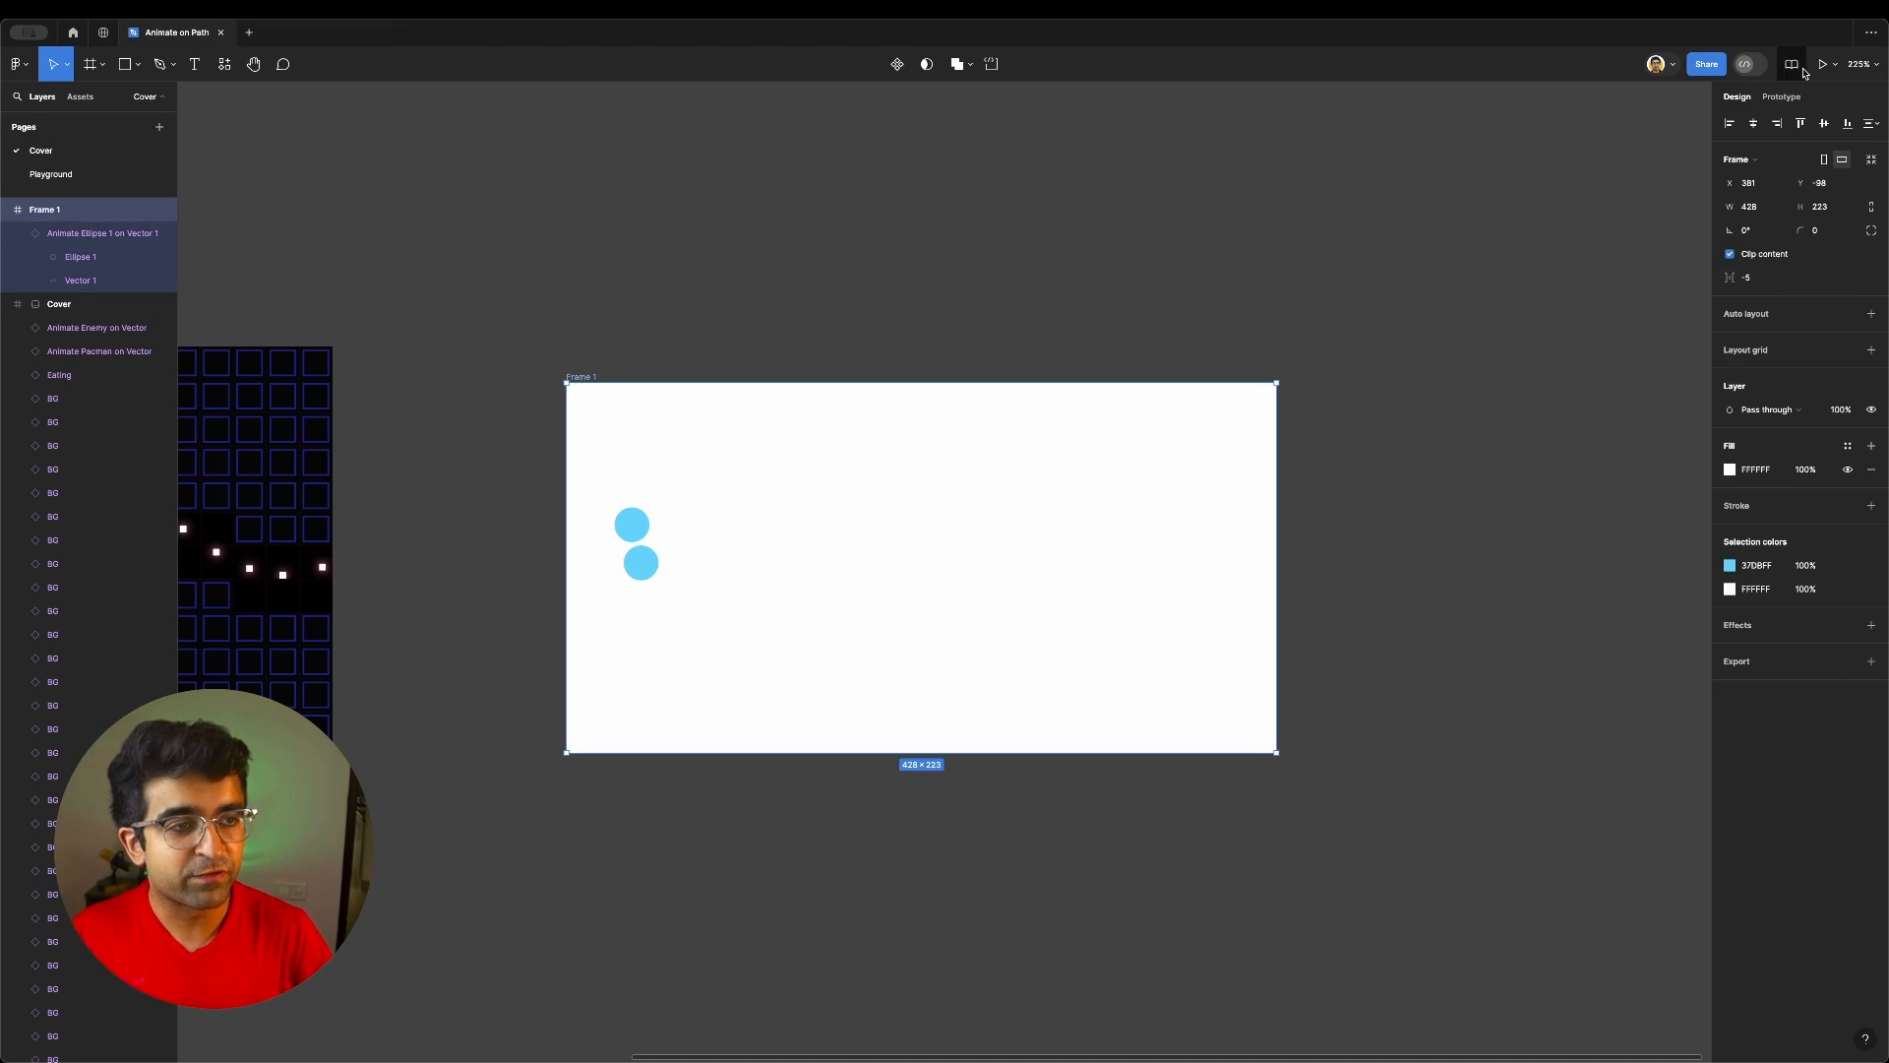
{"action": "left_click", "coordinate": [1822, 63]}
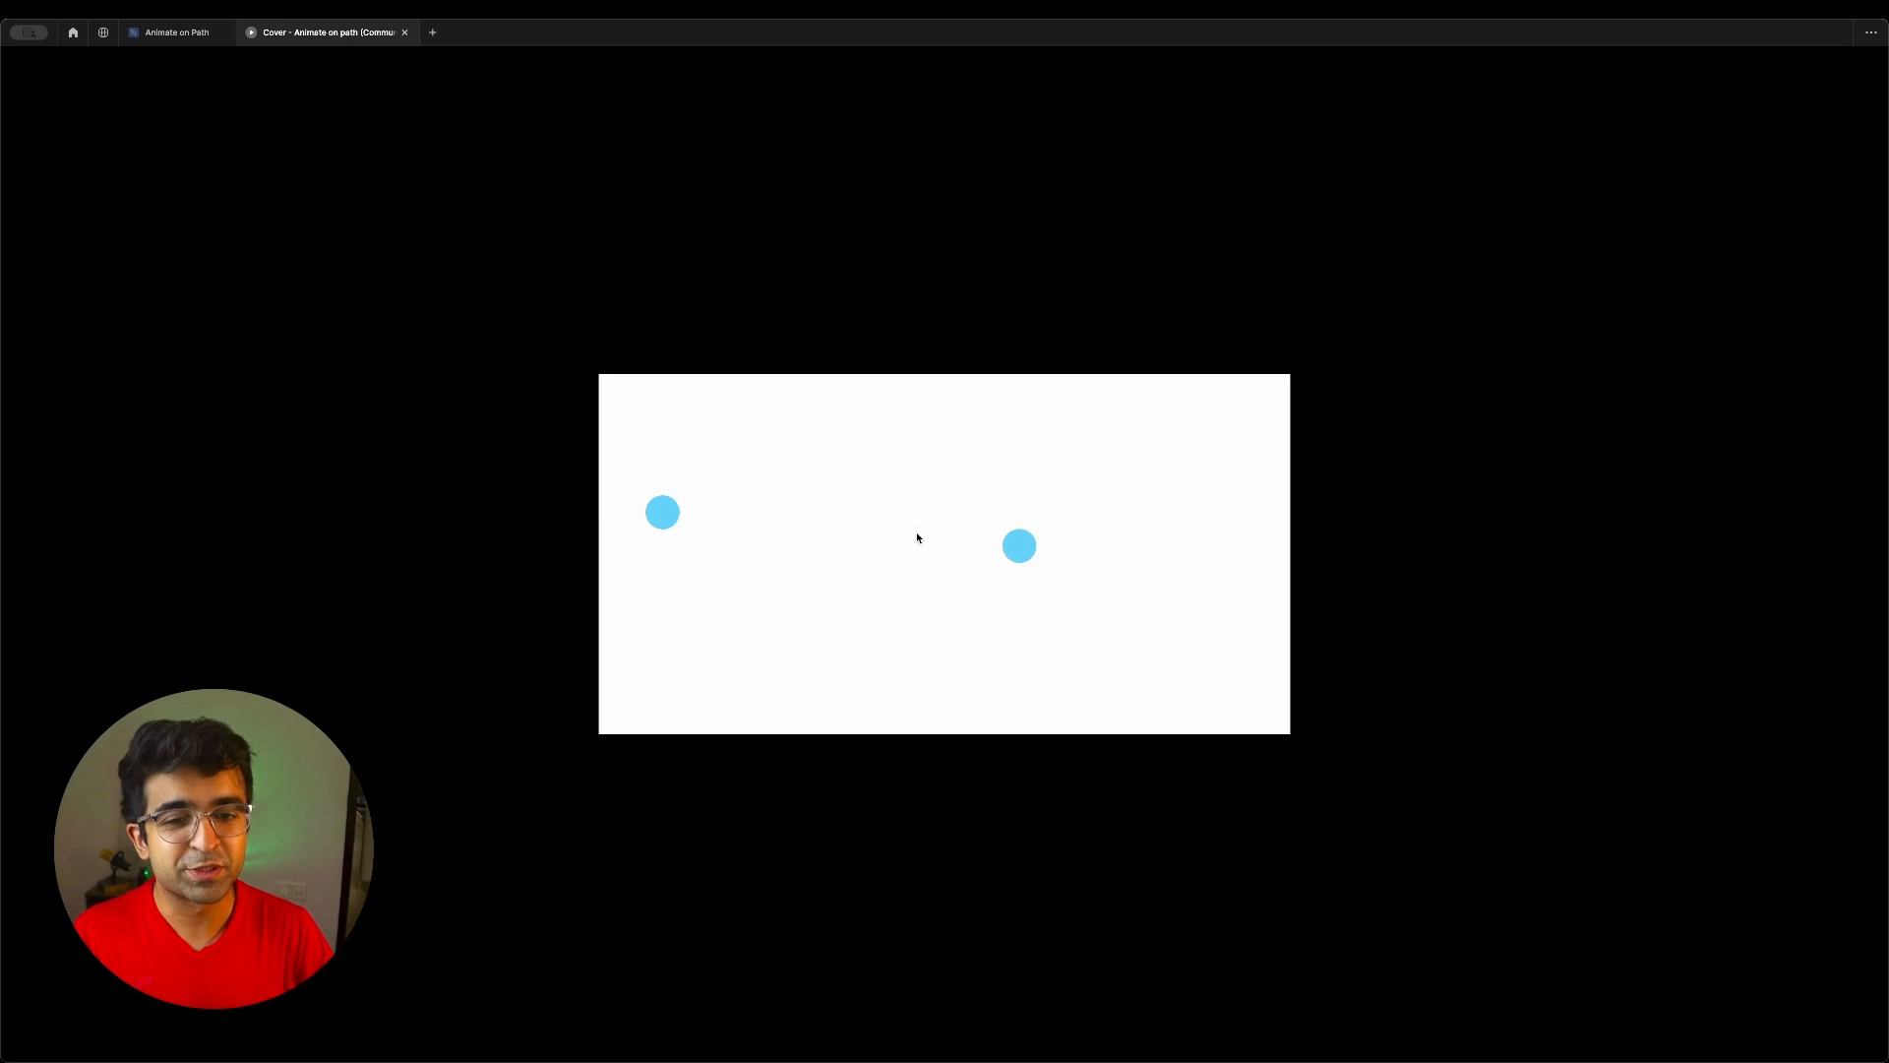
{"action": "left_click", "coordinate": [175, 34]}
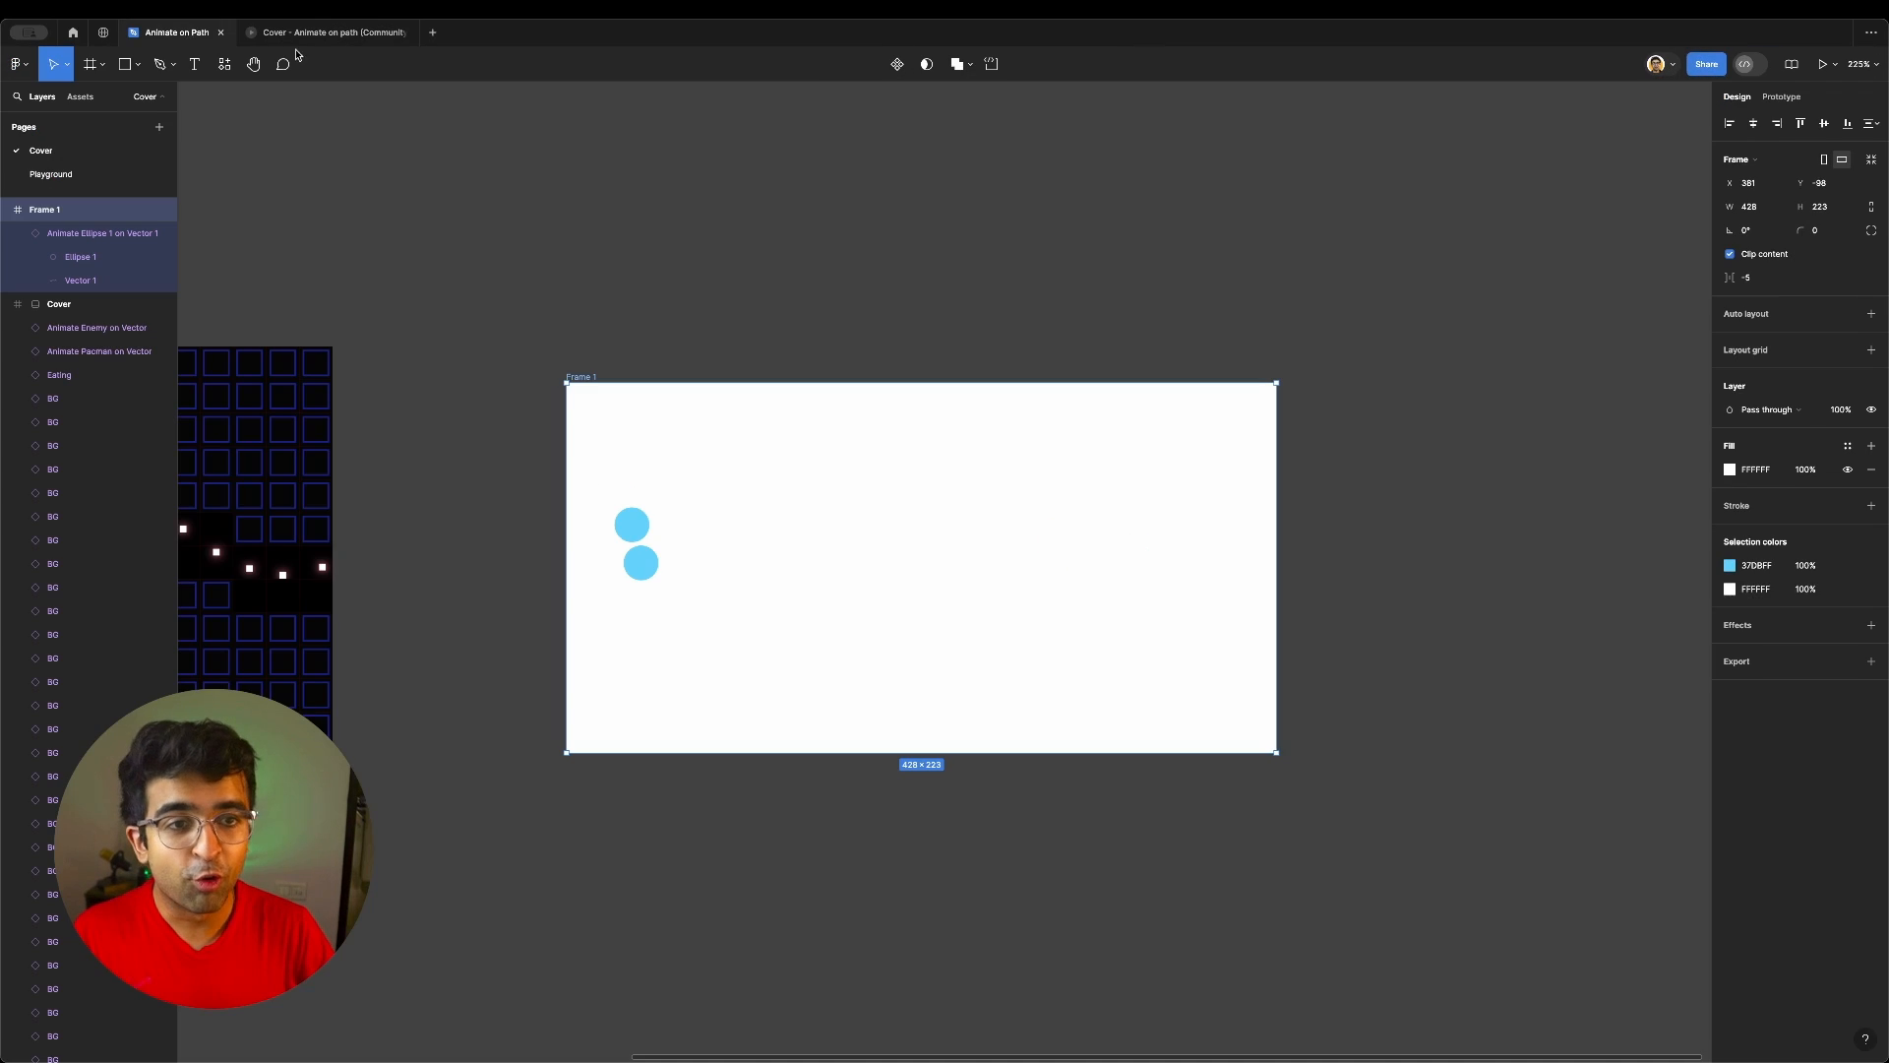
{"action": "left_click", "coordinate": [324, 32]}
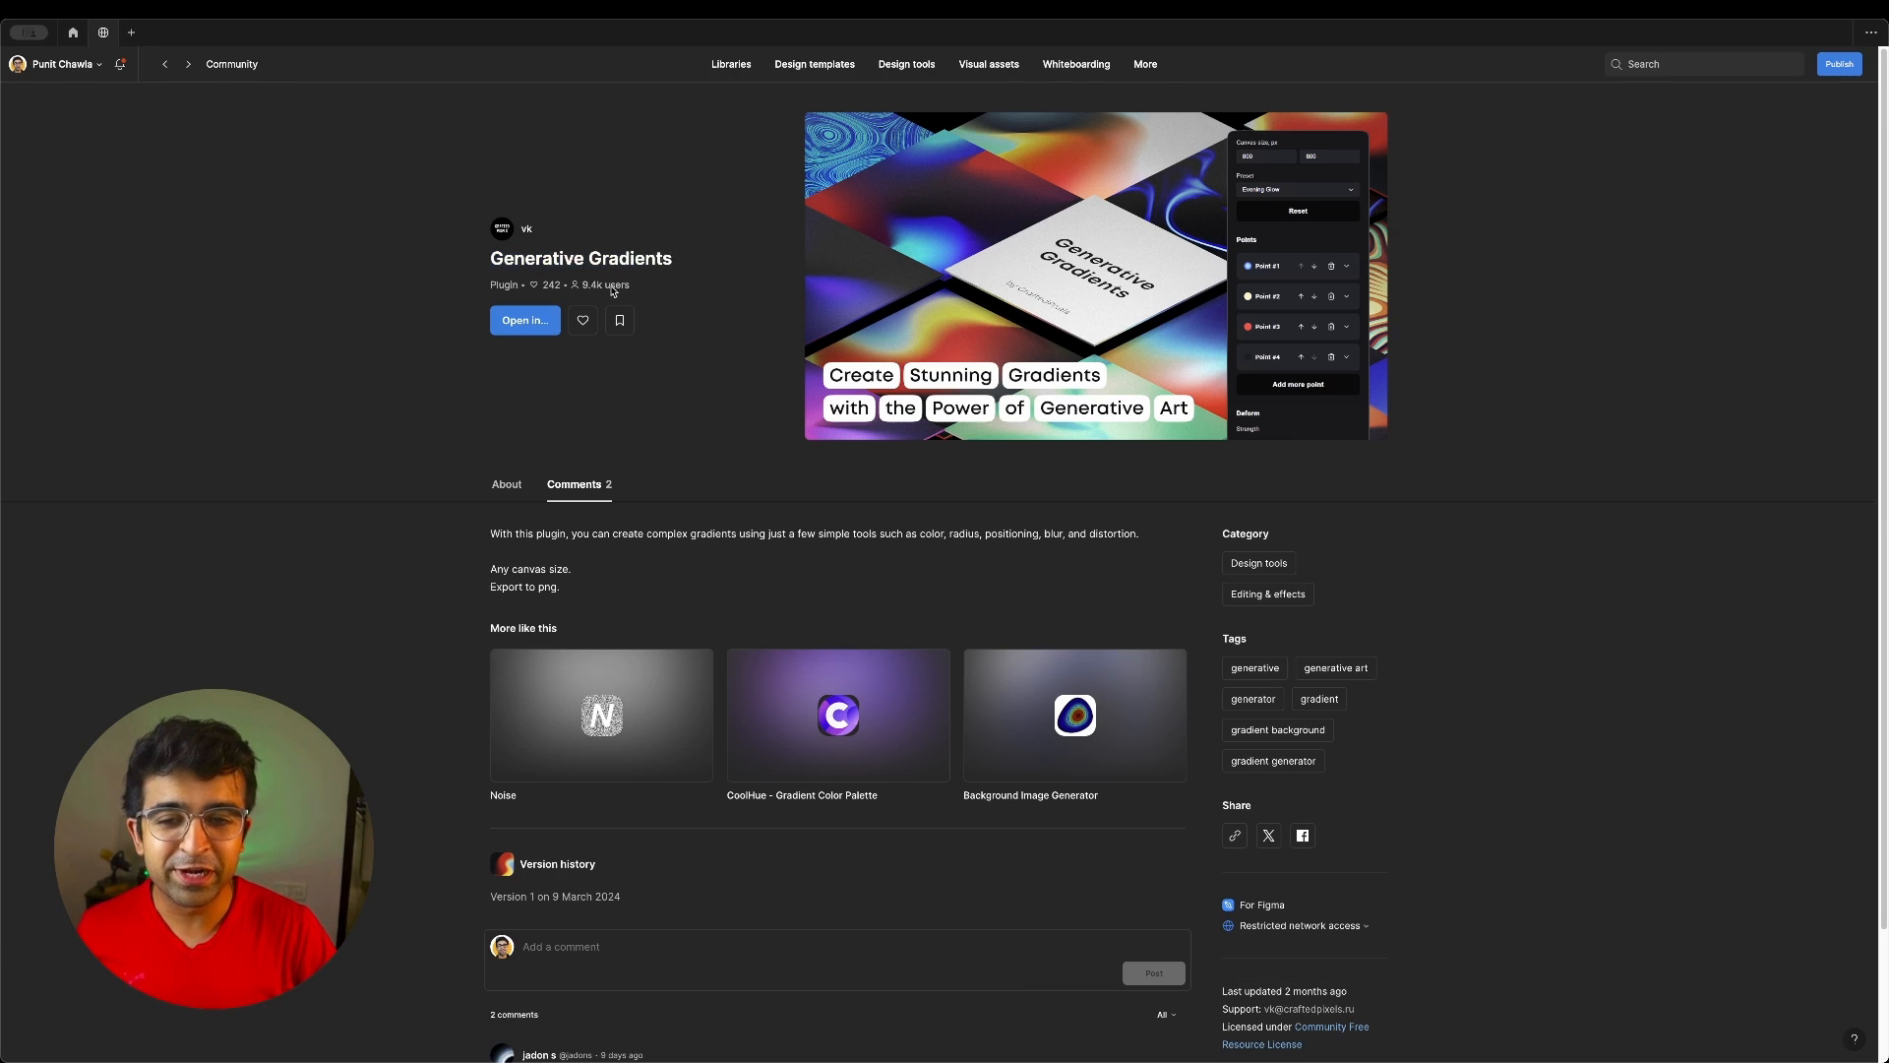
Open Generative Gradients in a new draft file and run it, showing the default blue gradient
{"action": "left_click", "coordinate": [523, 319]}
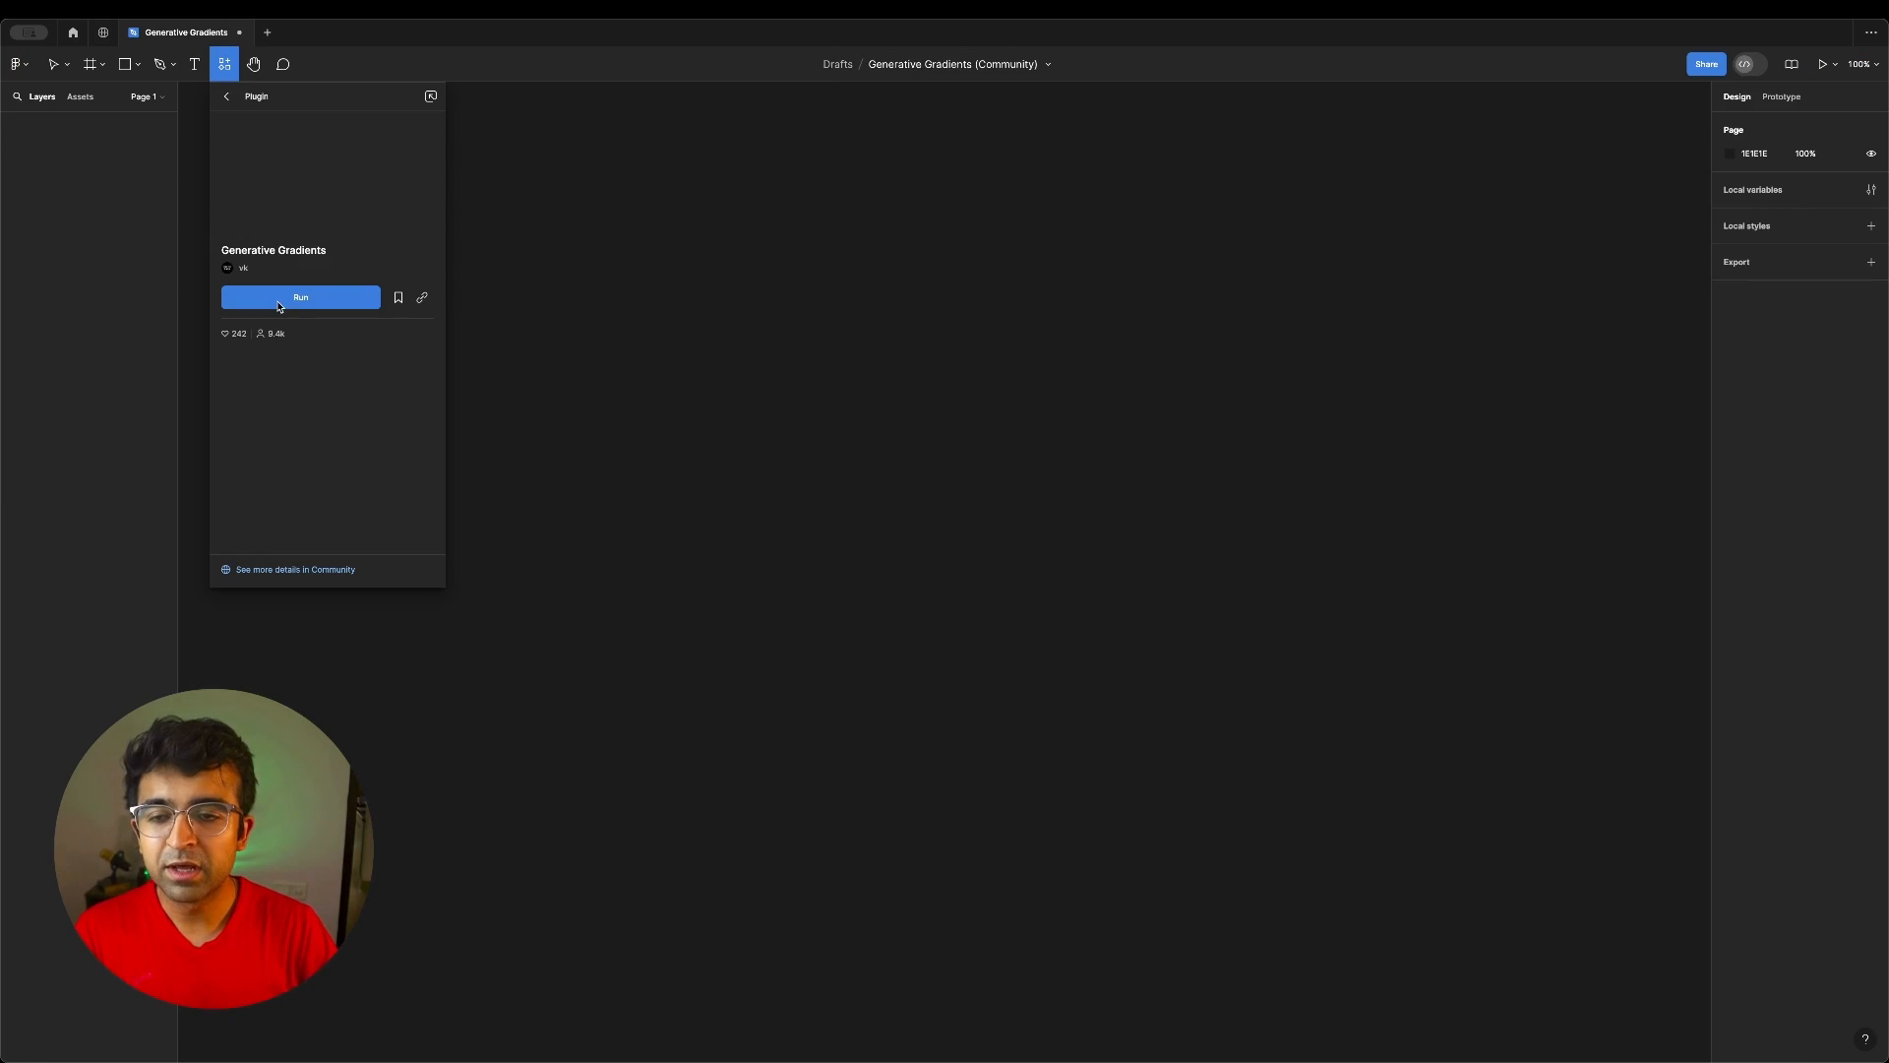
{"action": "left_click", "coordinate": [299, 297]}
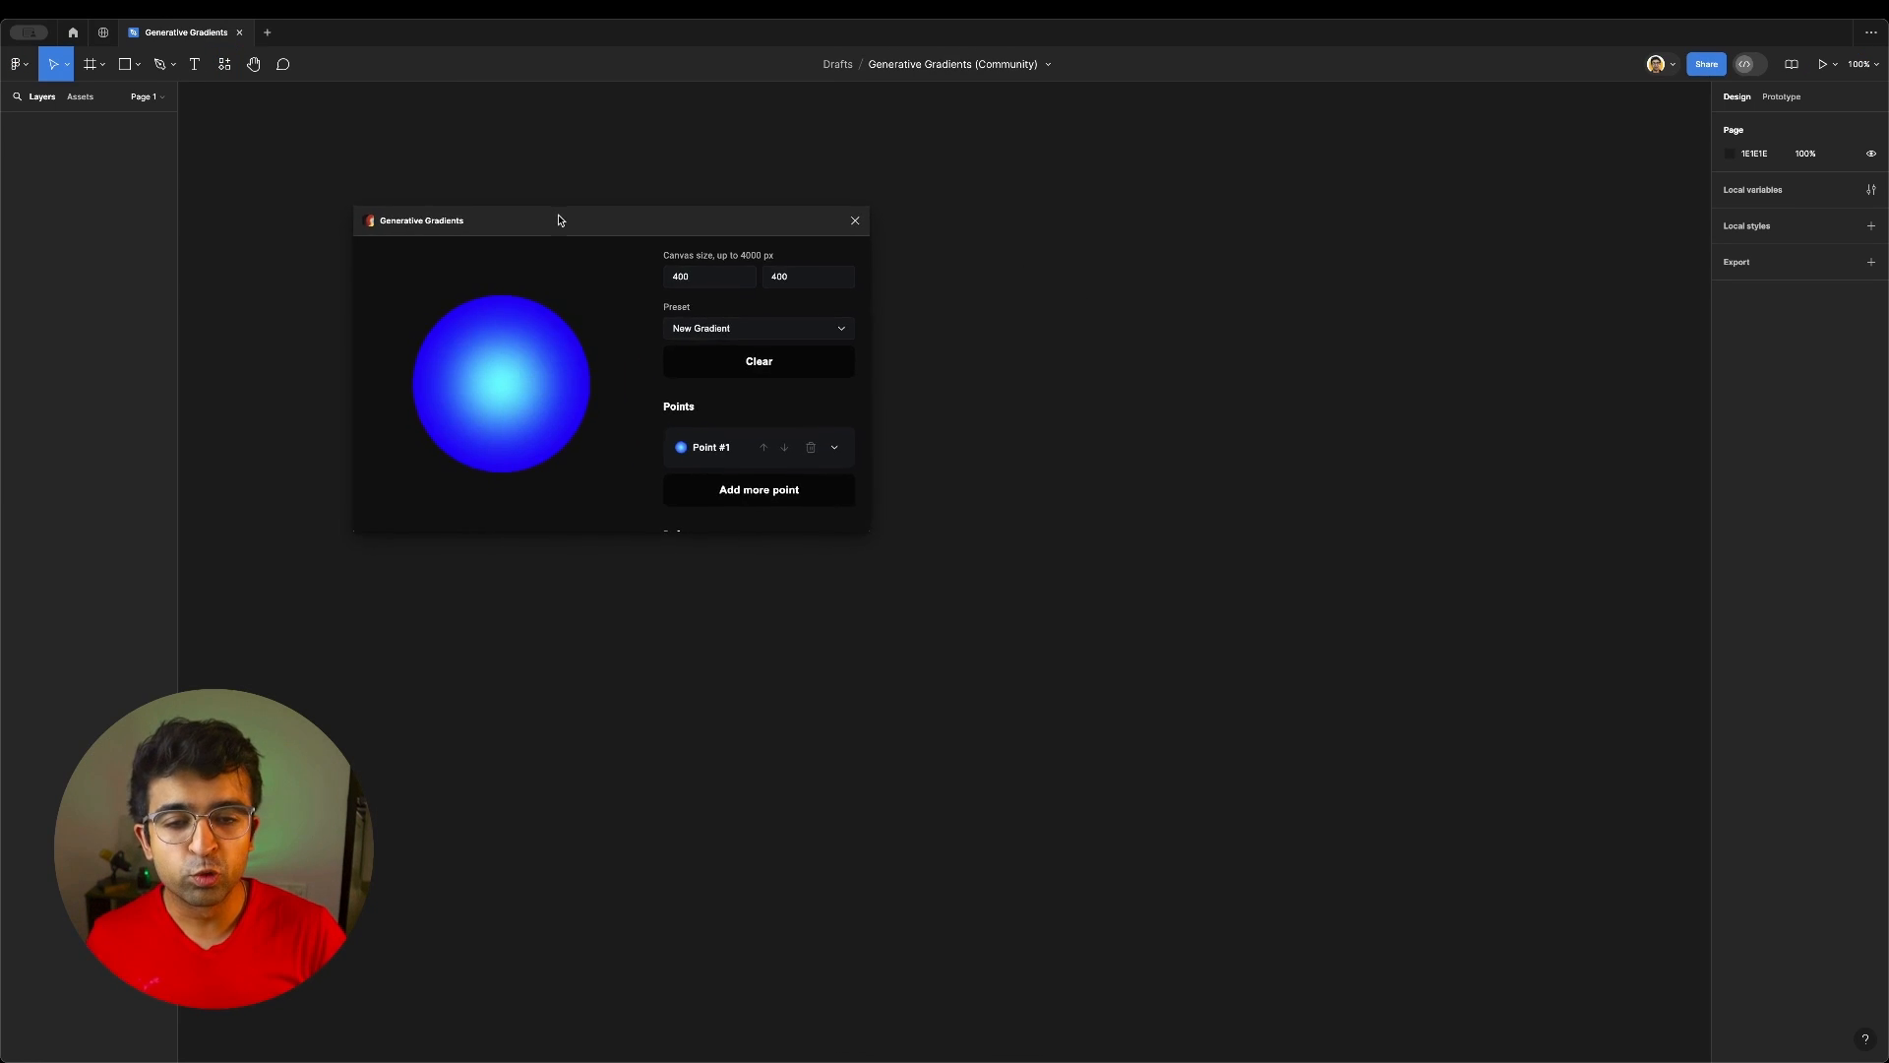
{"action": "mouse_move", "coordinate": [579, 443]}
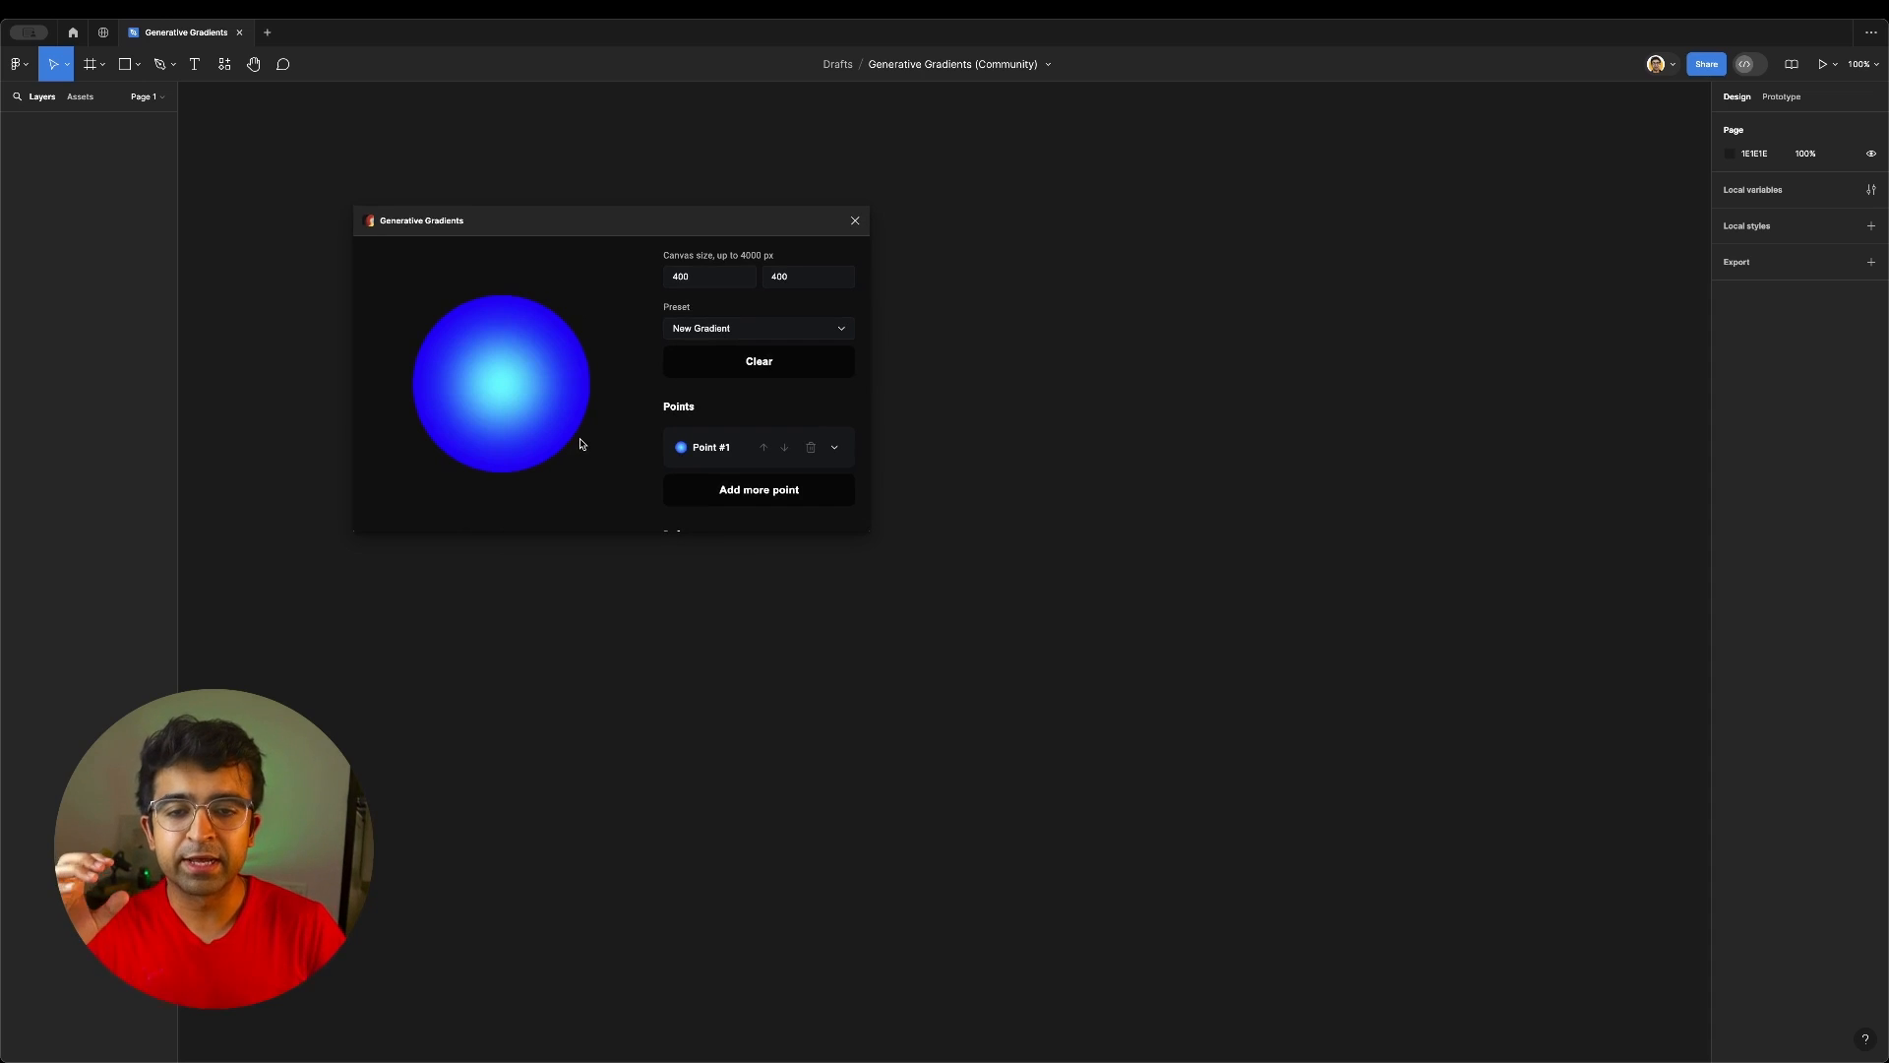
Try the Stardust Dream and Desert Mirage gradient presets
{"action": "left_click", "coordinate": [758, 328]}
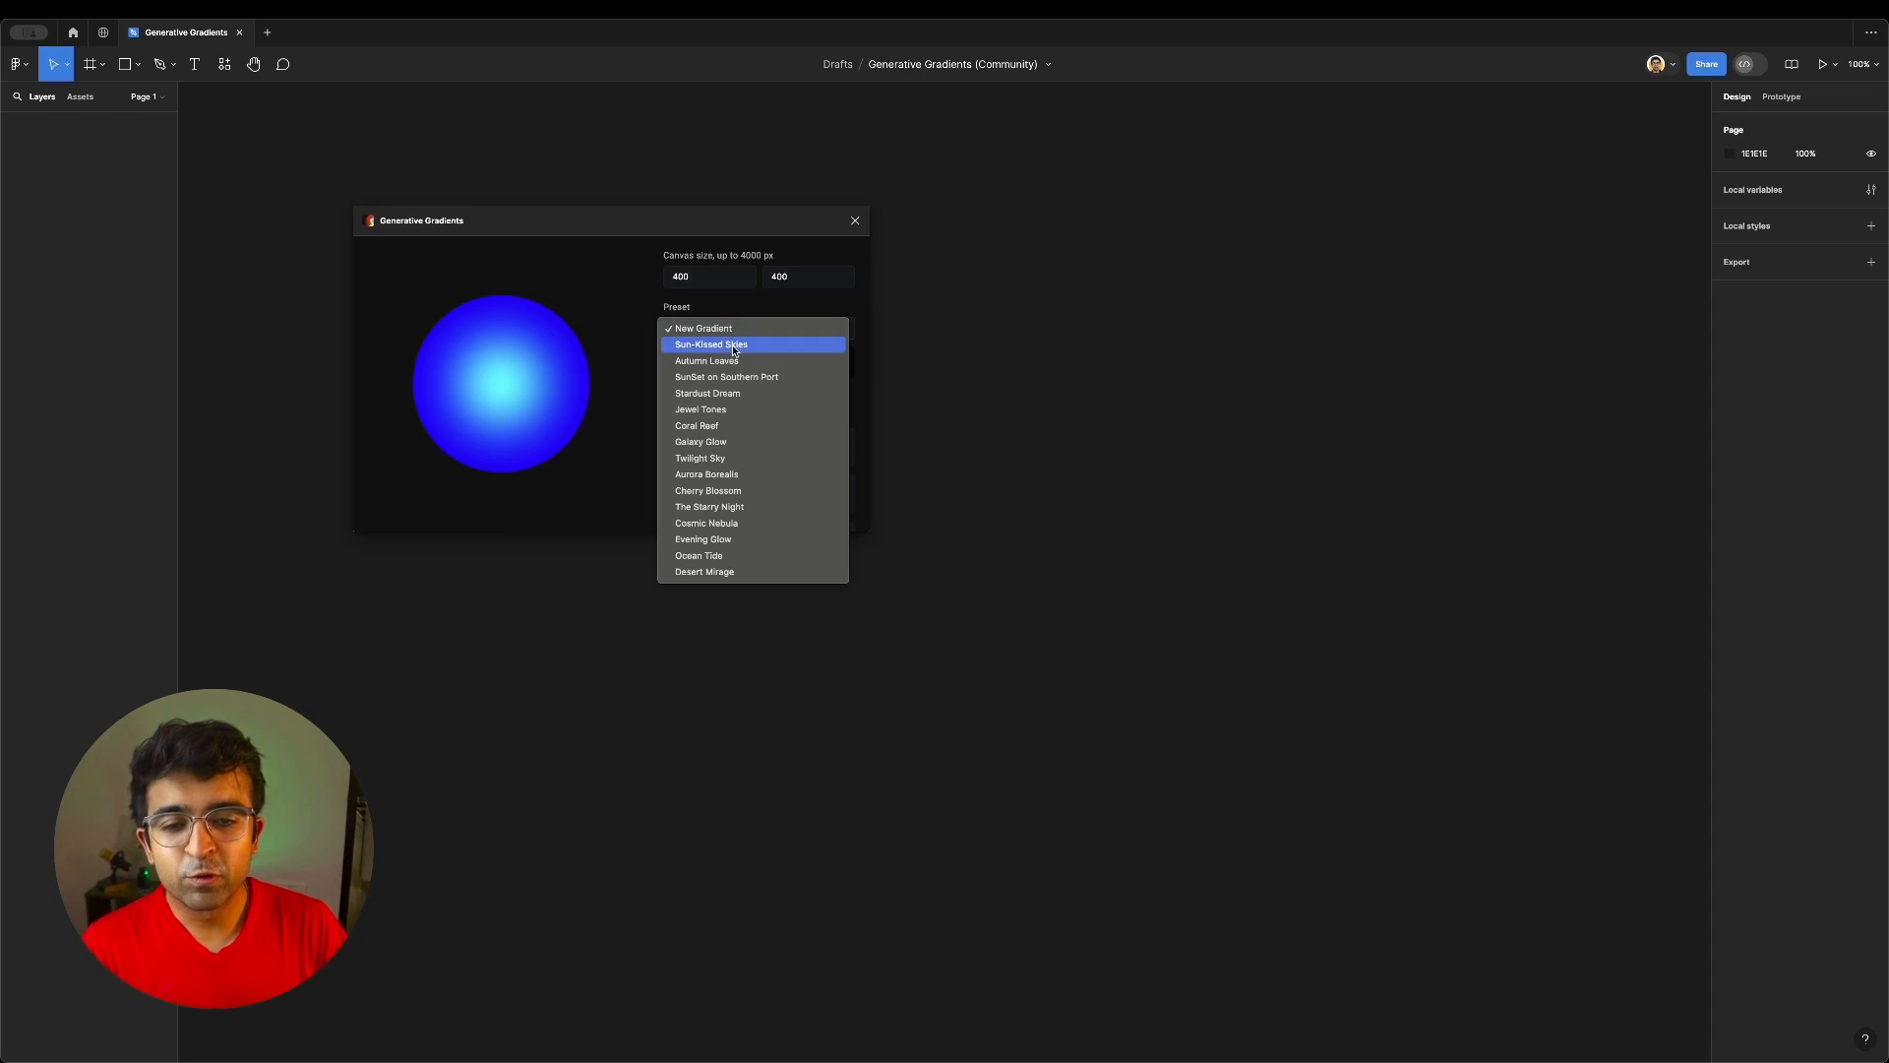
{"action": "left_click", "coordinate": [706, 394]}
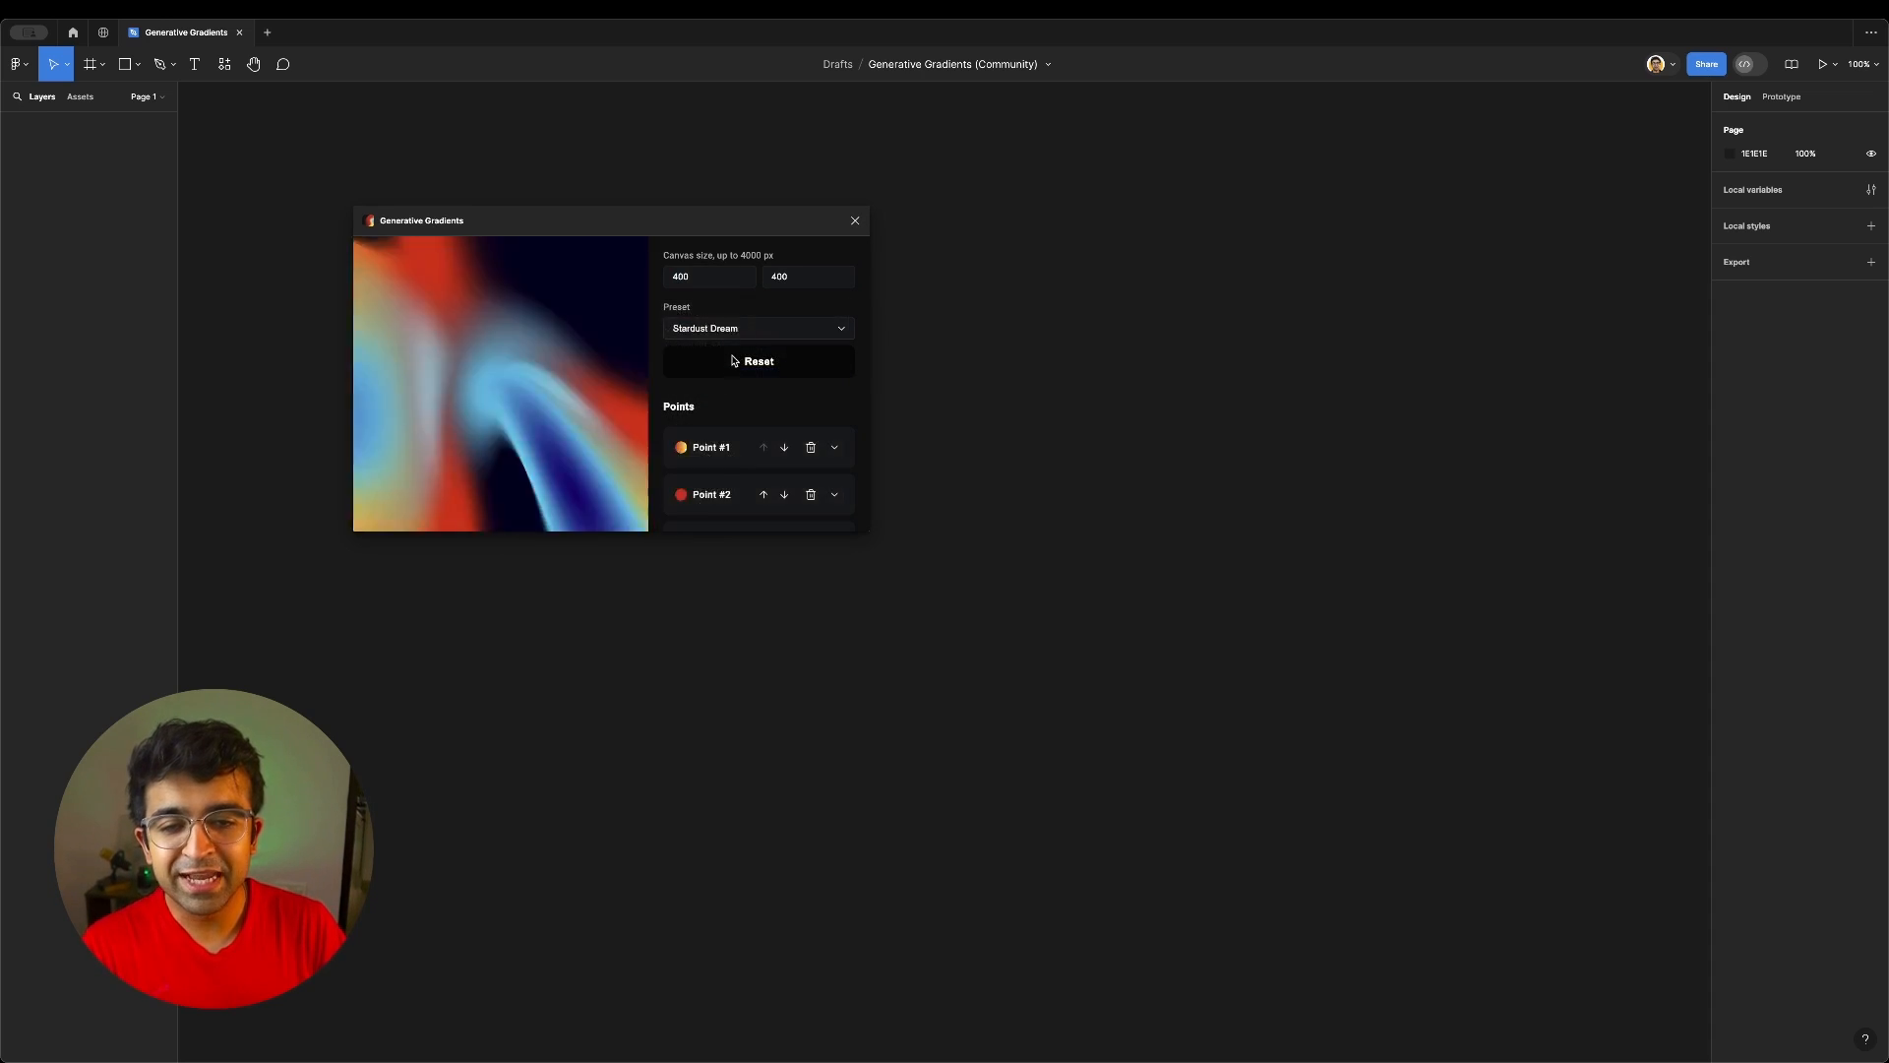
{"action": "left_click", "coordinate": [755, 328]}
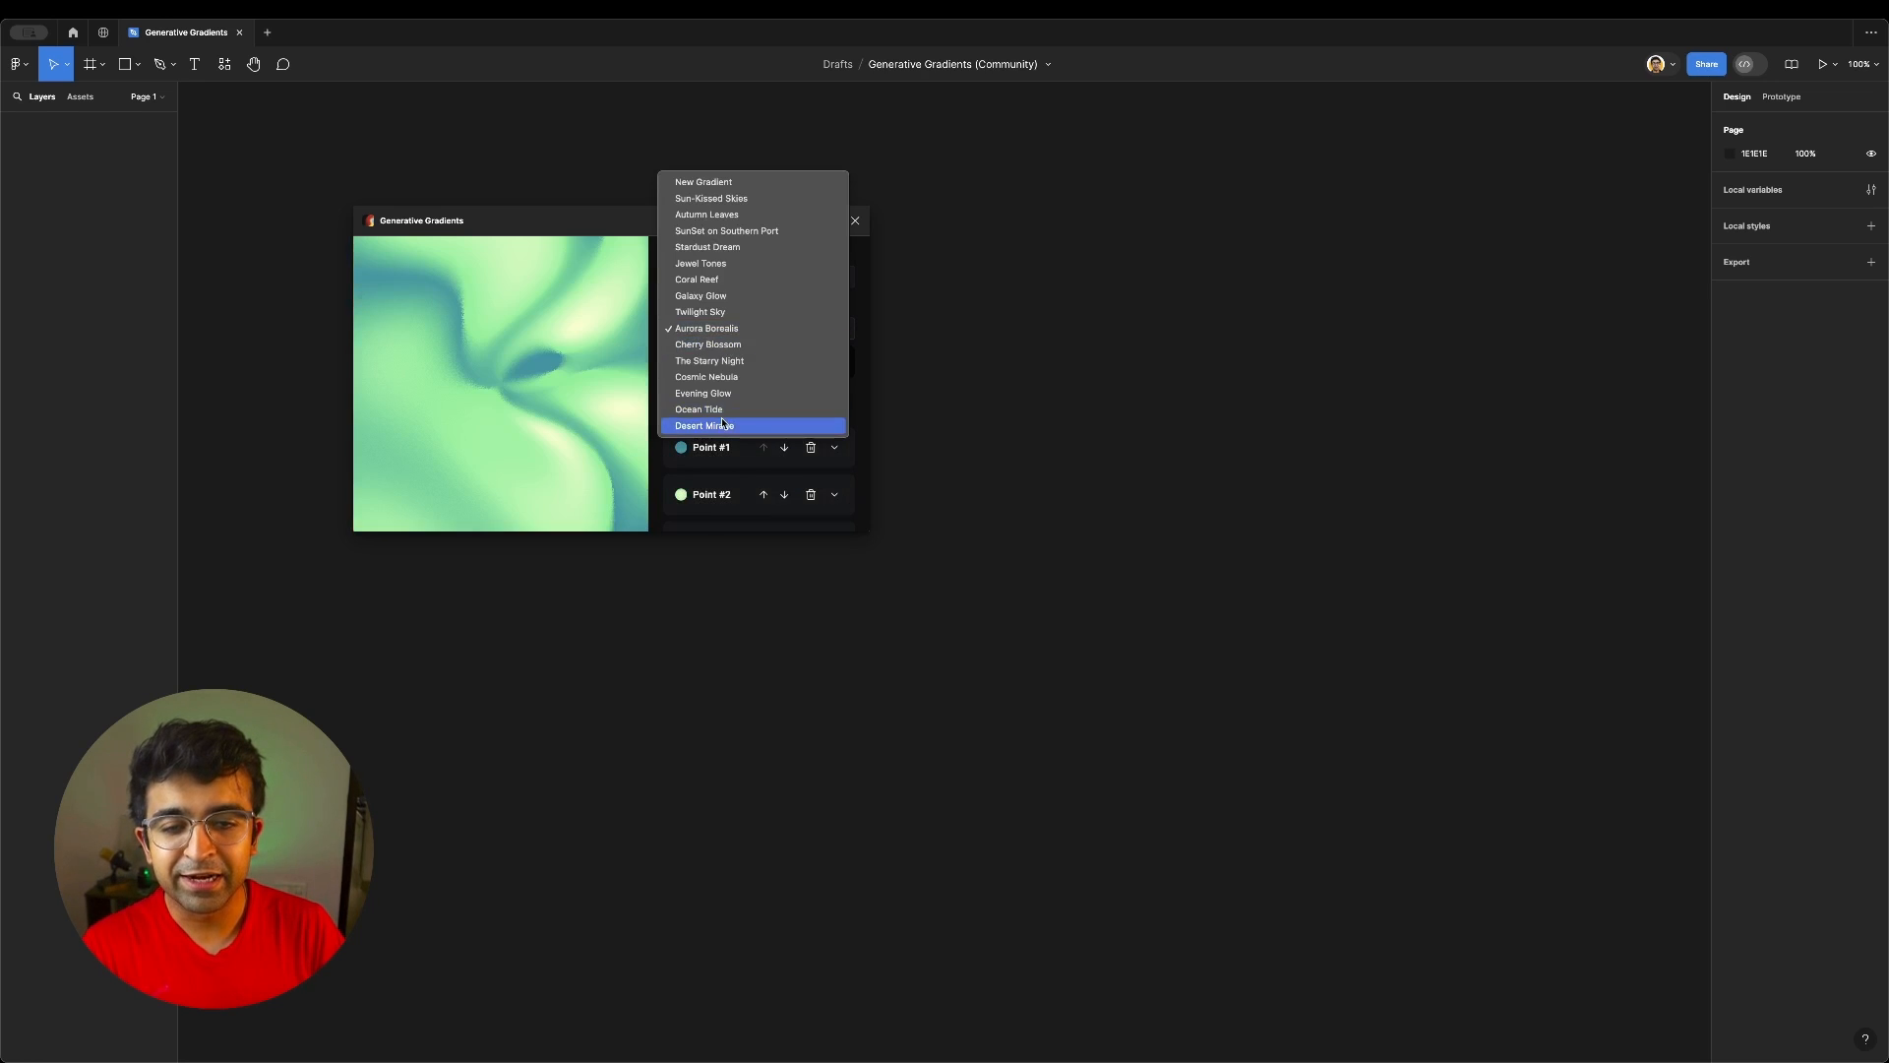
{"action": "left_click", "coordinate": [705, 425]}
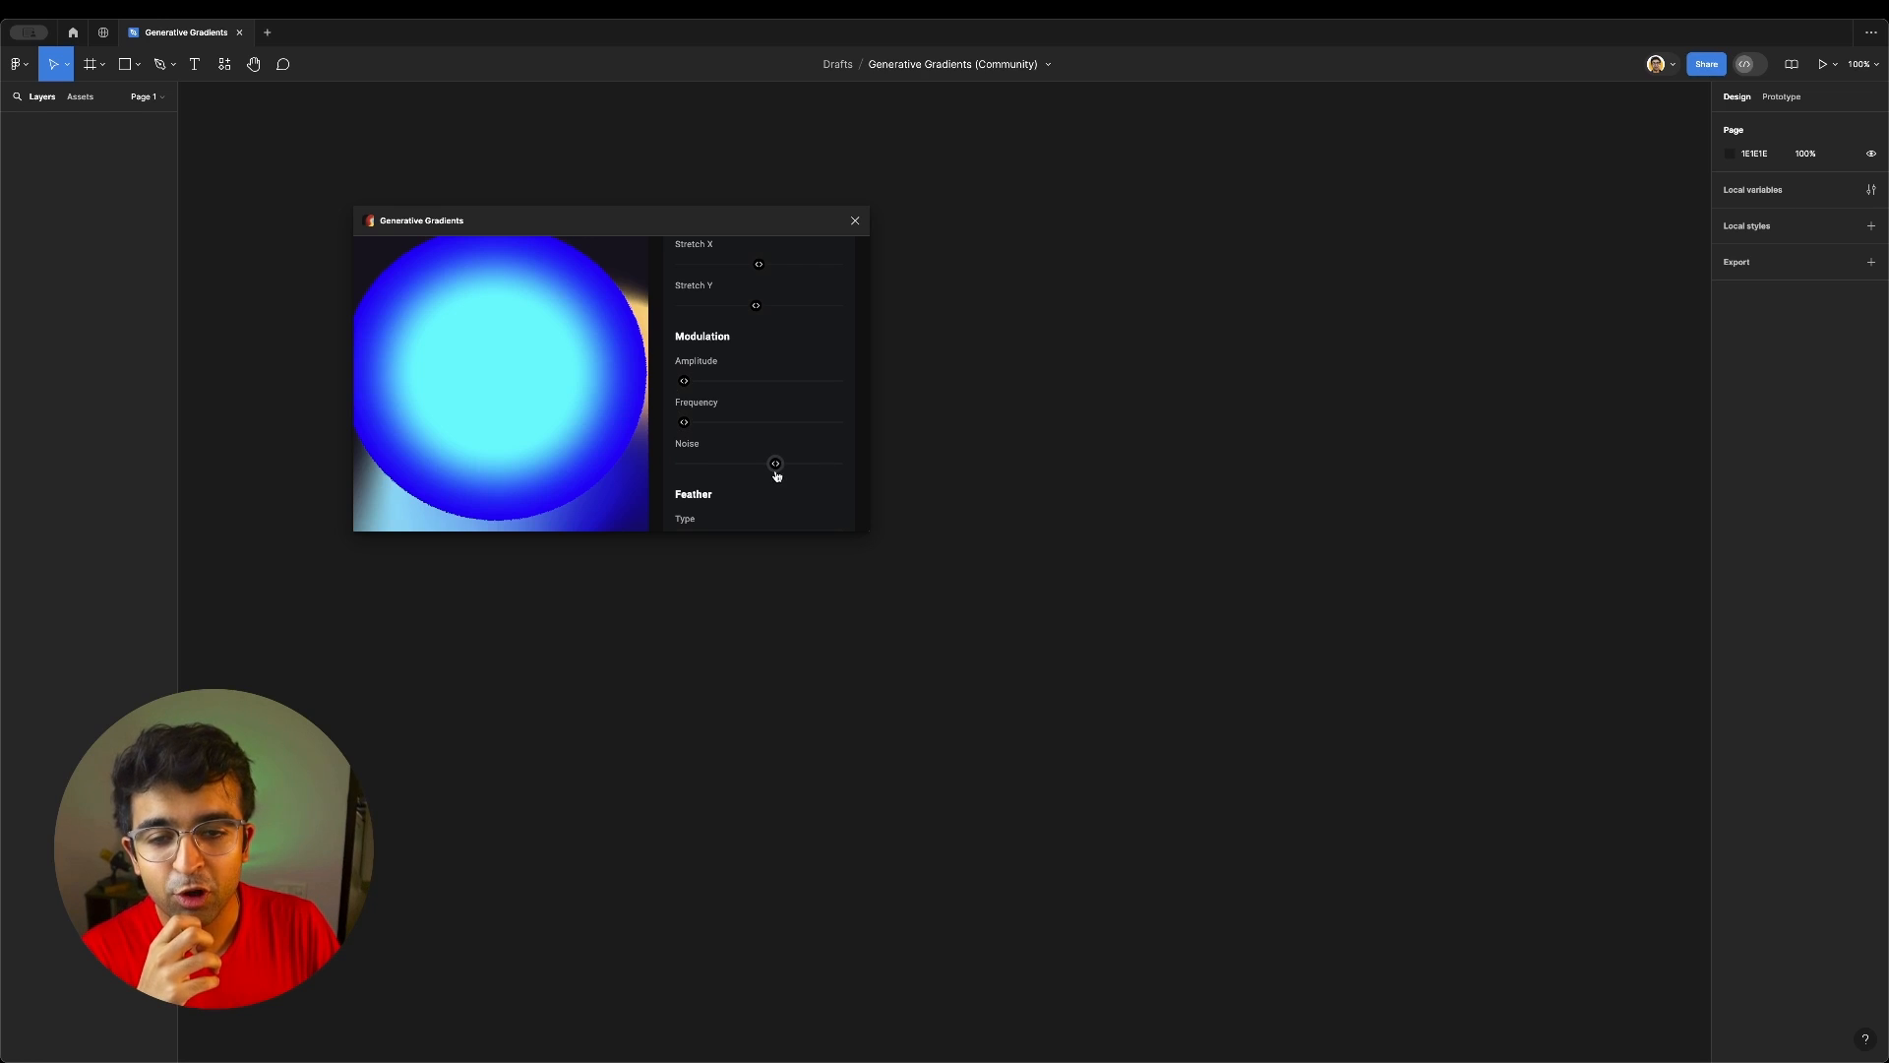
Adjust modulation, feather and deform, then place the grainy gradient as a 400×400 image
{"action": "scroll", "scroll_direction": "down", "scroll_amount": 3}
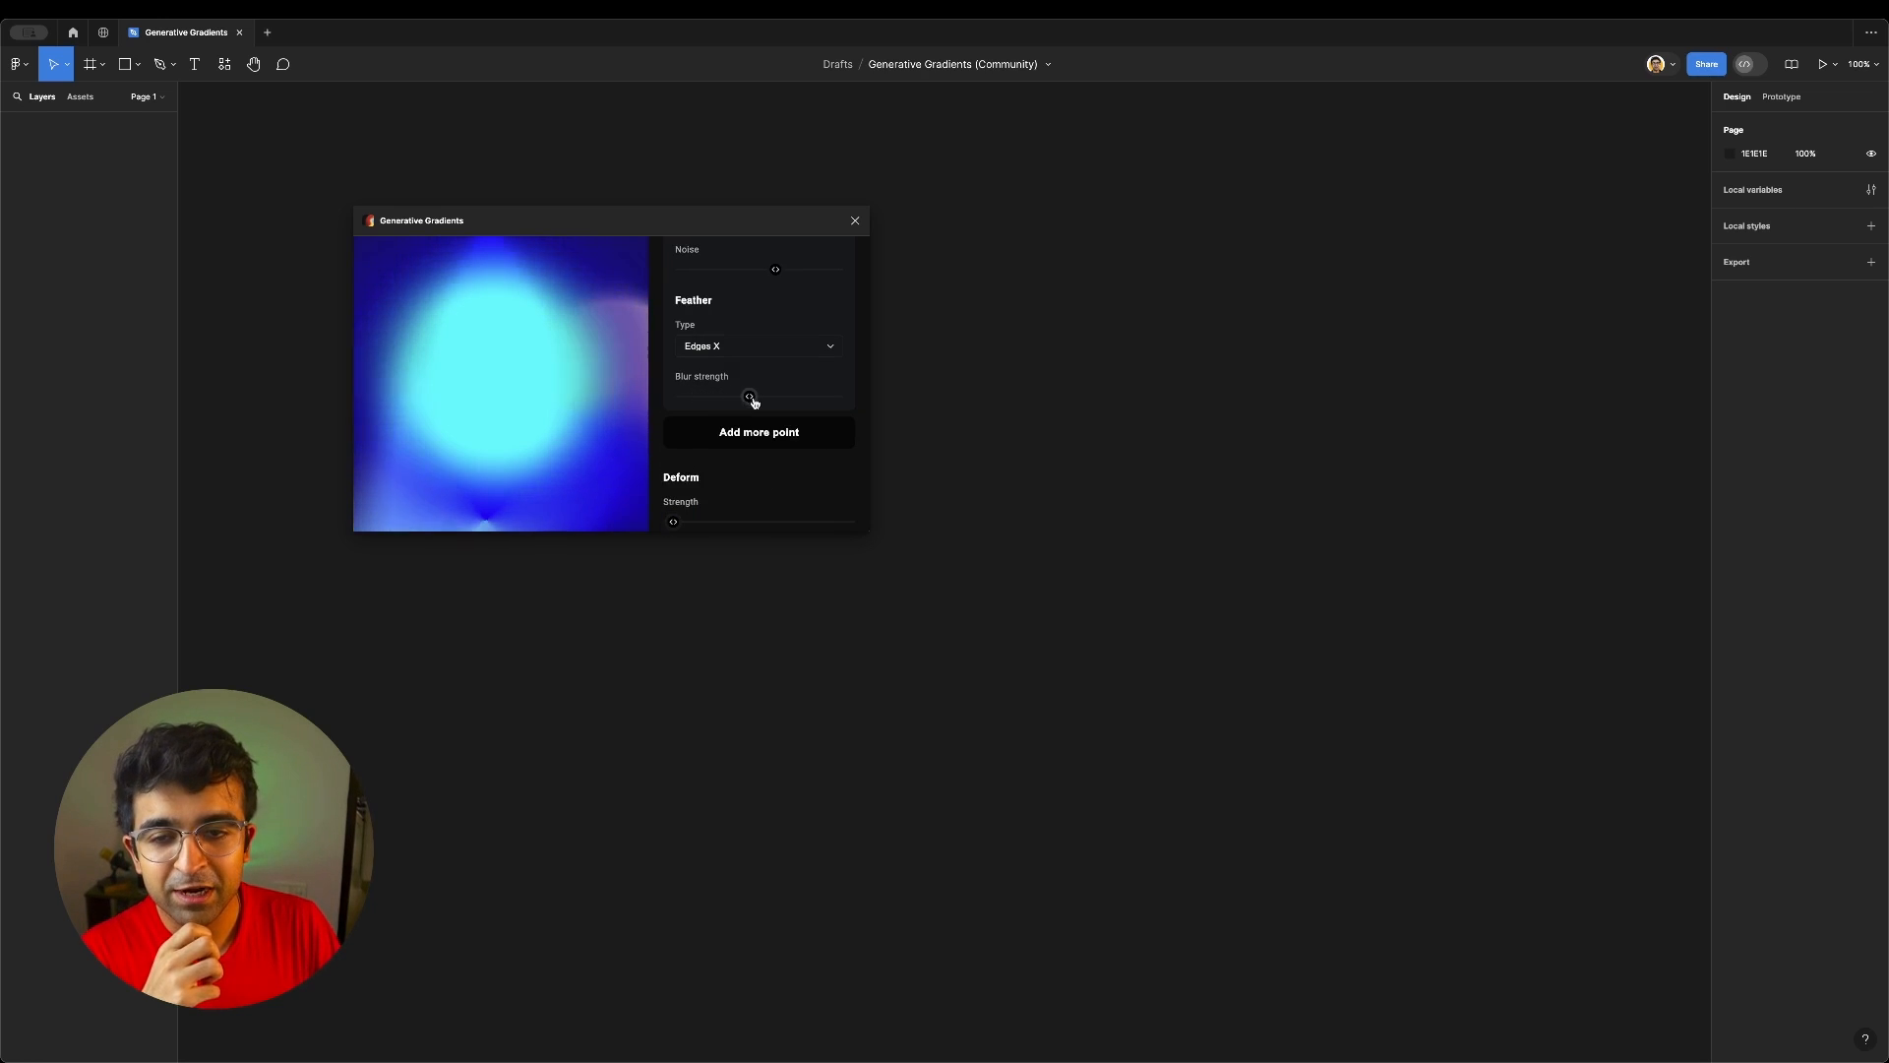
{"action": "scroll", "scroll_direction": "down", "scroll_amount": 3}
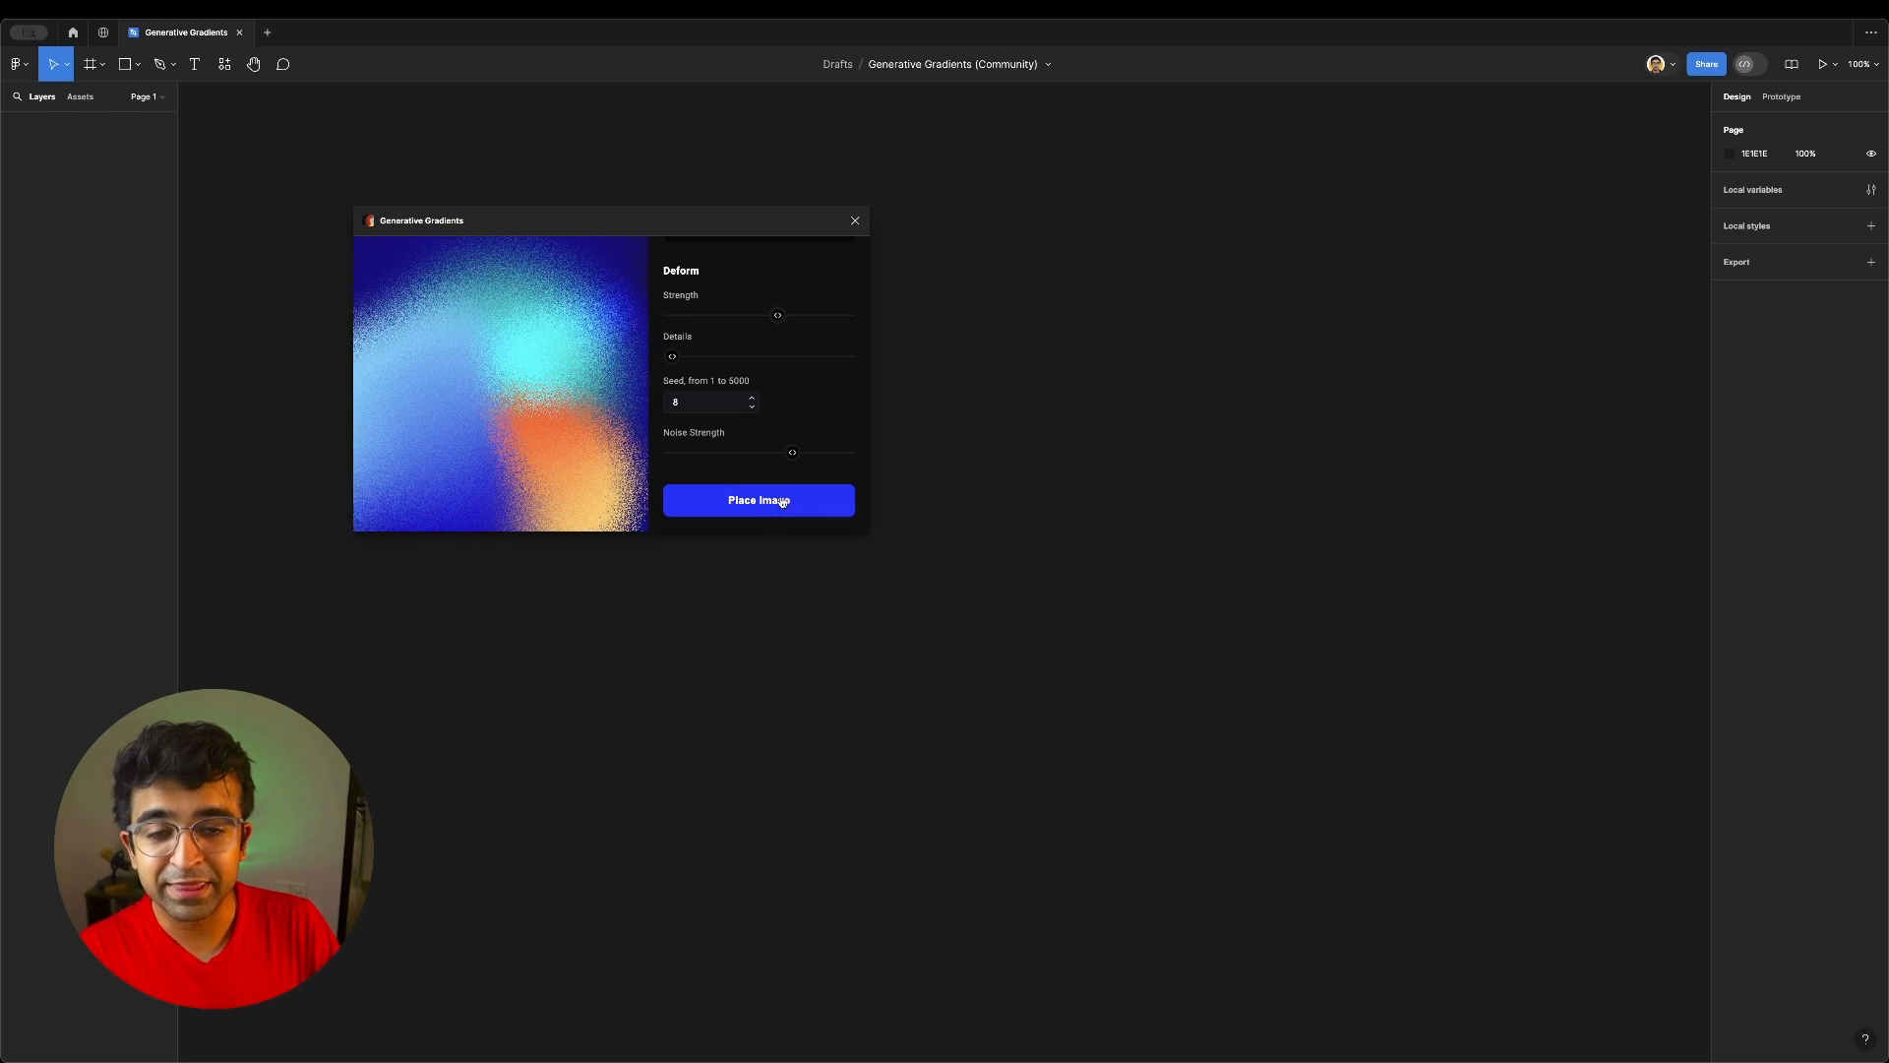
{"action": "left_click", "coordinate": [757, 500]}
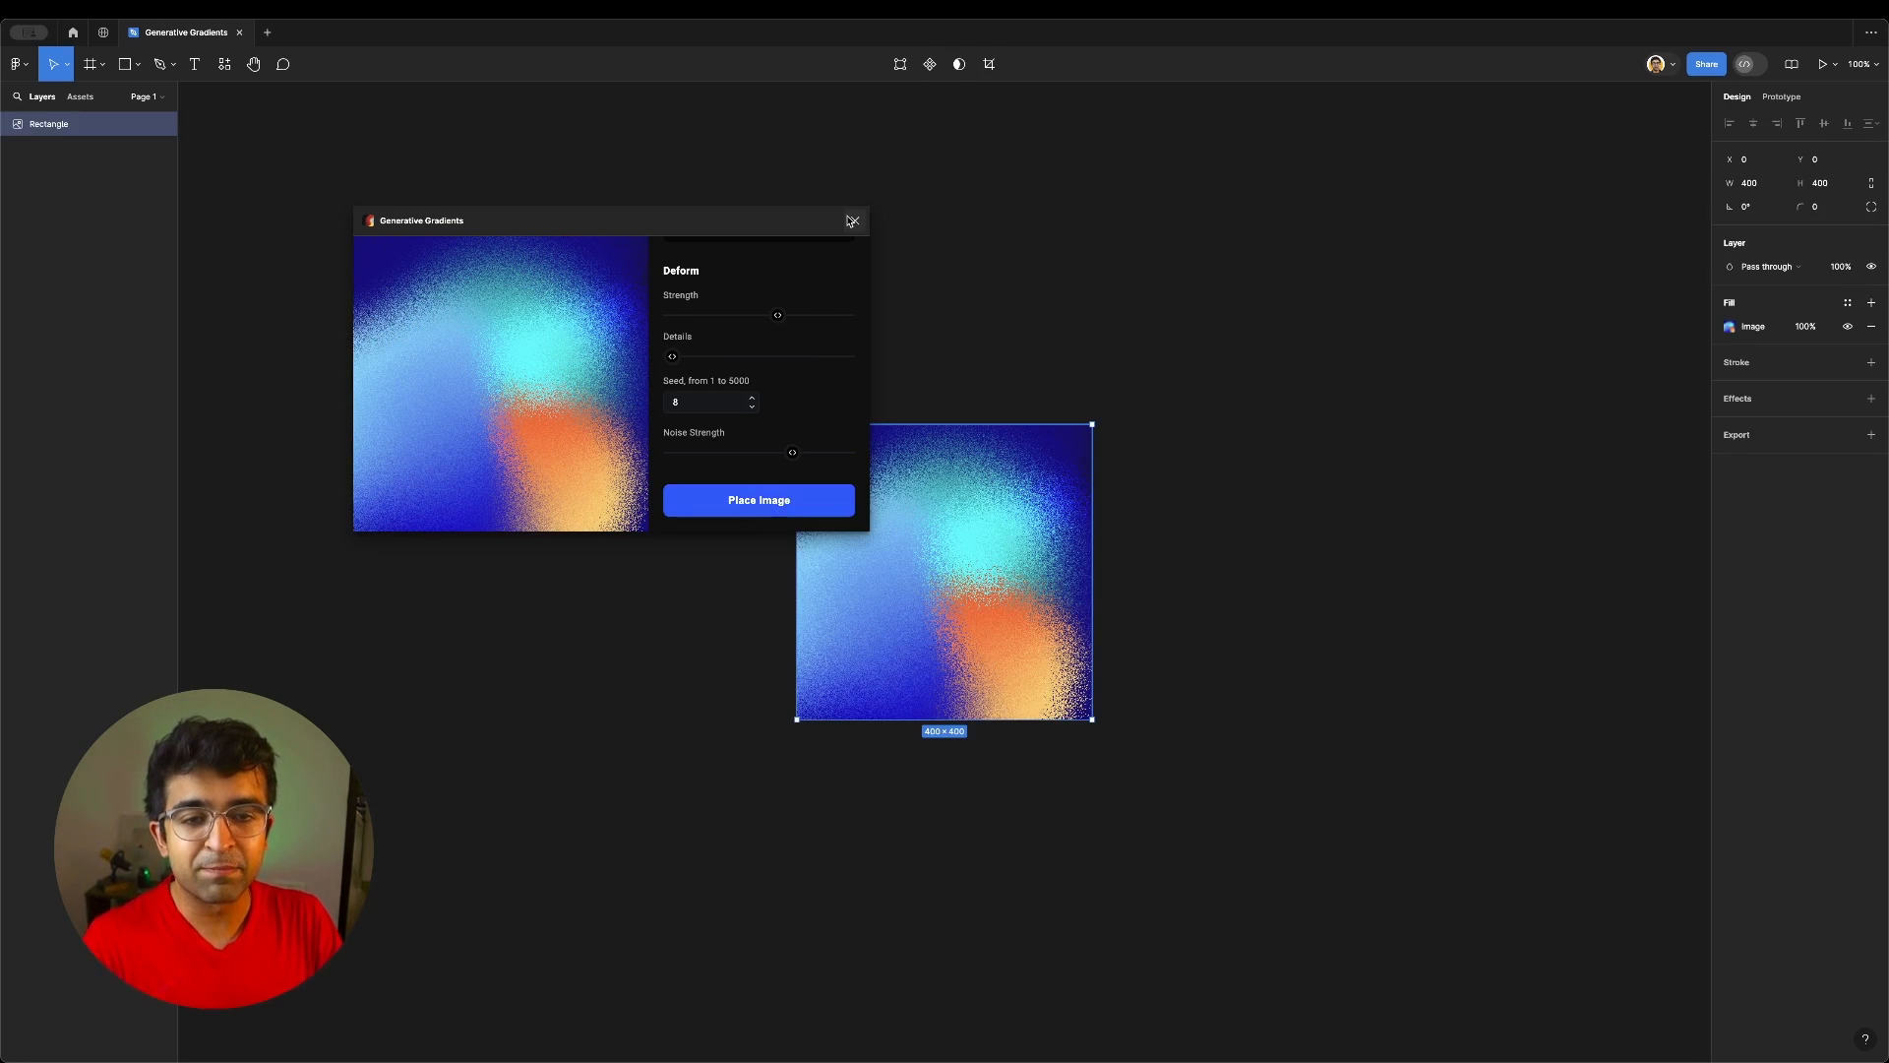
Close Generative Gradients and open the Progressive Blur plugin in its example file
{"action": "left_click", "coordinate": [757, 497]}
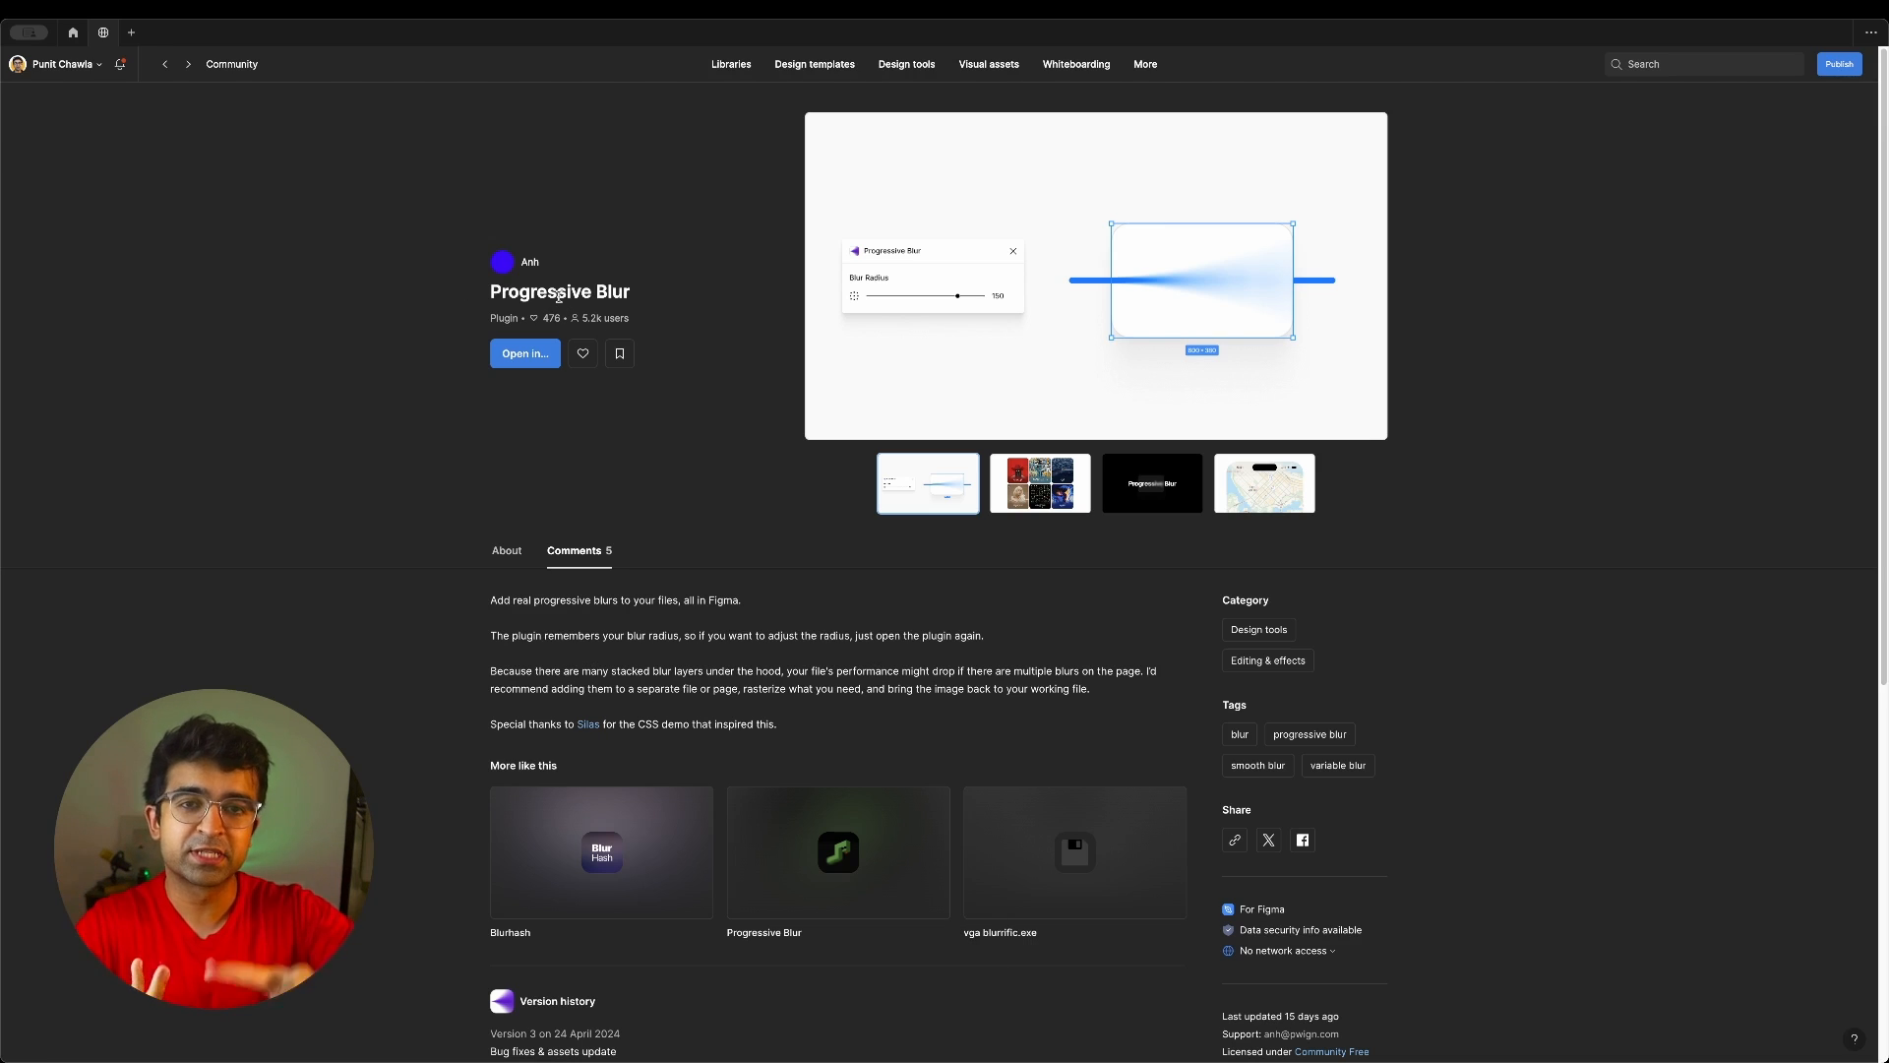
{"action": "mouse_move", "coordinate": [456, 276]}
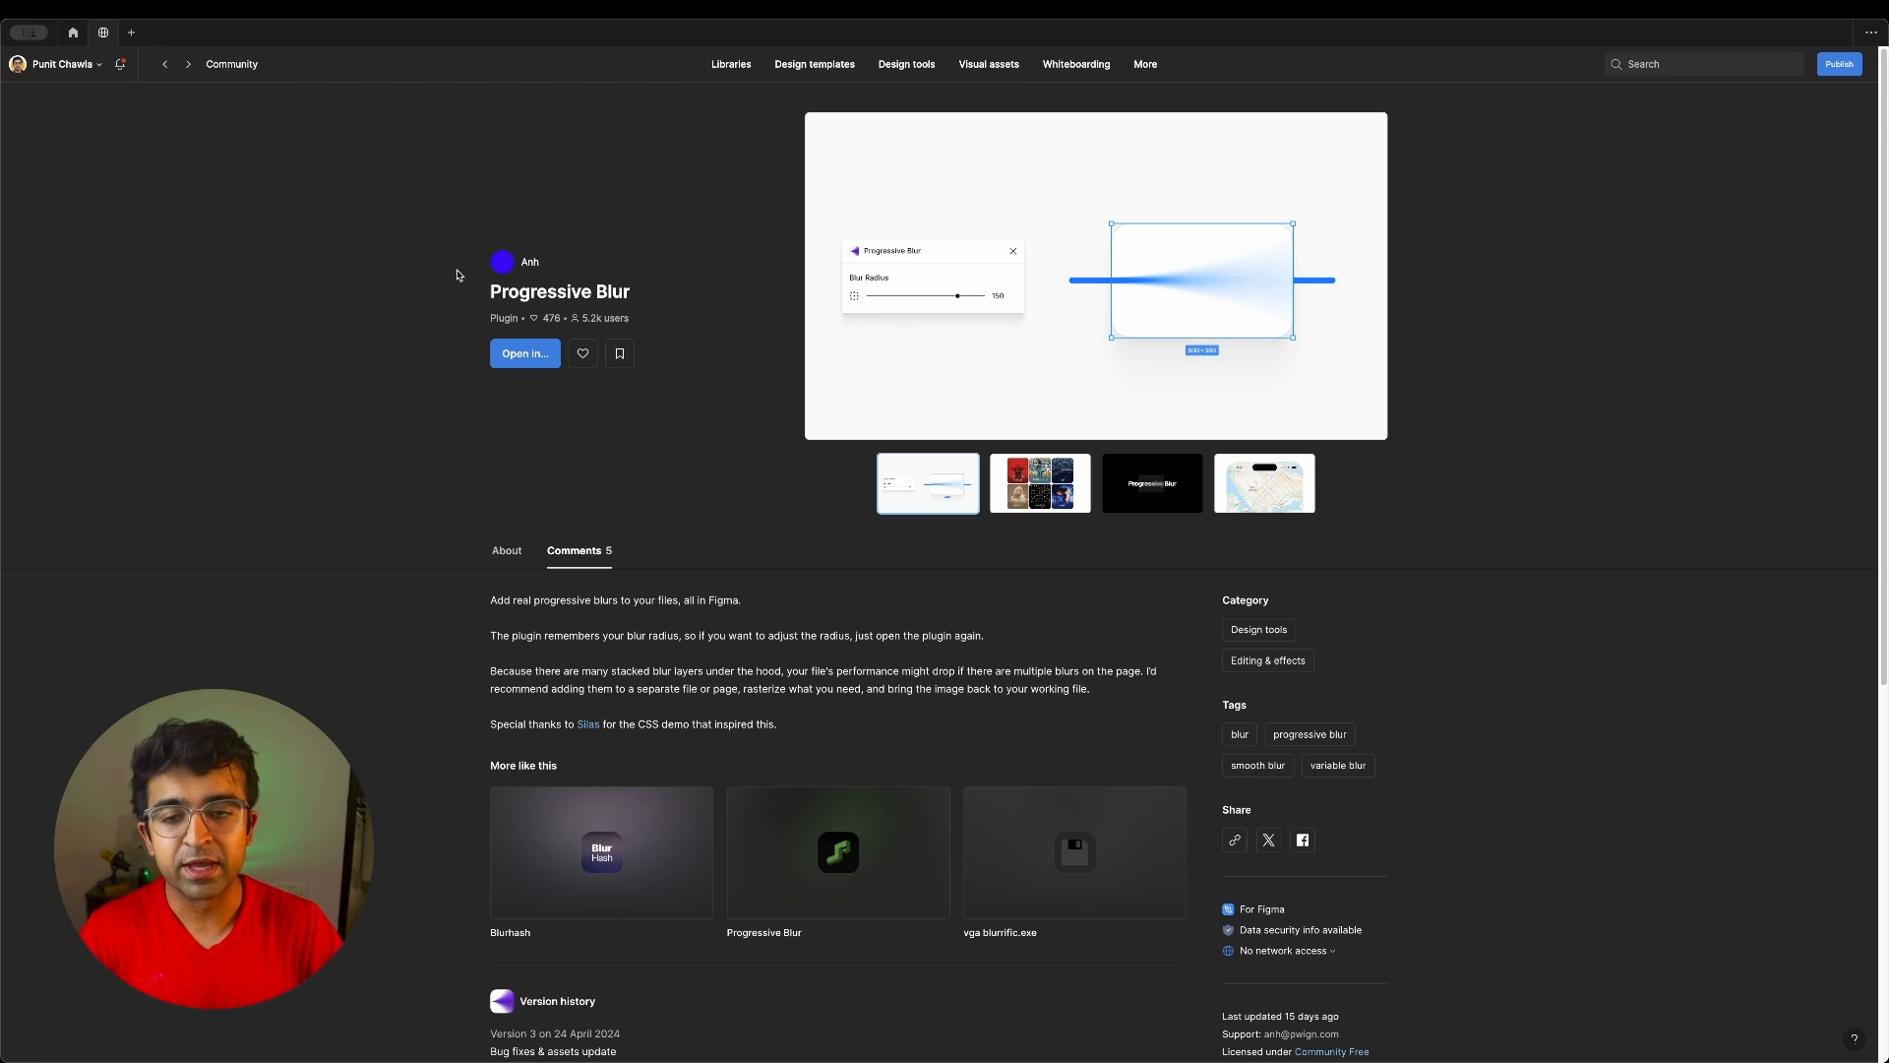
{"action": "left_click", "coordinate": [1039, 482]}
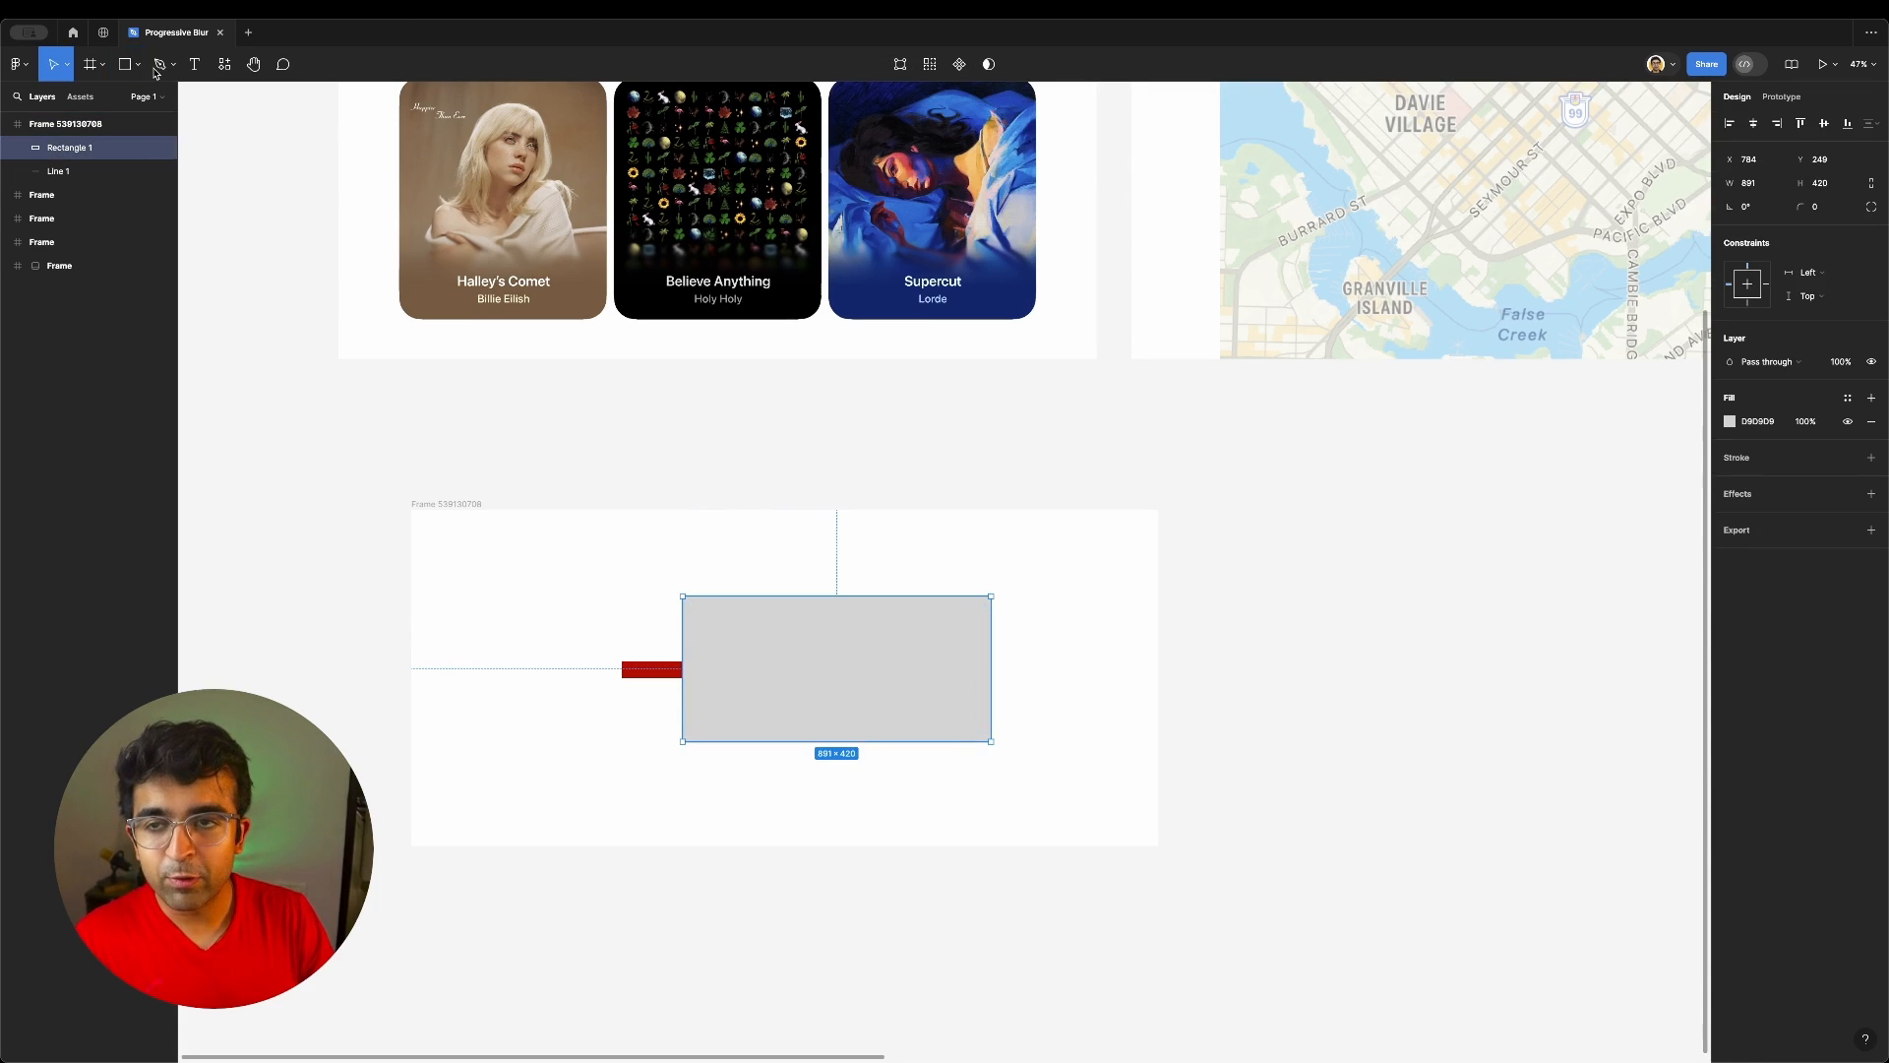
Run Progressive Blur and target the grey rectangle inside the frame
{"action": "left_click", "coordinate": [224, 63]}
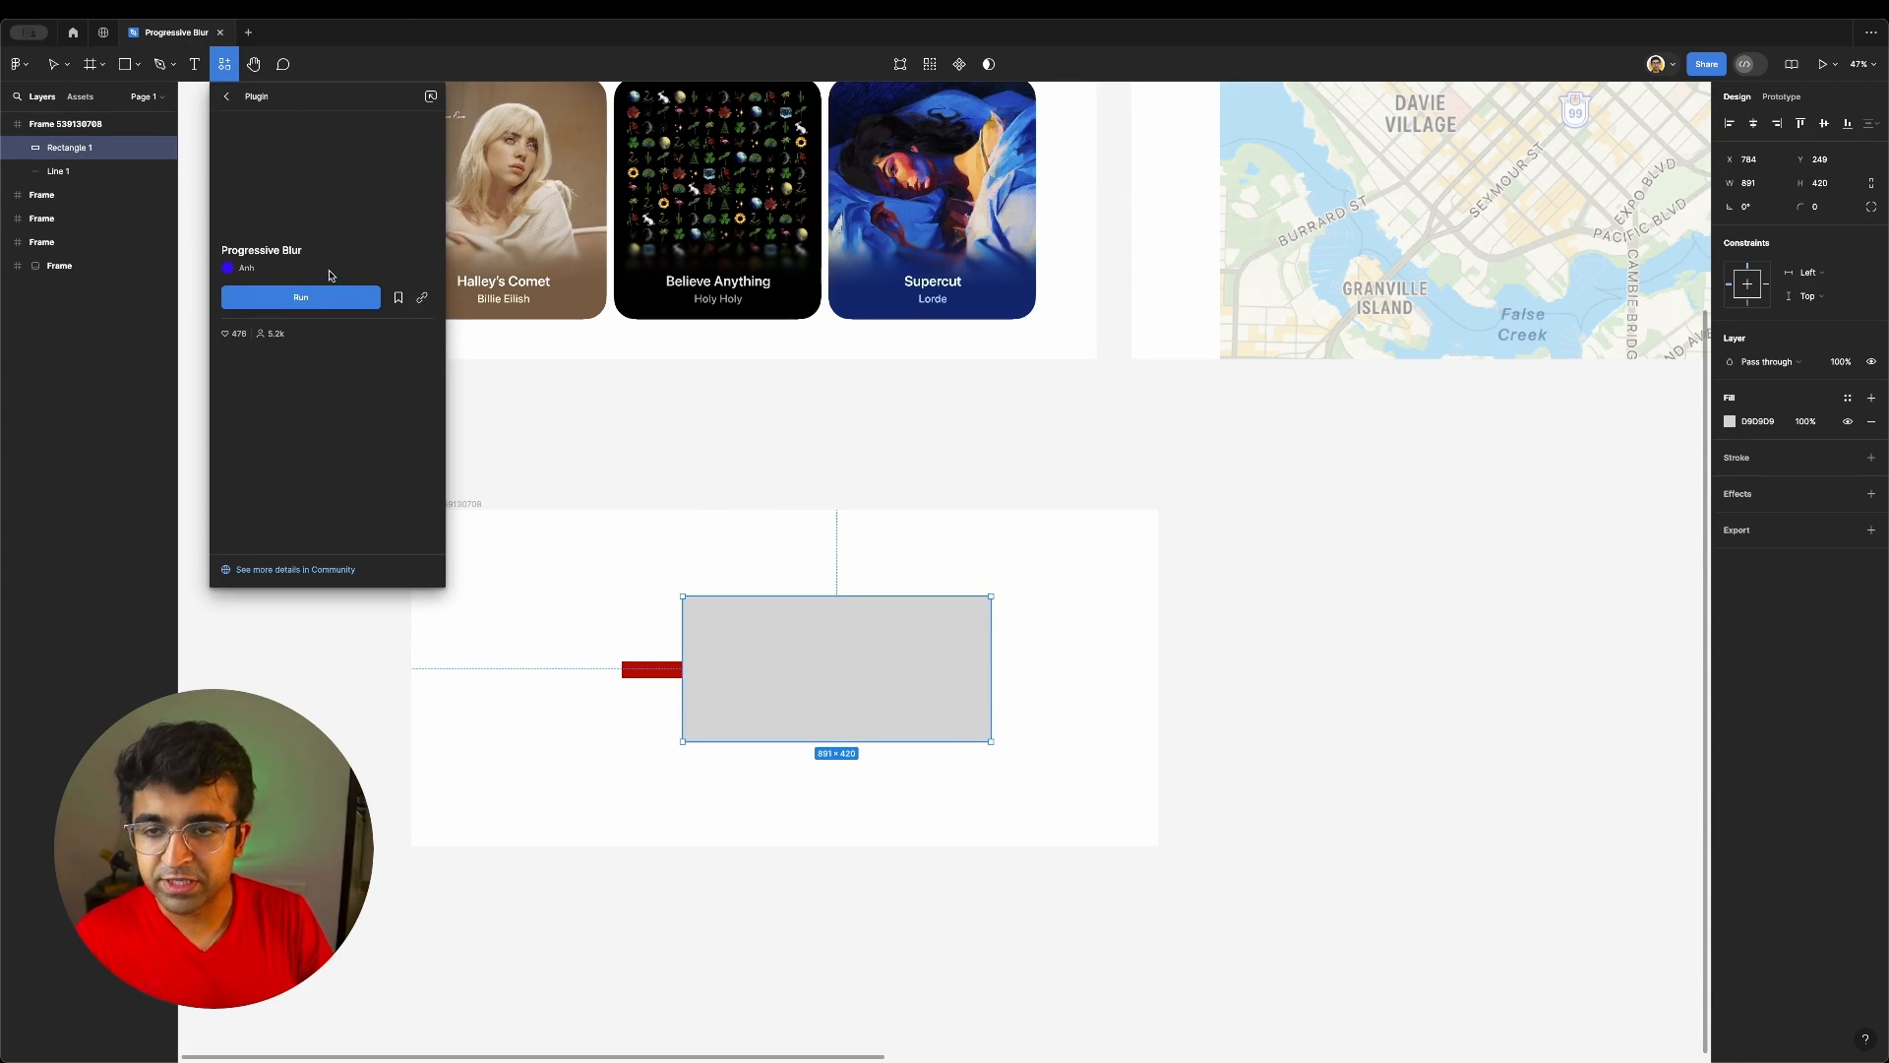
{"action": "left_click", "coordinate": [299, 297]}
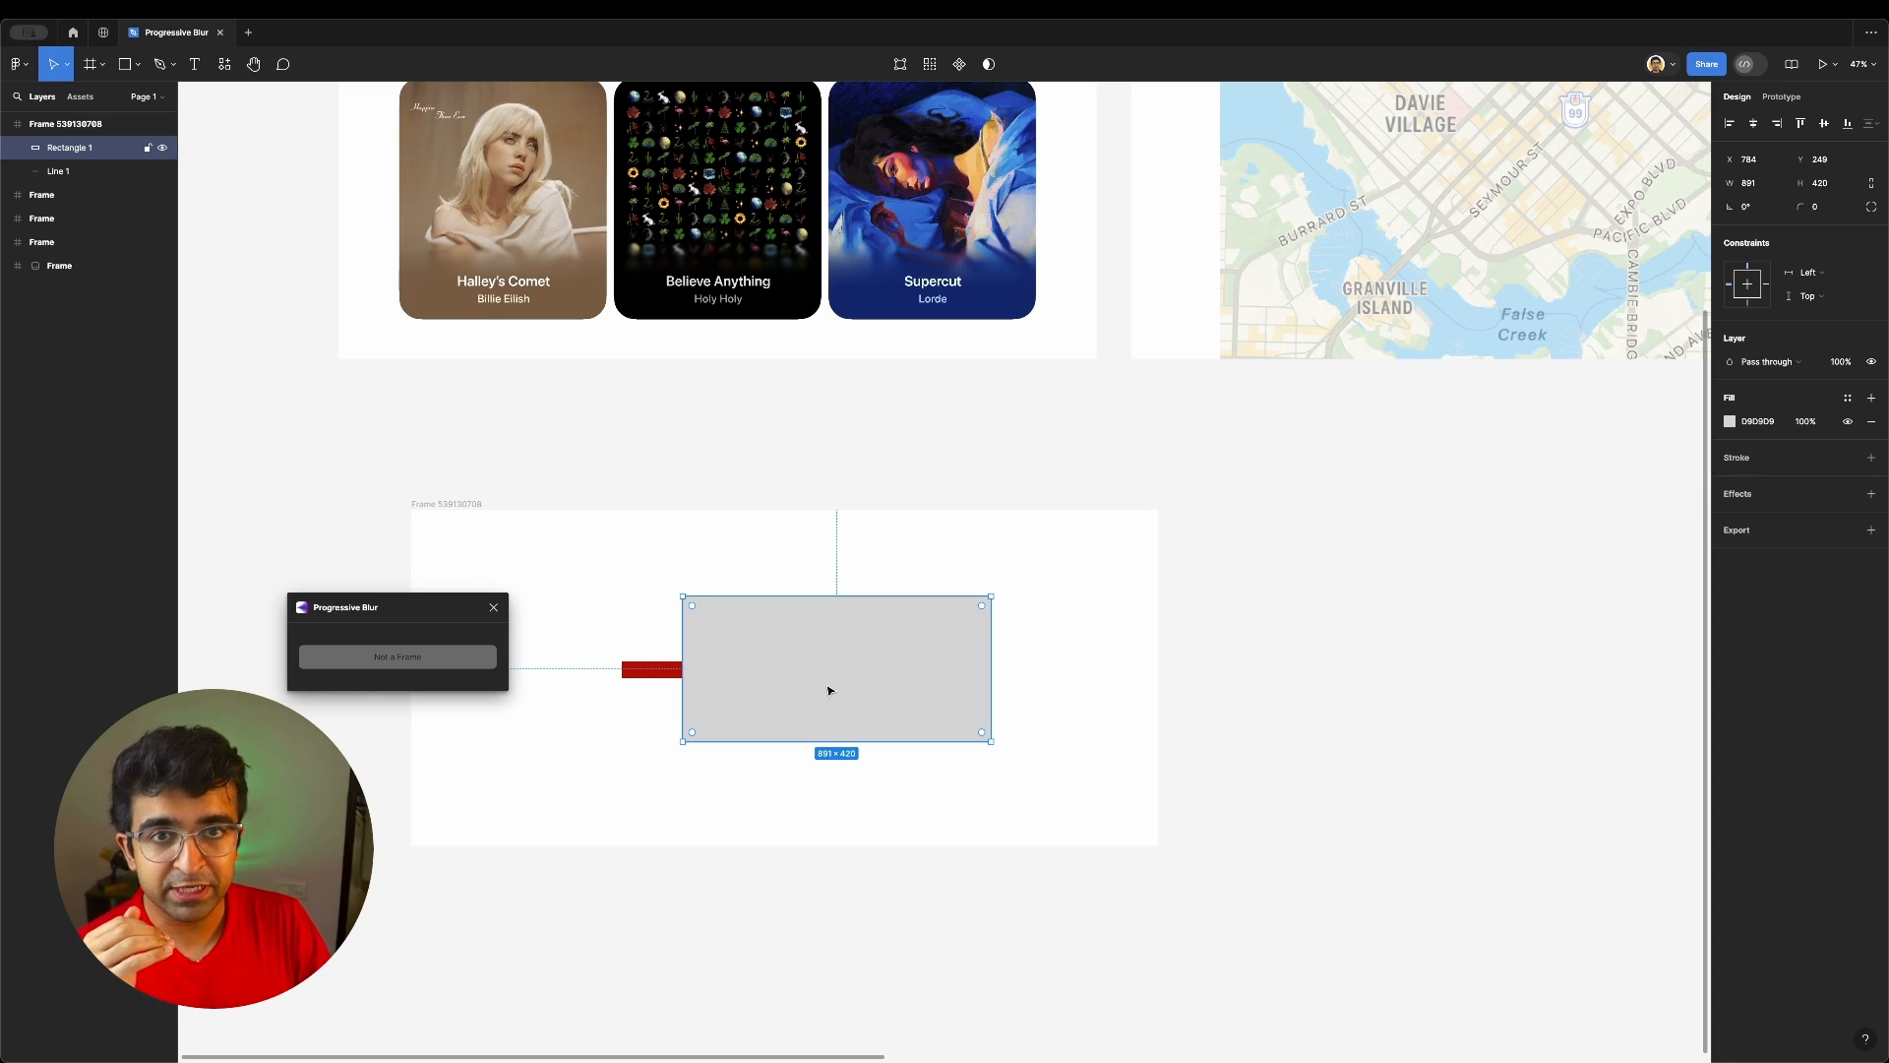
{"action": "left_click", "coordinate": [396, 657]}
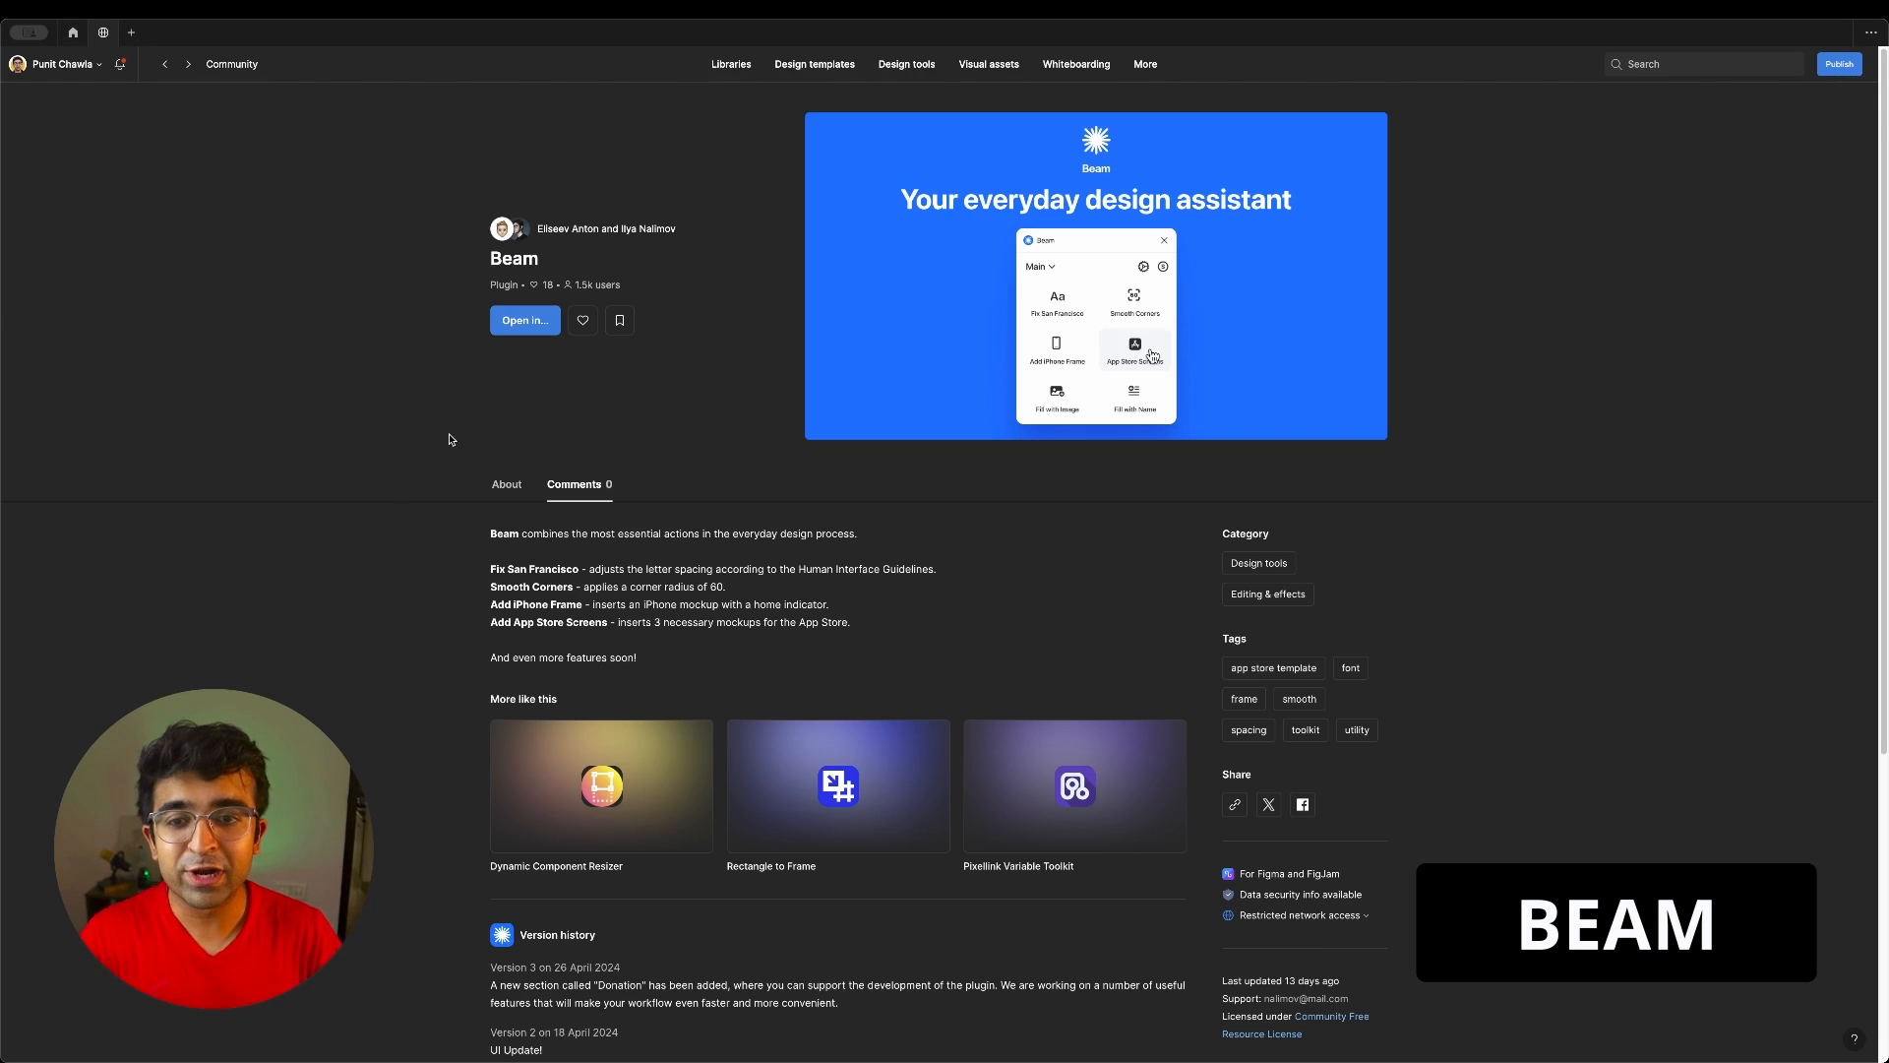
{"action": "mouse_move", "coordinate": [1070, 211]}
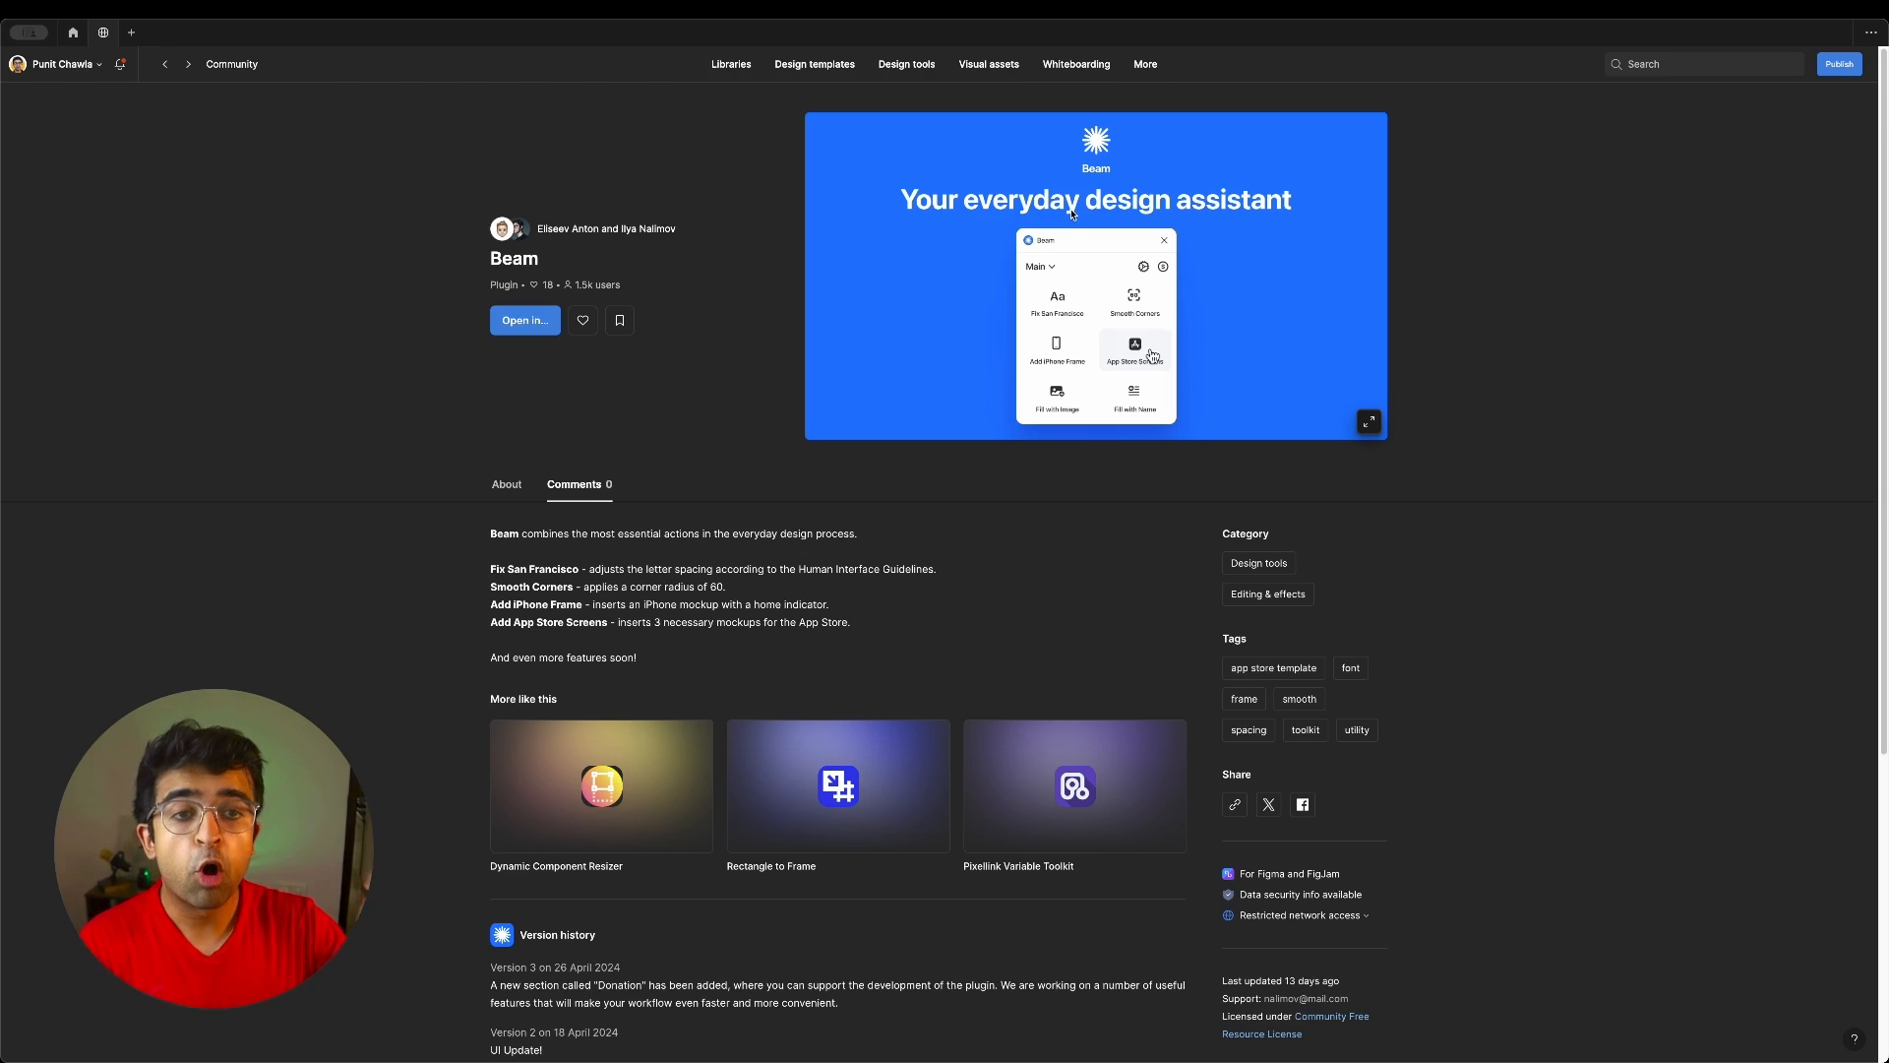
Open Beam in a file and give the grey square smooth rounded corners
{"action": "left_click", "coordinate": [524, 319]}
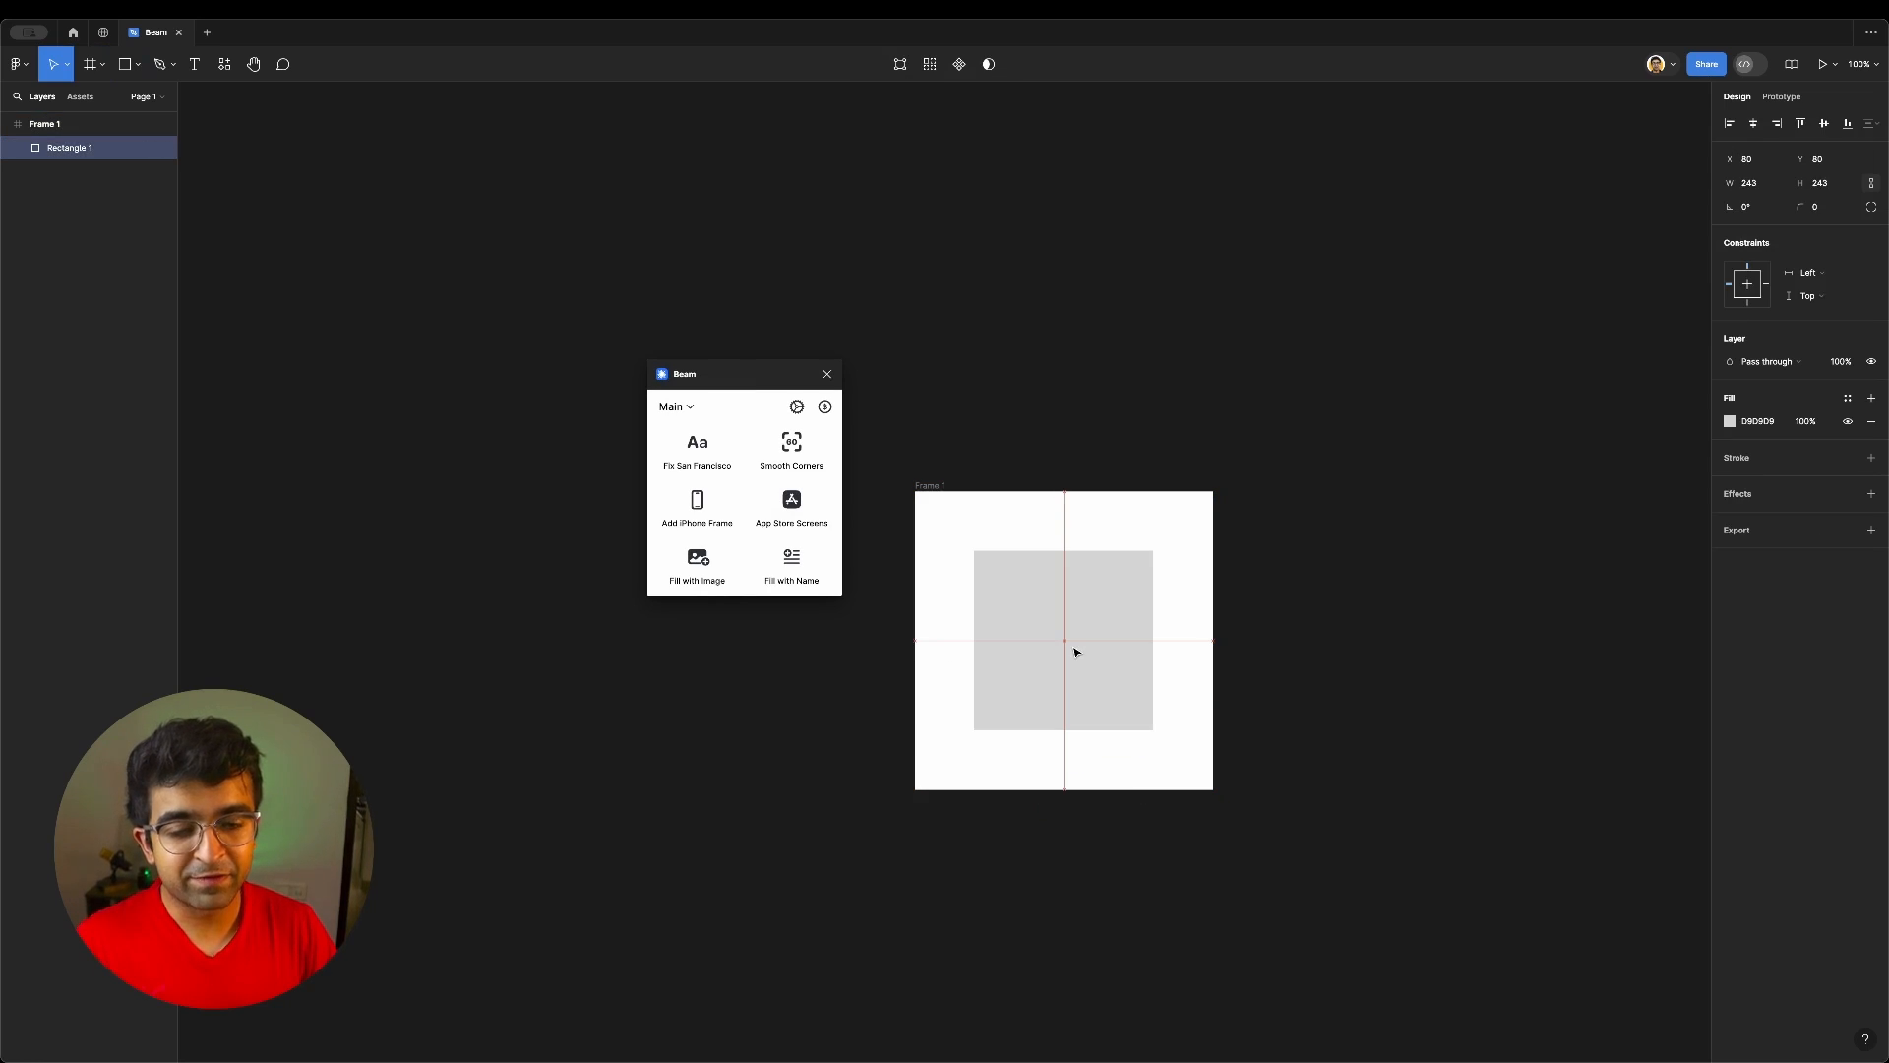
{"action": "left_click", "coordinate": [1063, 638]}
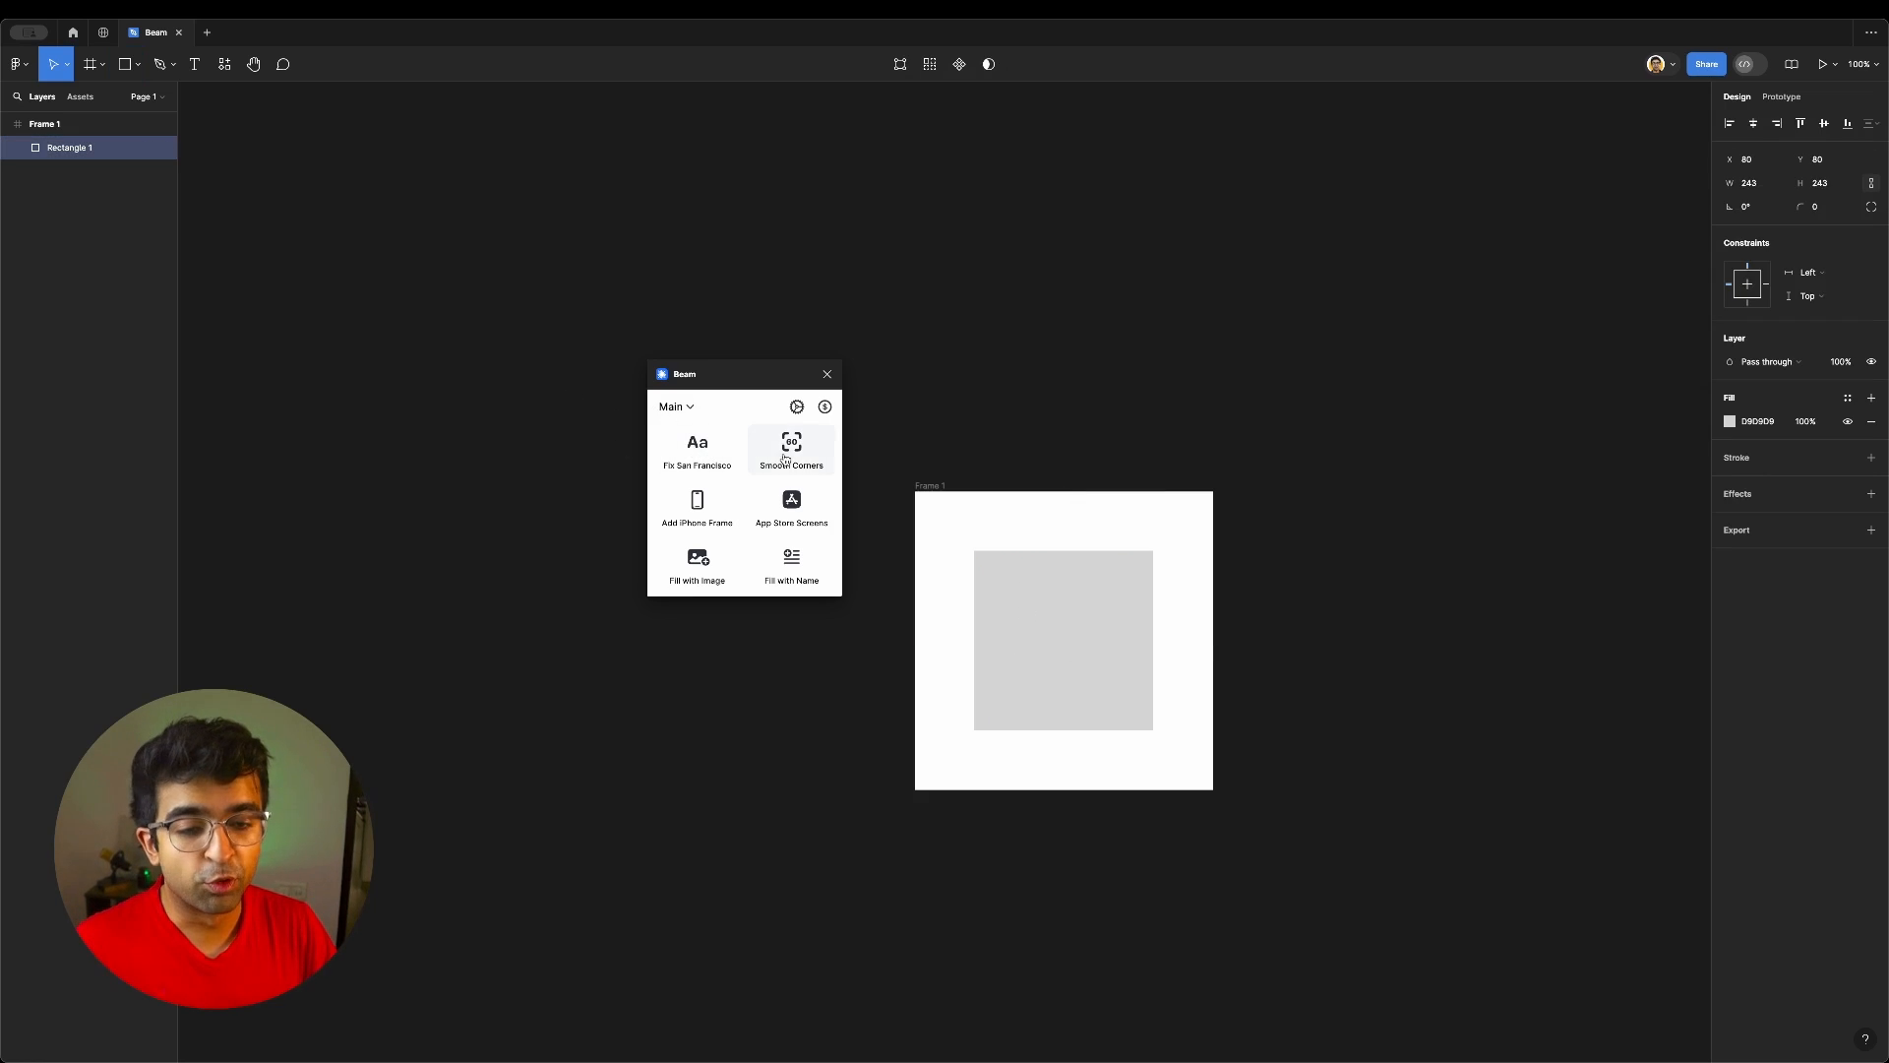
{"action": "left_click", "coordinate": [1822, 207]}
{"action": "type", "text": "40"}
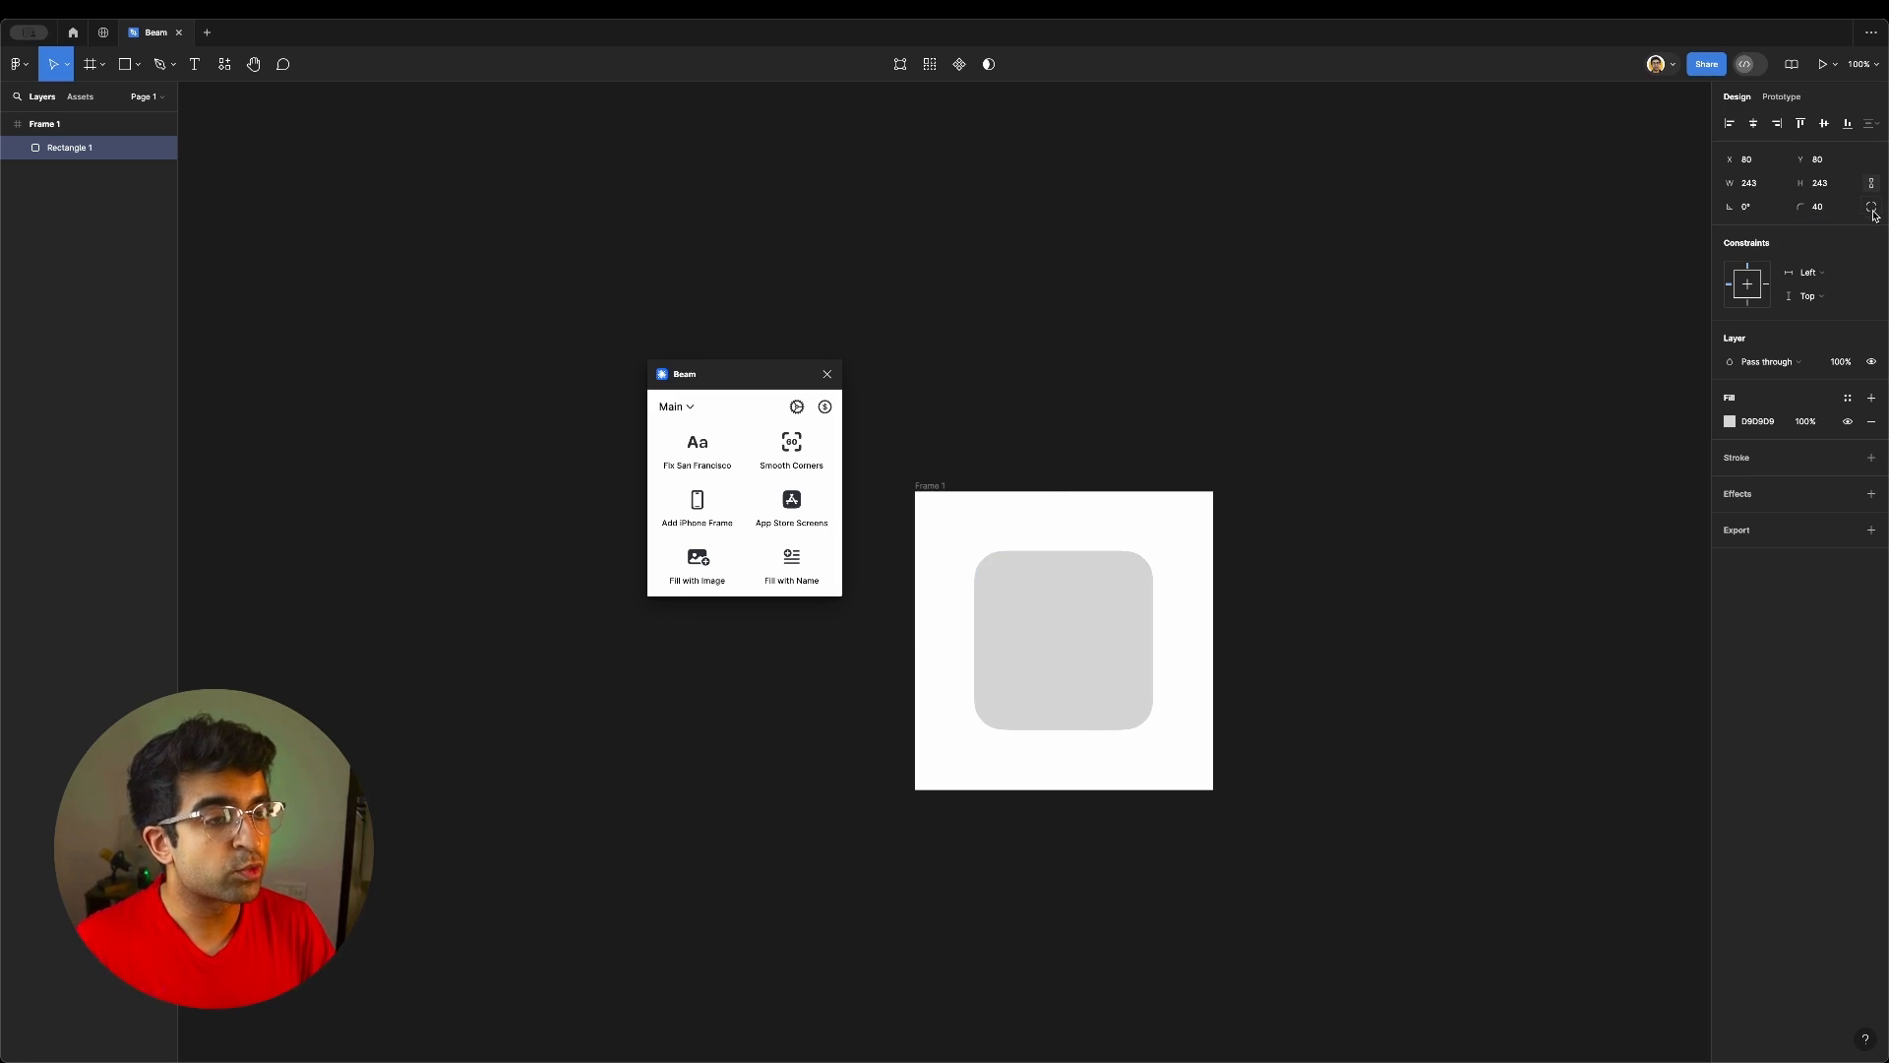
{"action": "left_click", "coordinate": [1871, 206]}
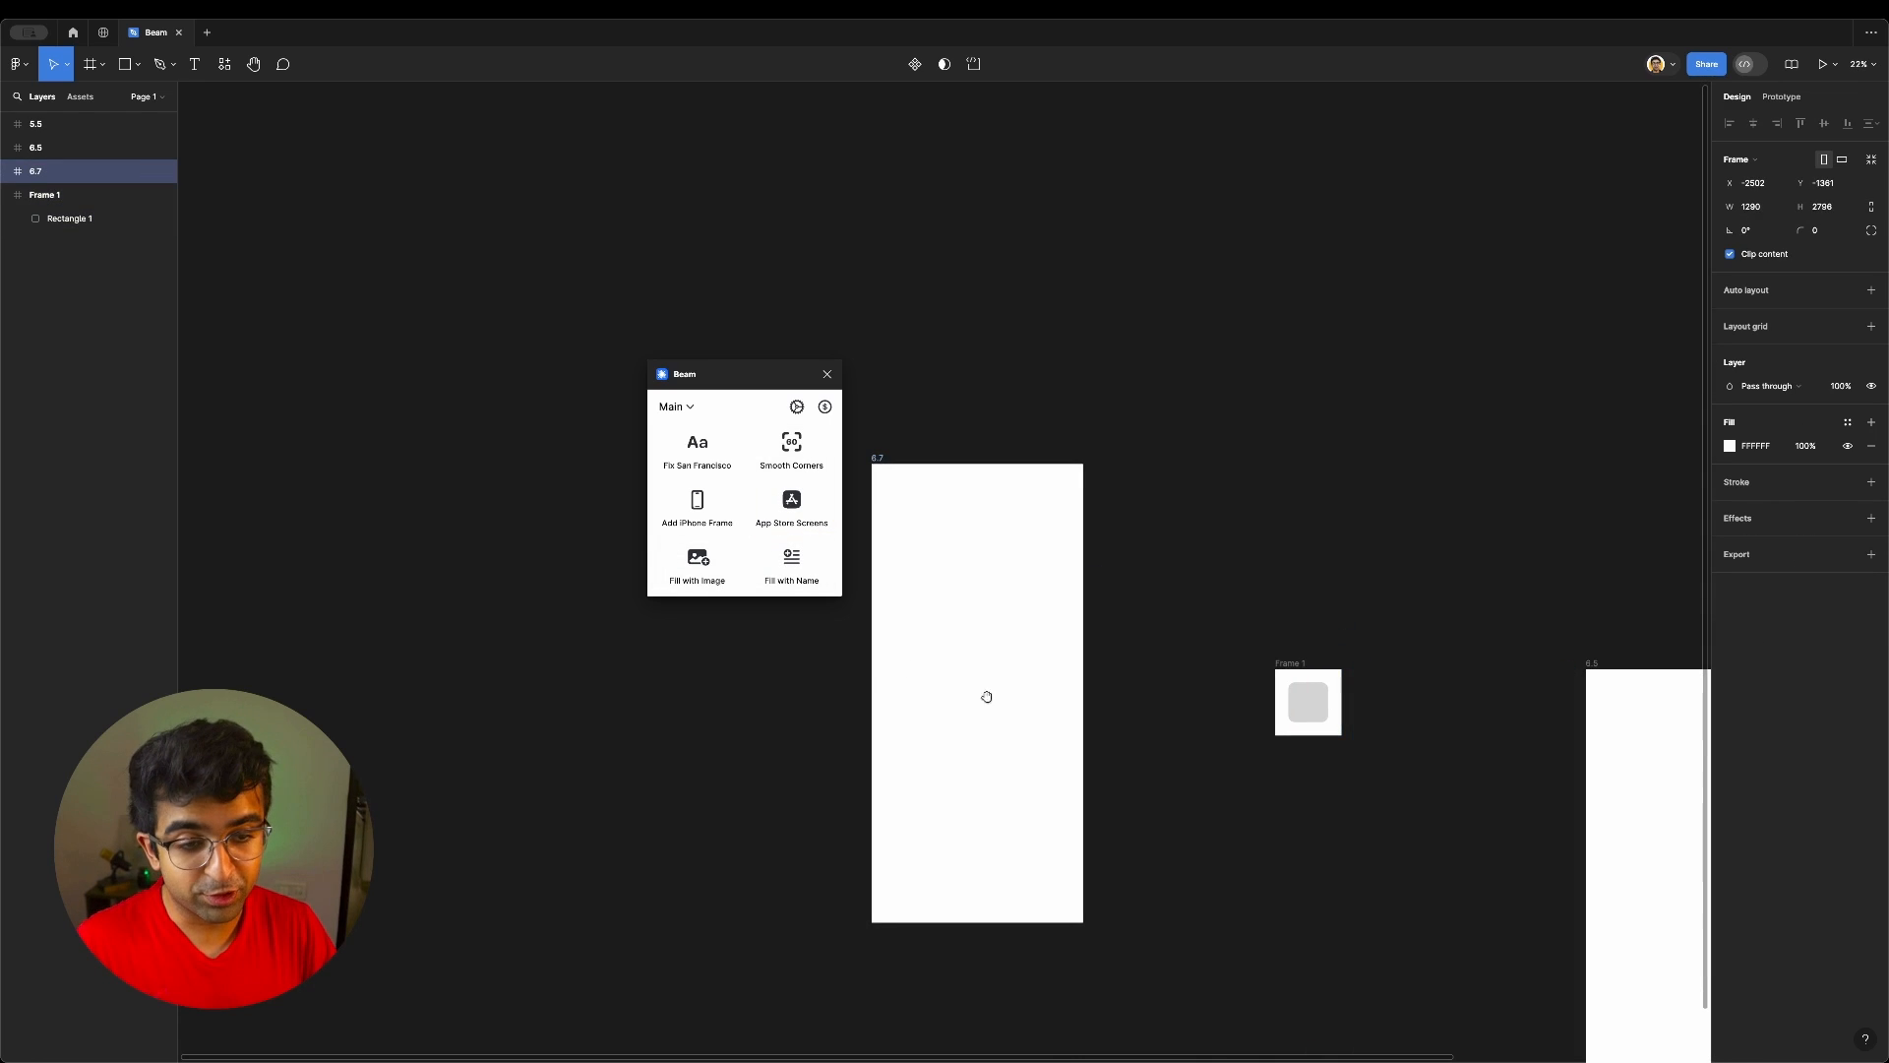
Insert a blank iPhone mockup frame with a home indicator beside the square
{"action": "left_click", "coordinate": [696, 506]}
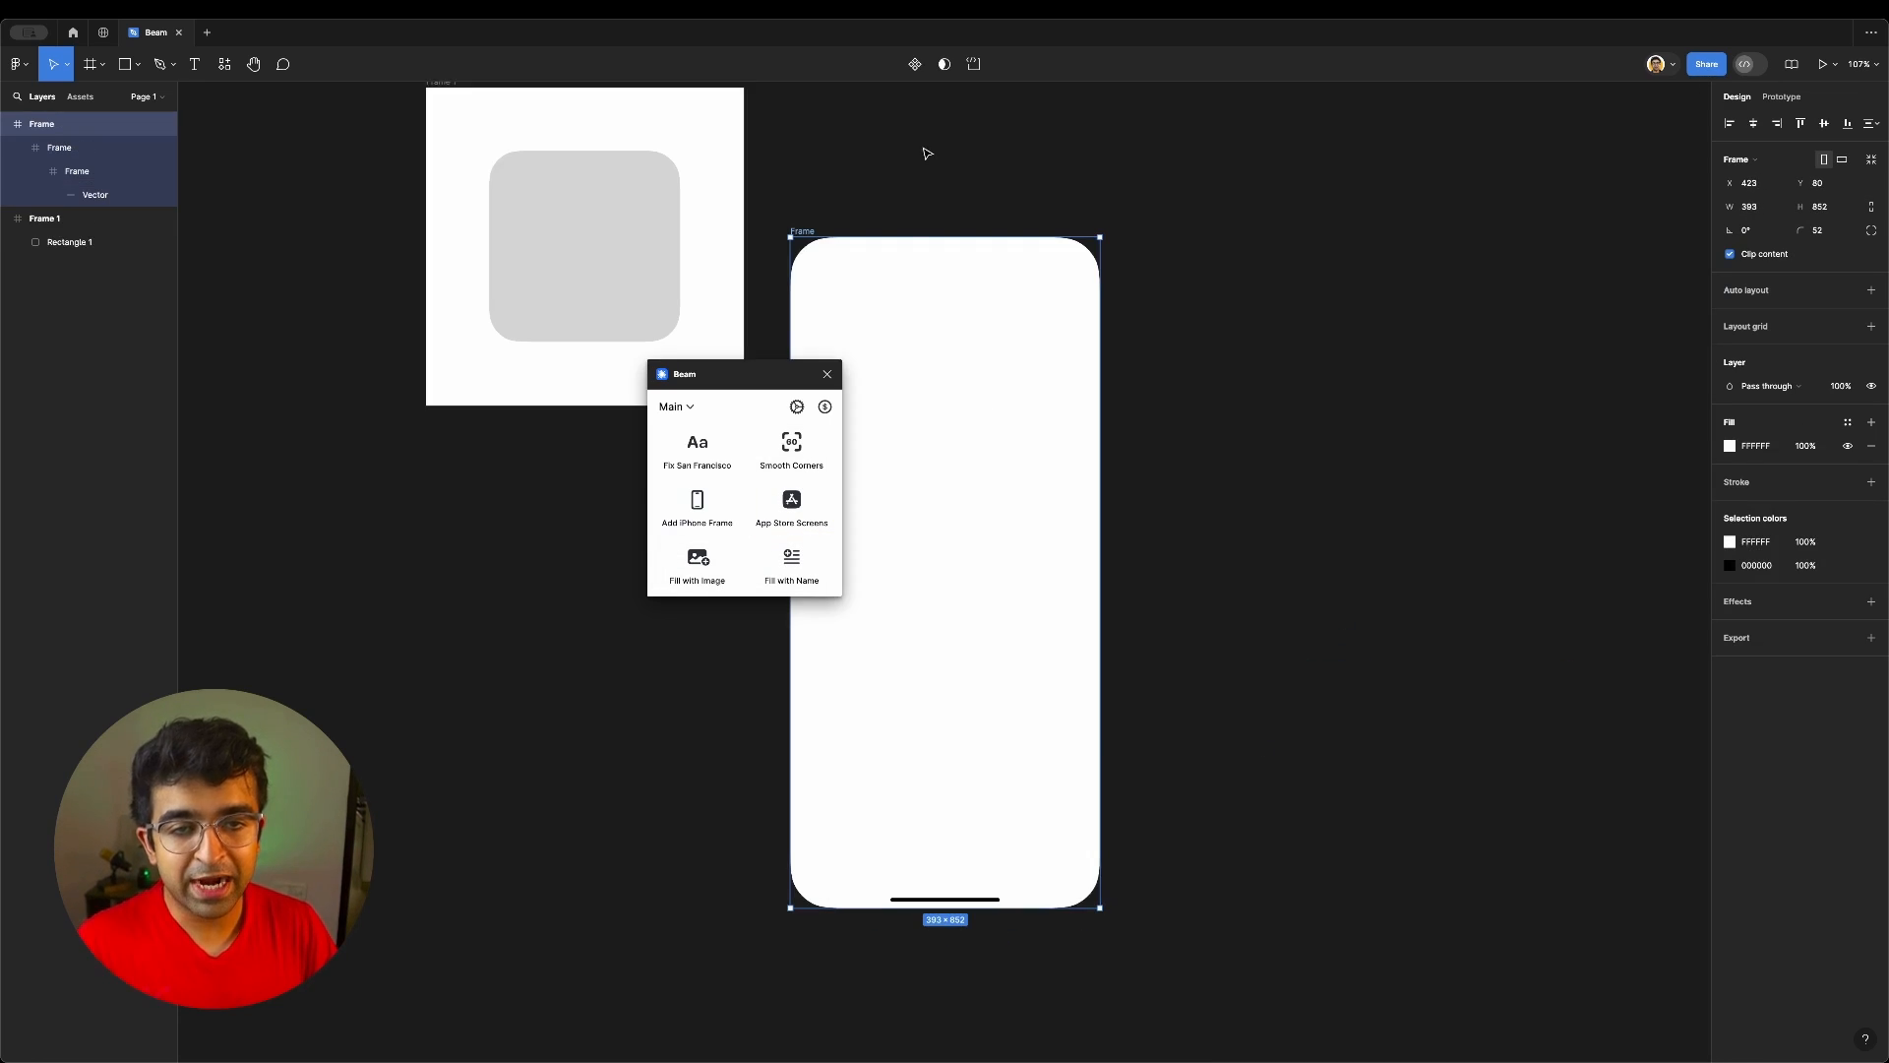
{"action": "mouse_move", "coordinate": [1084, 496]}
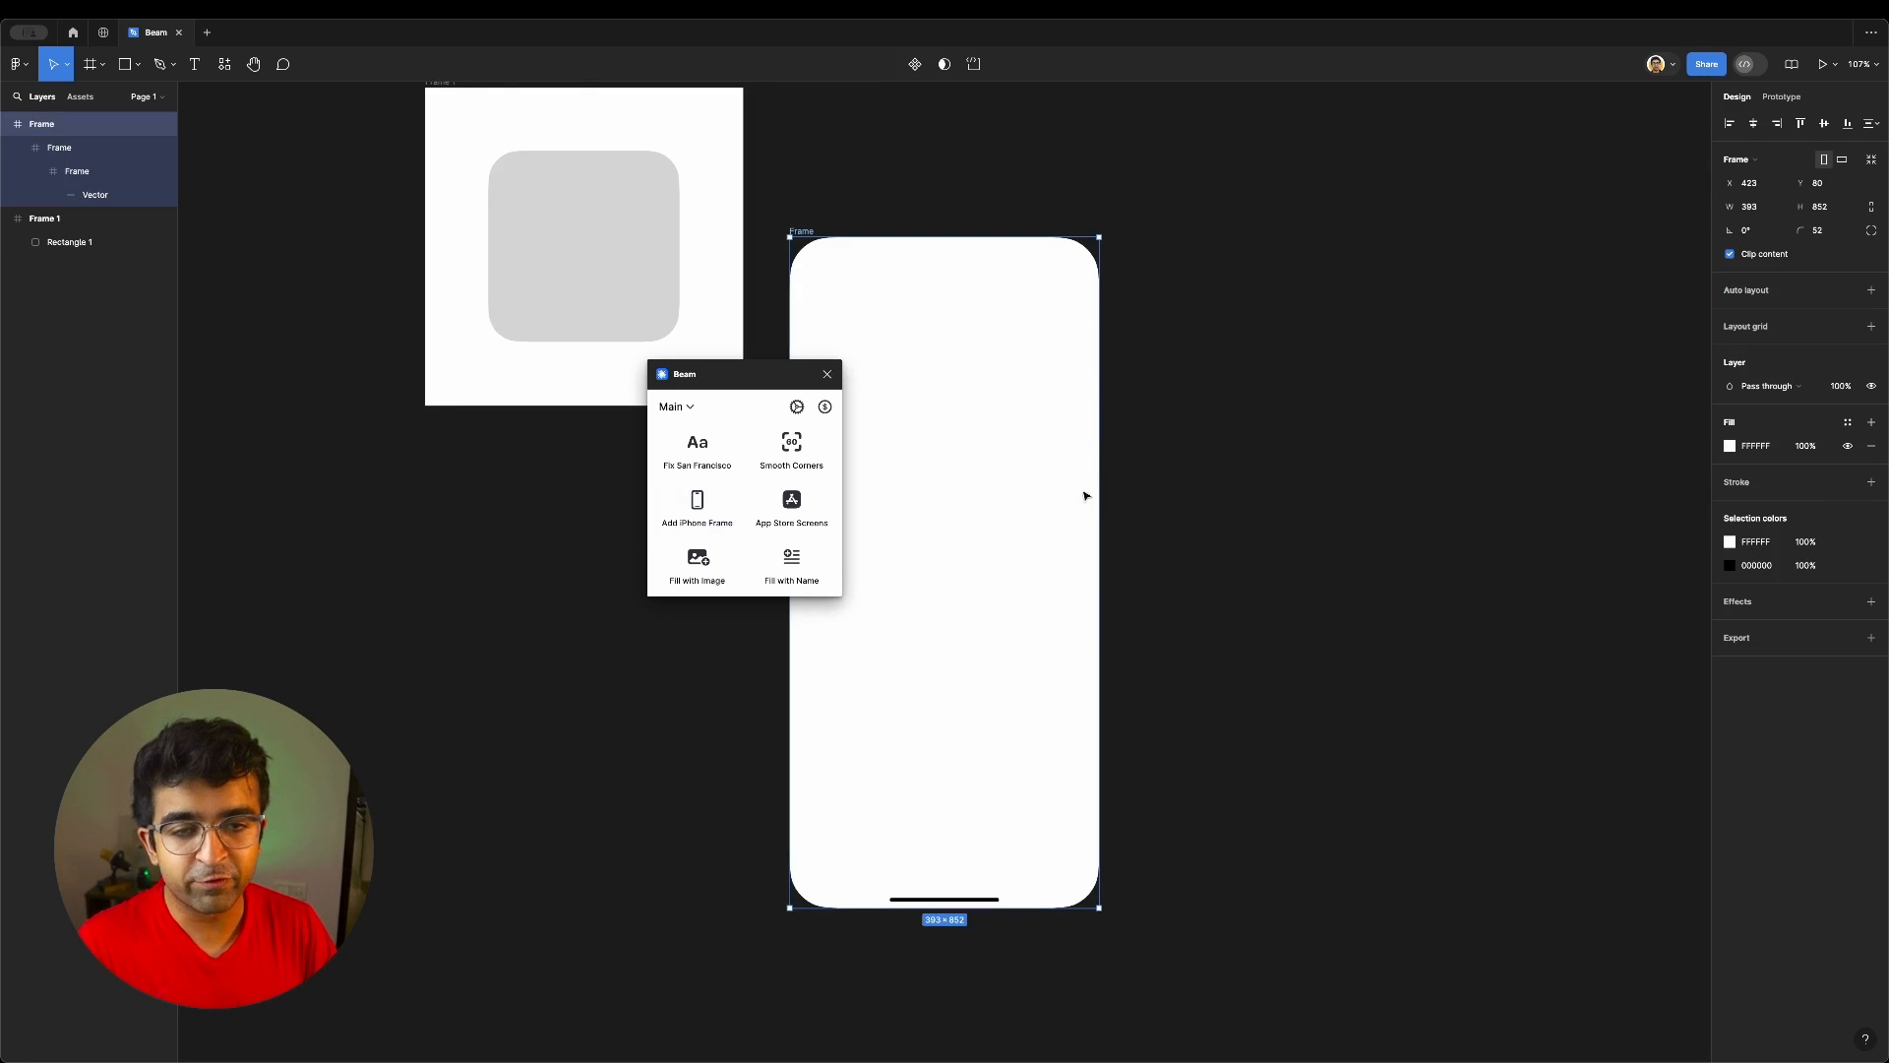
{"action": "left_click", "coordinate": [946, 899]}
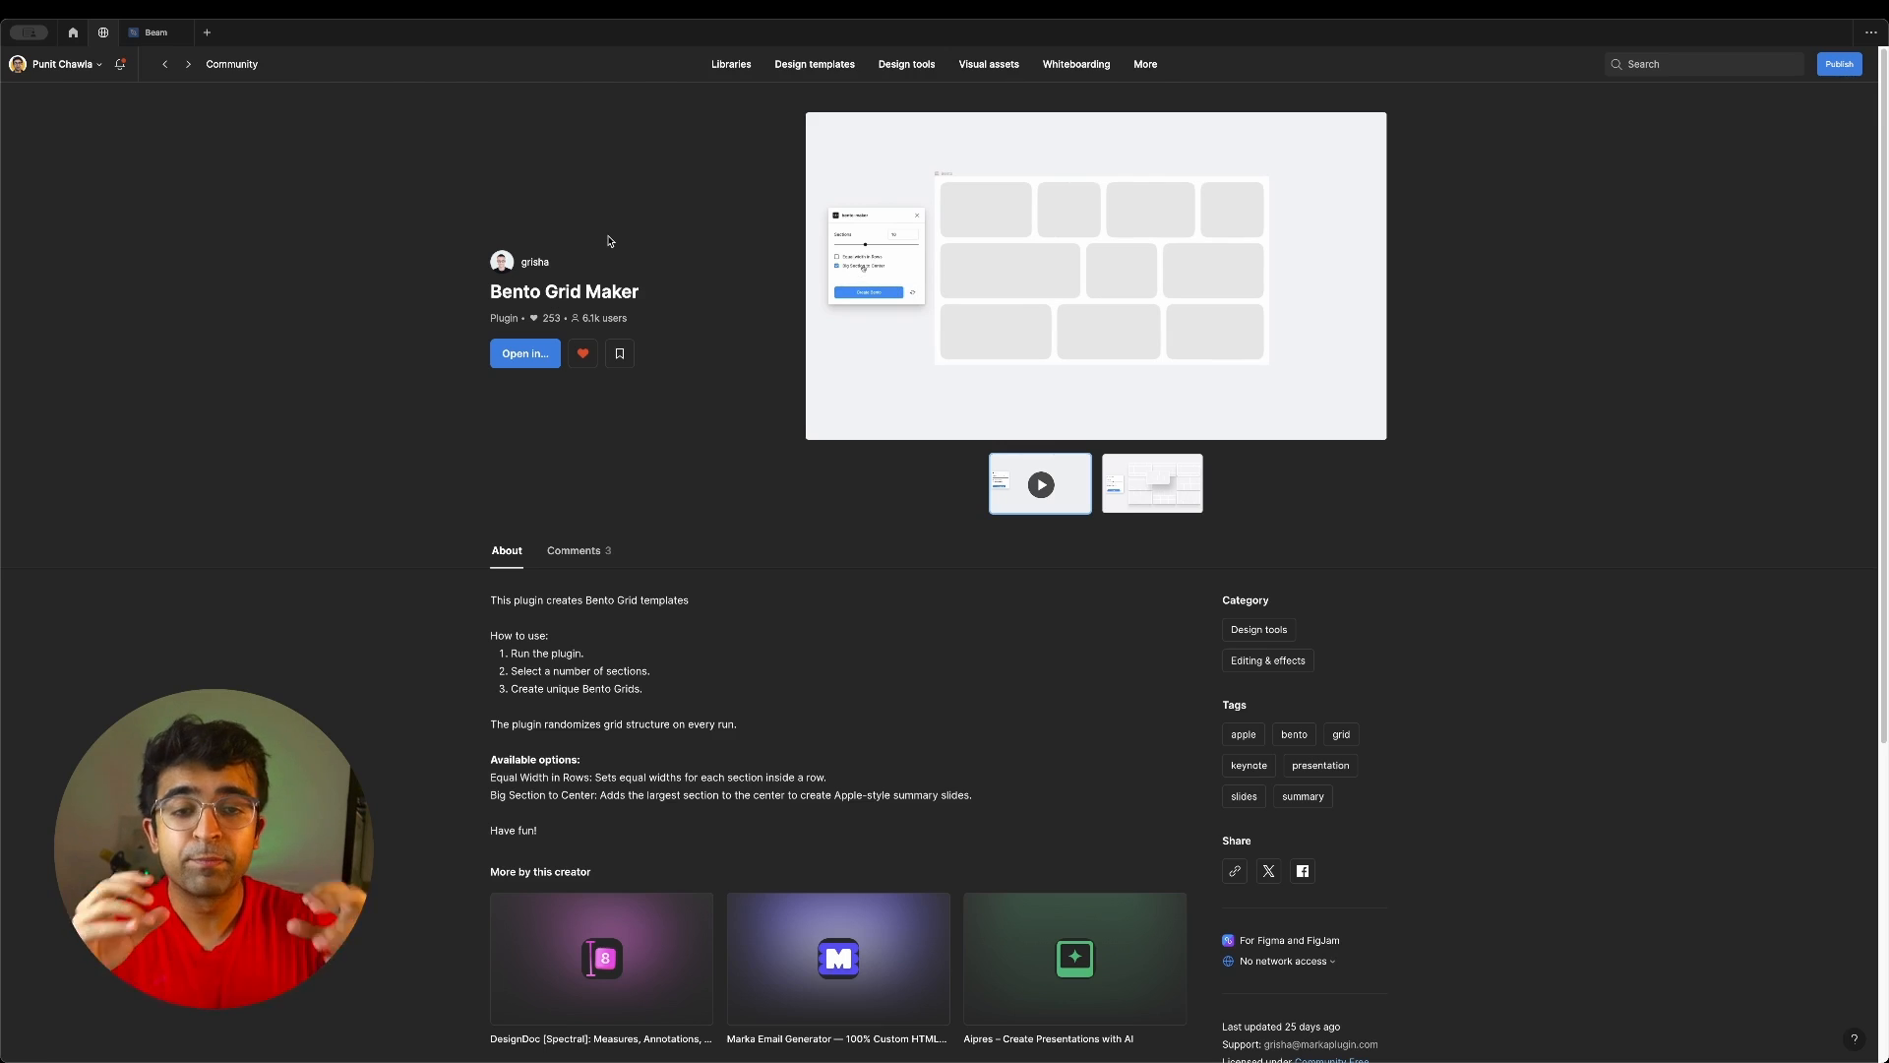
Open Bento Grid Maker from its community page into a new draft file
{"action": "left_click", "coordinate": [524, 352]}
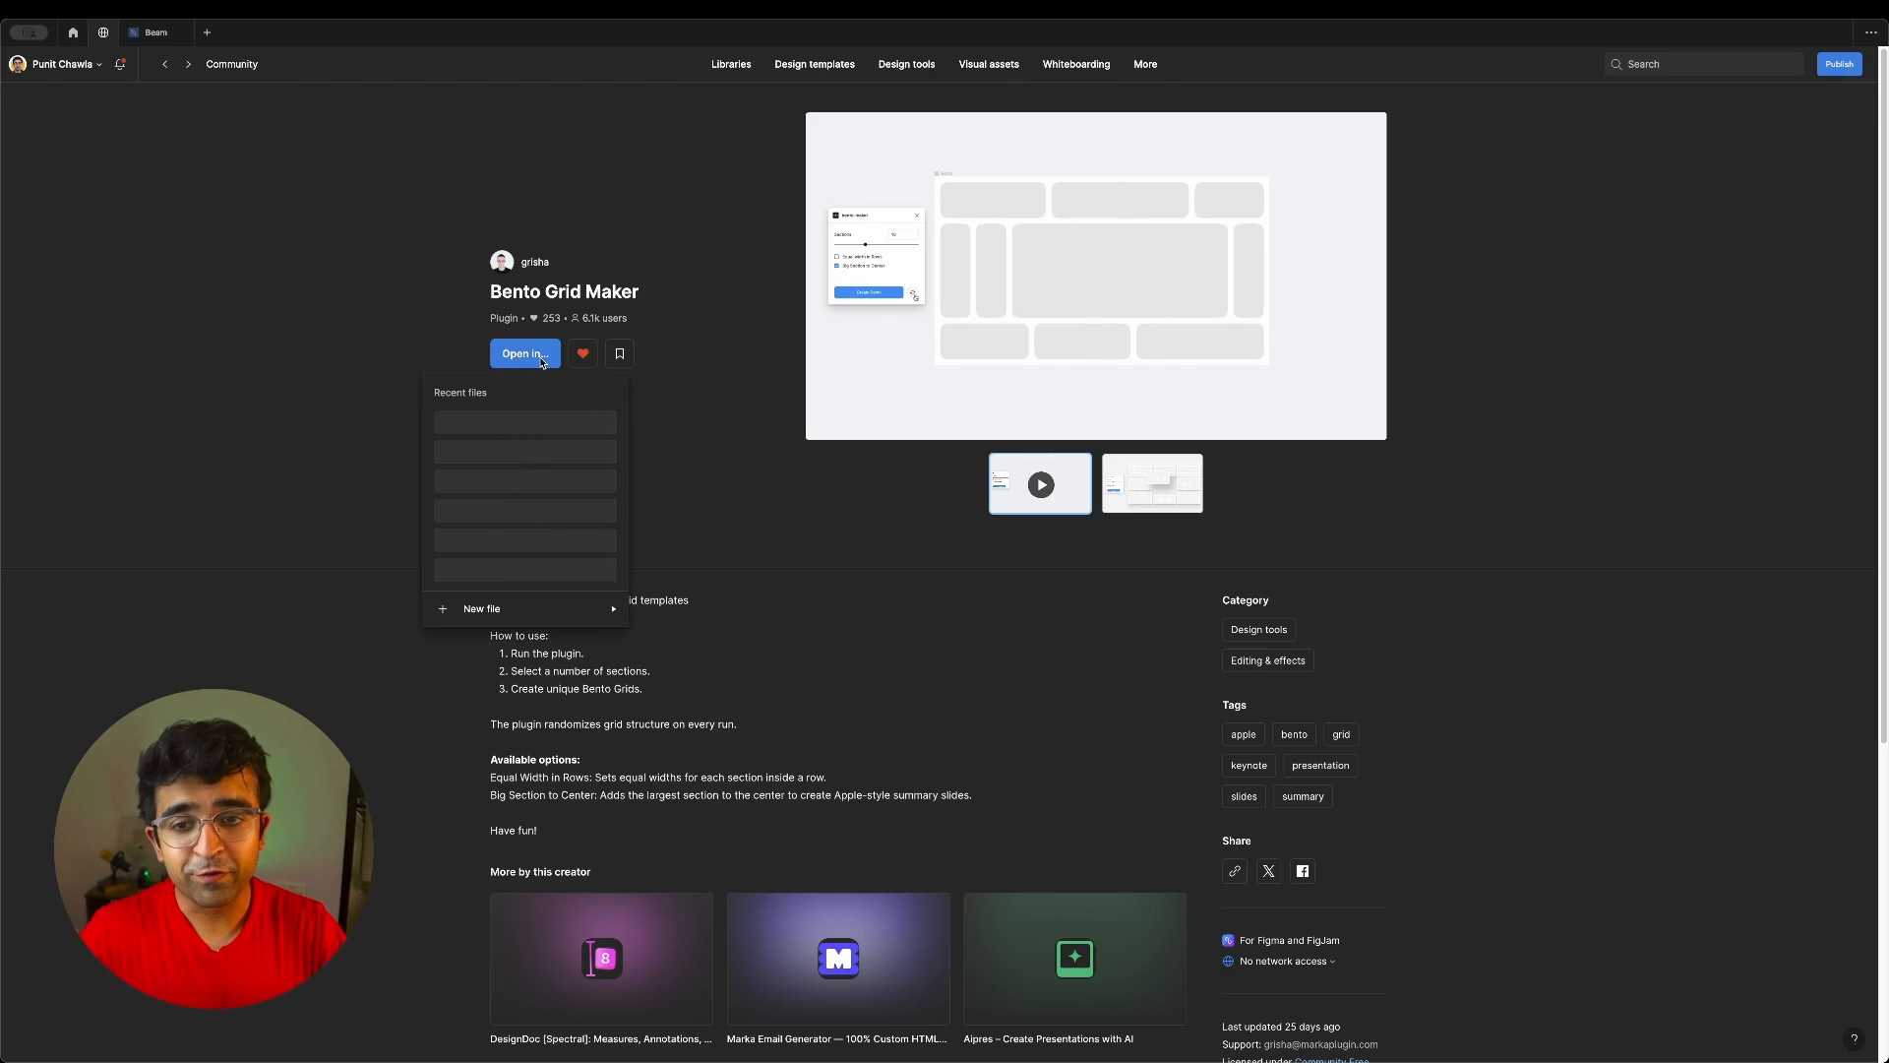
{"action": "left_click", "coordinate": [522, 352]}
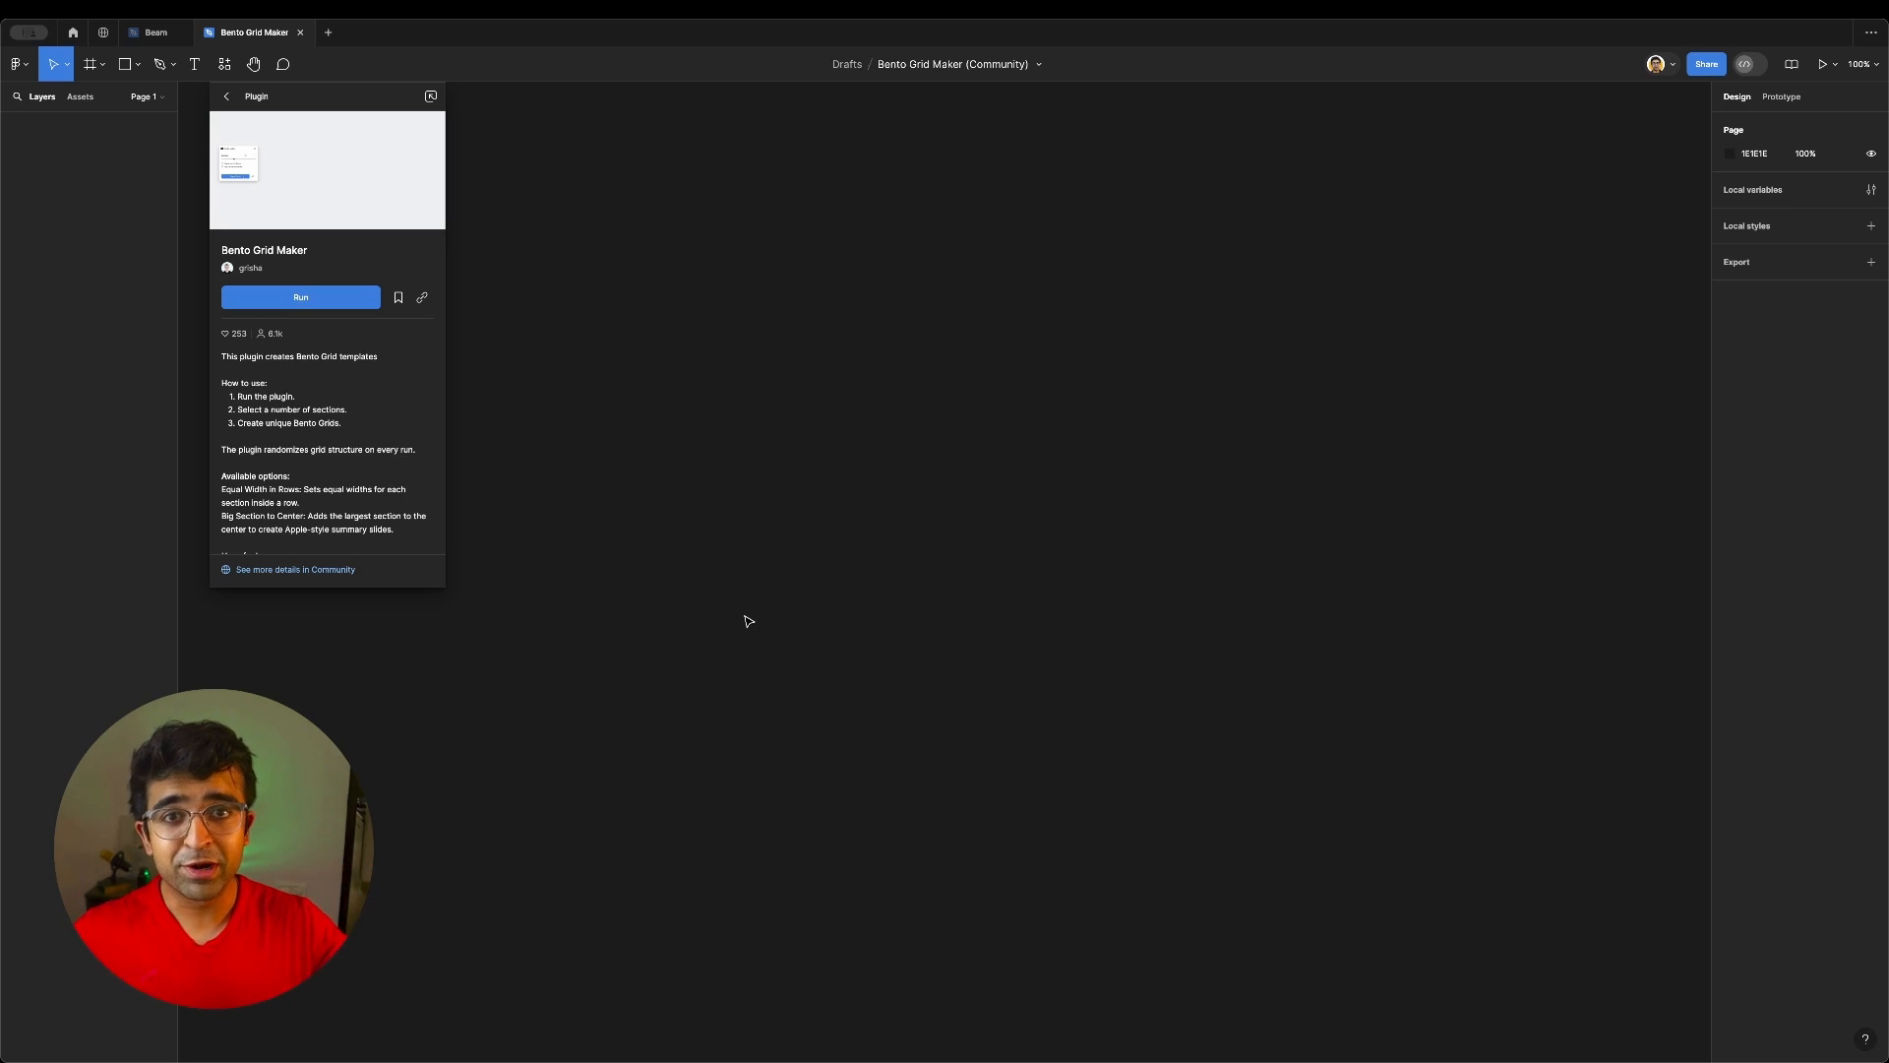
Run Bento Grid Maker and create a bento grid layout on the empty canvas
{"action": "left_click", "coordinate": [299, 297]}
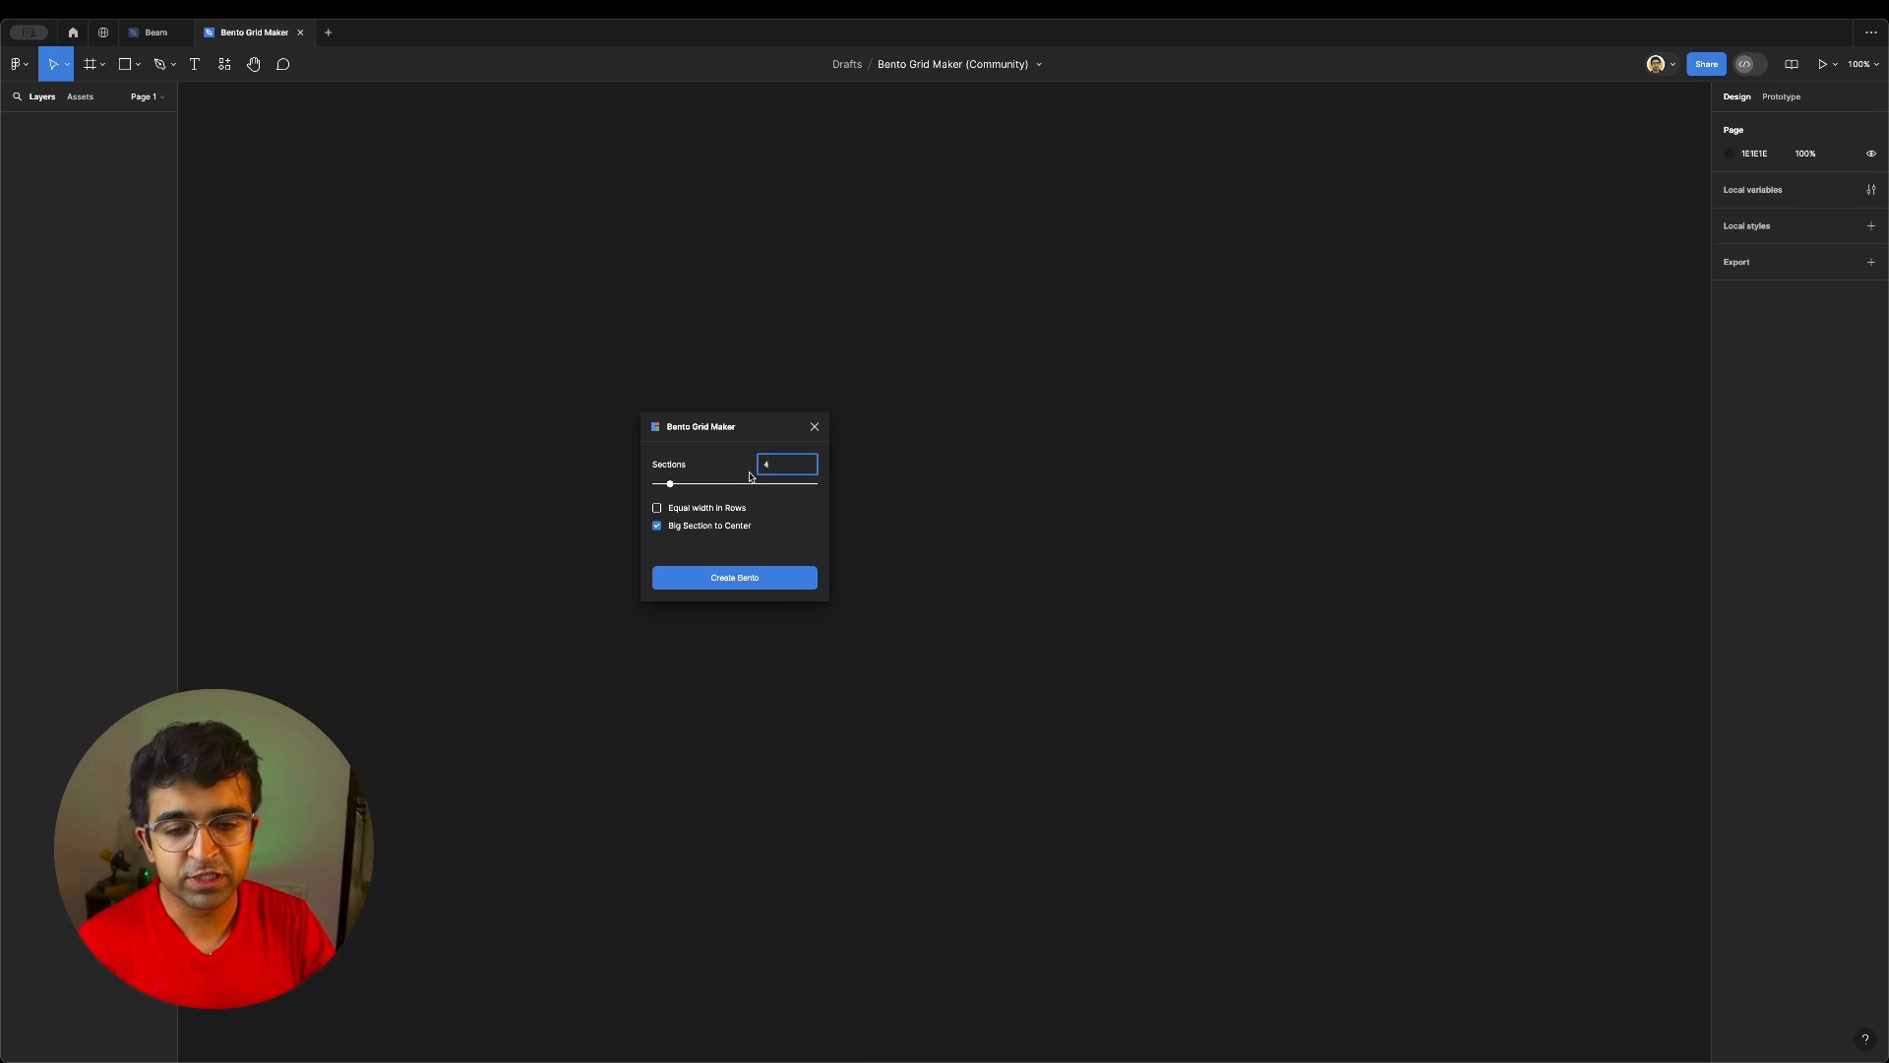
{"action": "mouse_move", "coordinate": [759, 582]}
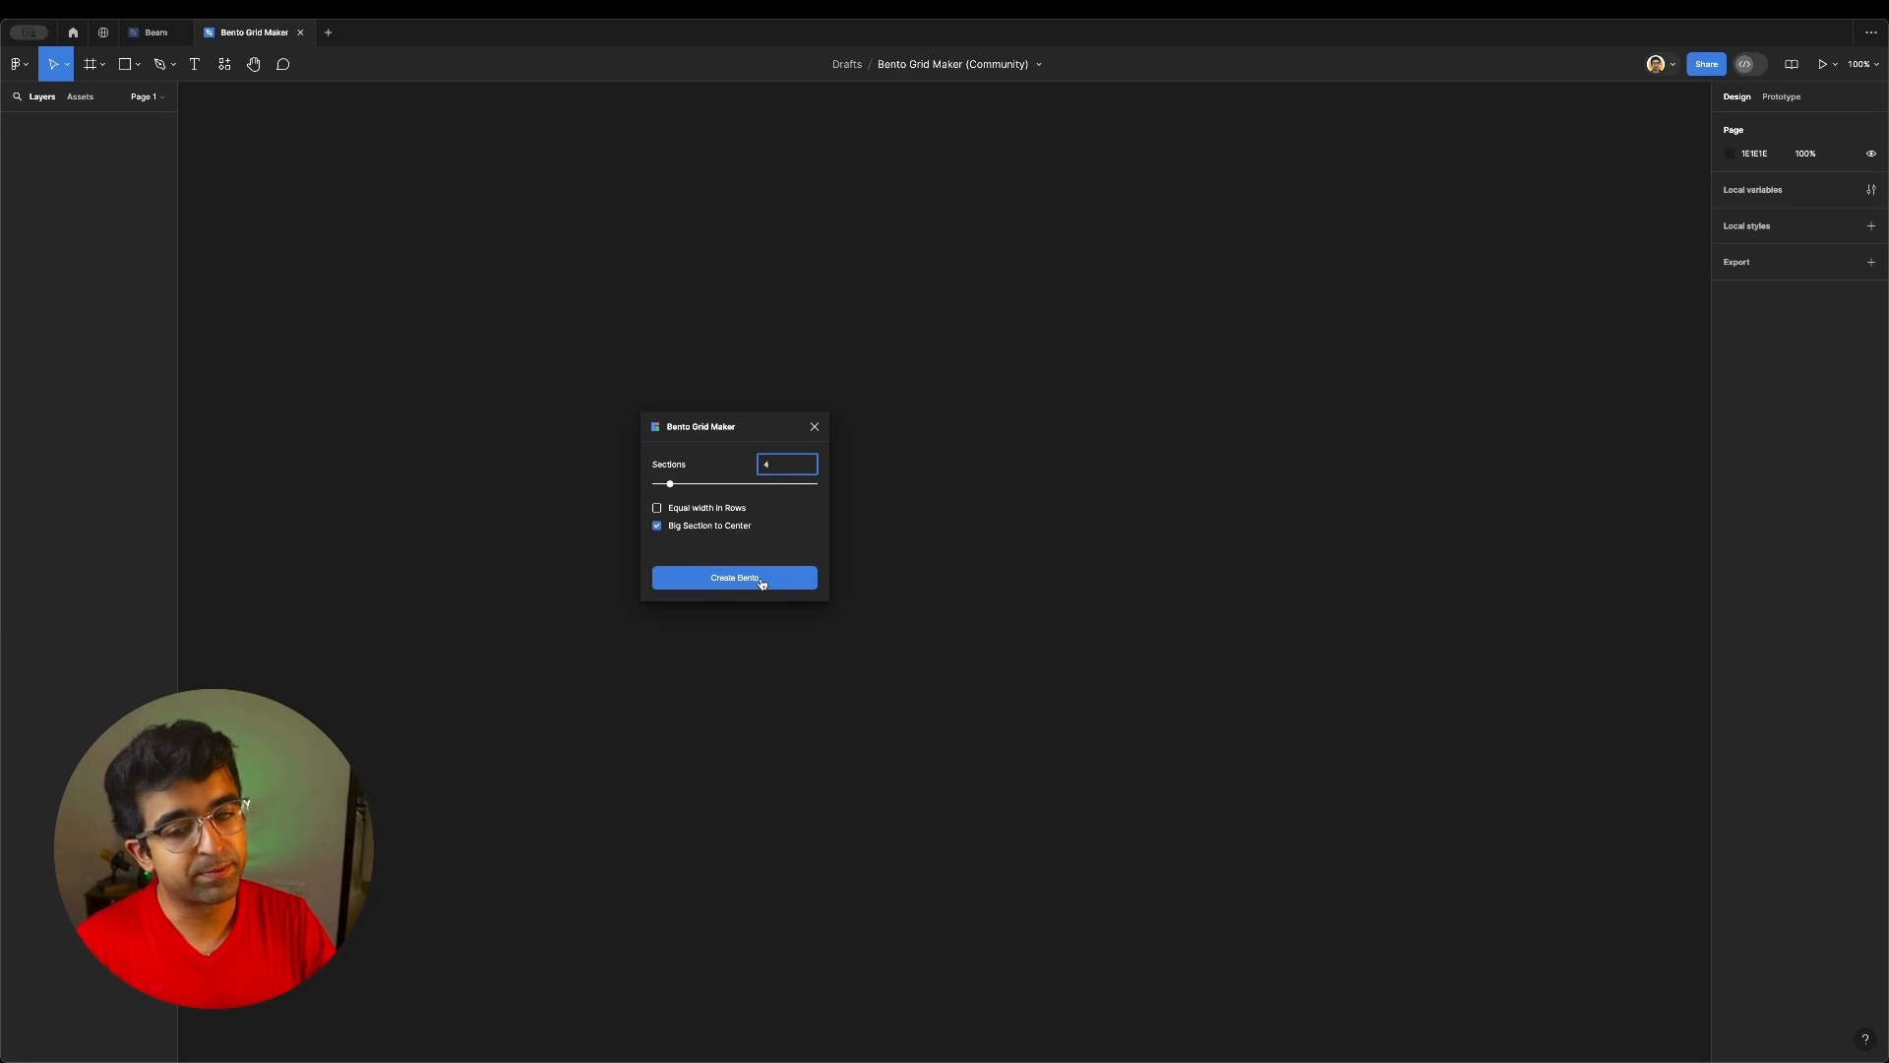
{"action": "left_click", "coordinate": [734, 577]}
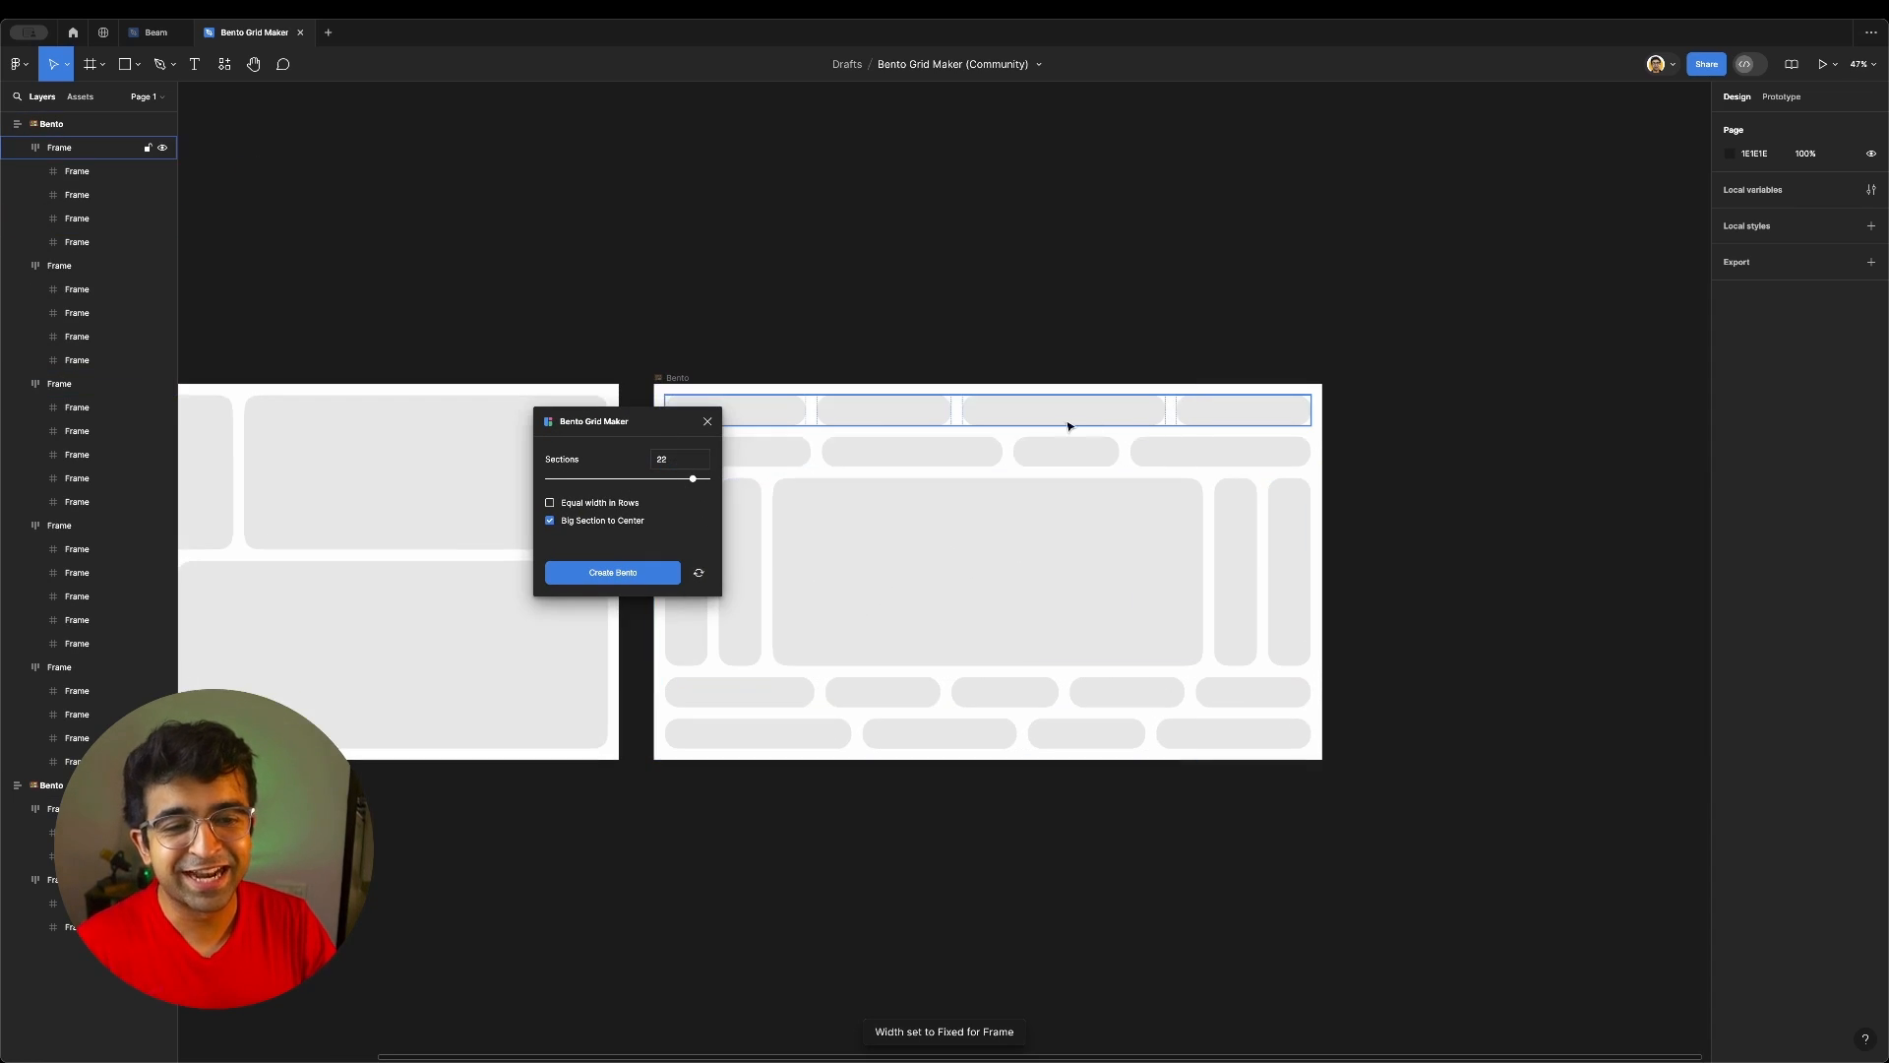
Create a 10-section bento grid, then bring up the banani ai plugin's community page
{"action": "left_click", "coordinate": [986, 409]}
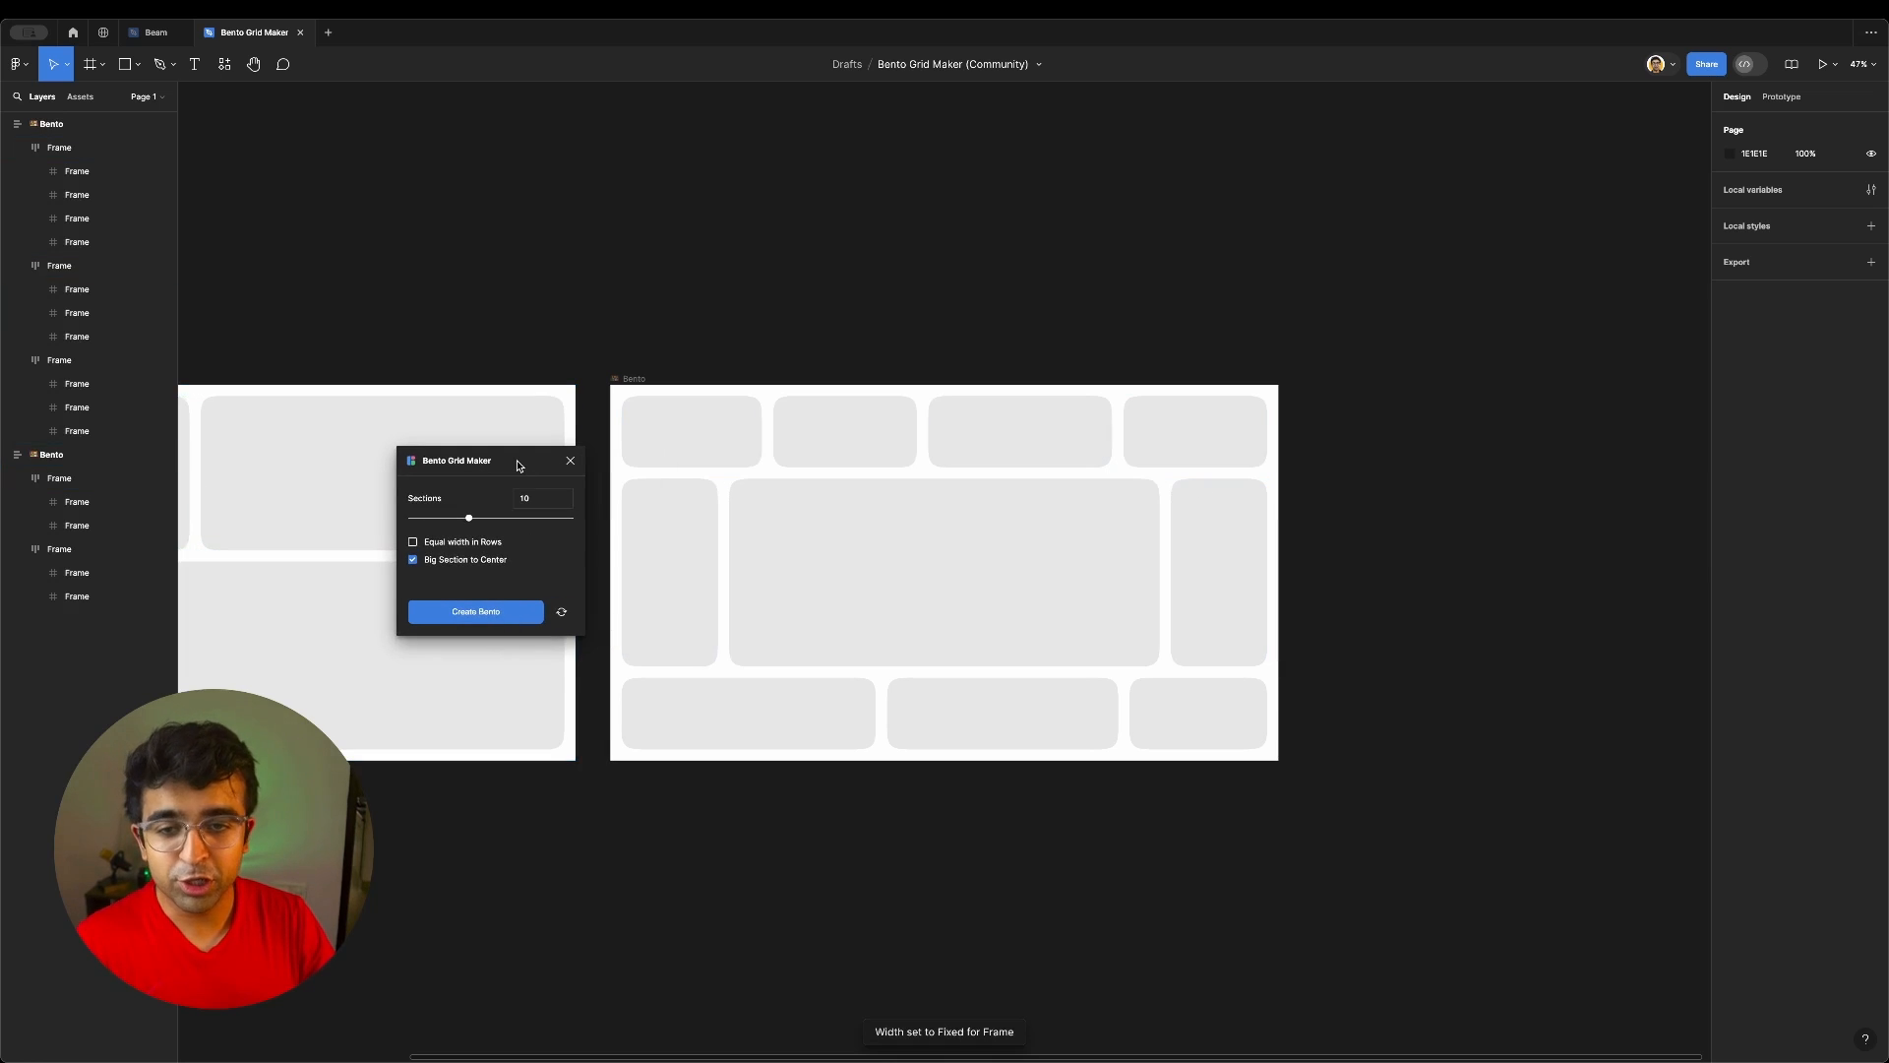
{"action": "left_click", "coordinate": [748, 431]}
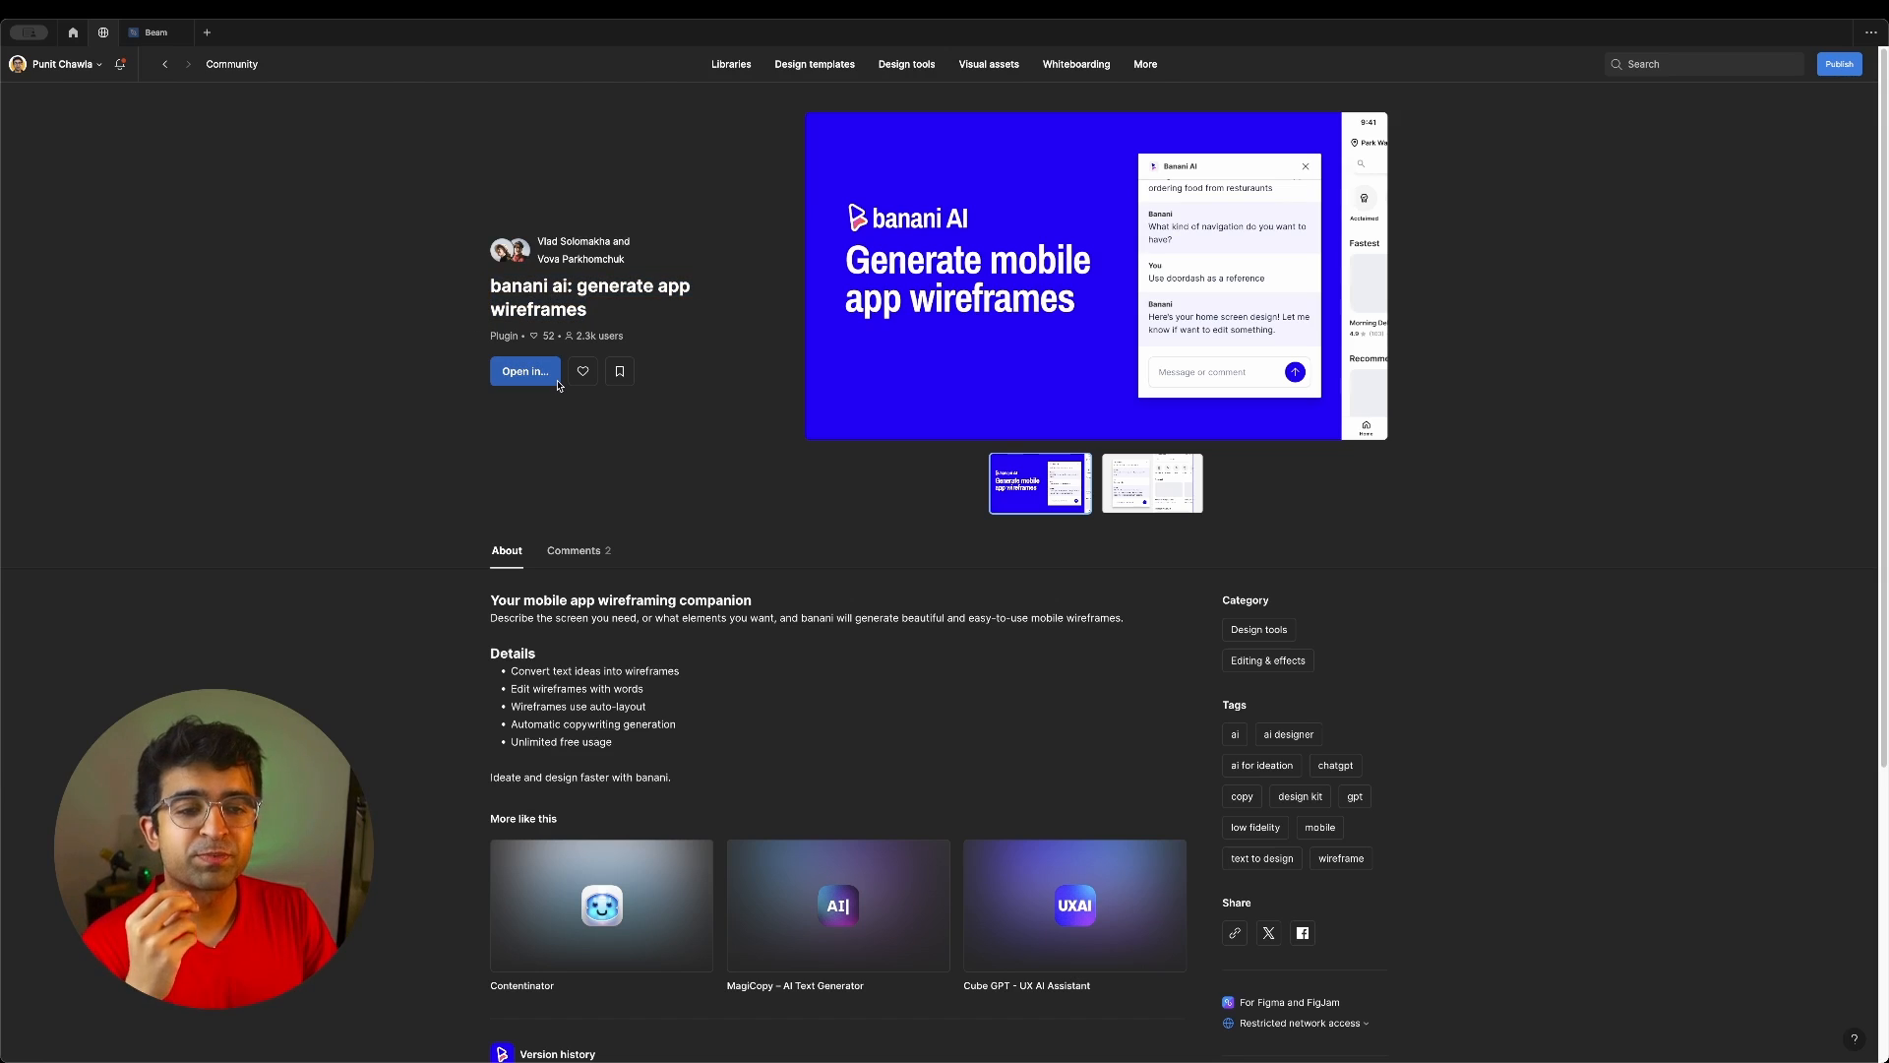
View banani ai's second preview image and open the plugin in a new draft file
{"action": "left_click", "coordinate": [1151, 484]}
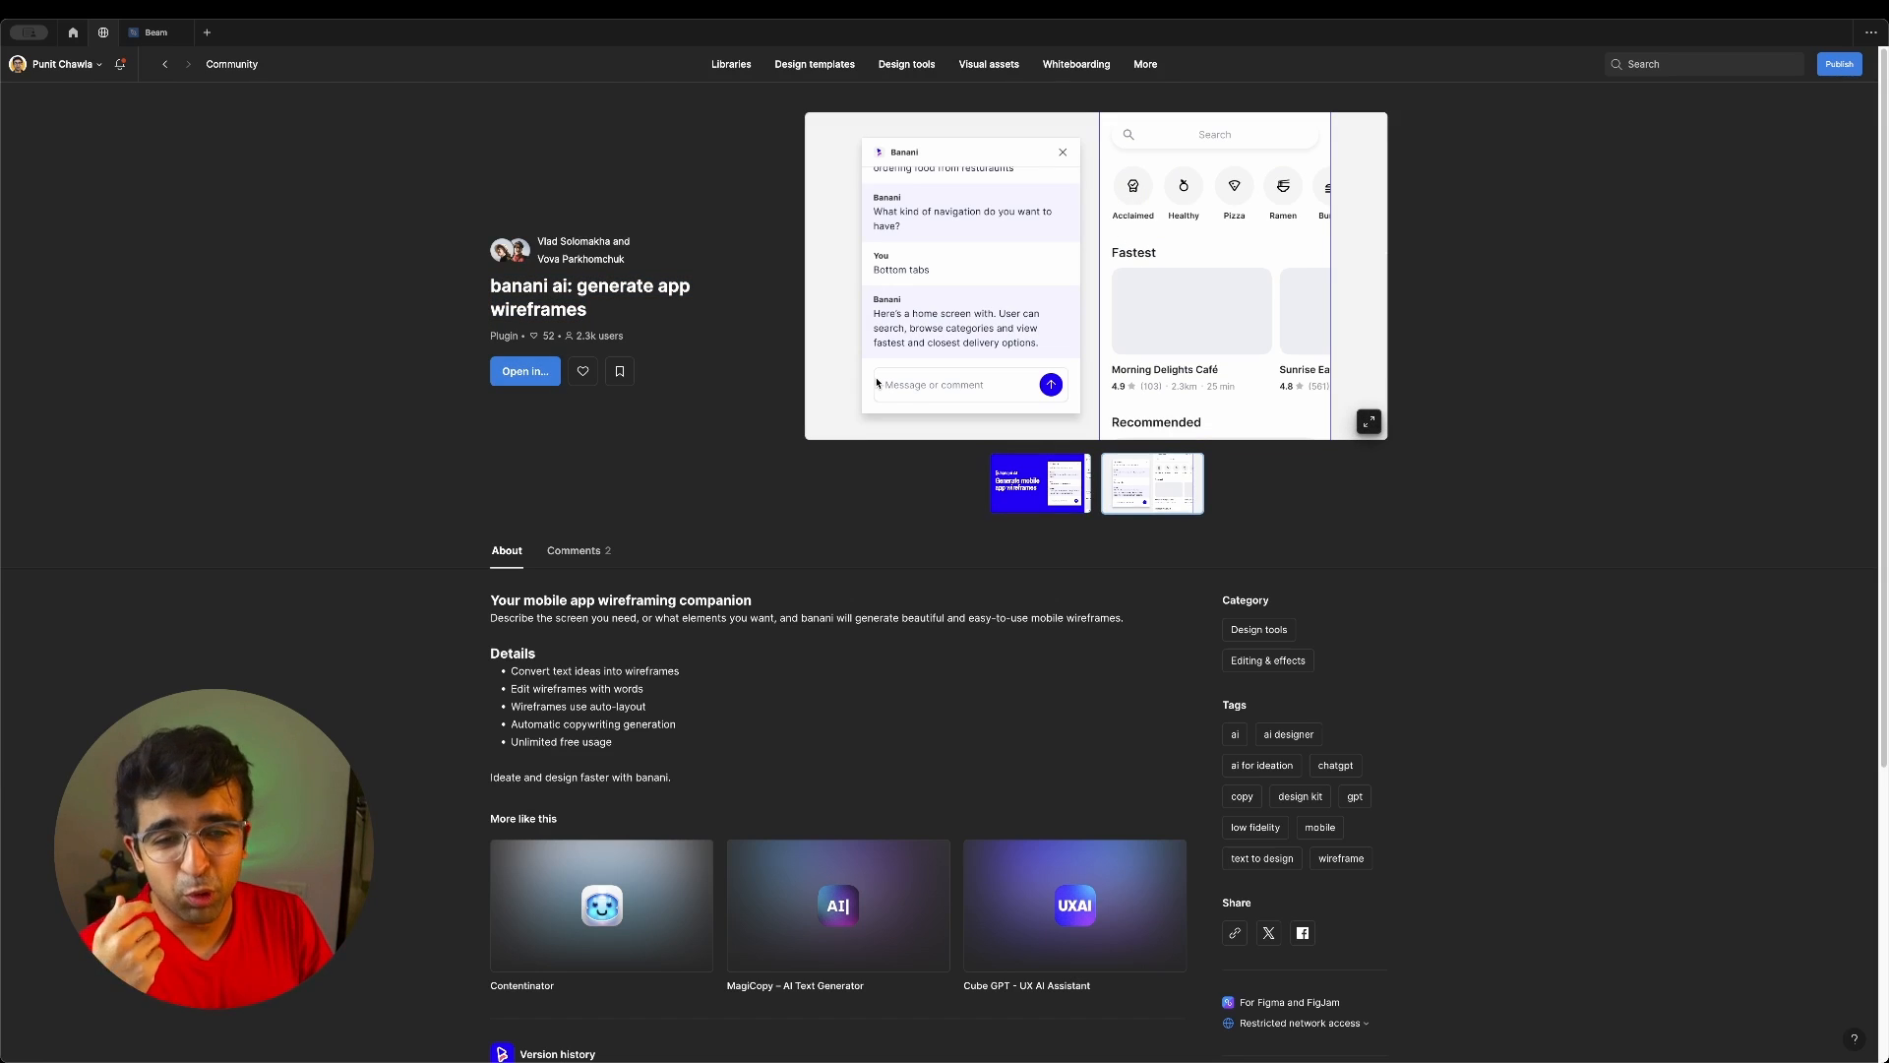
{"action": "mouse_move", "coordinate": [661, 390]}
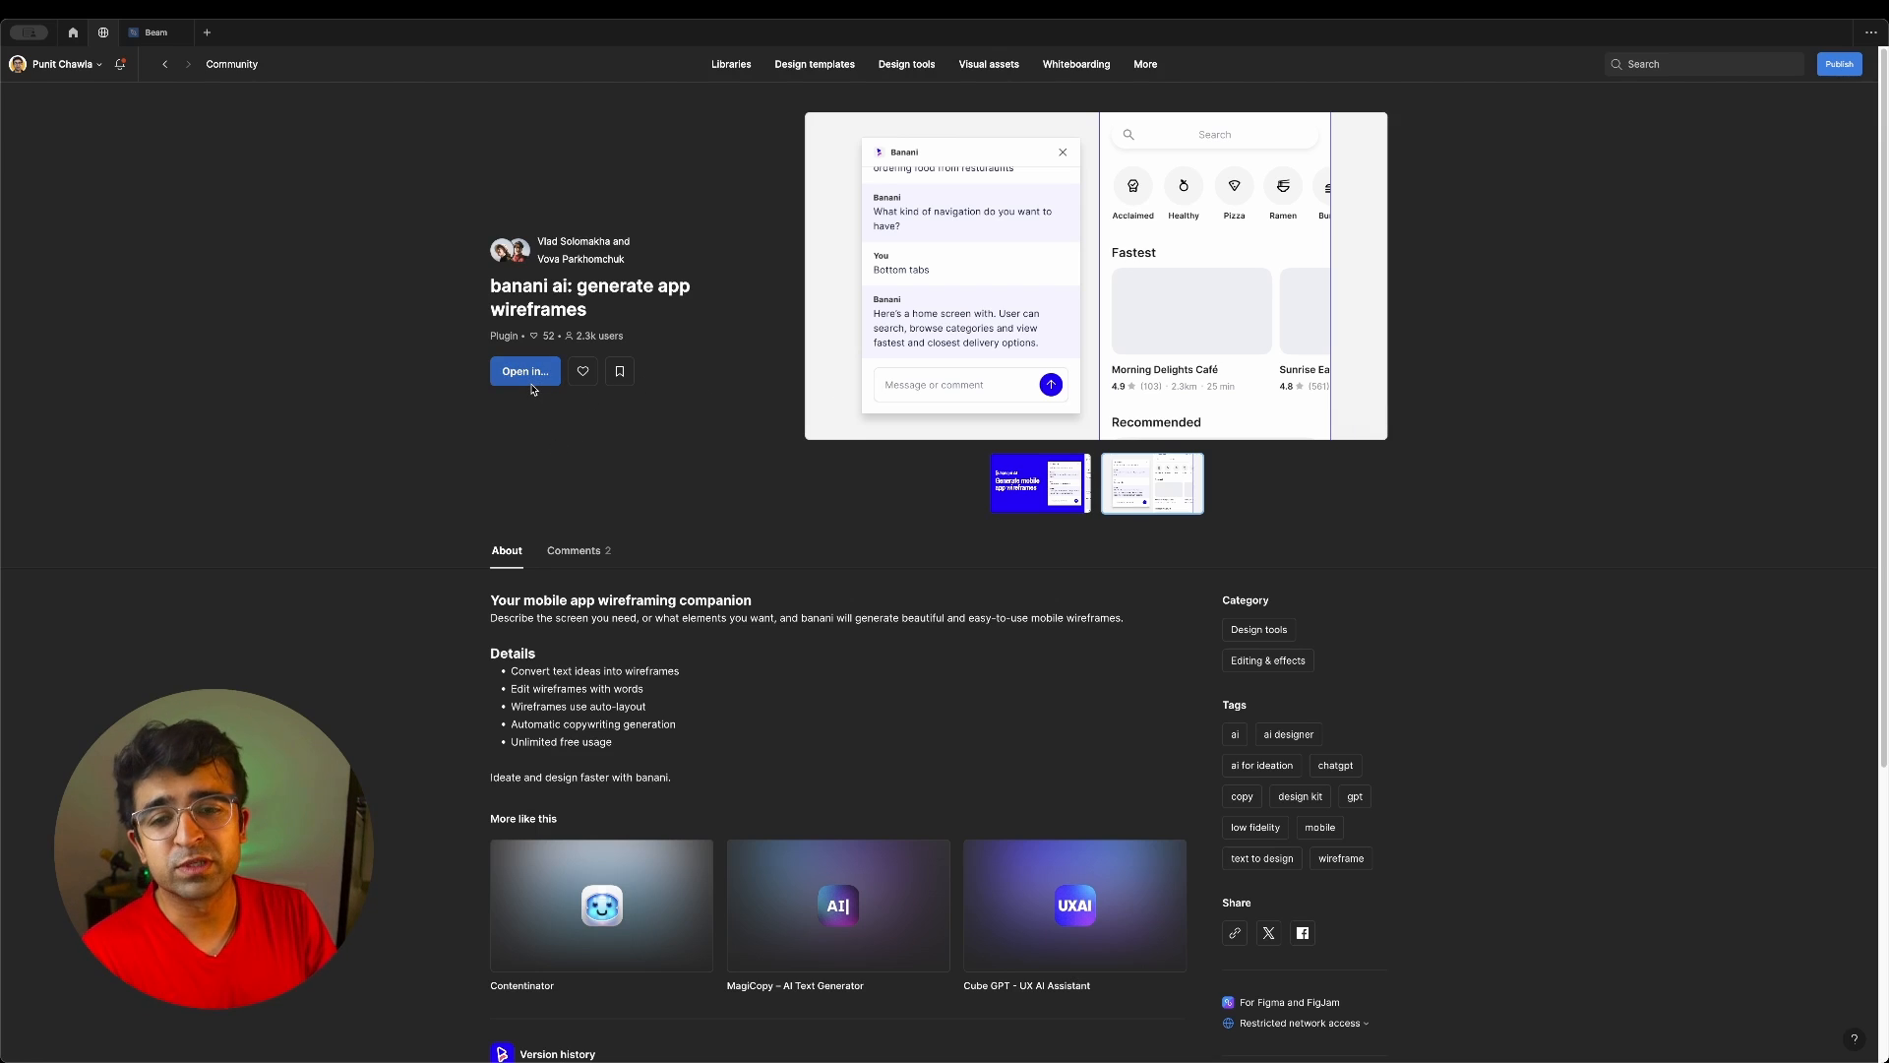
{"action": "left_click", "coordinate": [524, 372]}
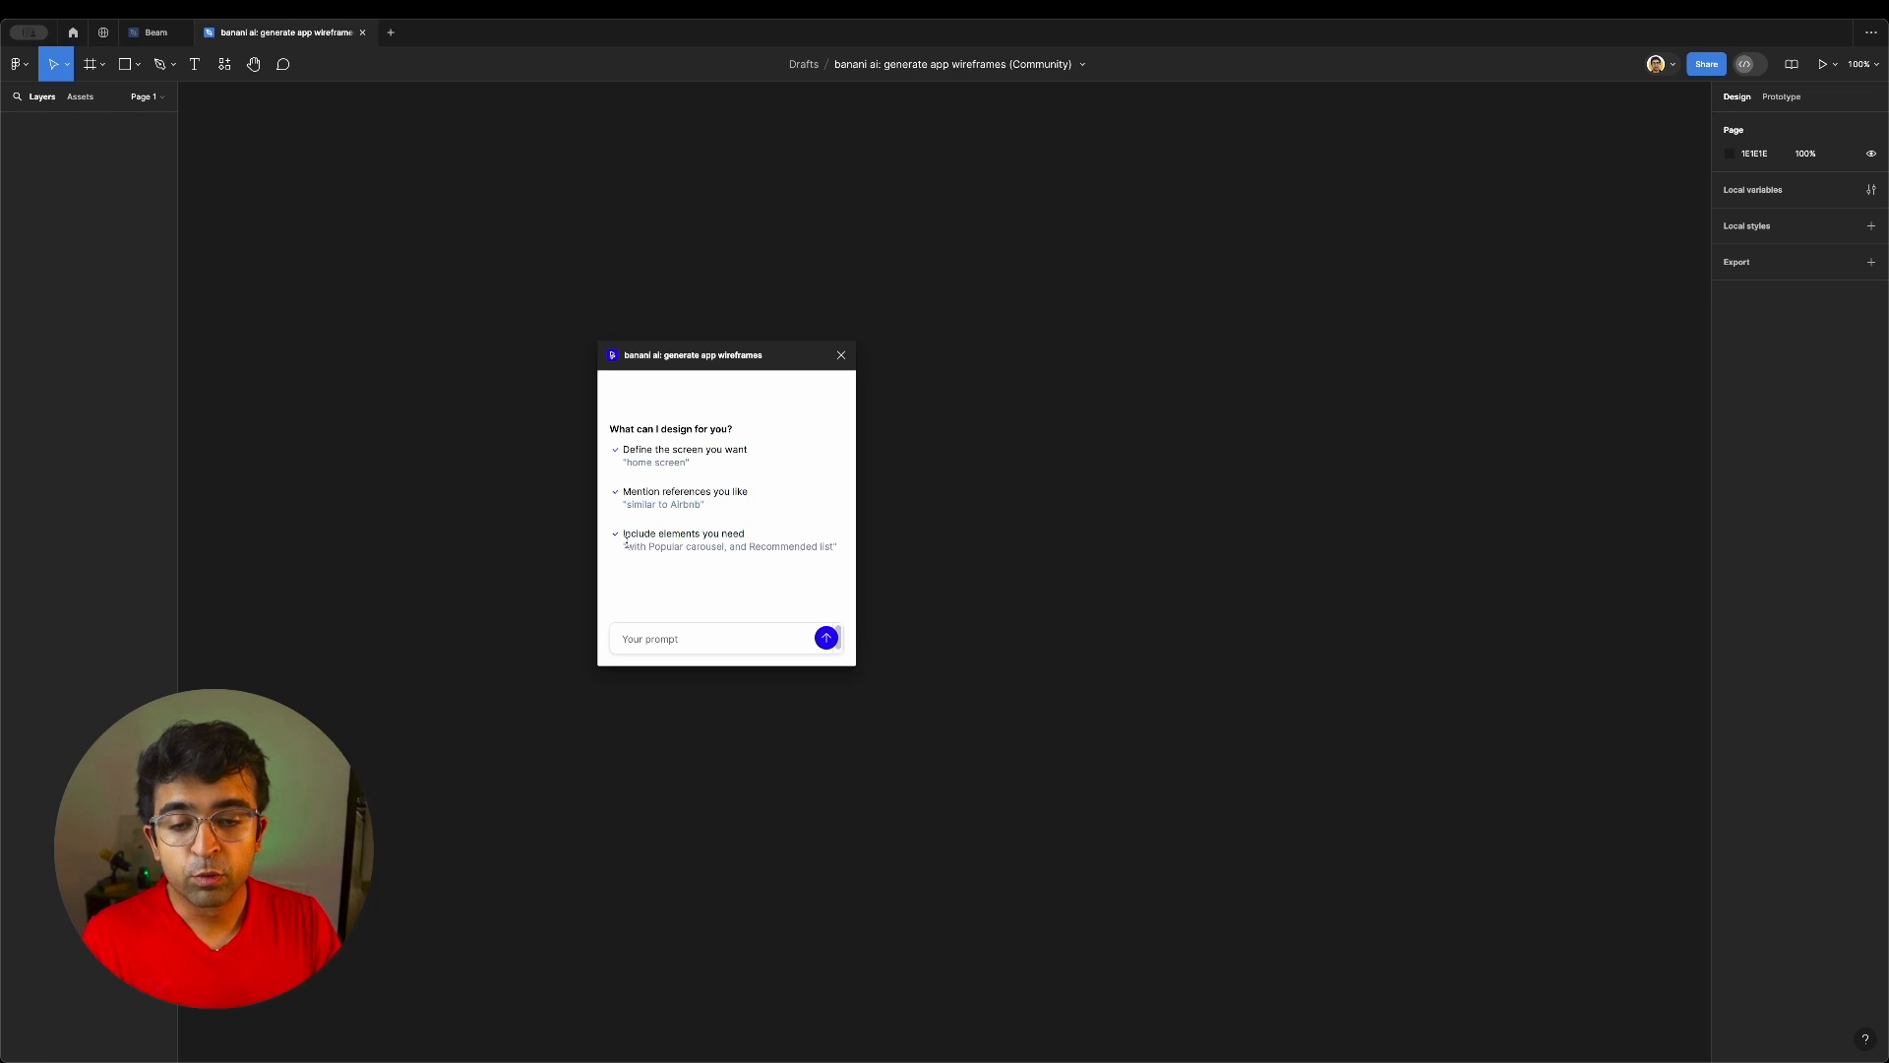
Ask Banani for 'a music player screen similar to spotify, with a shuffle button'
{"action": "left_click", "coordinate": [710, 637]}
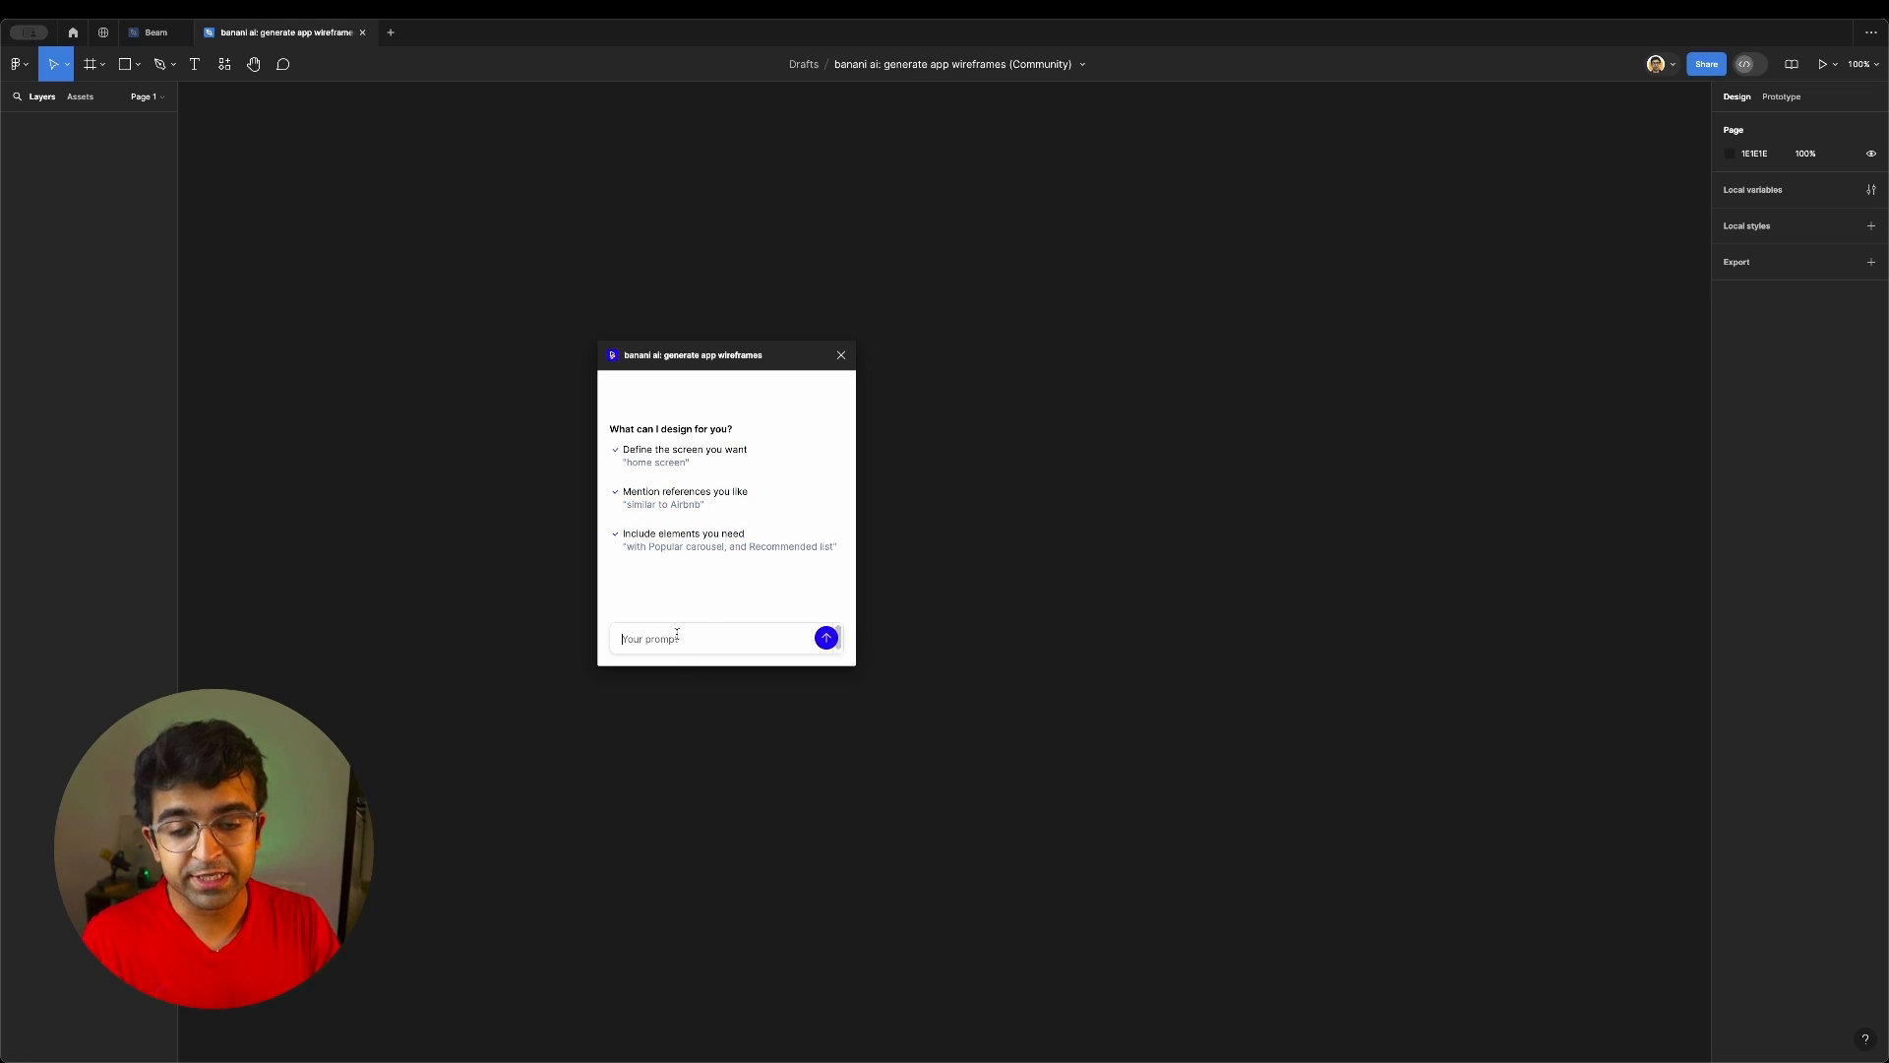
{"action": "mouse_move", "coordinate": [685, 572]}
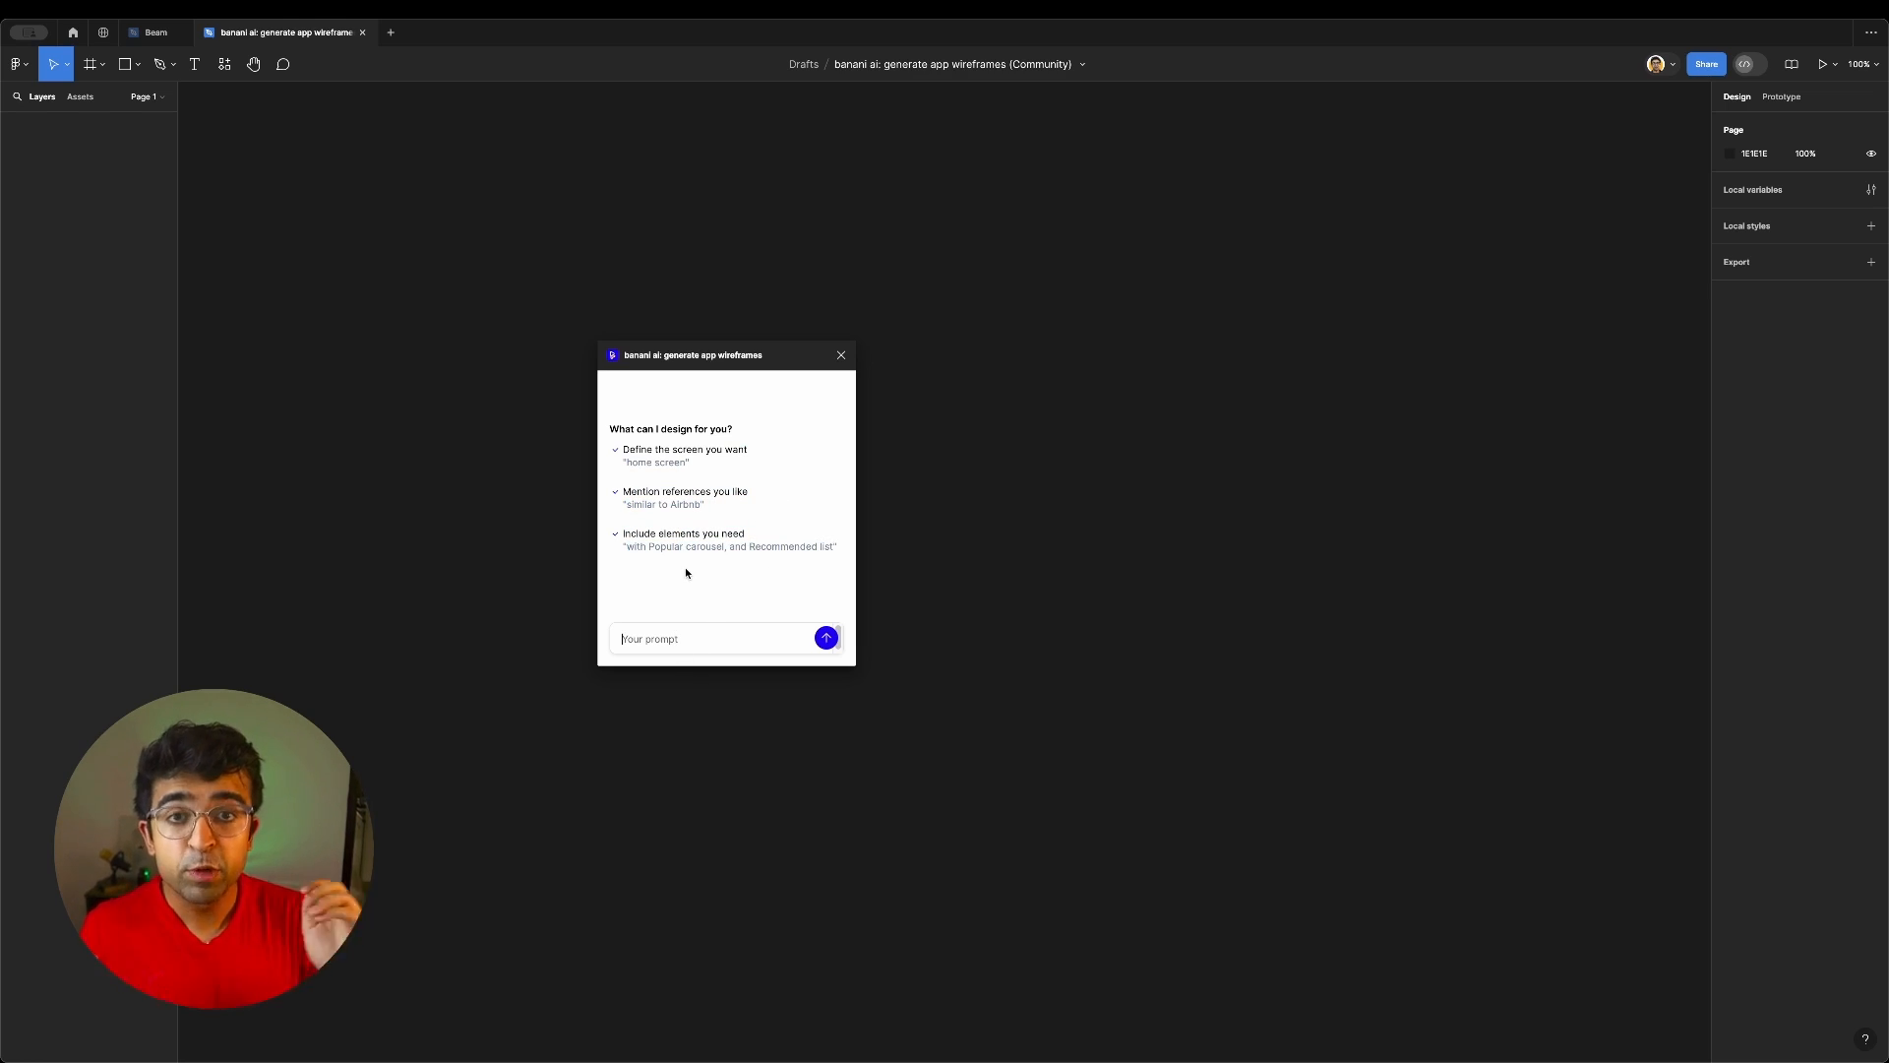
{"action": "type", "text": "a music player screen similar to spotify, with a shuffle button"}
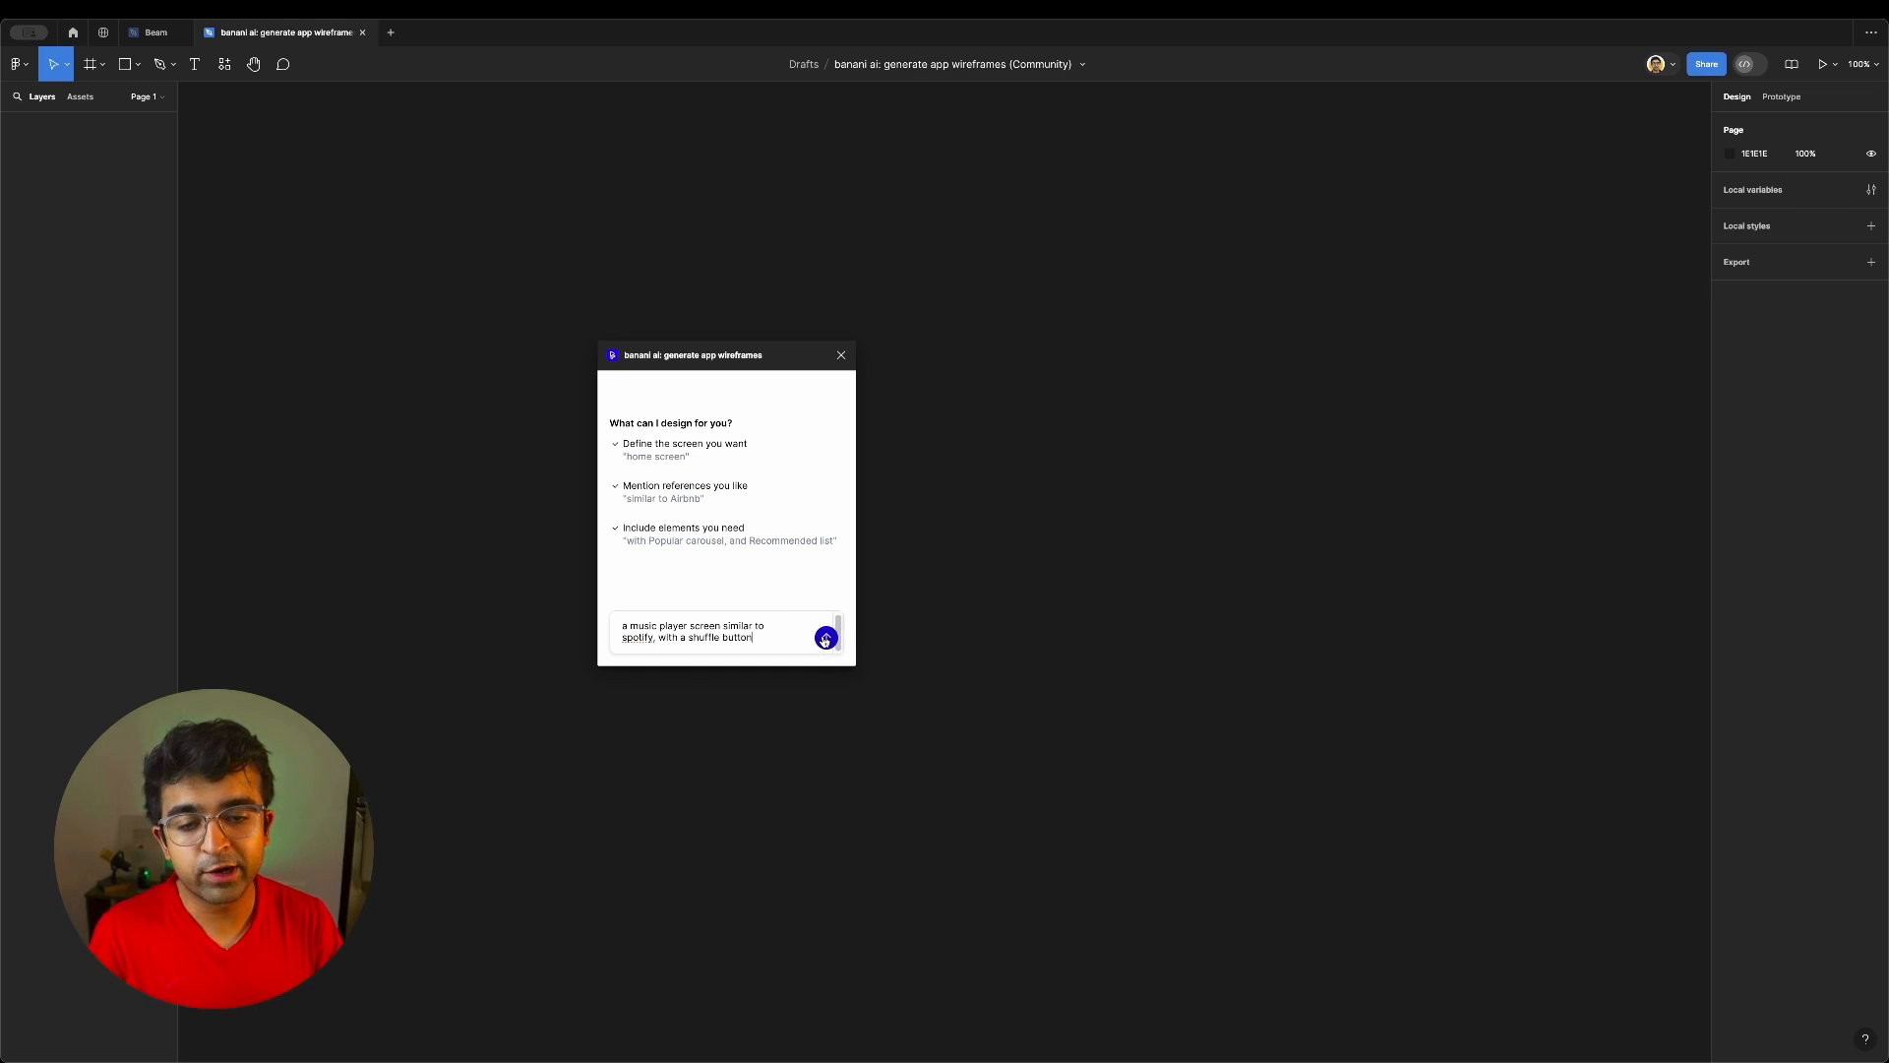
{"action": "left_click", "coordinate": [824, 638]}
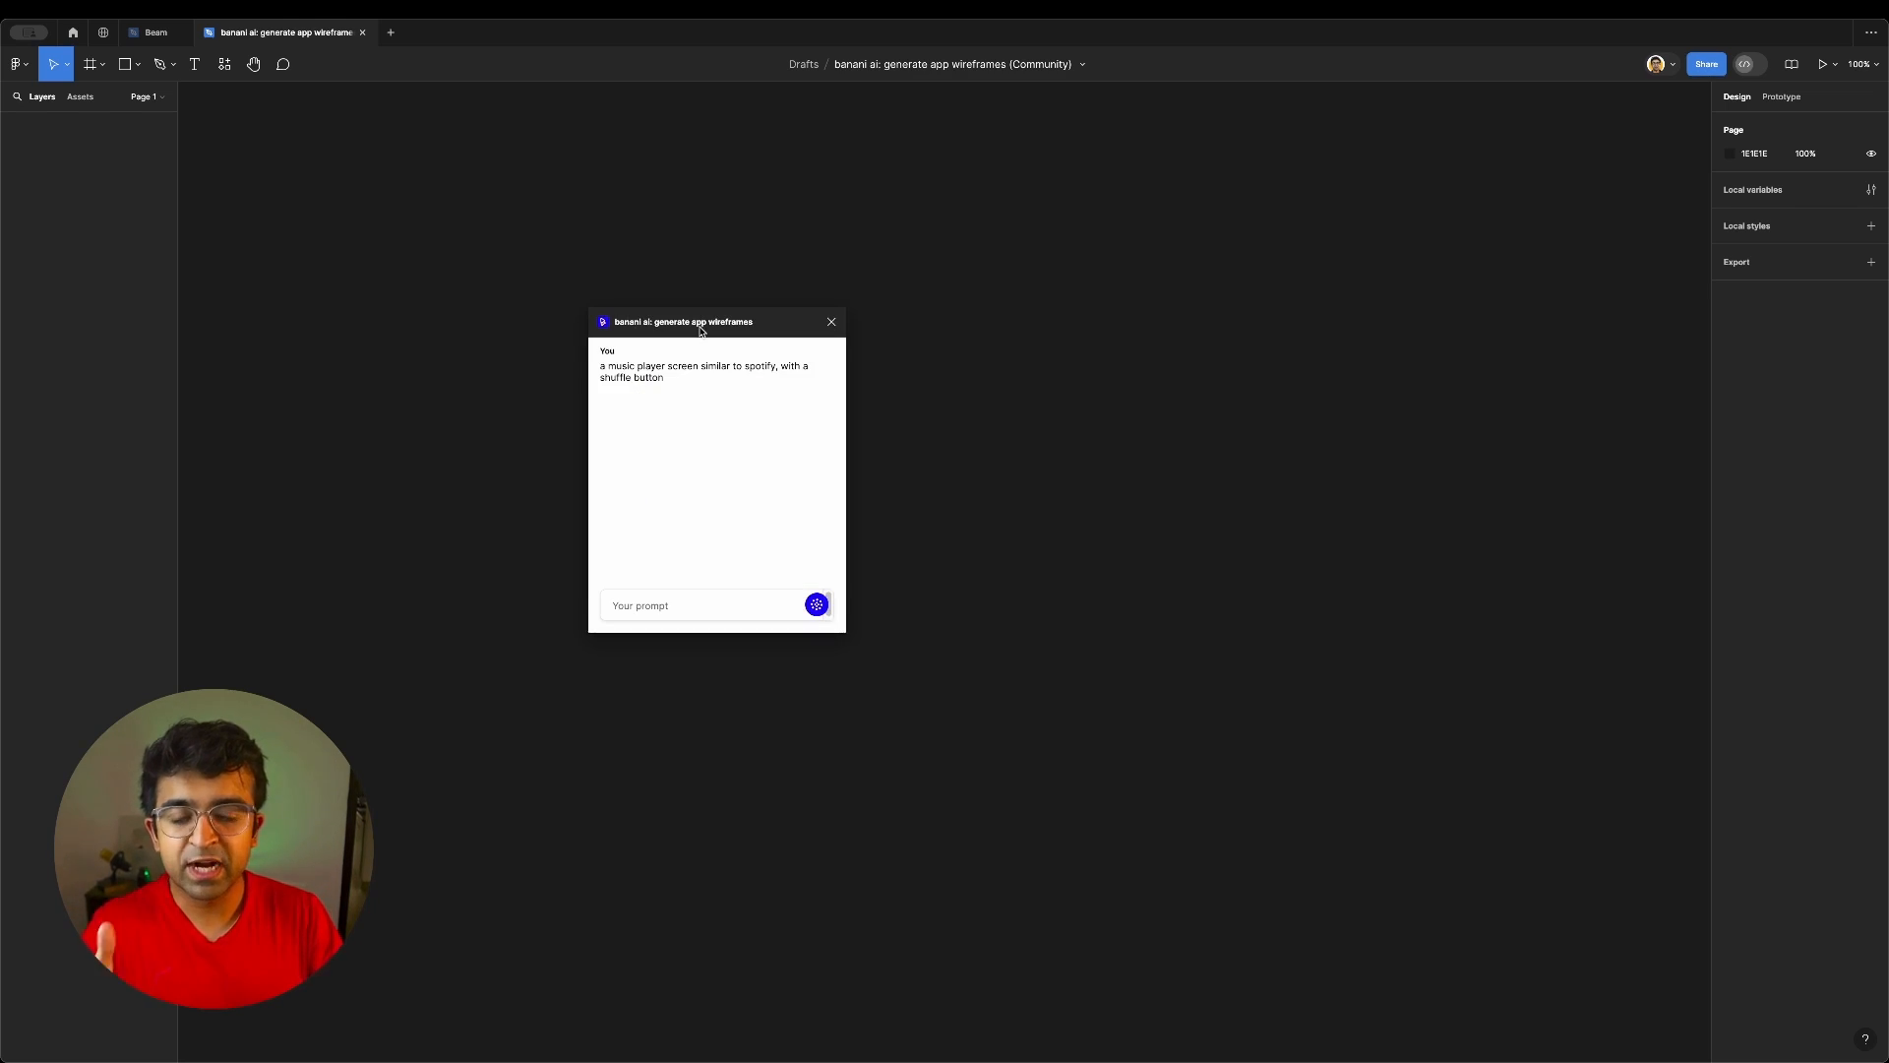
Answer that the shuffle button goes 'right next to player controls' and start confirming with 'Yes'
{"action": "left_click", "coordinate": [817, 604]}
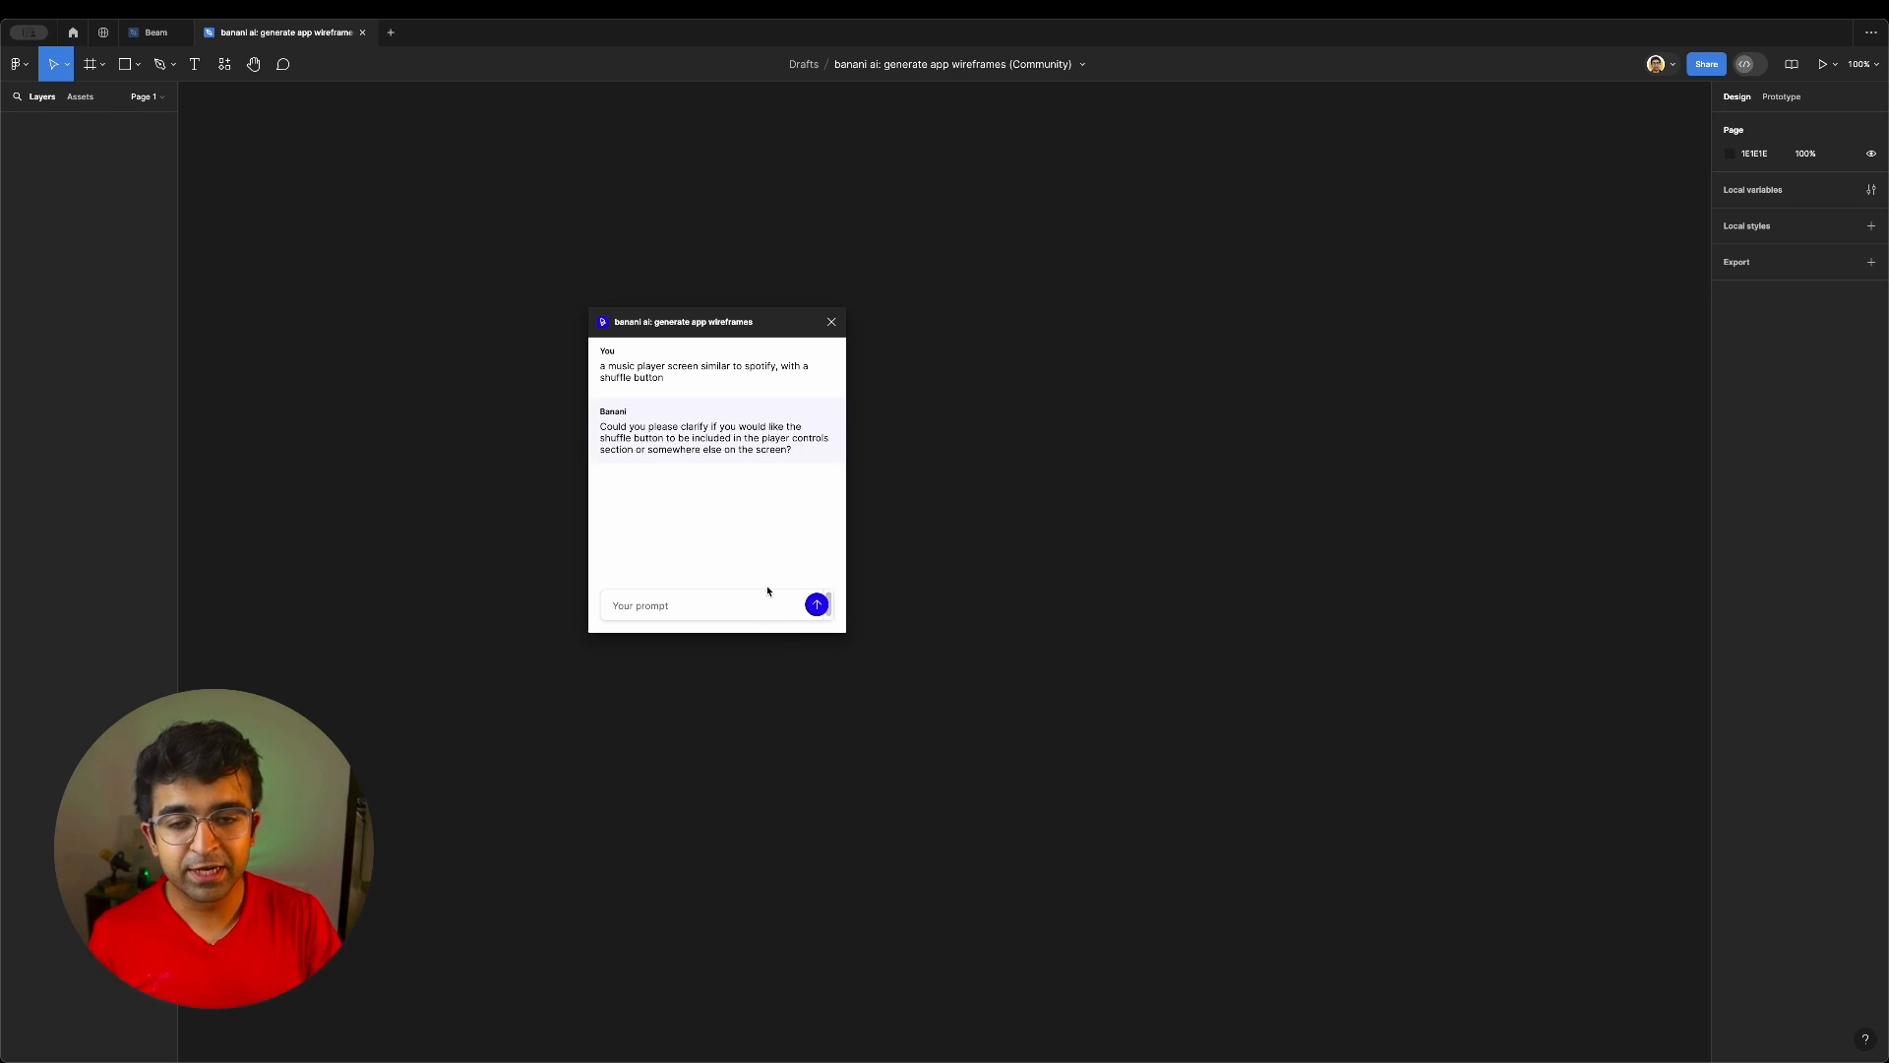
{"action": "mouse_move", "coordinate": [642, 436]}
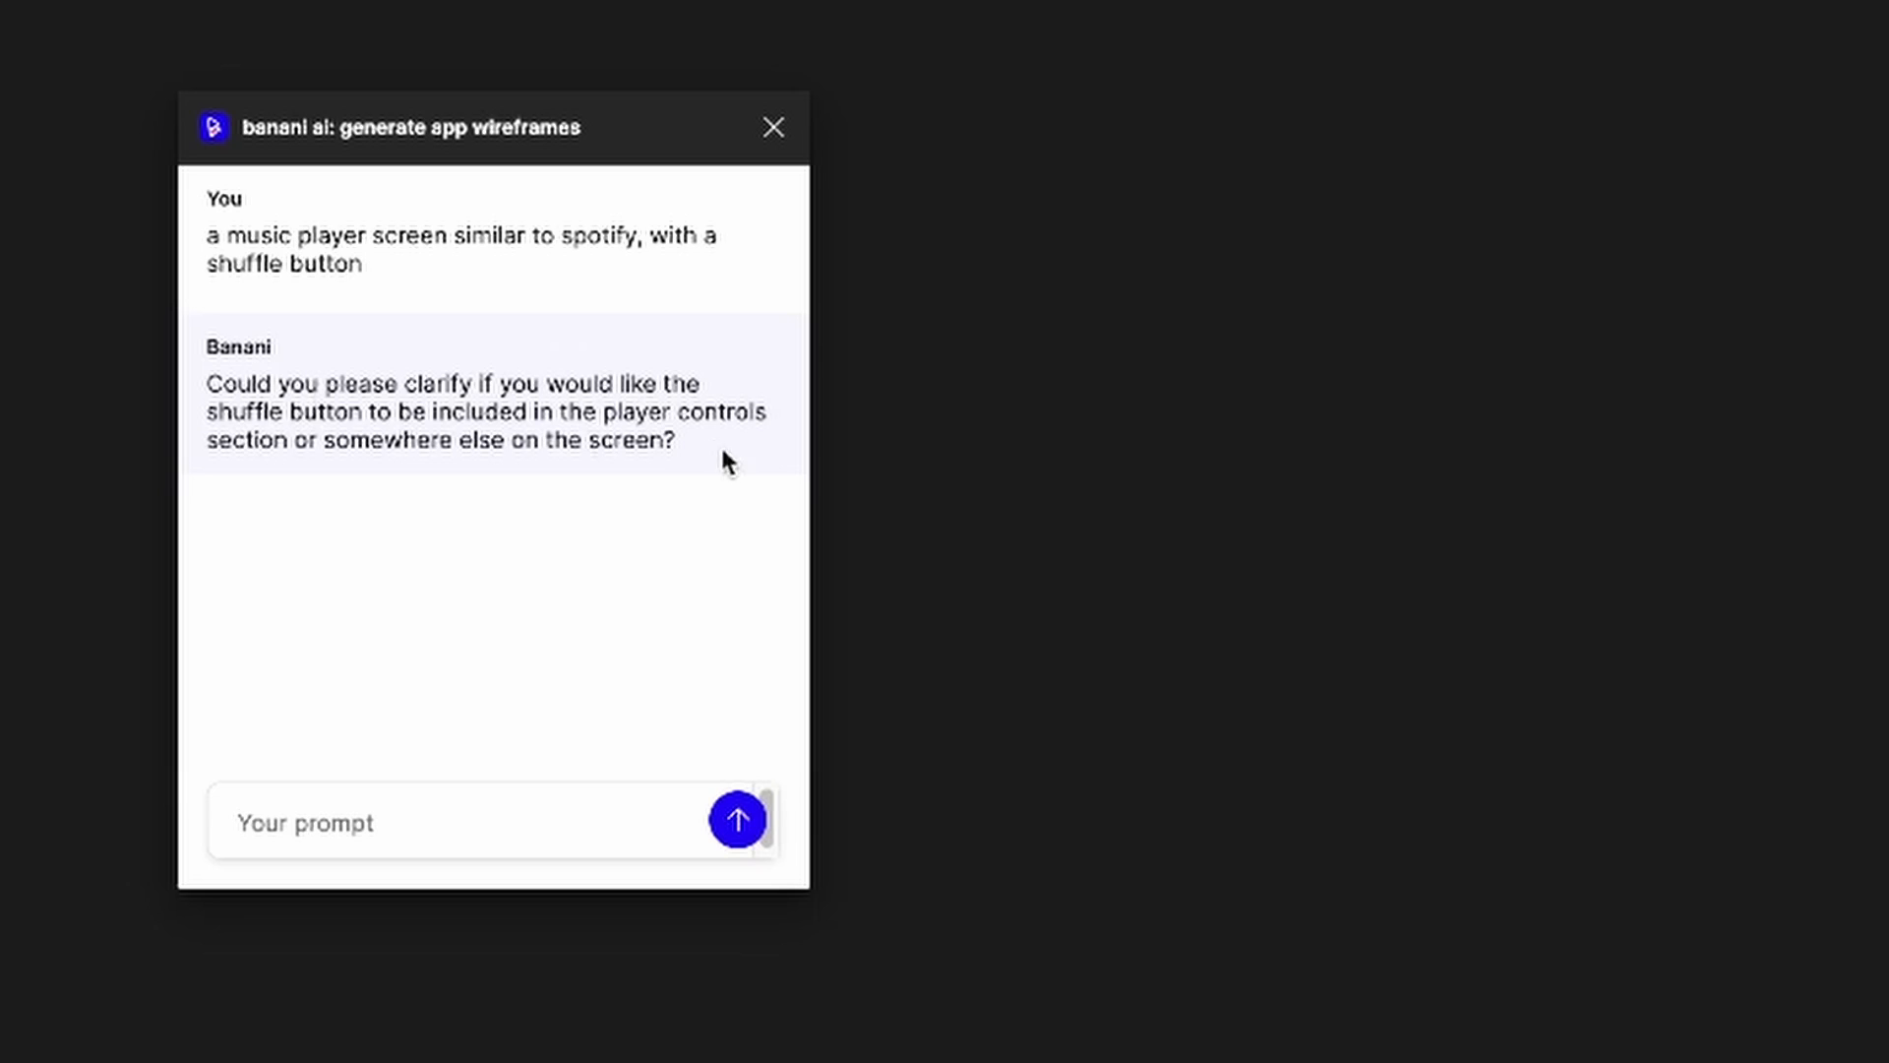
{"action": "mouse_move", "coordinate": [696, 442]}
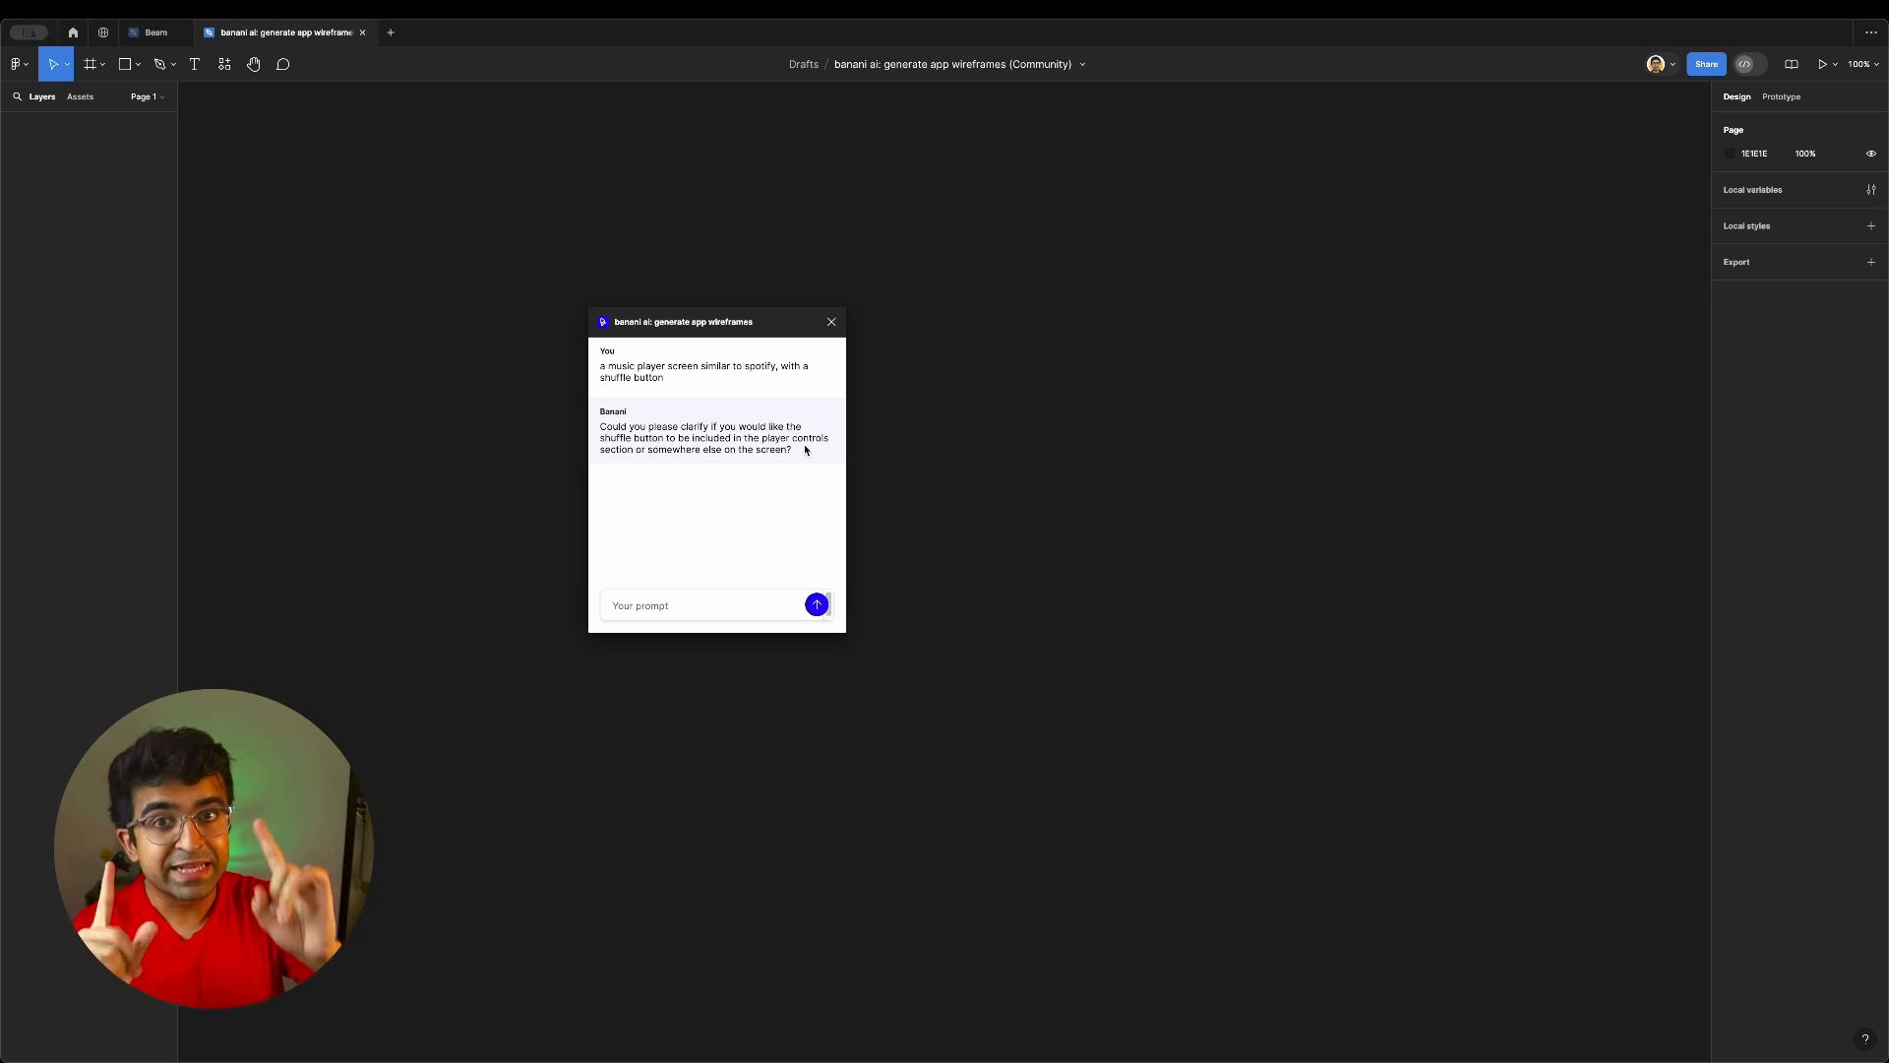
{"action": "type", "text": "right next to player controls"}
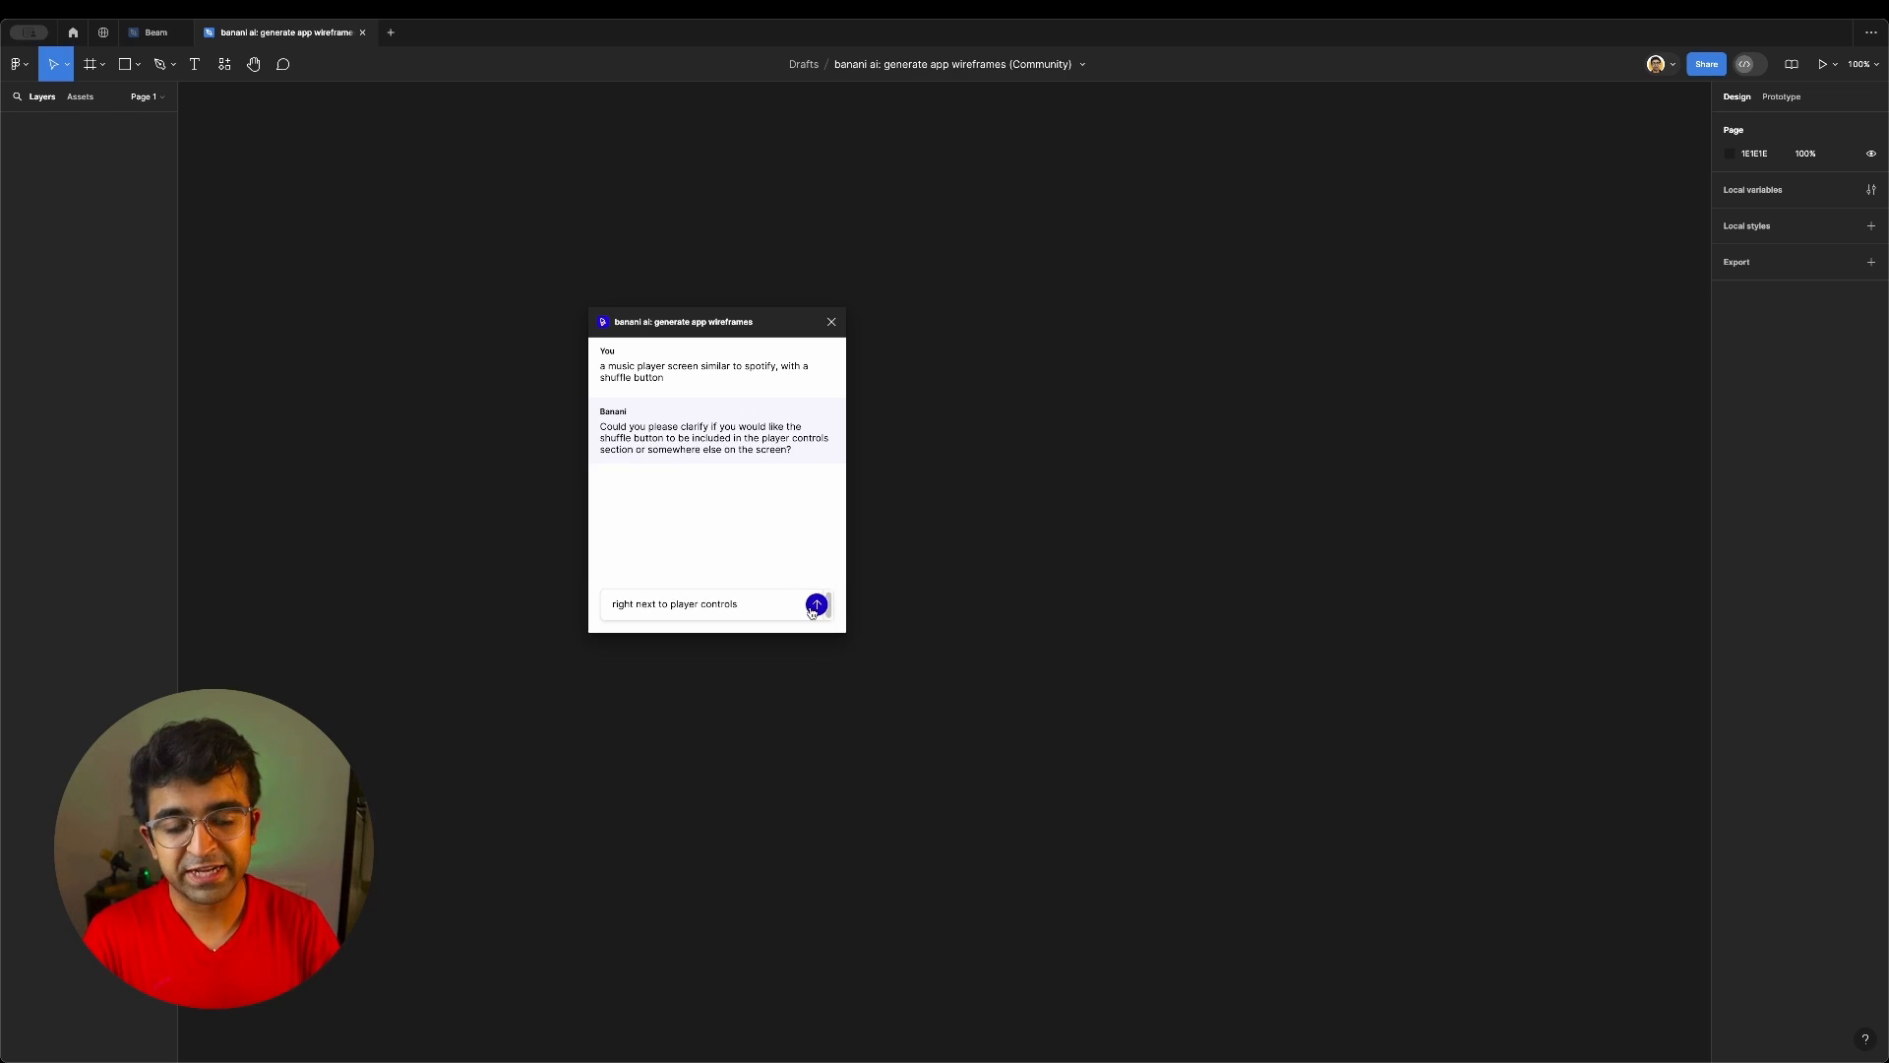
{"action": "left_click", "coordinate": [817, 604]}
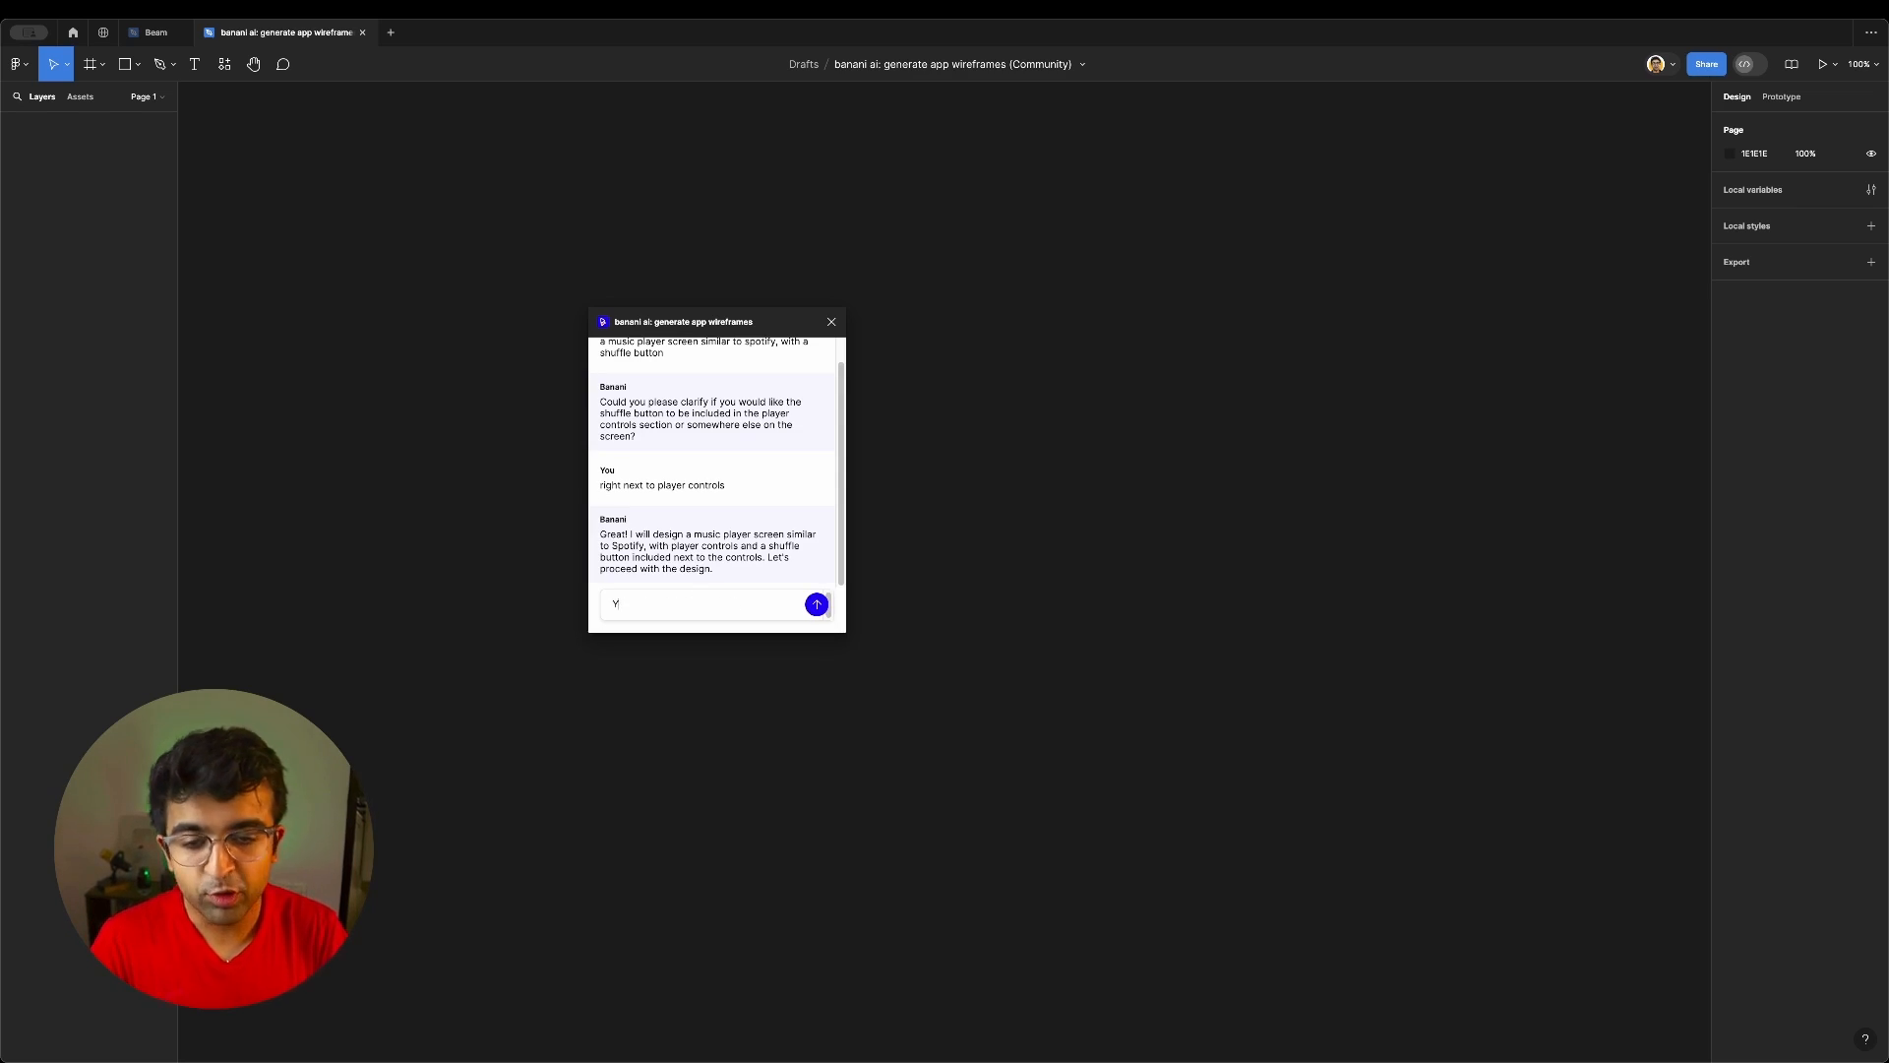
{"action": "type", "text": "es"}
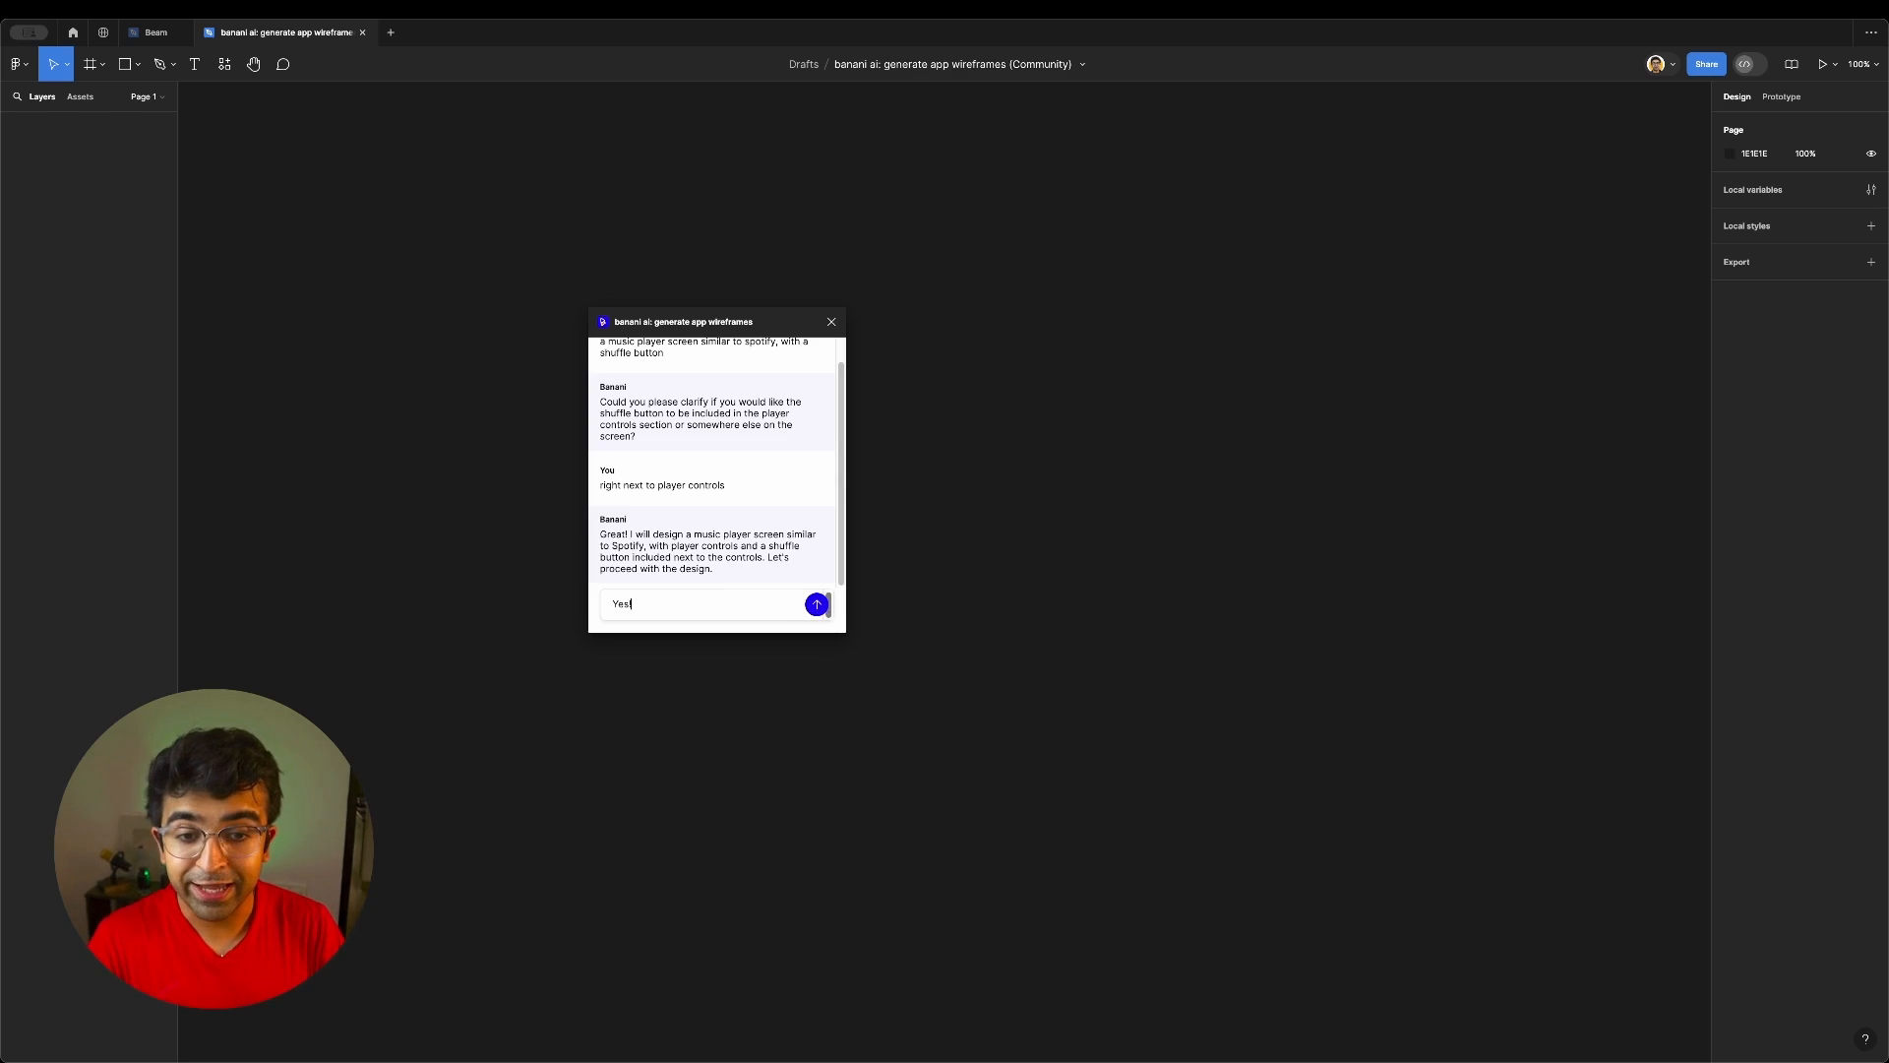
Confirm so Banani generates the Music Player wireframe, inspect its Song Title and tab bar, then go to Ruri Lines
{"action": "left_click", "coordinate": [815, 604]}
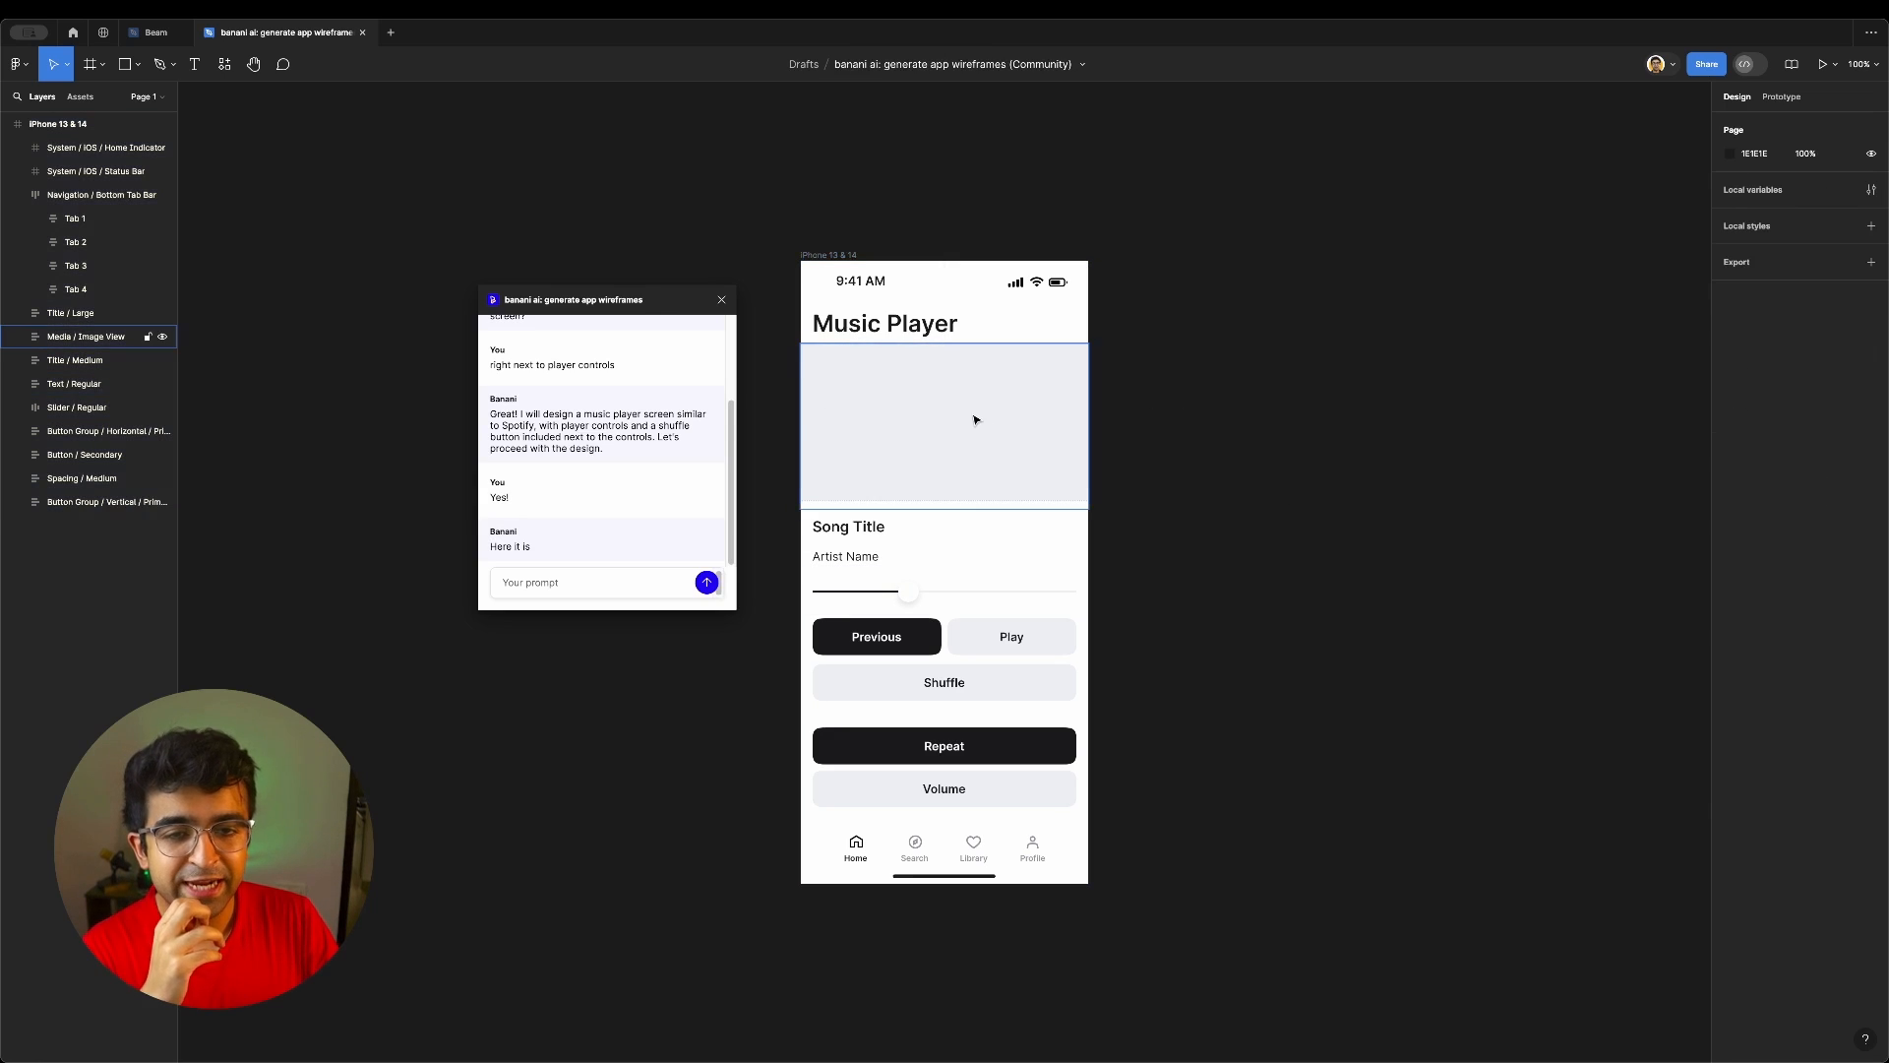
{"action": "mouse_move", "coordinate": [968, 445]}
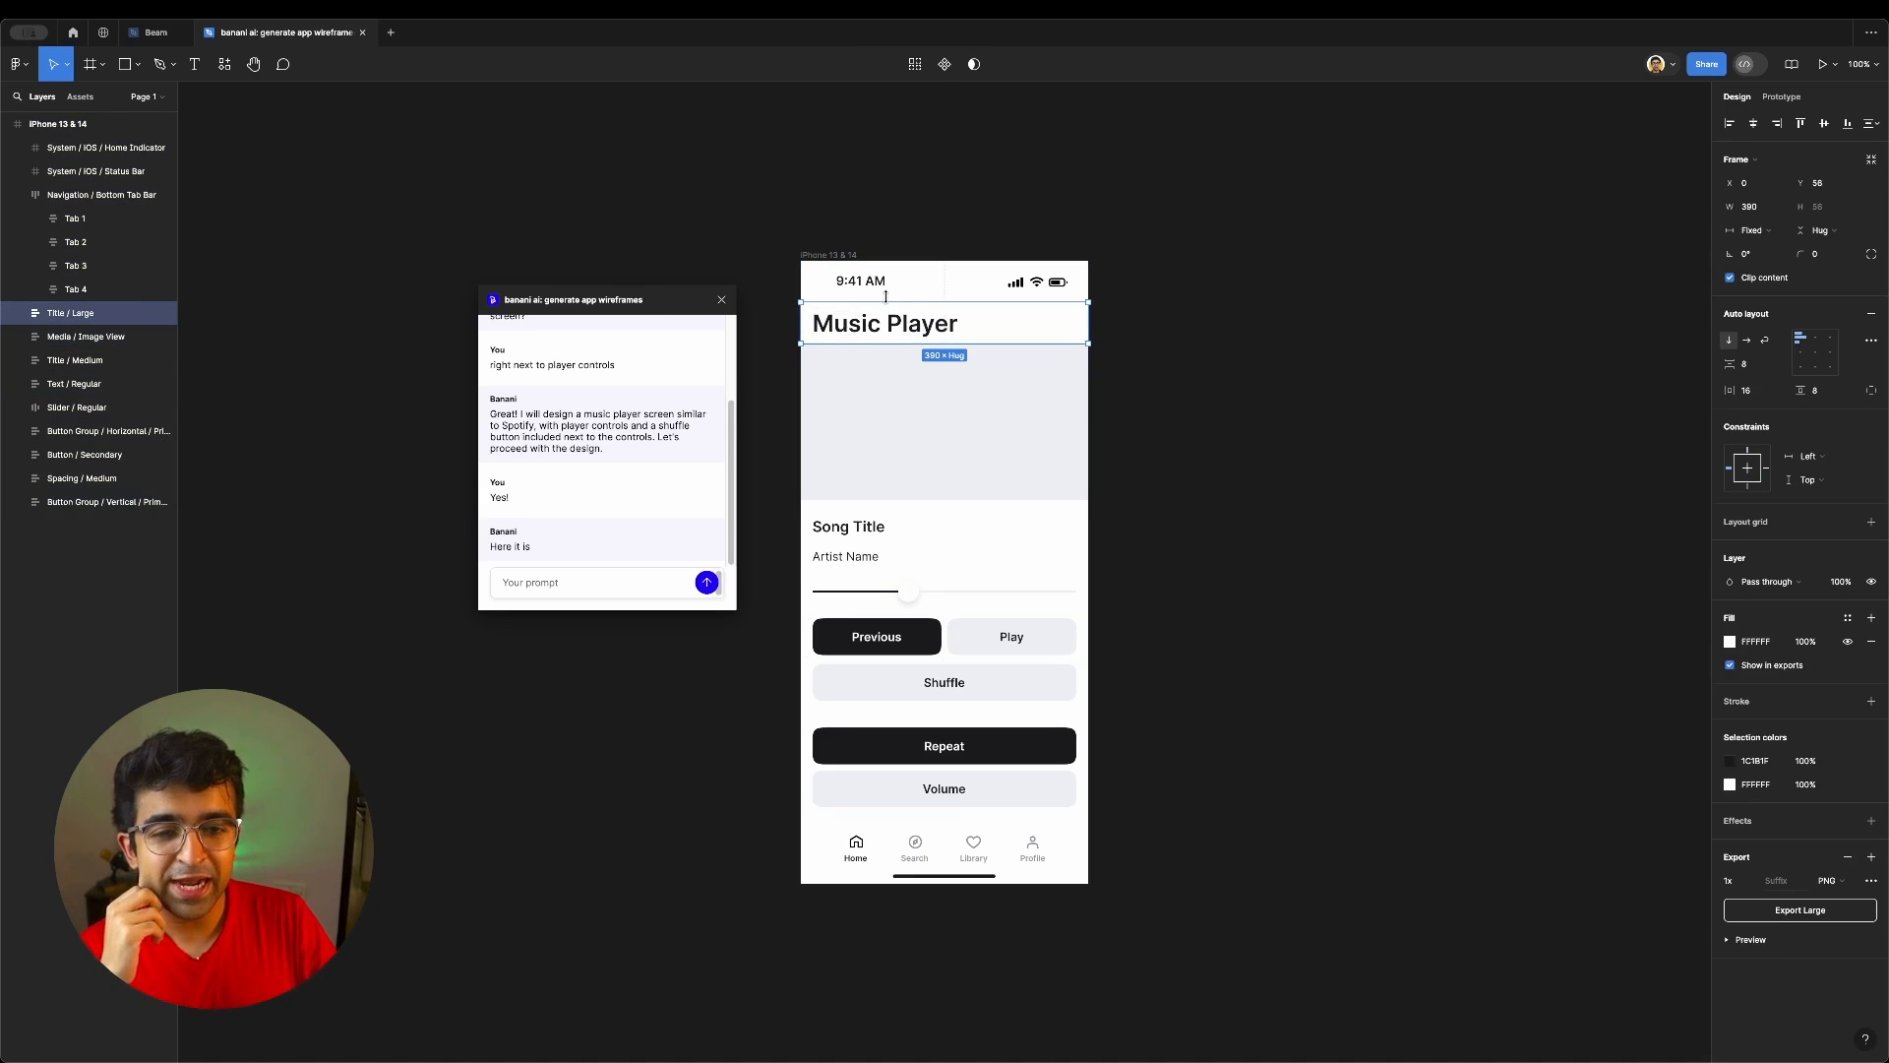
{"action": "left_click", "coordinate": [1004, 195]}
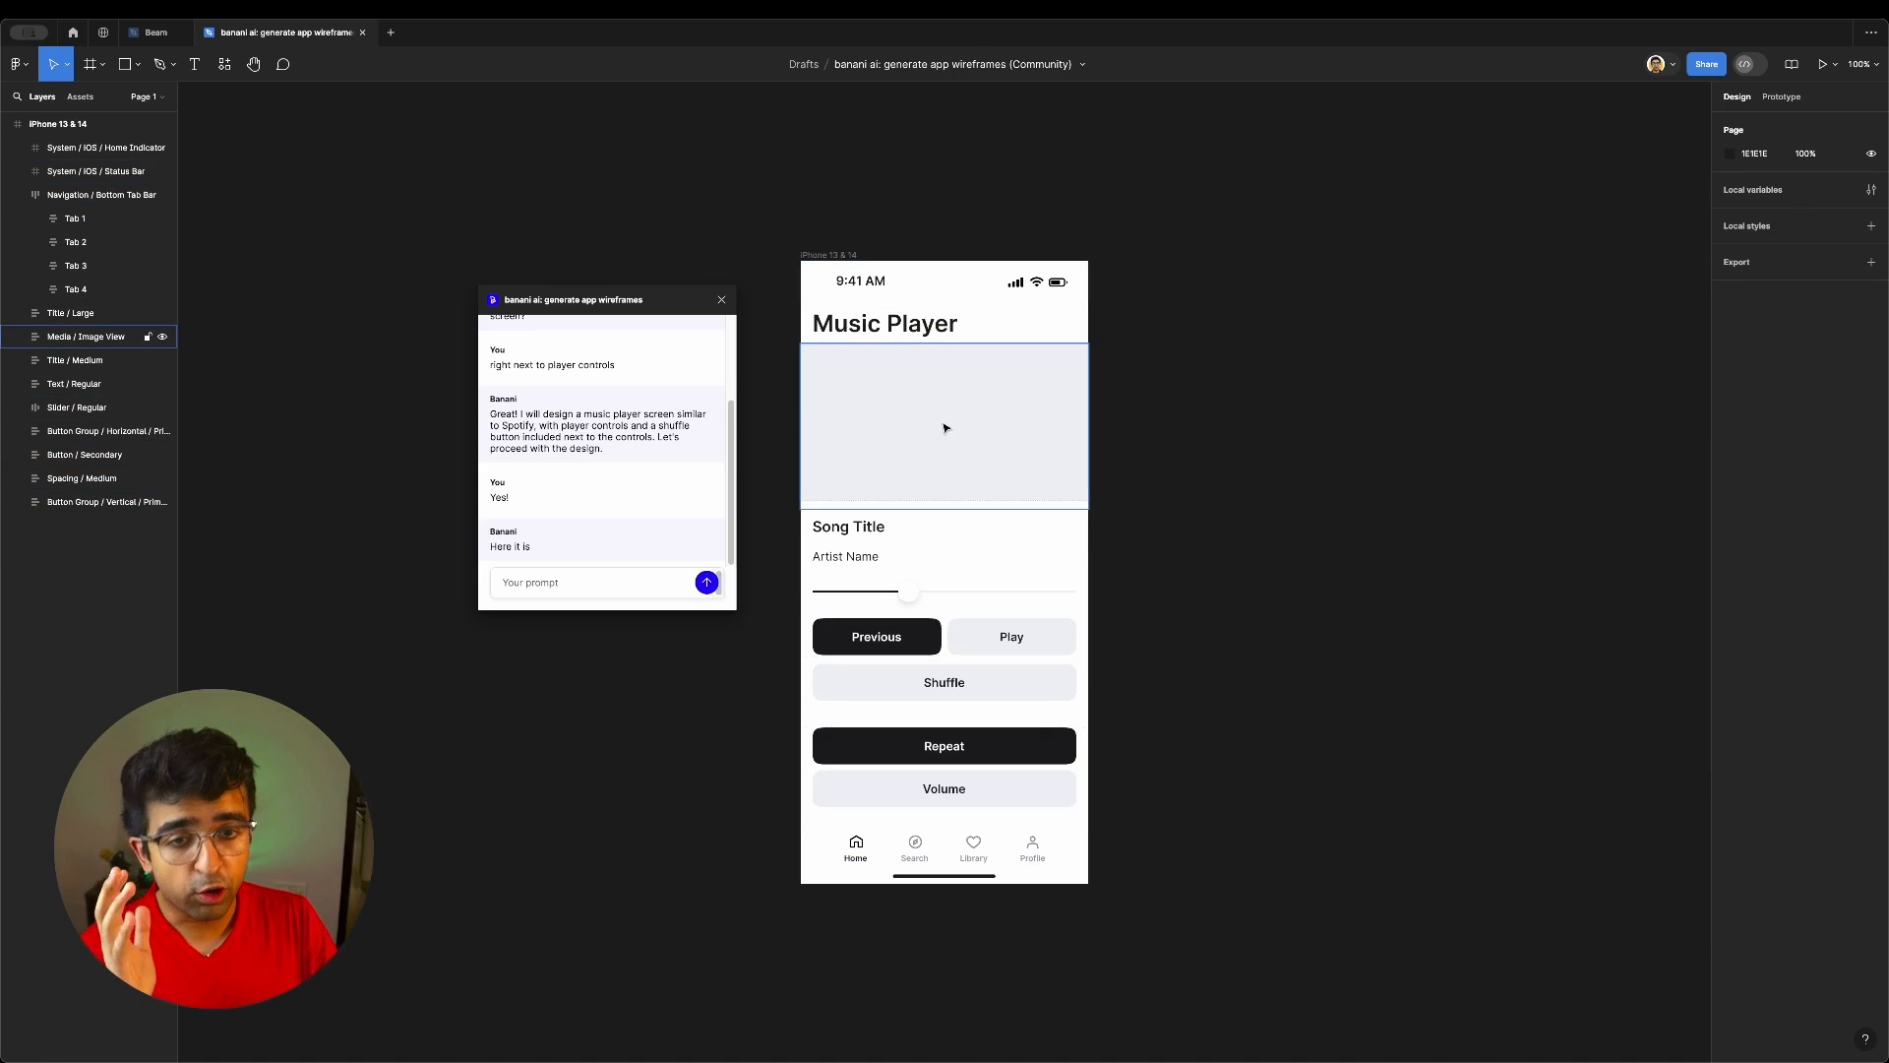
{"action": "left_click", "coordinate": [846, 554]}
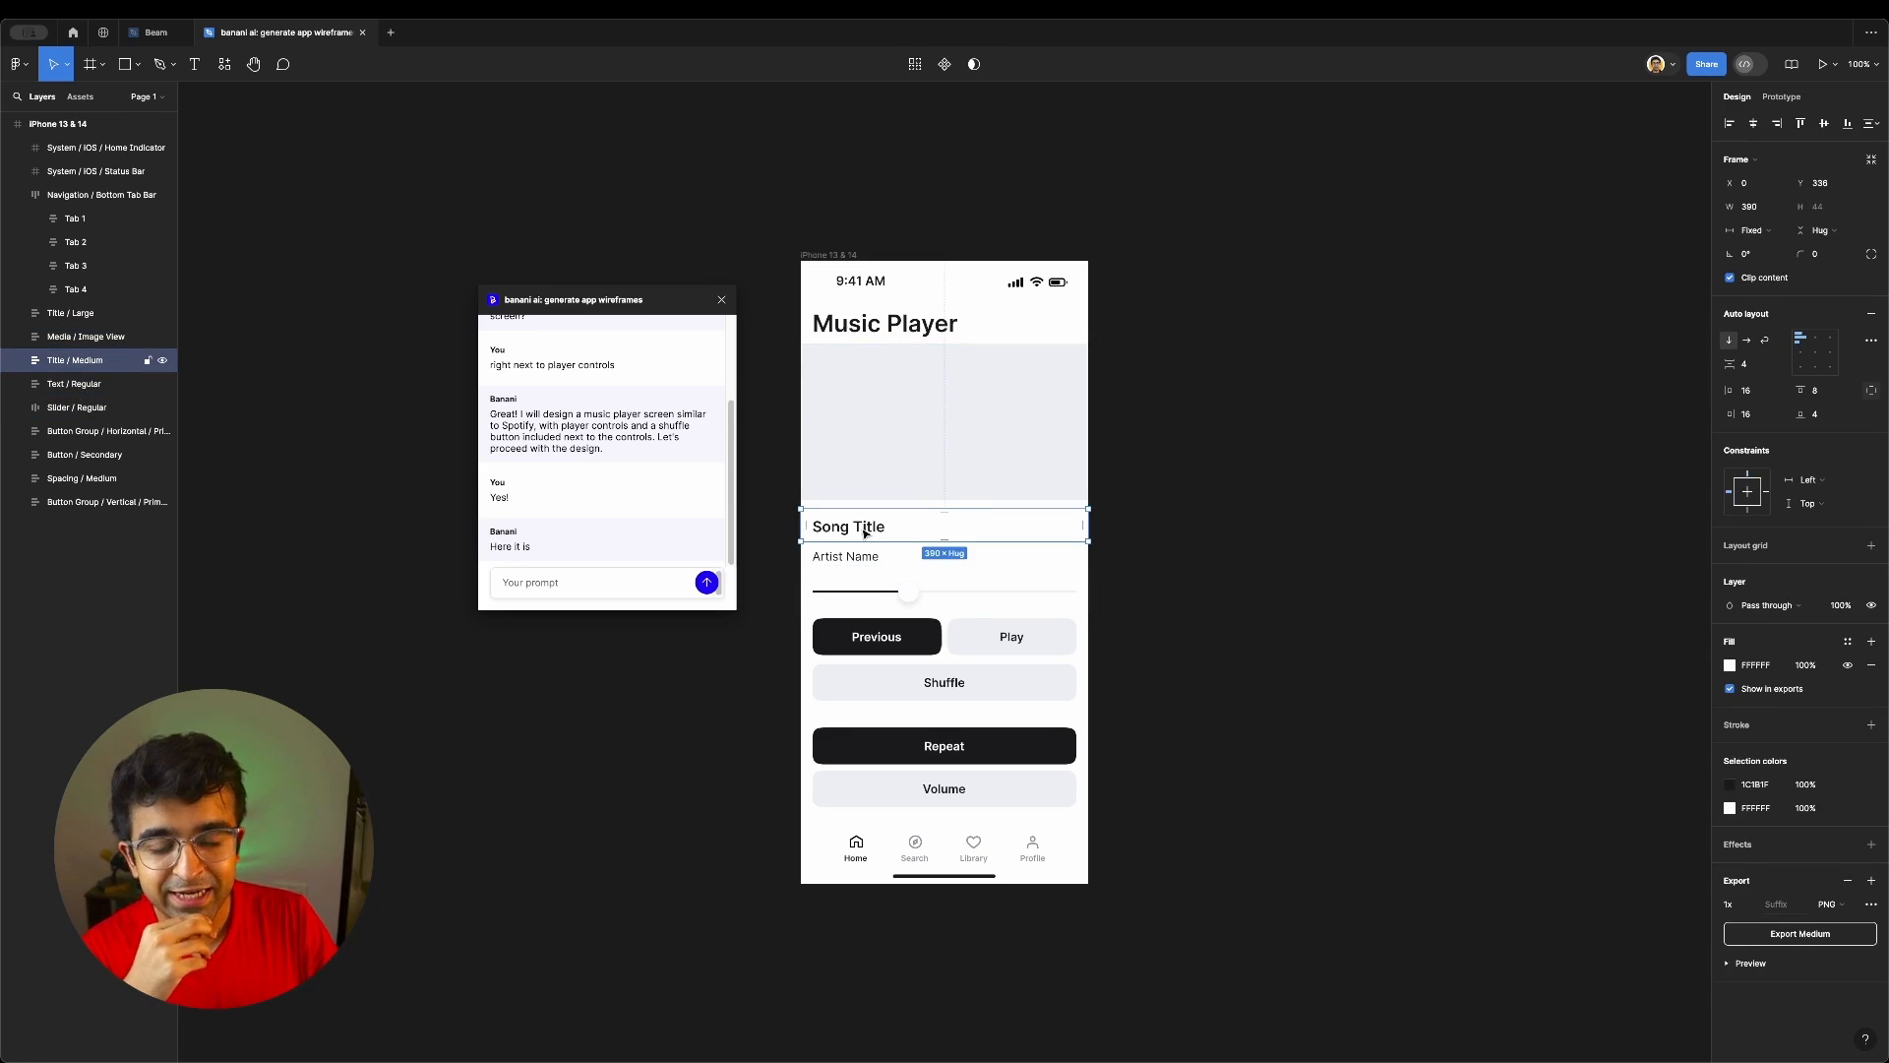
{"action": "left_click", "coordinate": [942, 850]}
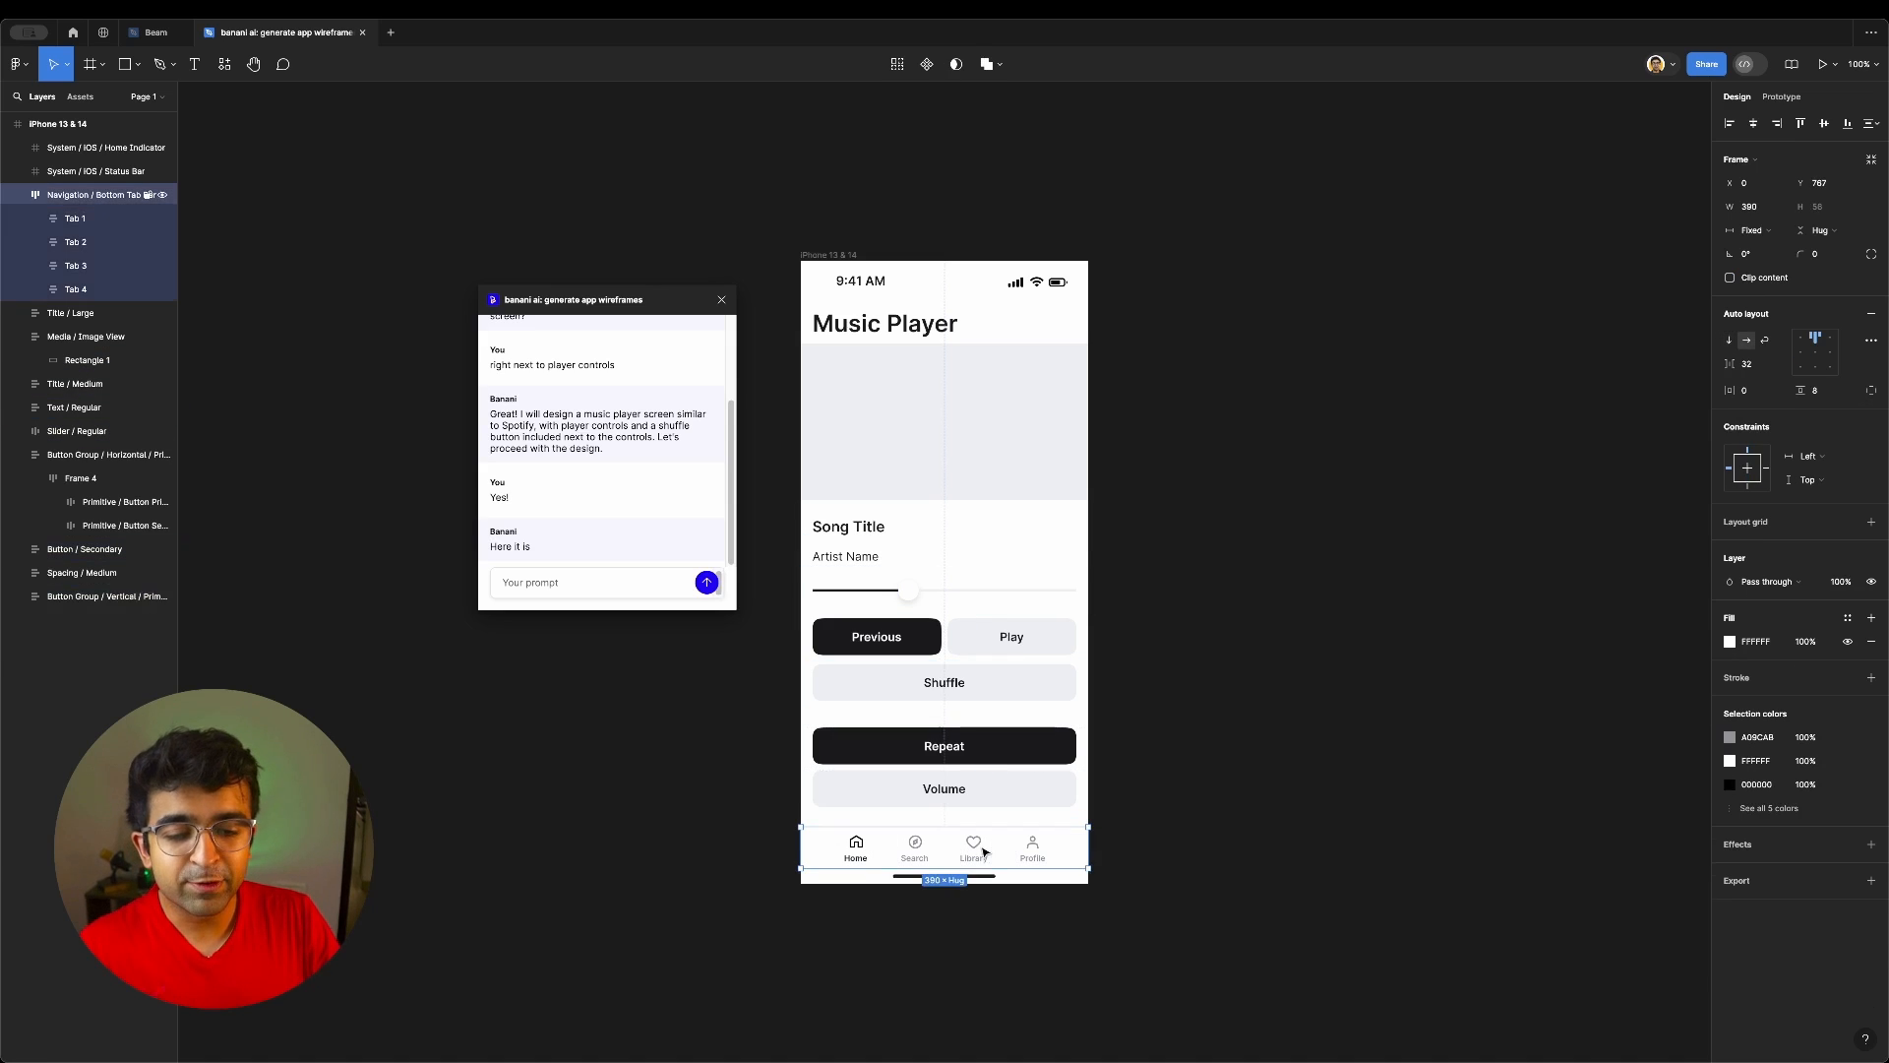
{"action": "left_click", "coordinate": [85, 337]}
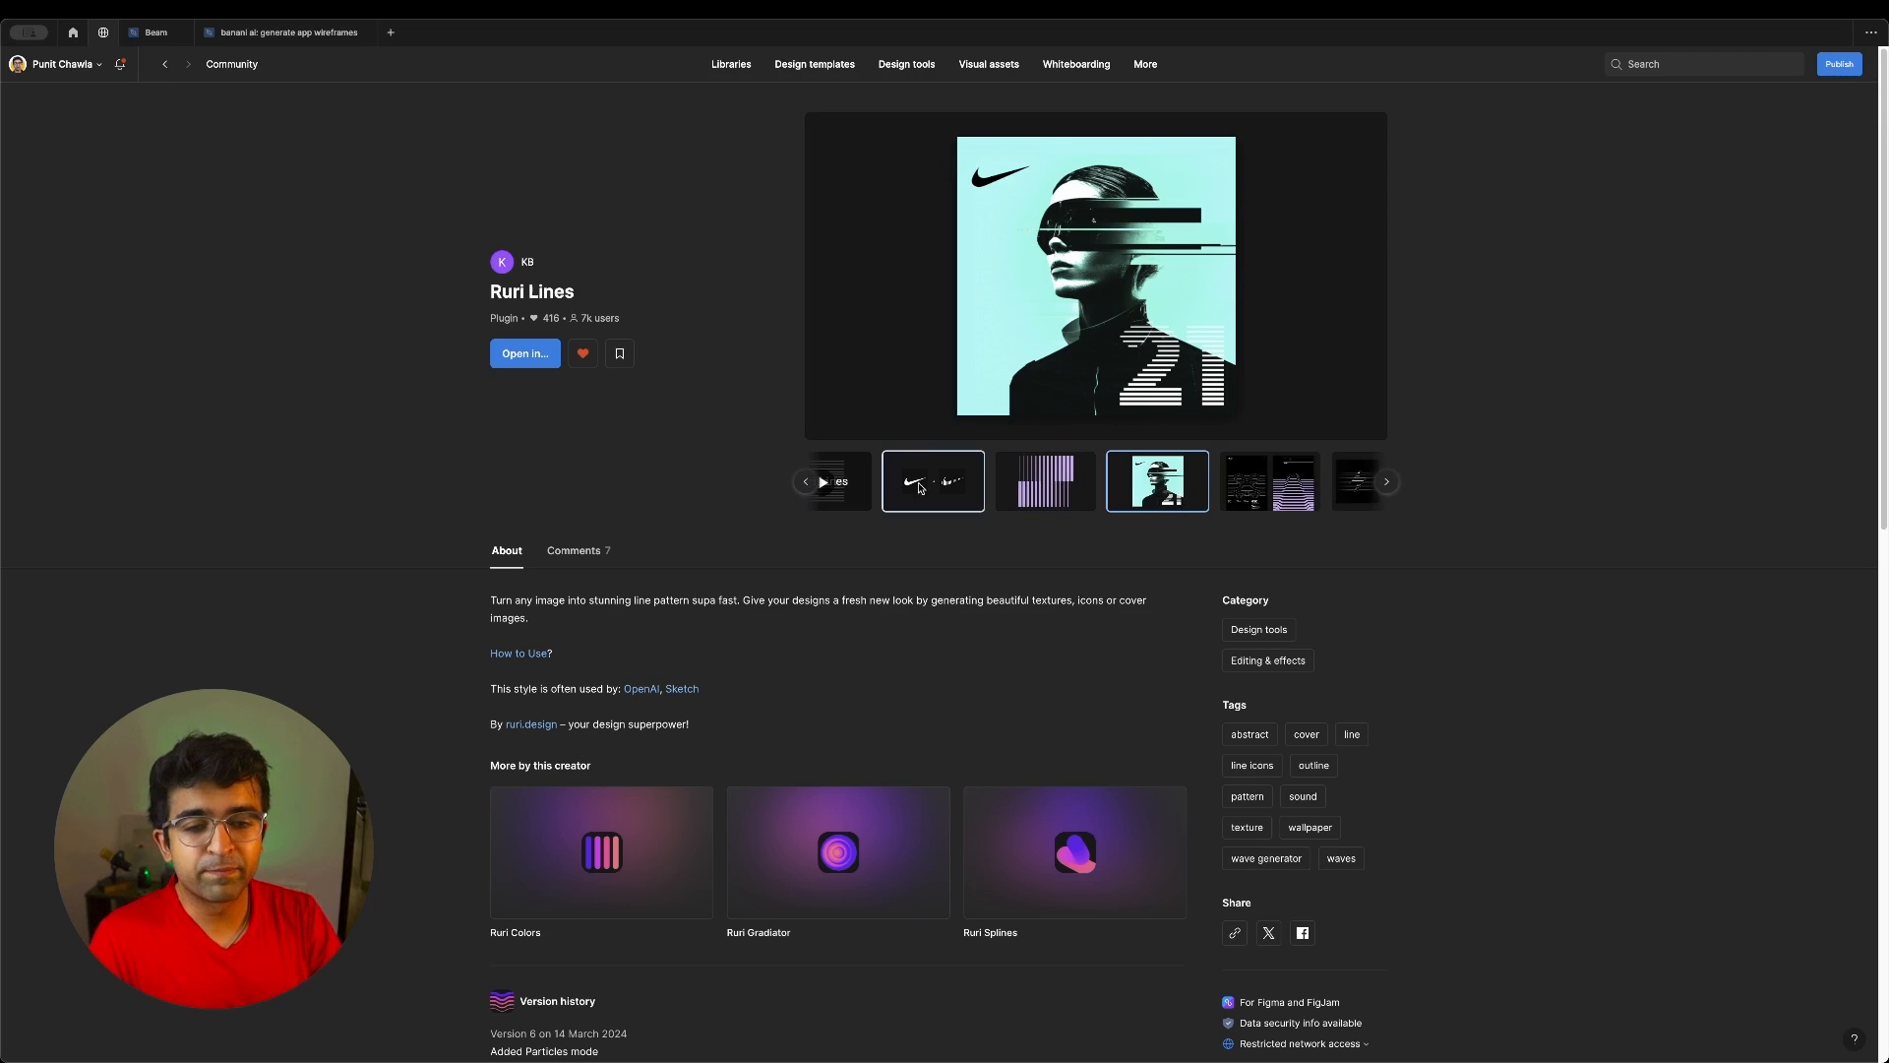
Browse the Ruri Lines preview images before moving to the Photos plugin page
{"action": "left_click", "coordinate": [805, 482]}
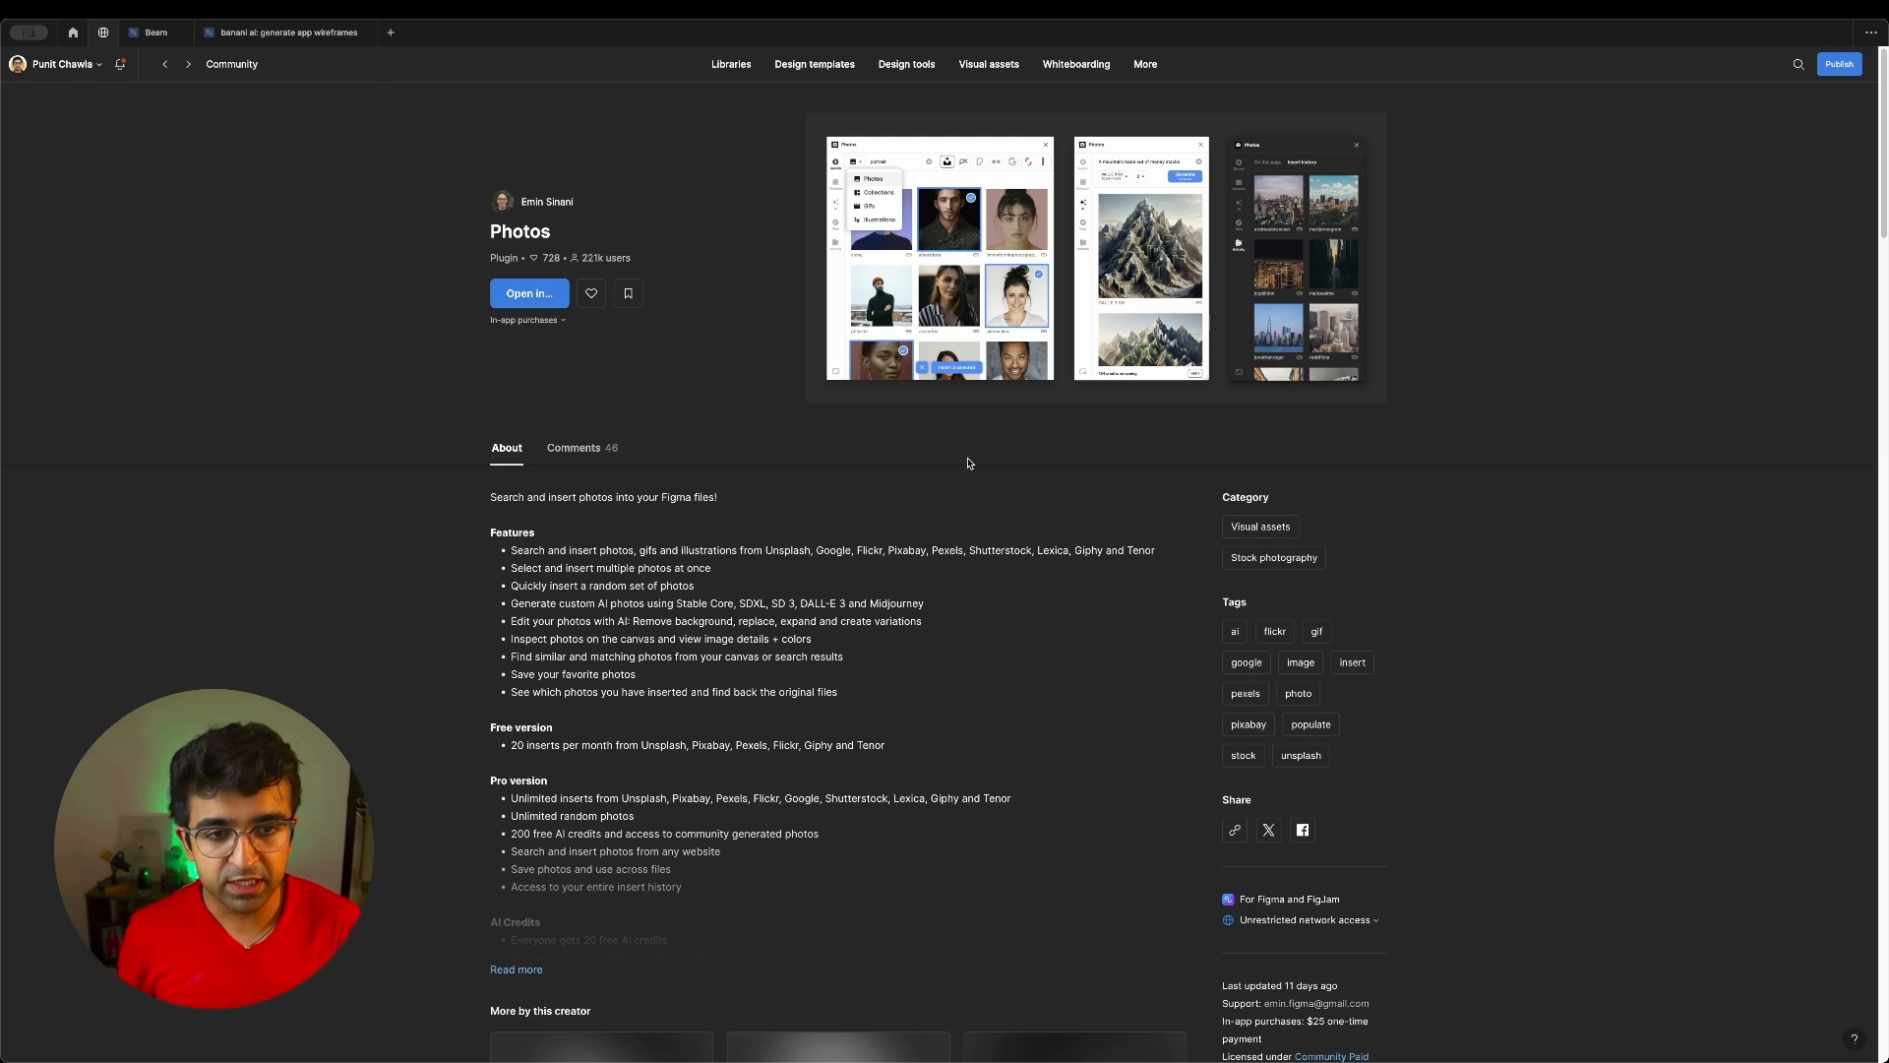
Open the Photos plugin in a new Figma design file so its search suggestions appear
{"action": "left_click", "coordinate": [527, 293]}
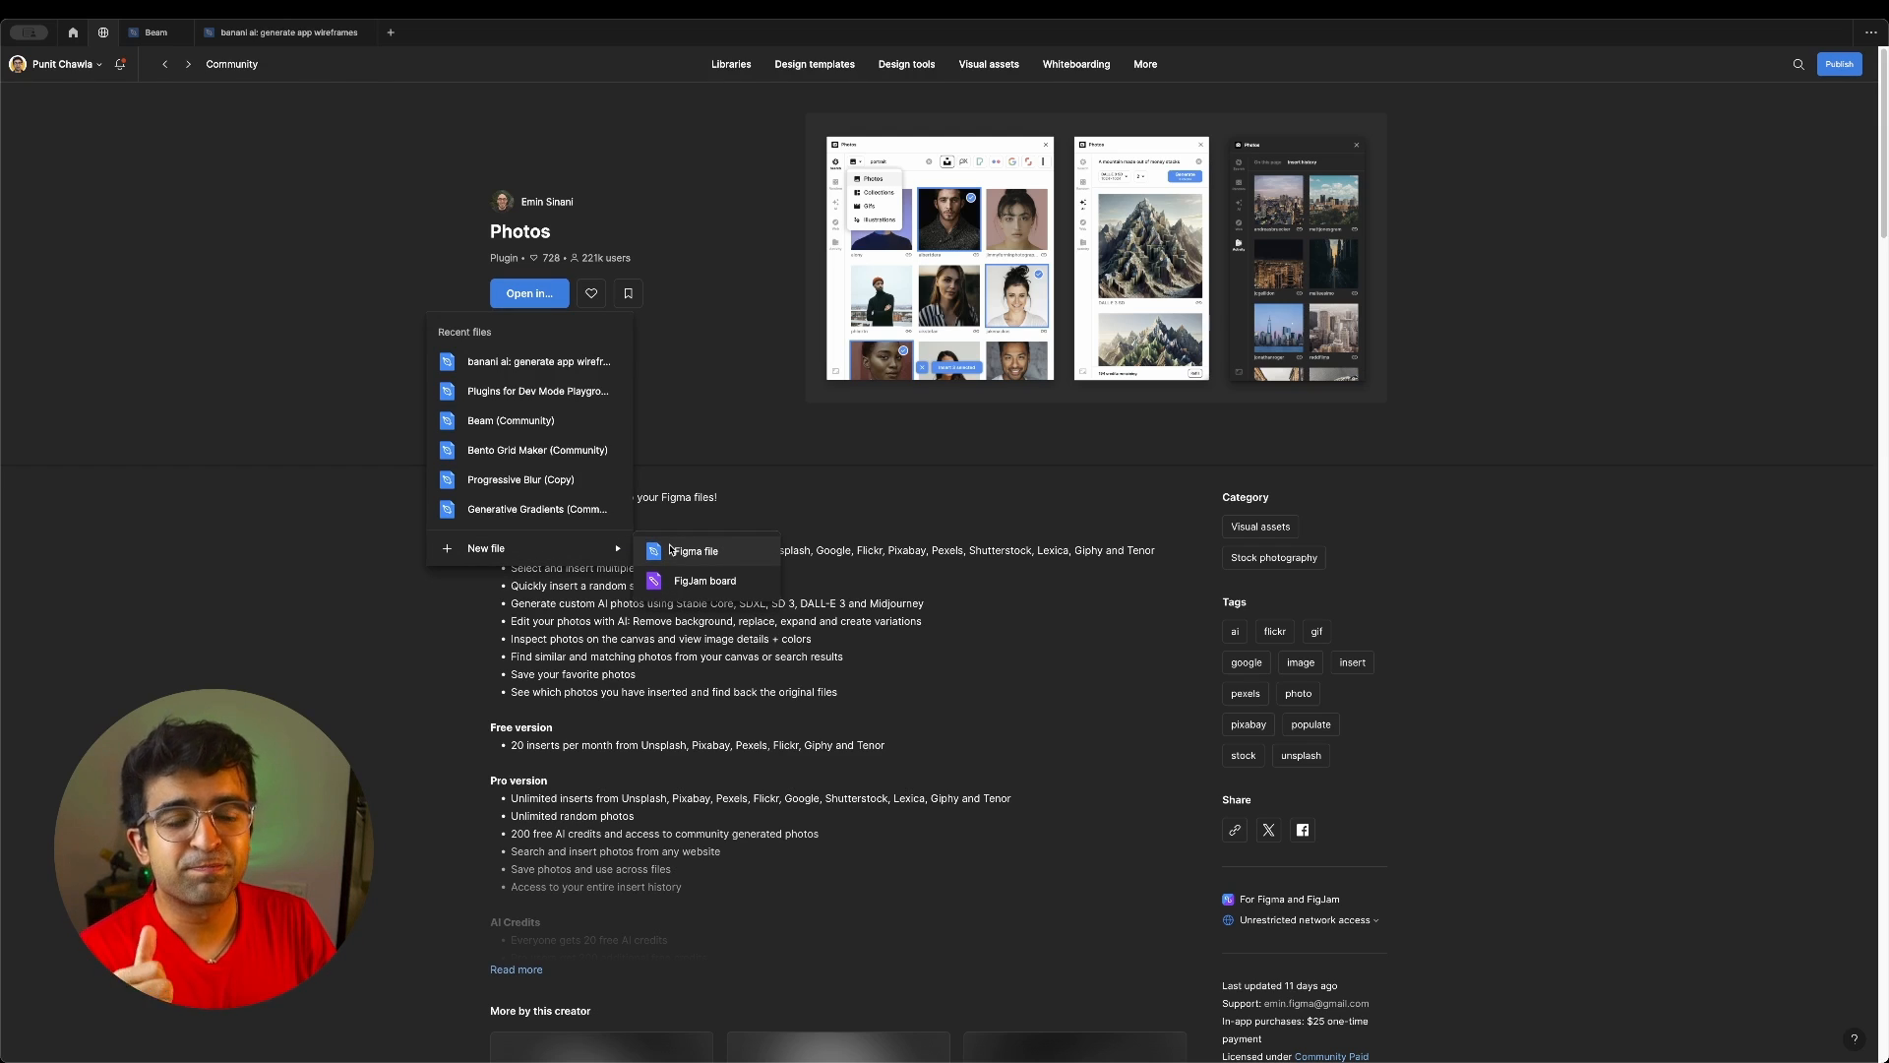
{"action": "left_click", "coordinate": [695, 551]}
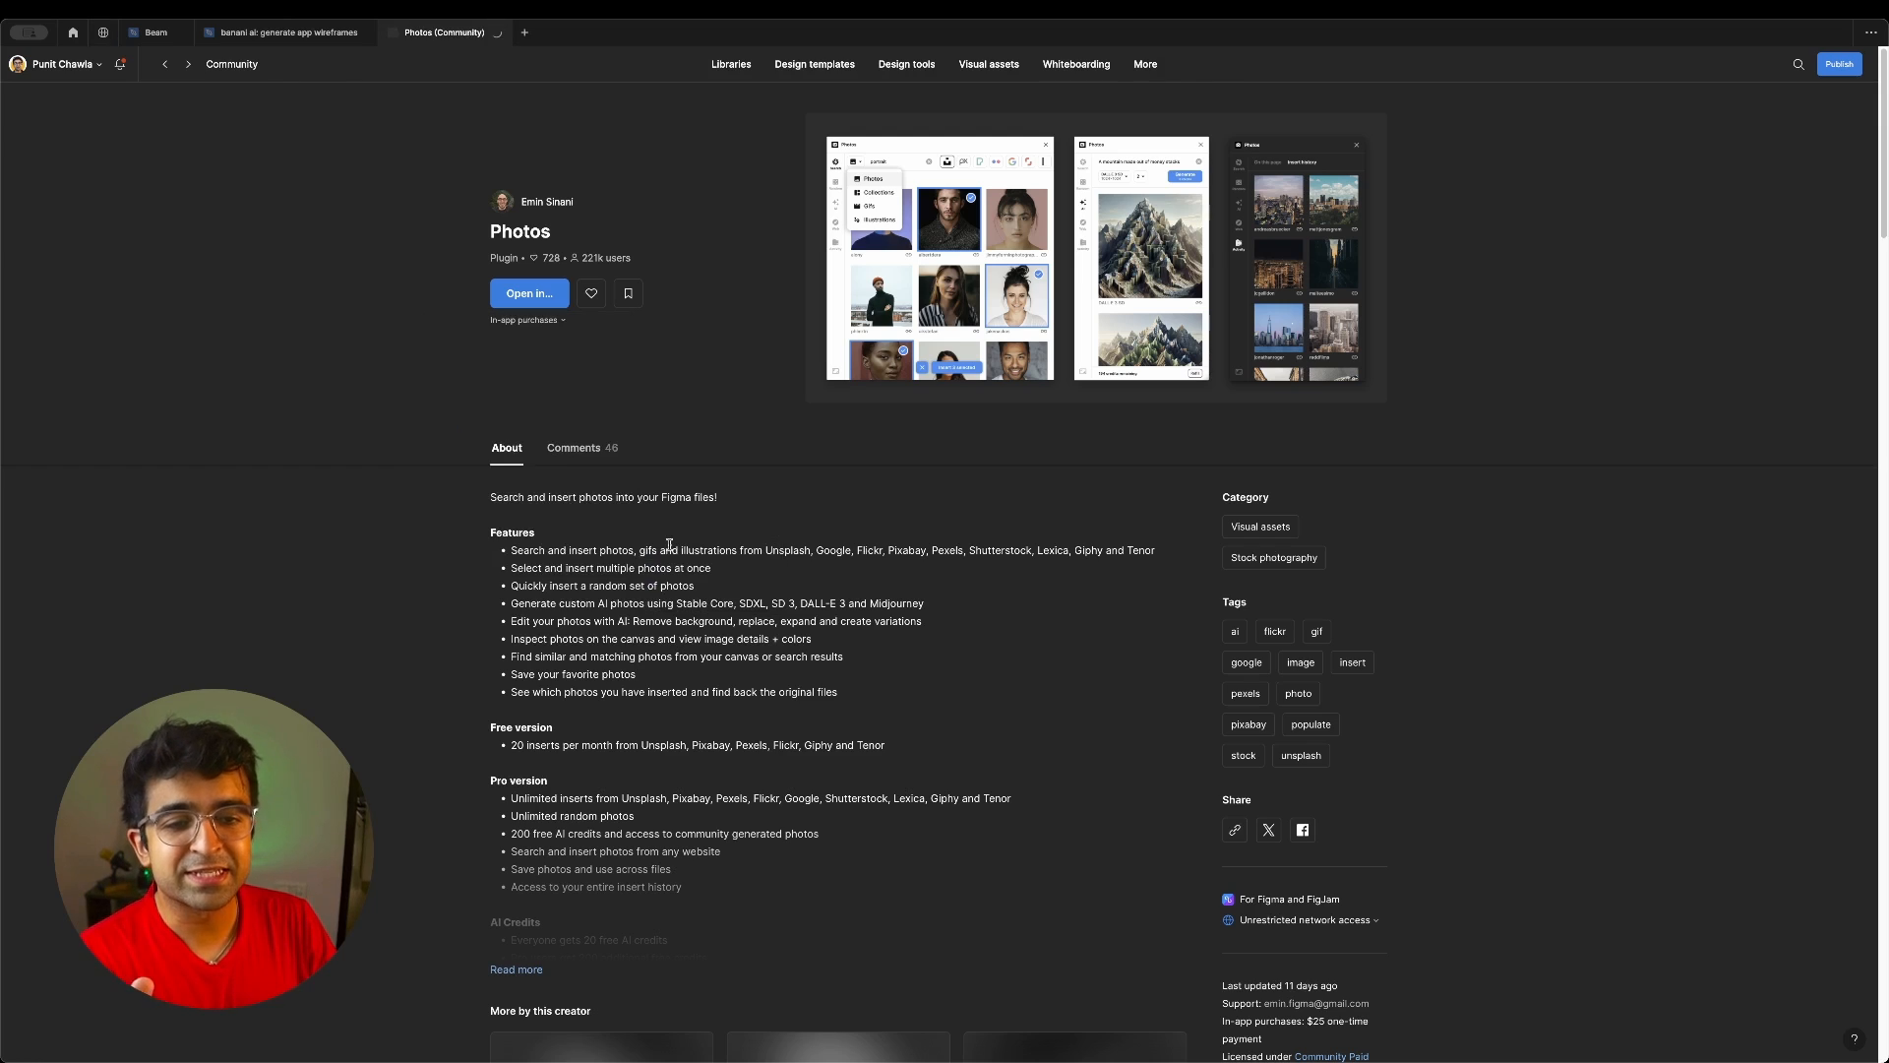
{"action": "left_click", "coordinate": [528, 293]}
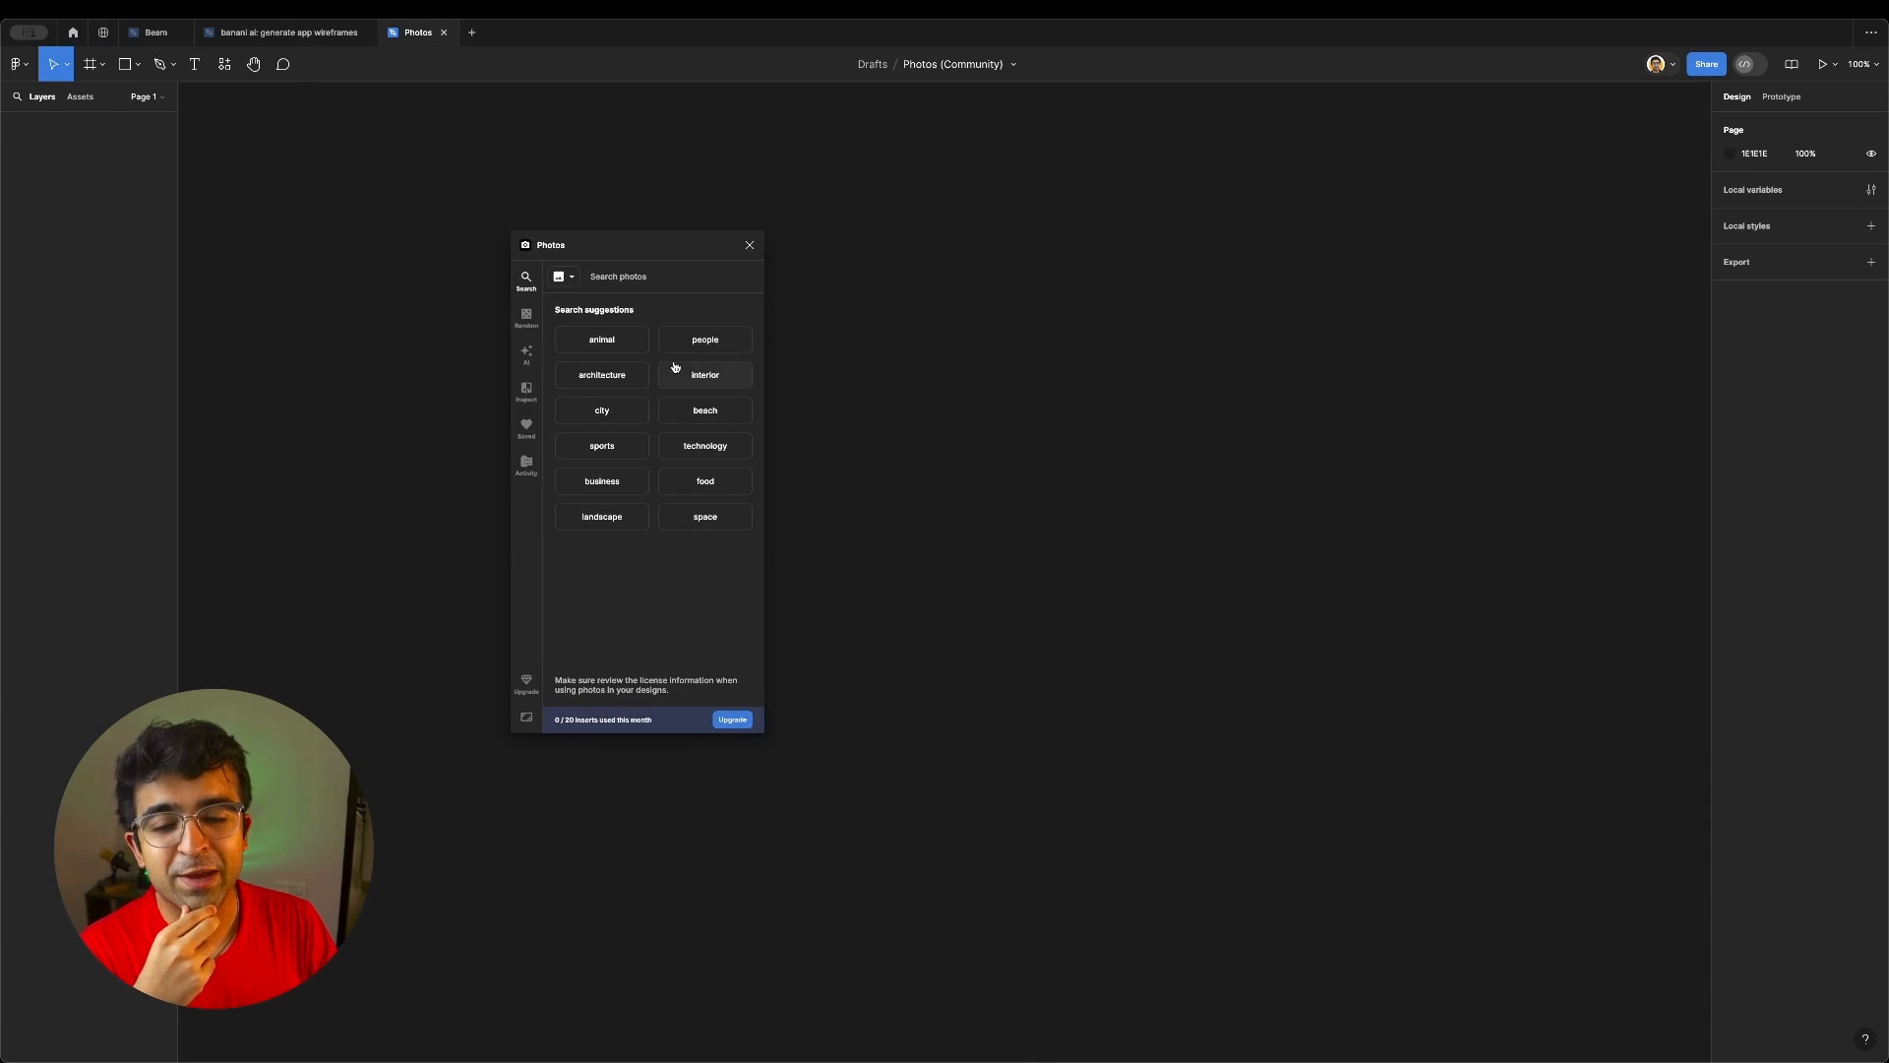
Search 'animal' and compare results from Unsplash, Pixabay and Pexels
{"action": "left_click", "coordinate": [600, 339]}
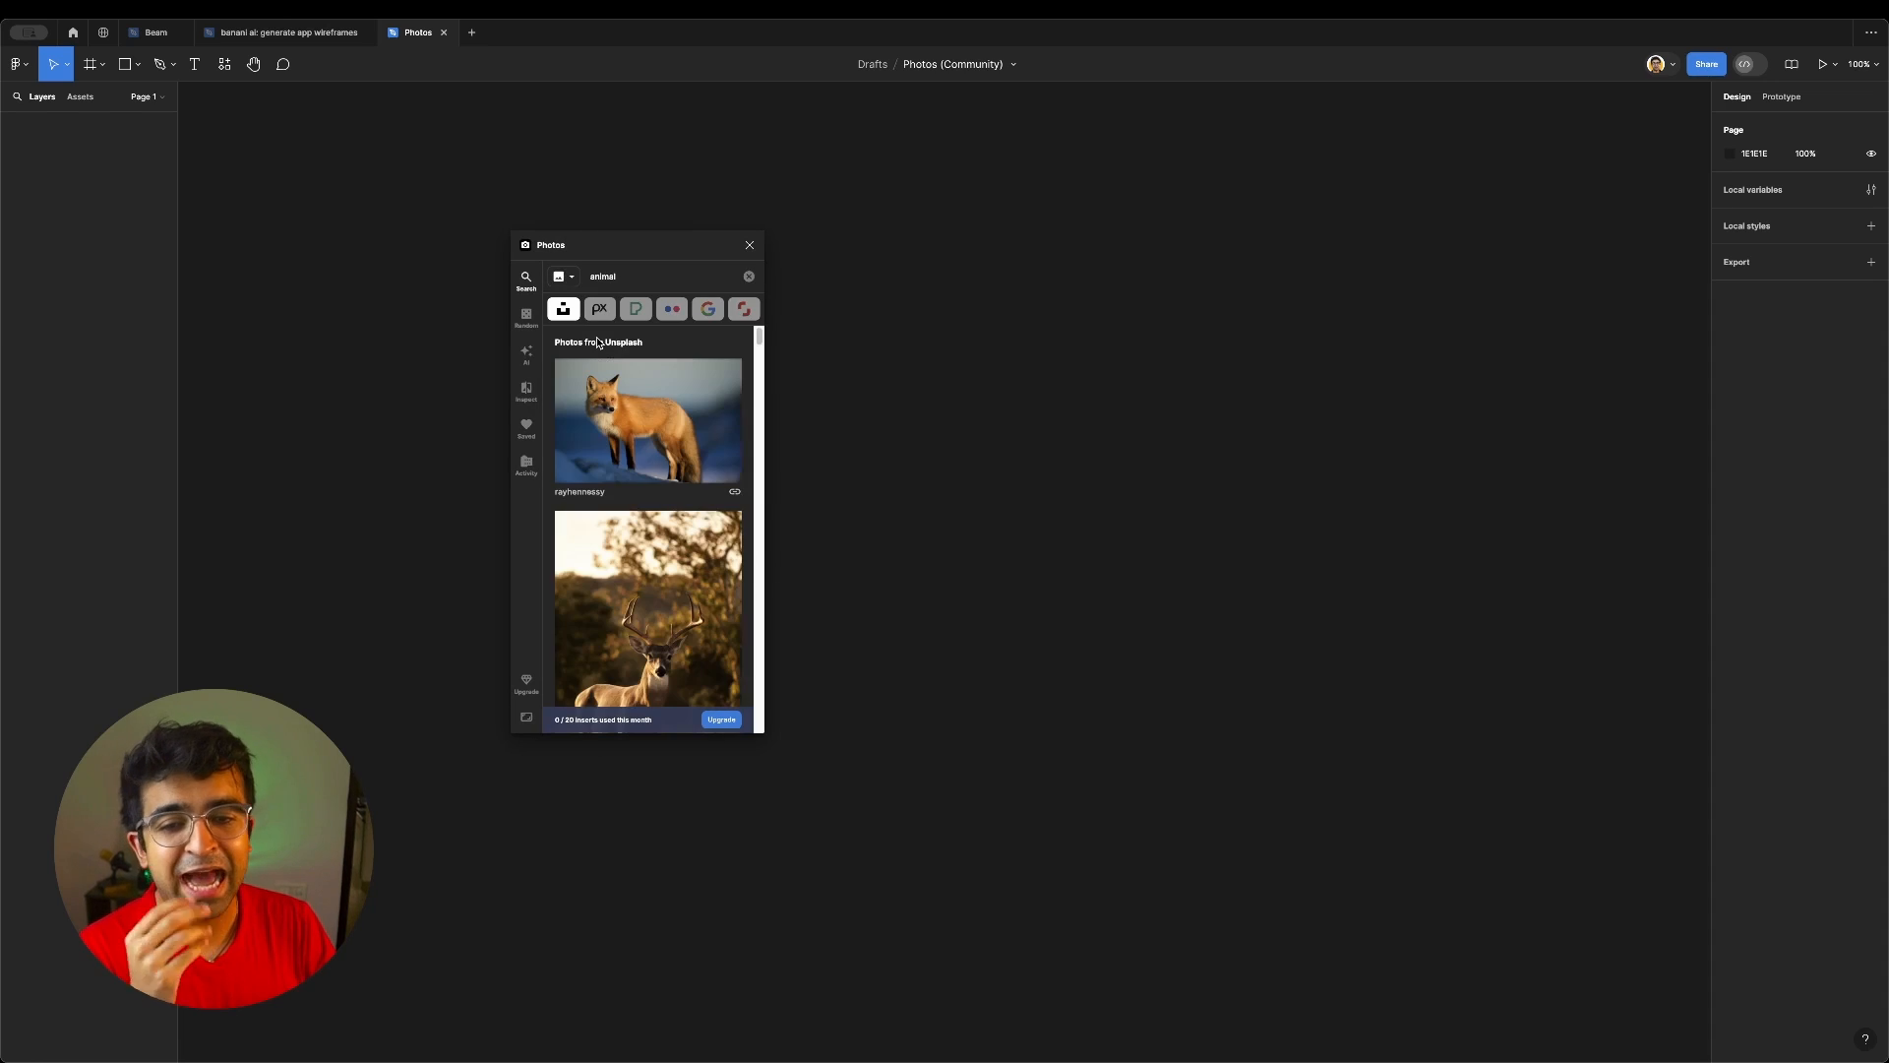
{"action": "mouse_move", "coordinate": [625, 486]}
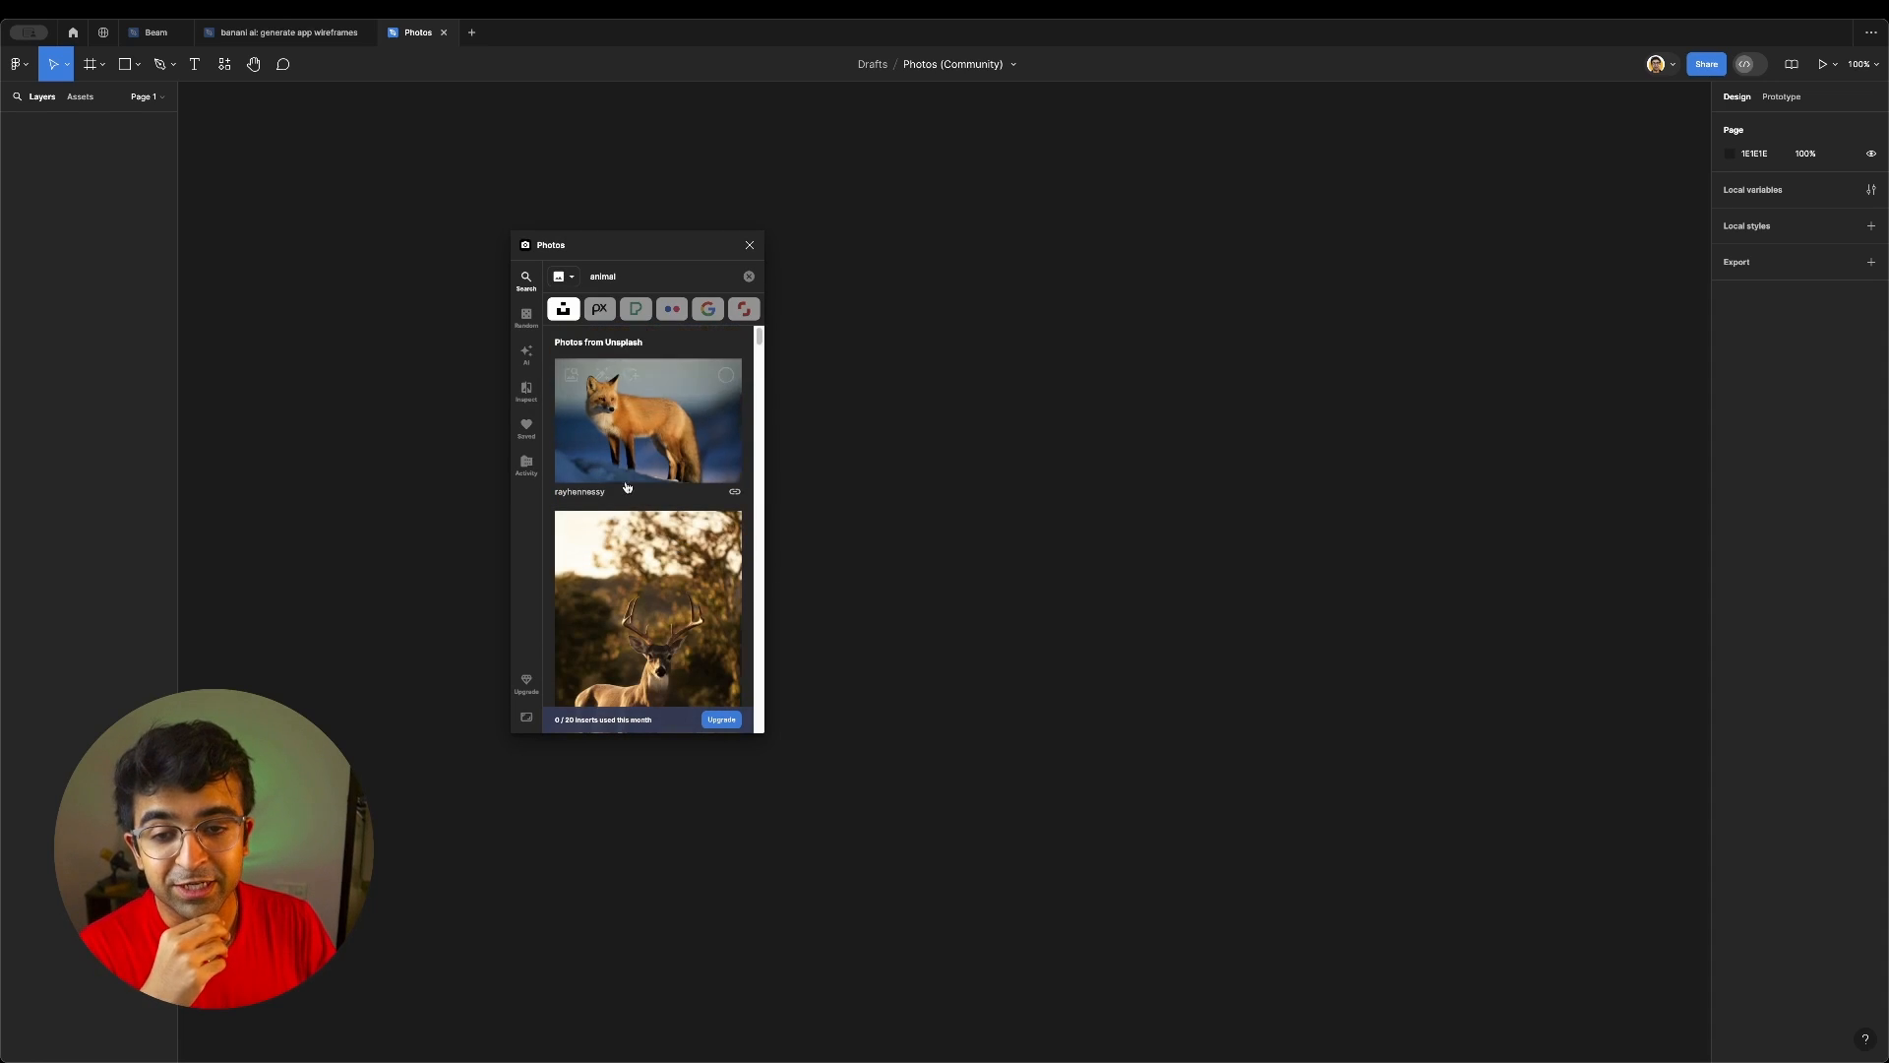
{"action": "left_click", "coordinate": [598, 309]}
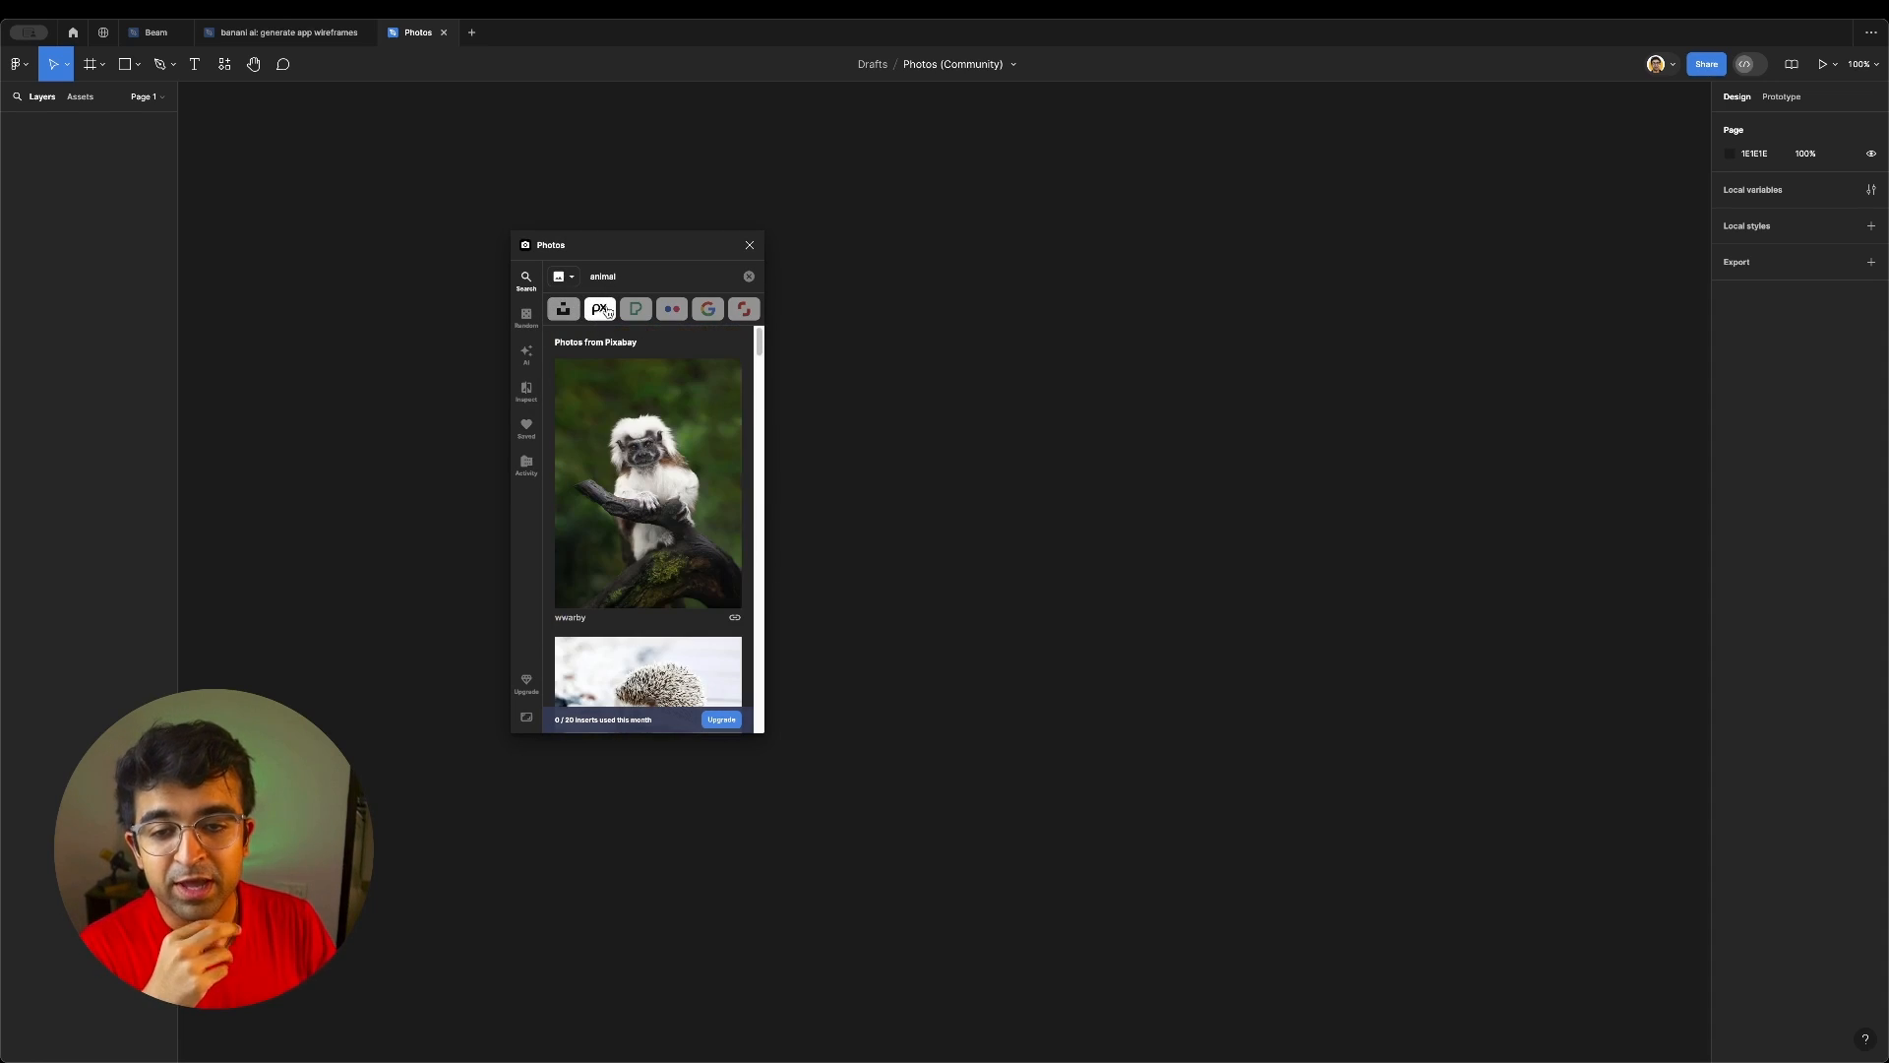
{"action": "left_click", "coordinate": [671, 308]}
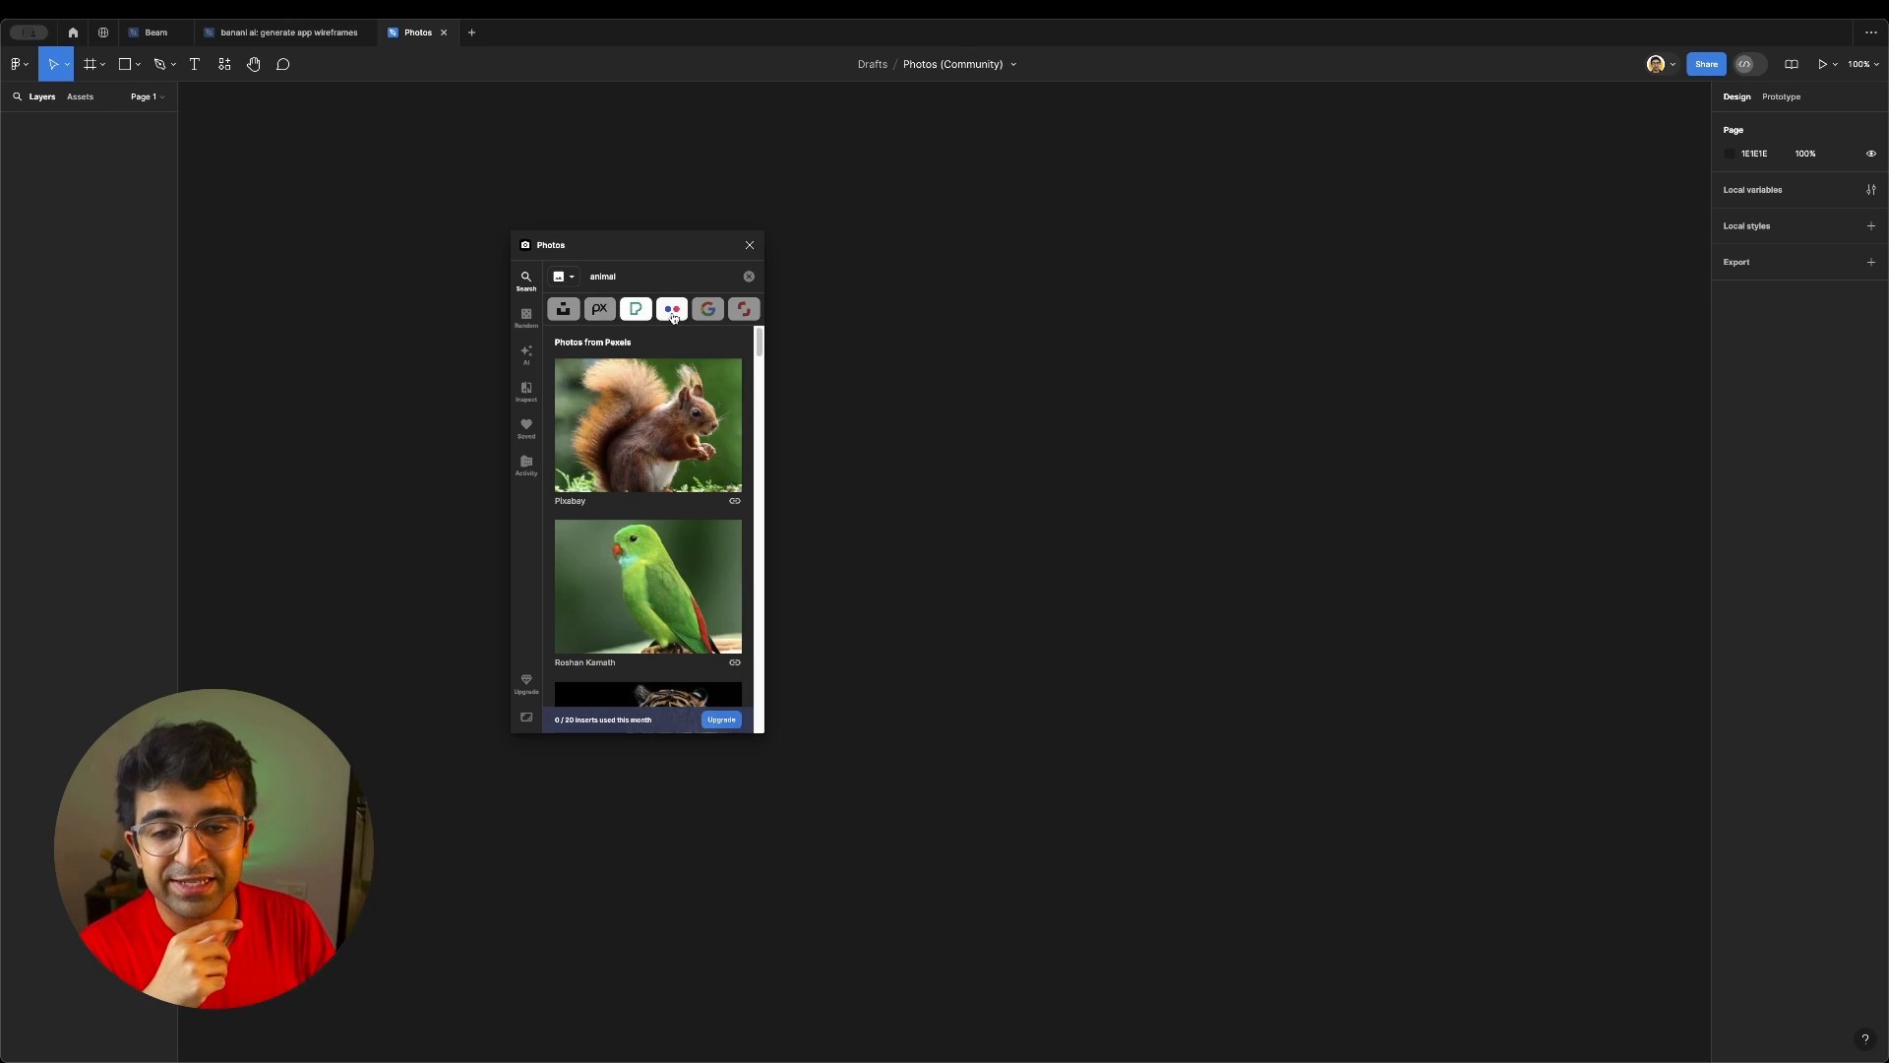
Switch the animal search to Gifs, try another source, then bring up the image inspection view
{"action": "left_click", "coordinate": [561, 276]}
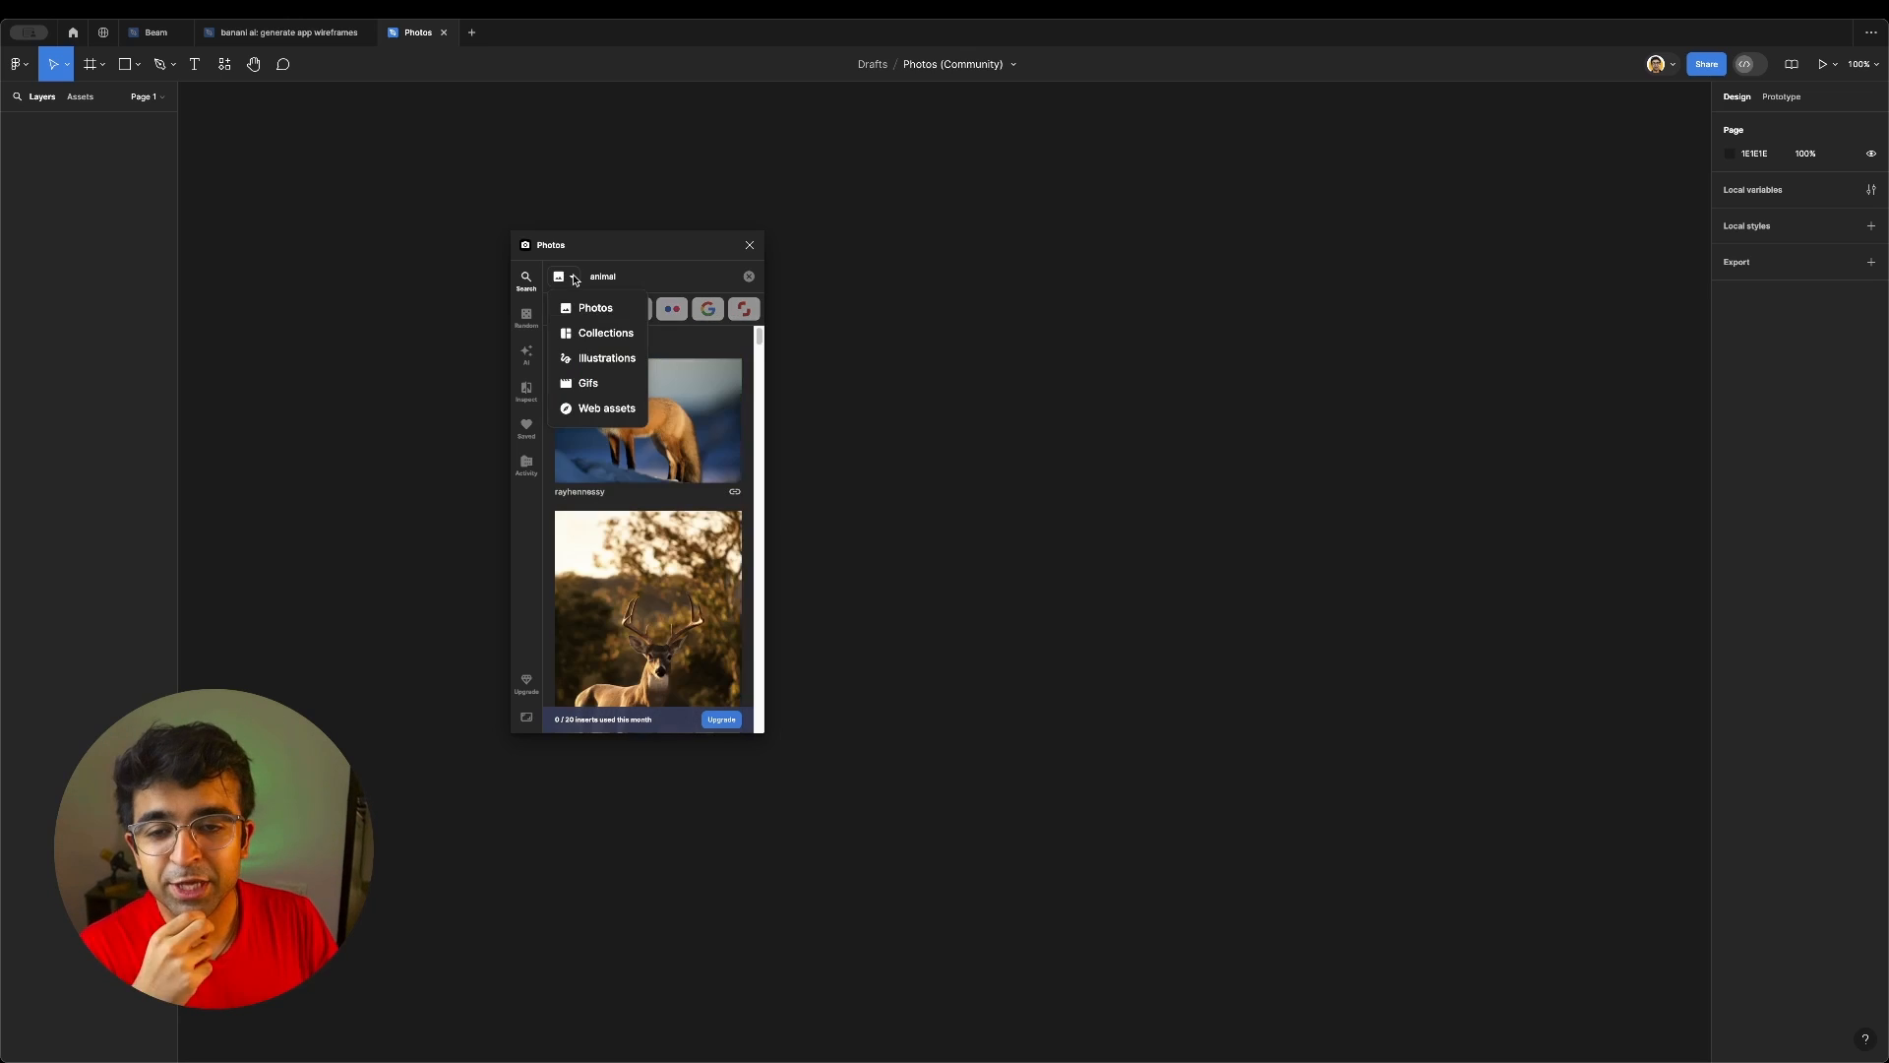
{"action": "mouse_move", "coordinate": [606, 409]}
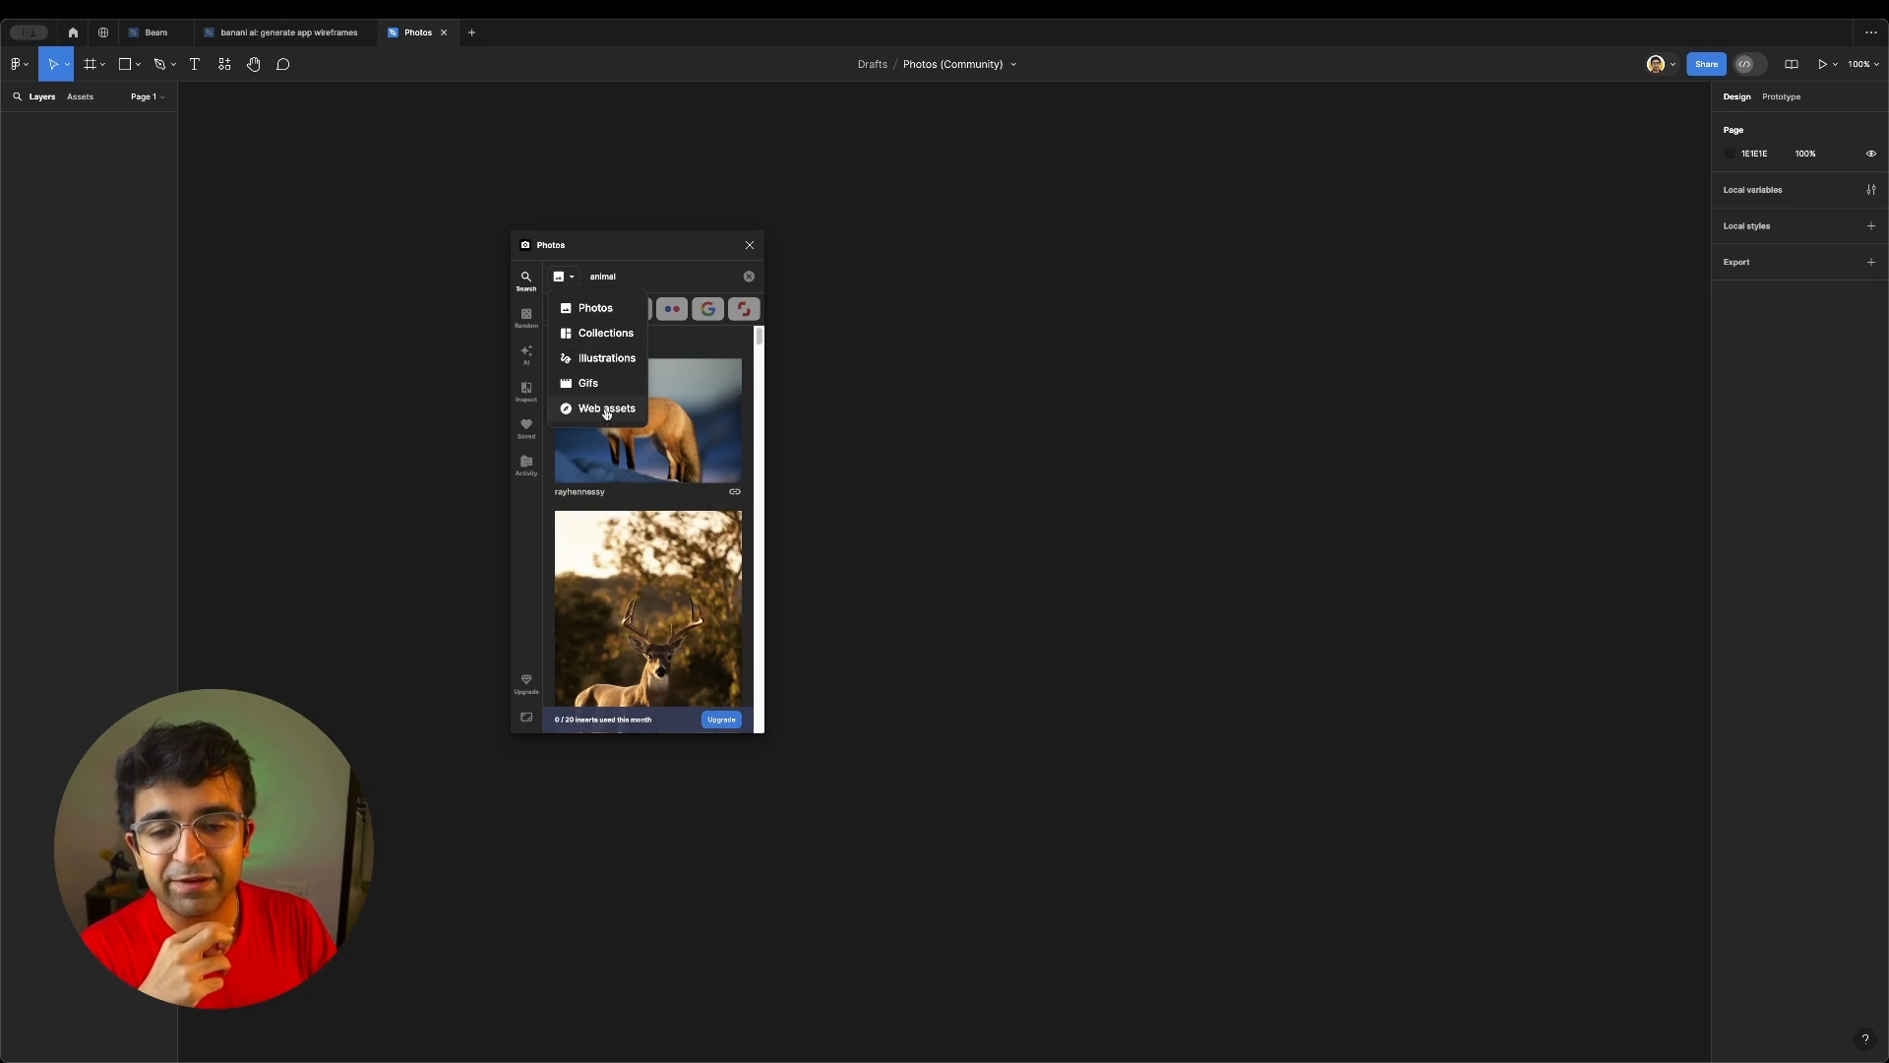
{"action": "left_click", "coordinate": [587, 384]}
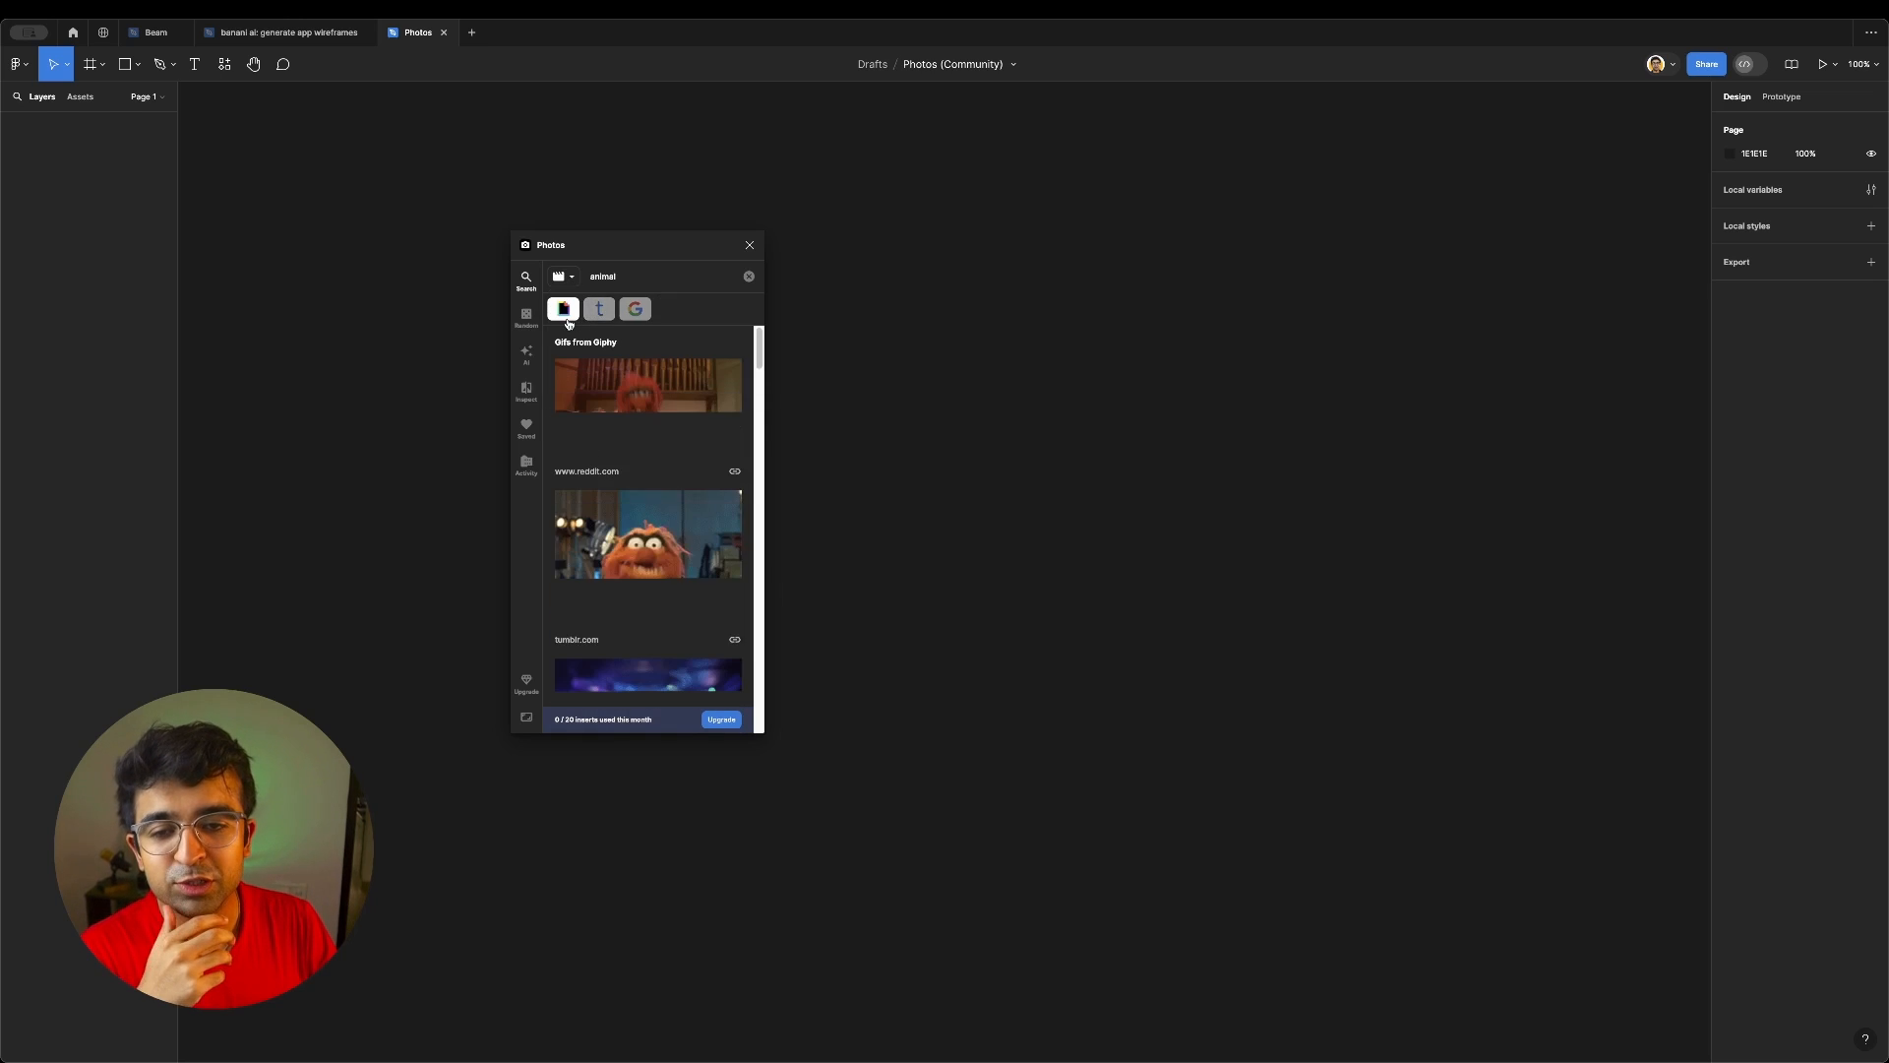
{"action": "left_click", "coordinate": [561, 309]}
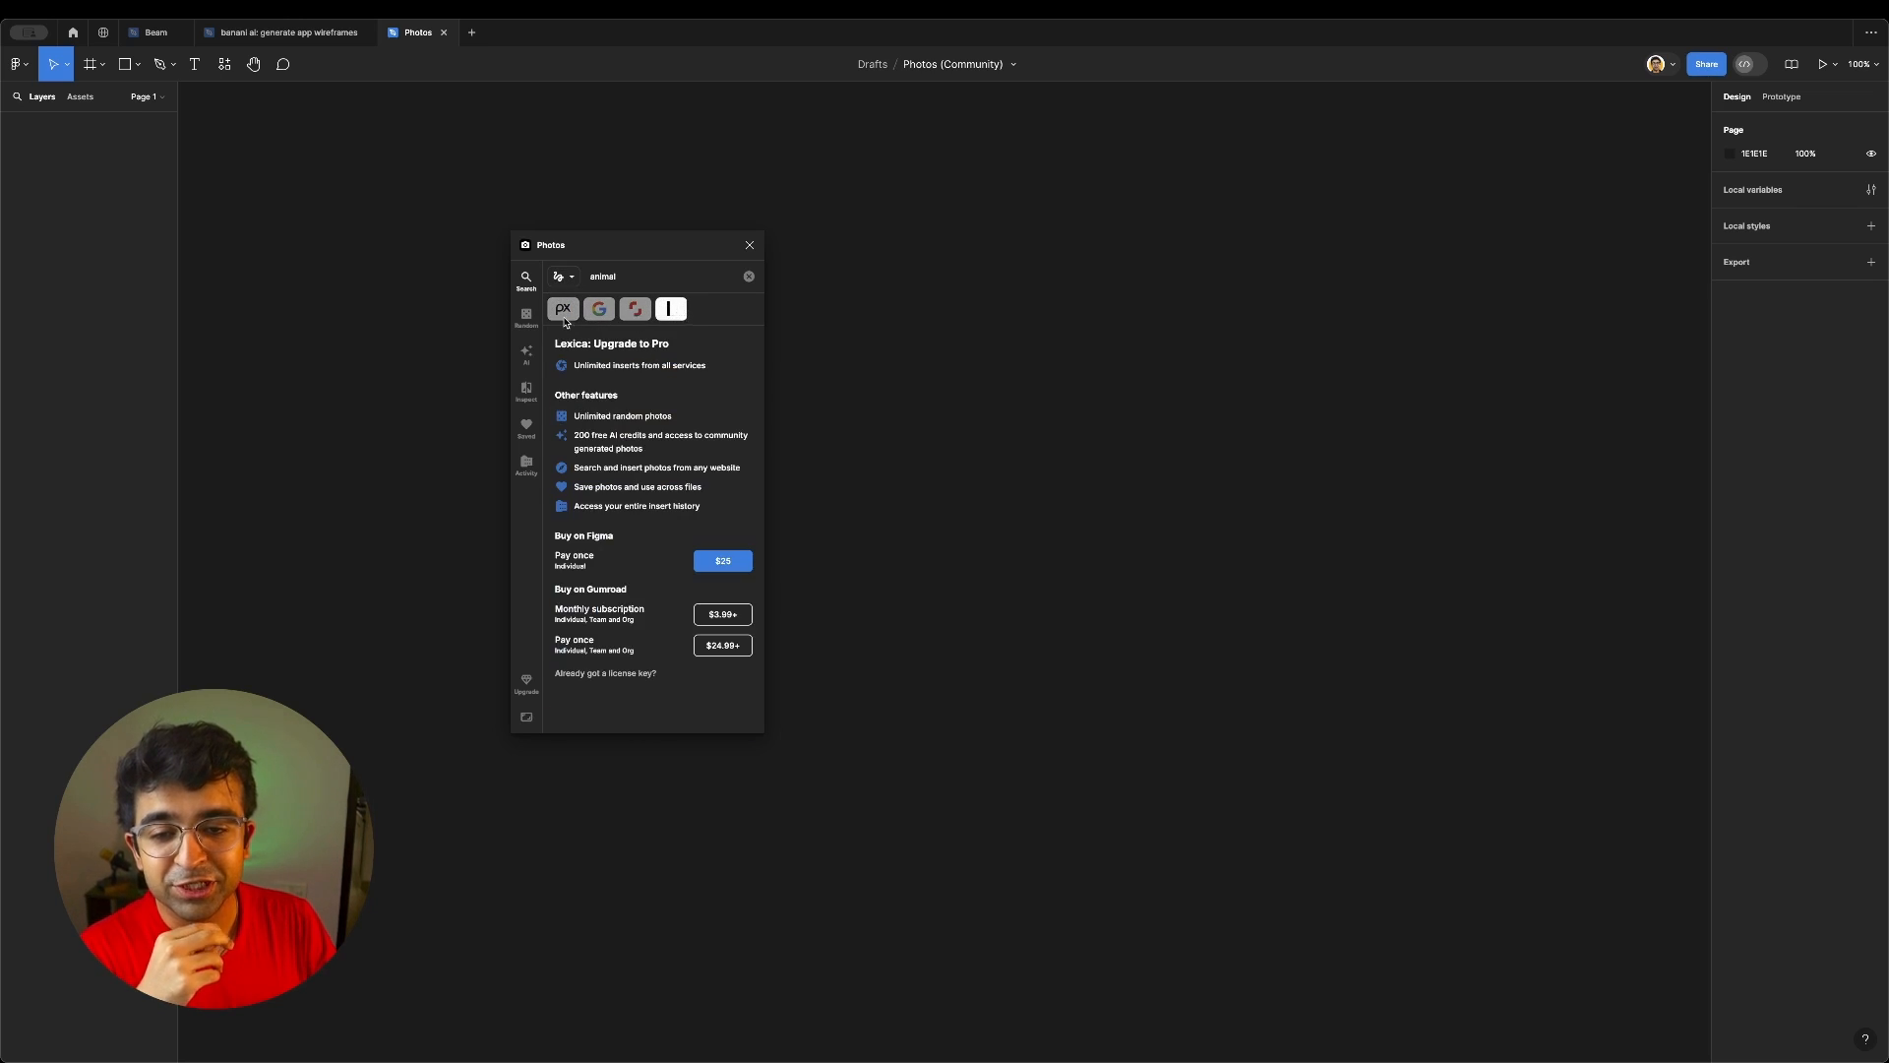
{"action": "left_click", "coordinate": [527, 350]}
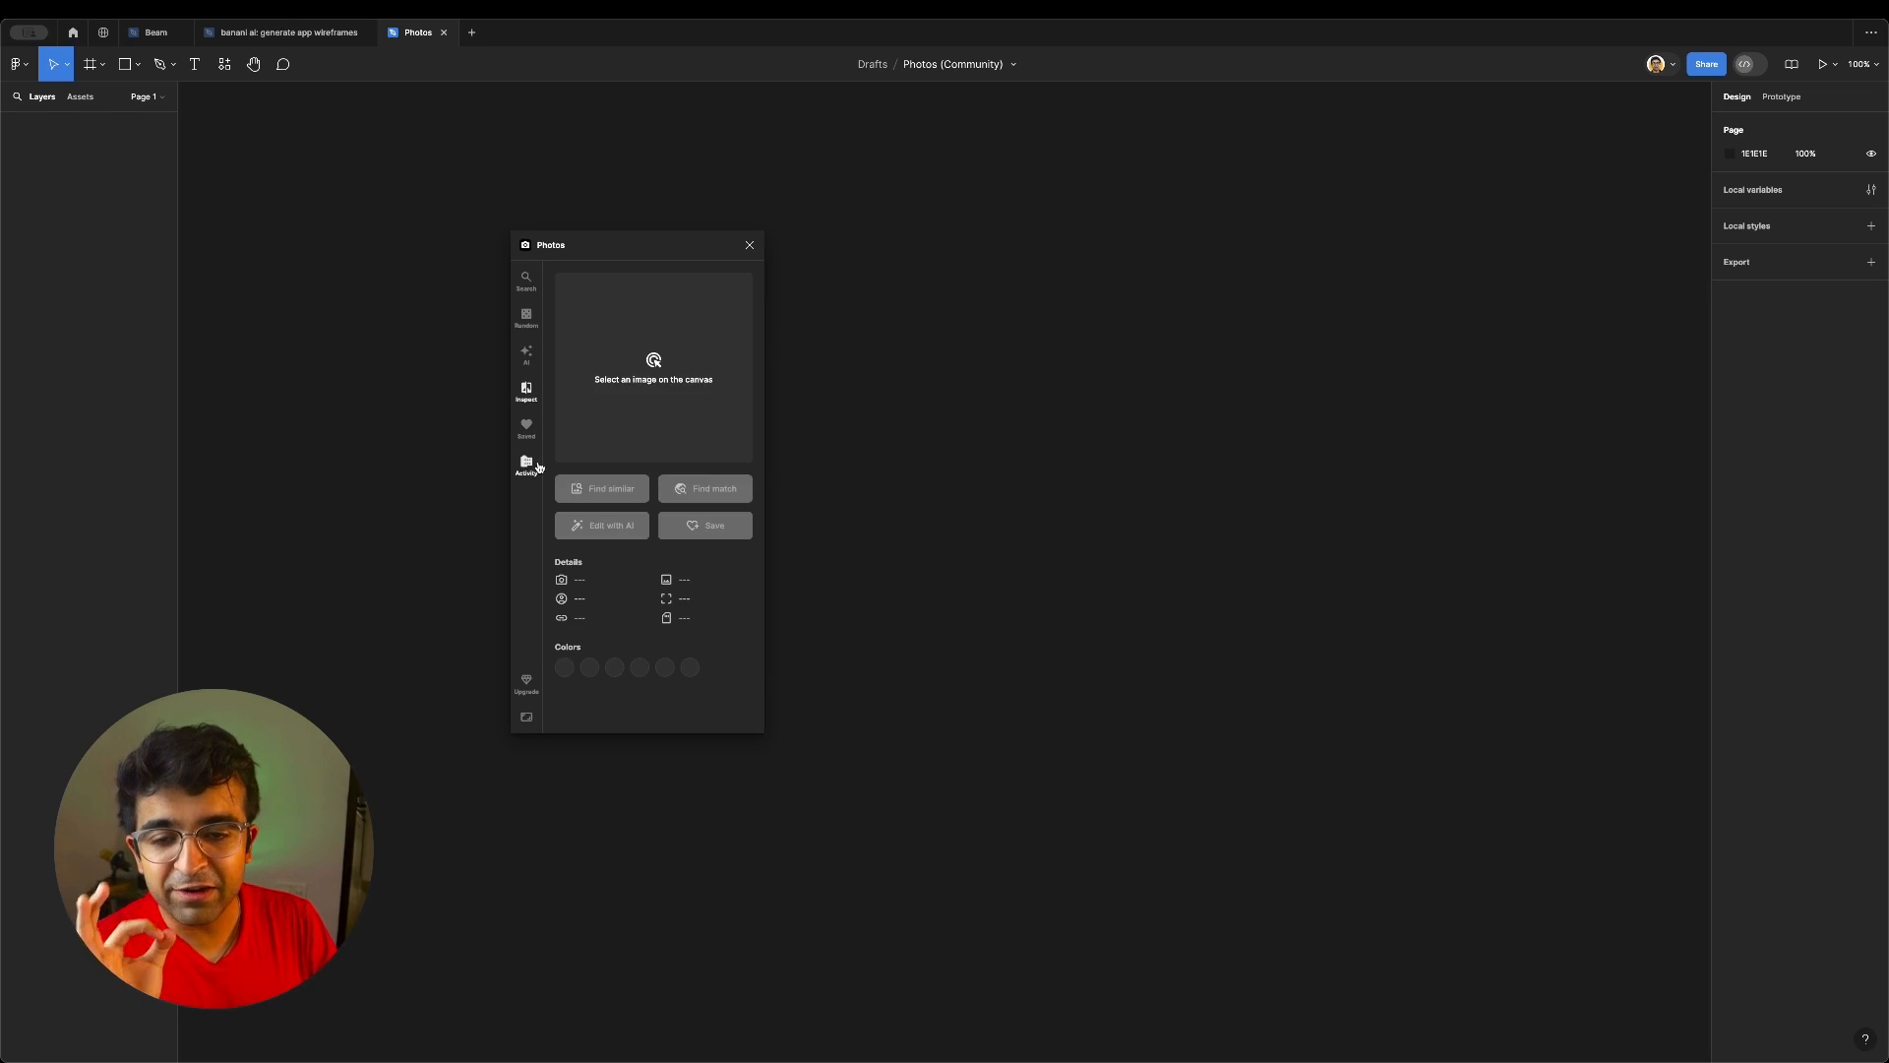
{"action": "mouse_move", "coordinate": [895, 476]}
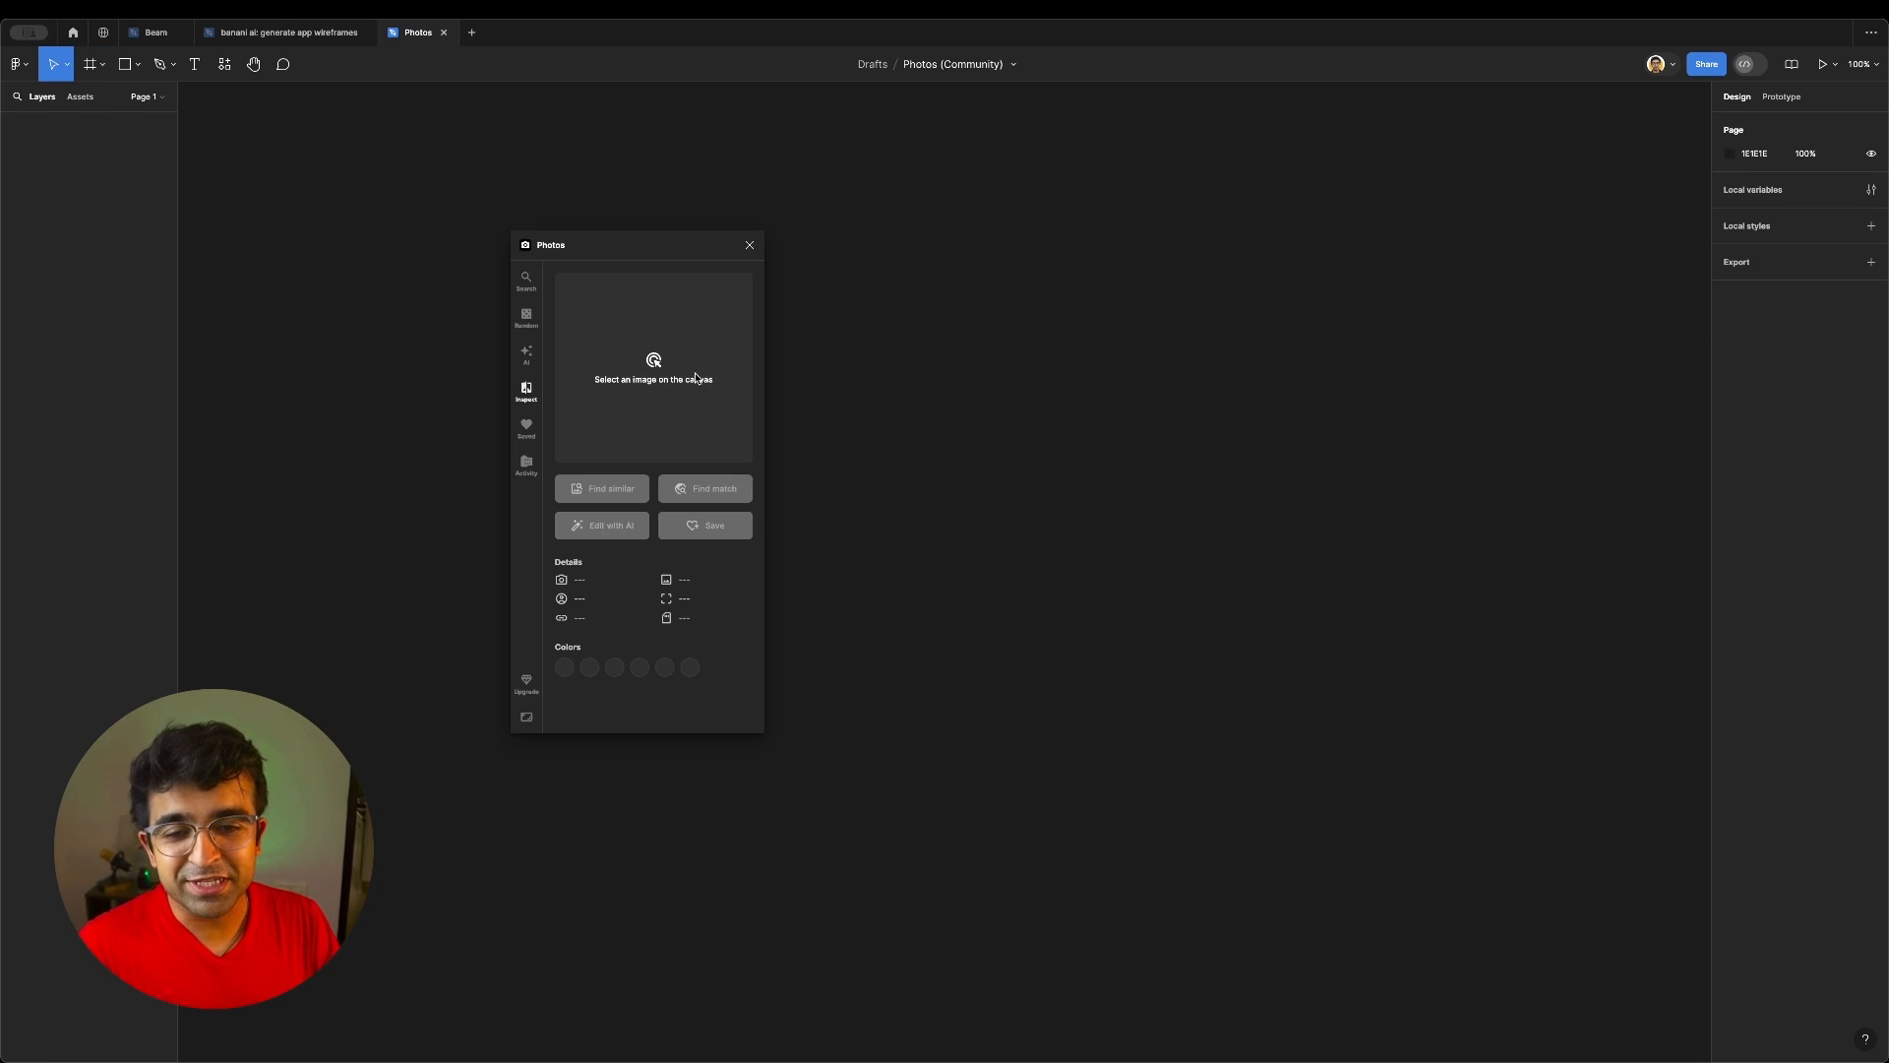
{"action": "mouse_move", "coordinate": [873, 206]}
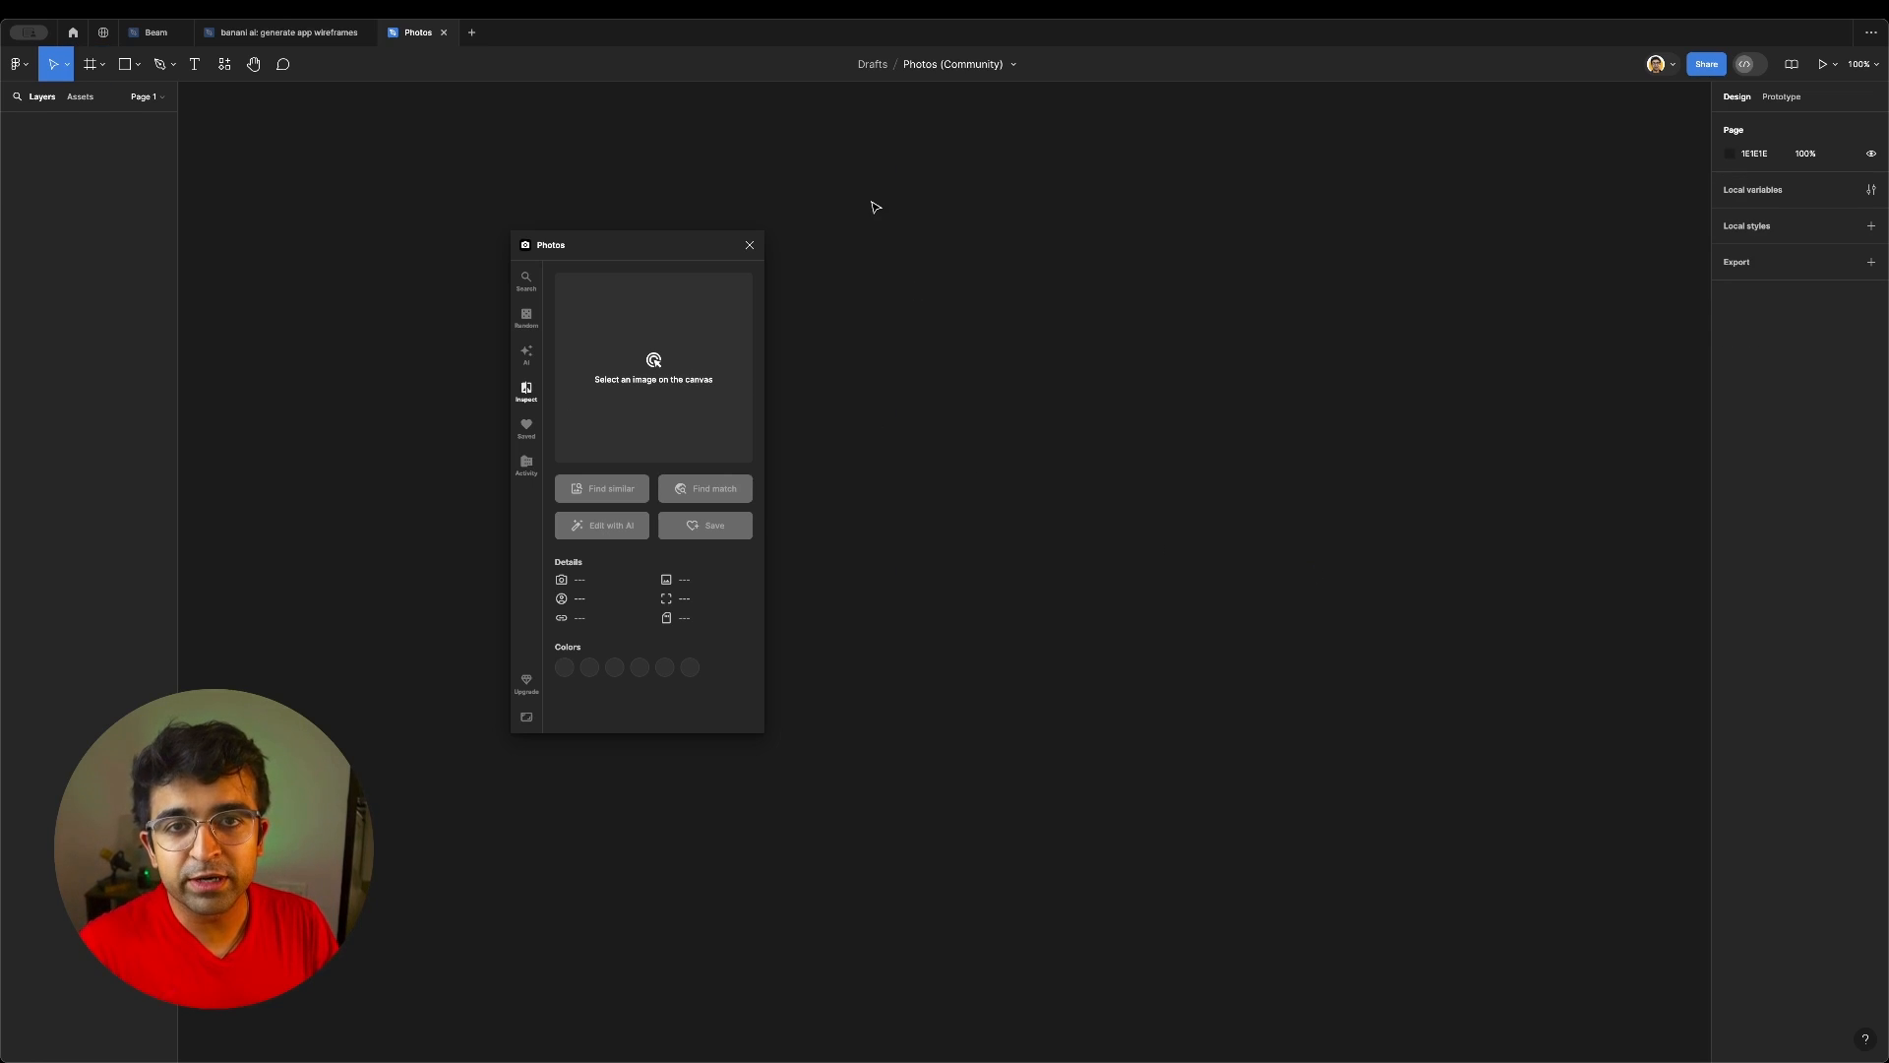
{"action": "mouse_move", "coordinate": [597, 380]}
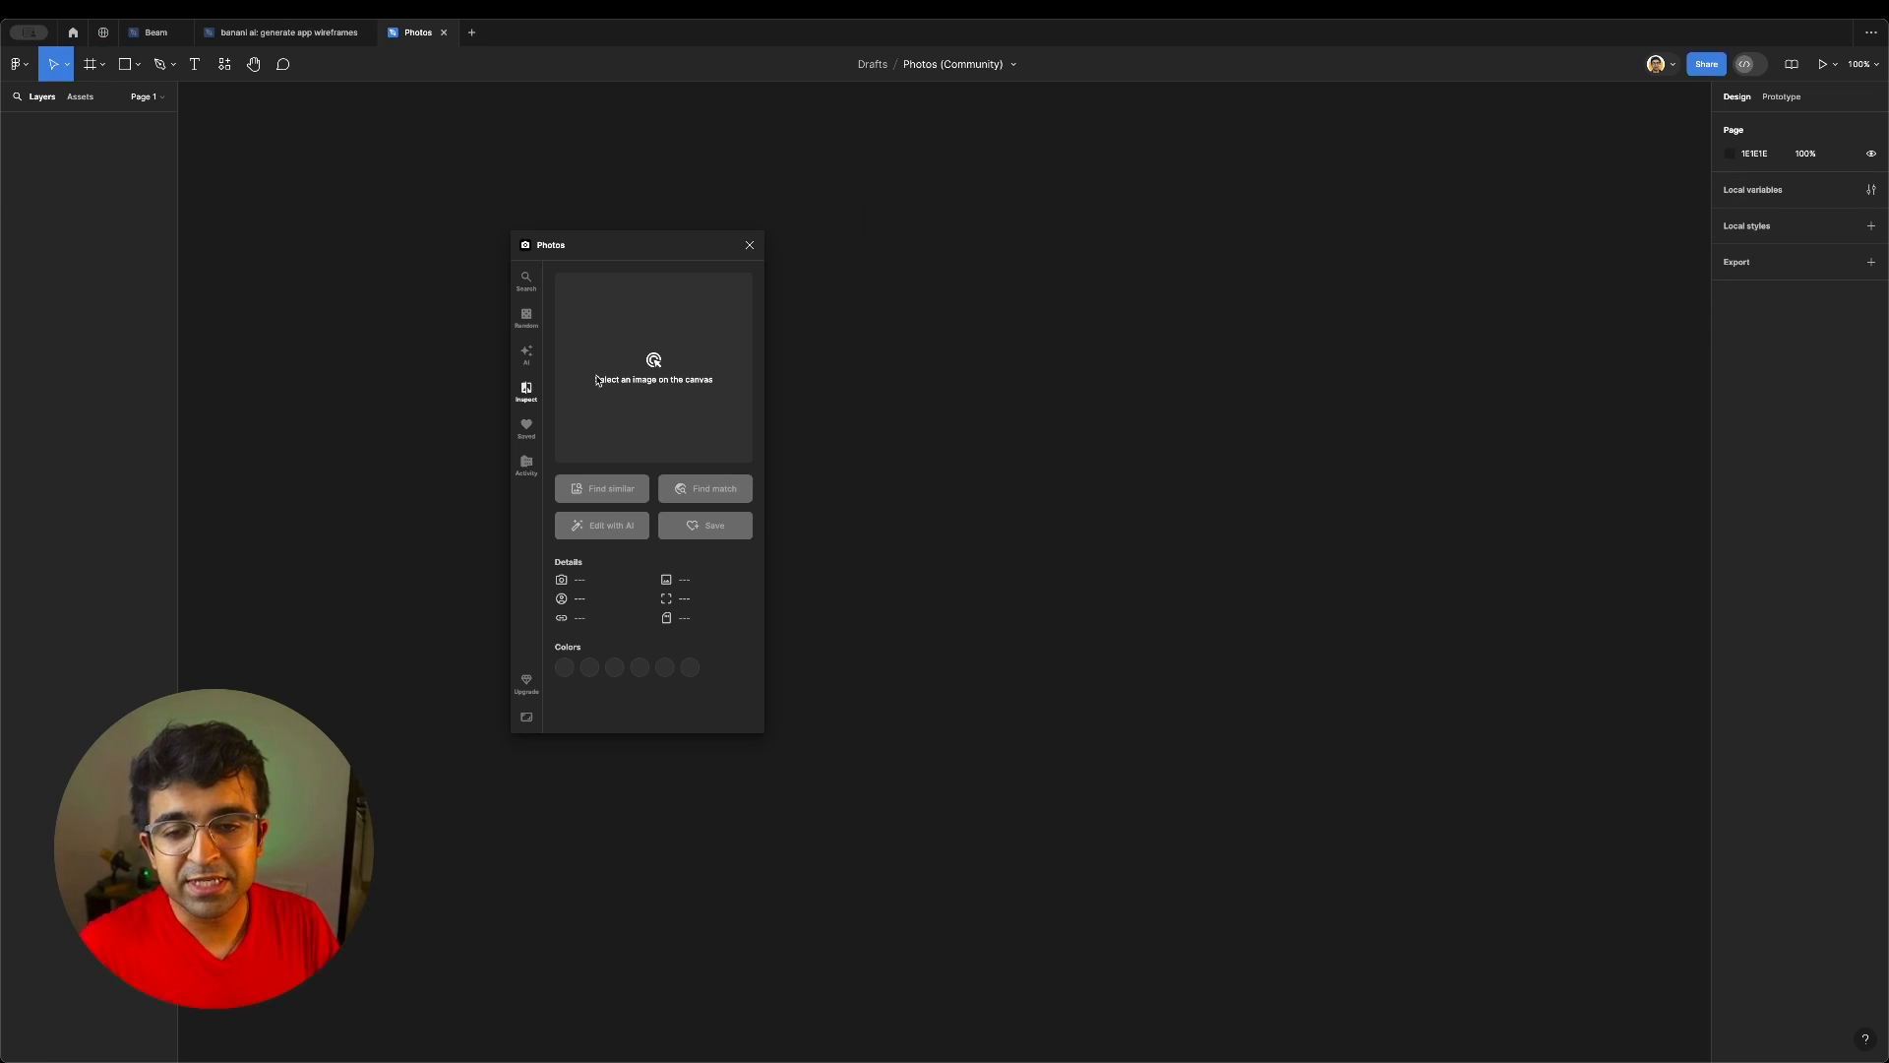